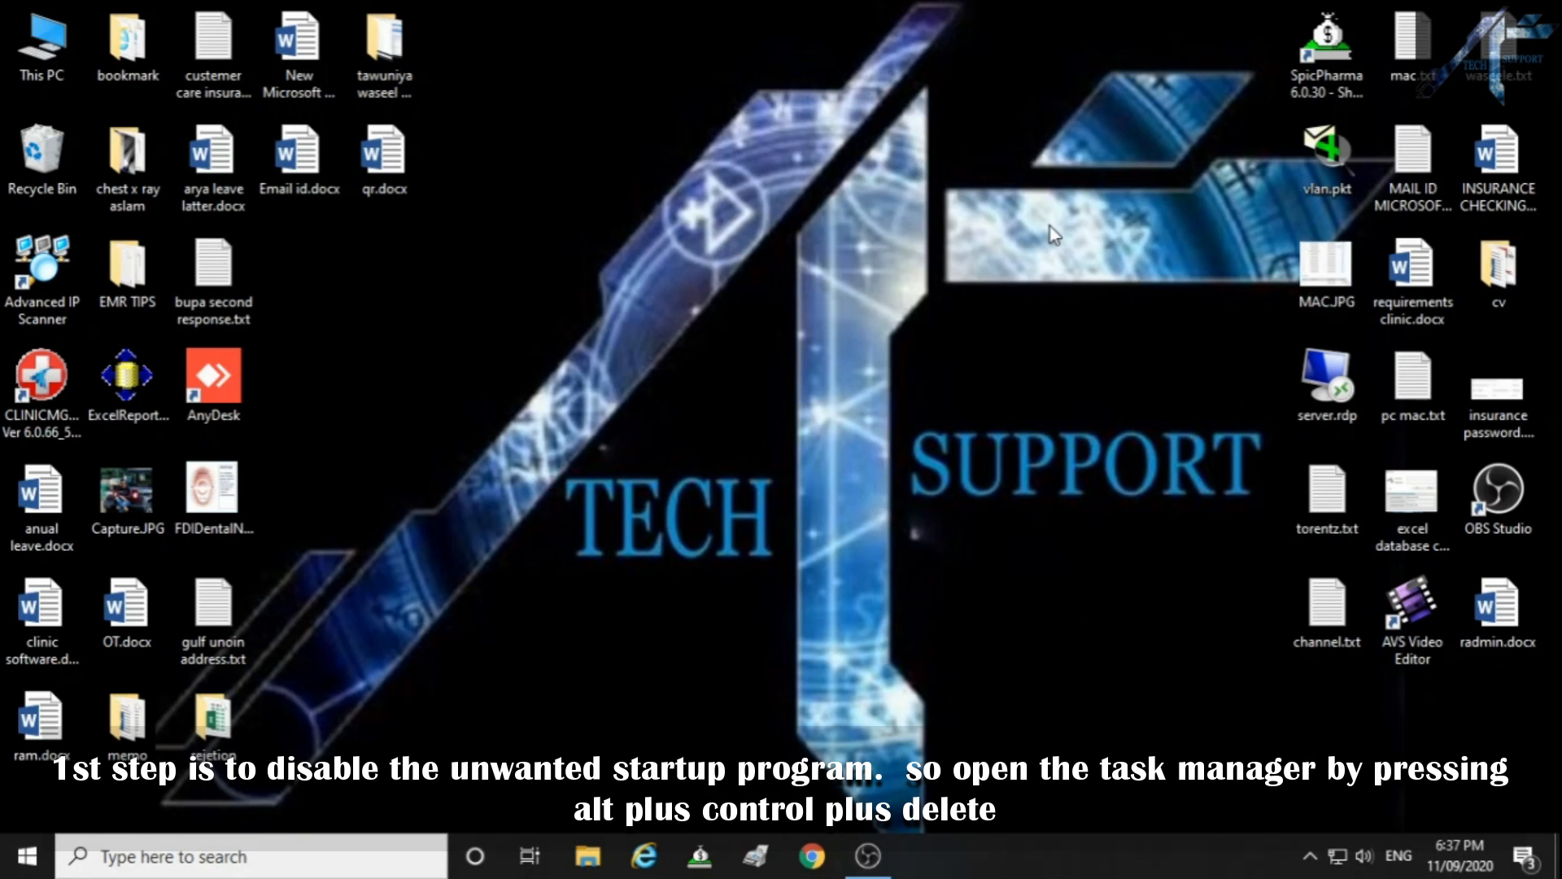
Step: Launch Task Manager via Ctrl+Alt+Delete and show the Performance page with CPU at 100%
key("Ctrl+Alt+Delete")
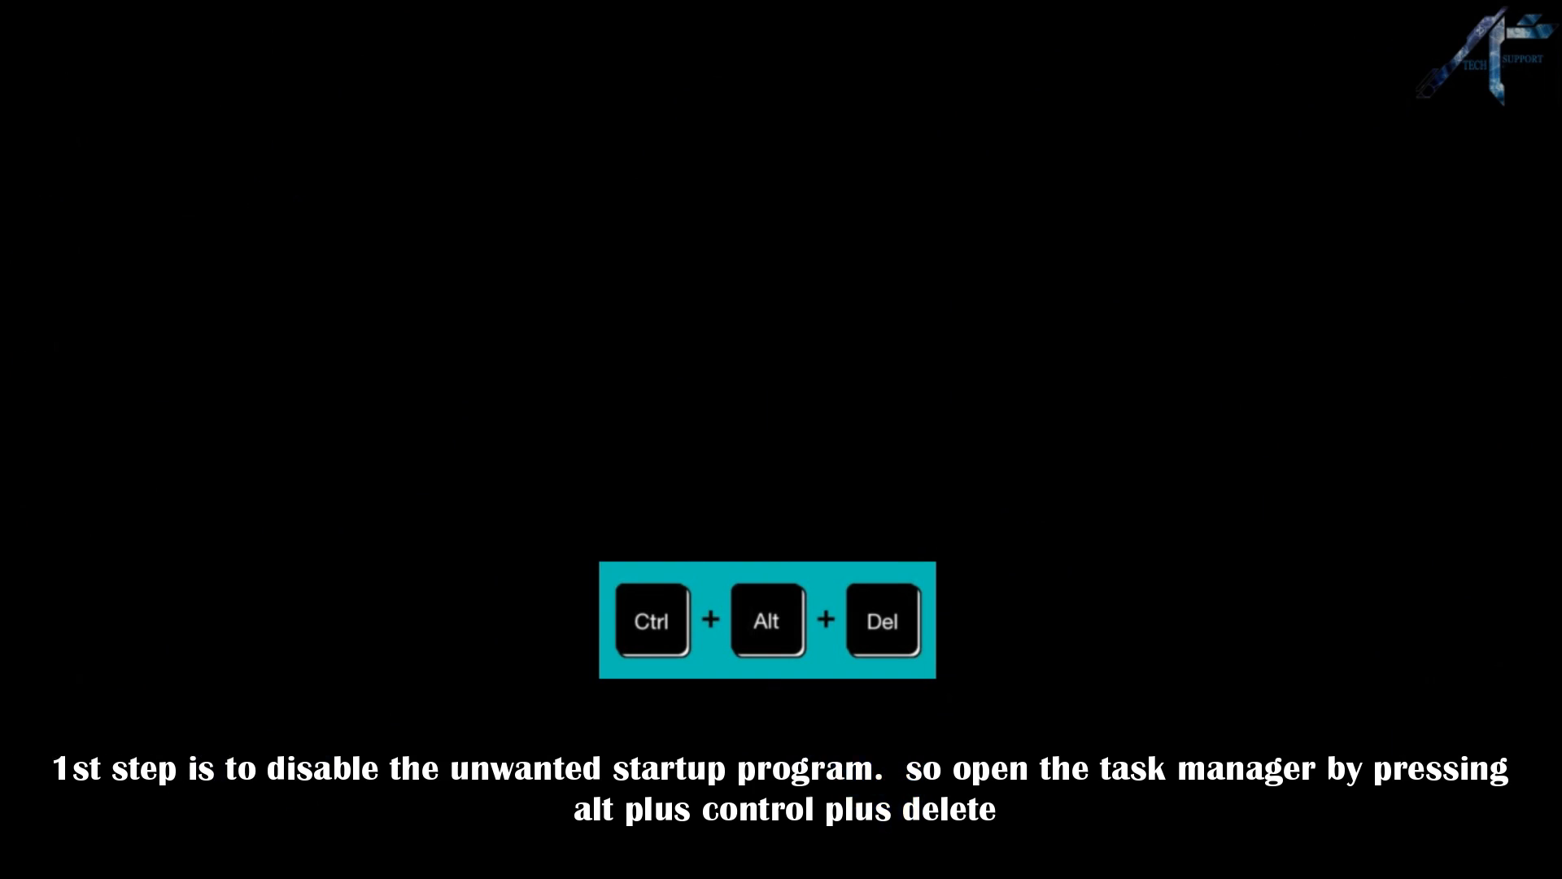
key("ctrl+alt+delete")
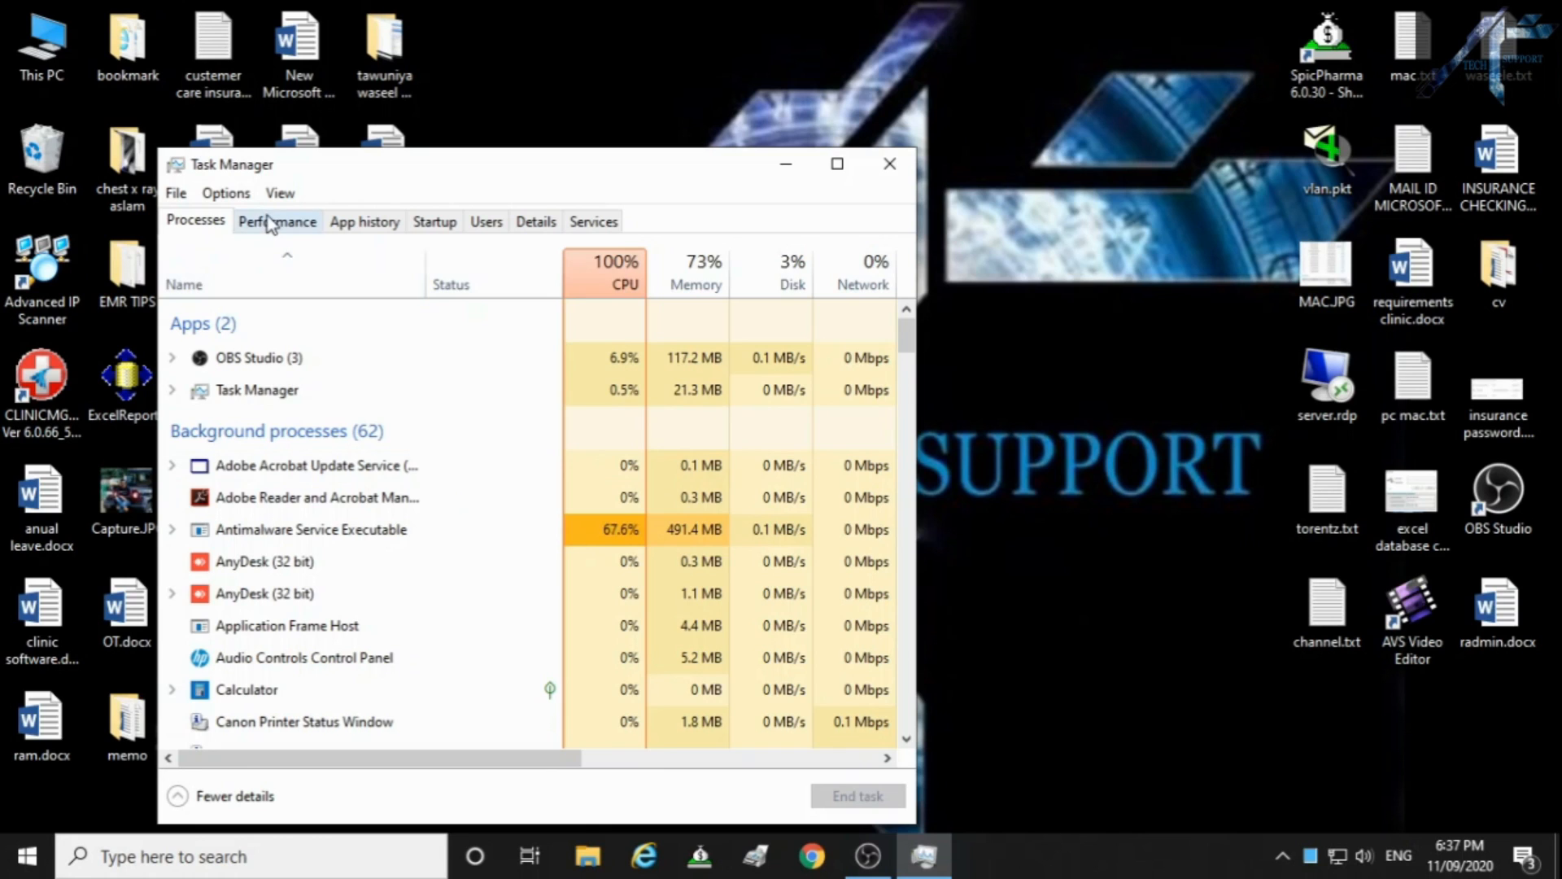
left_click(276, 221)
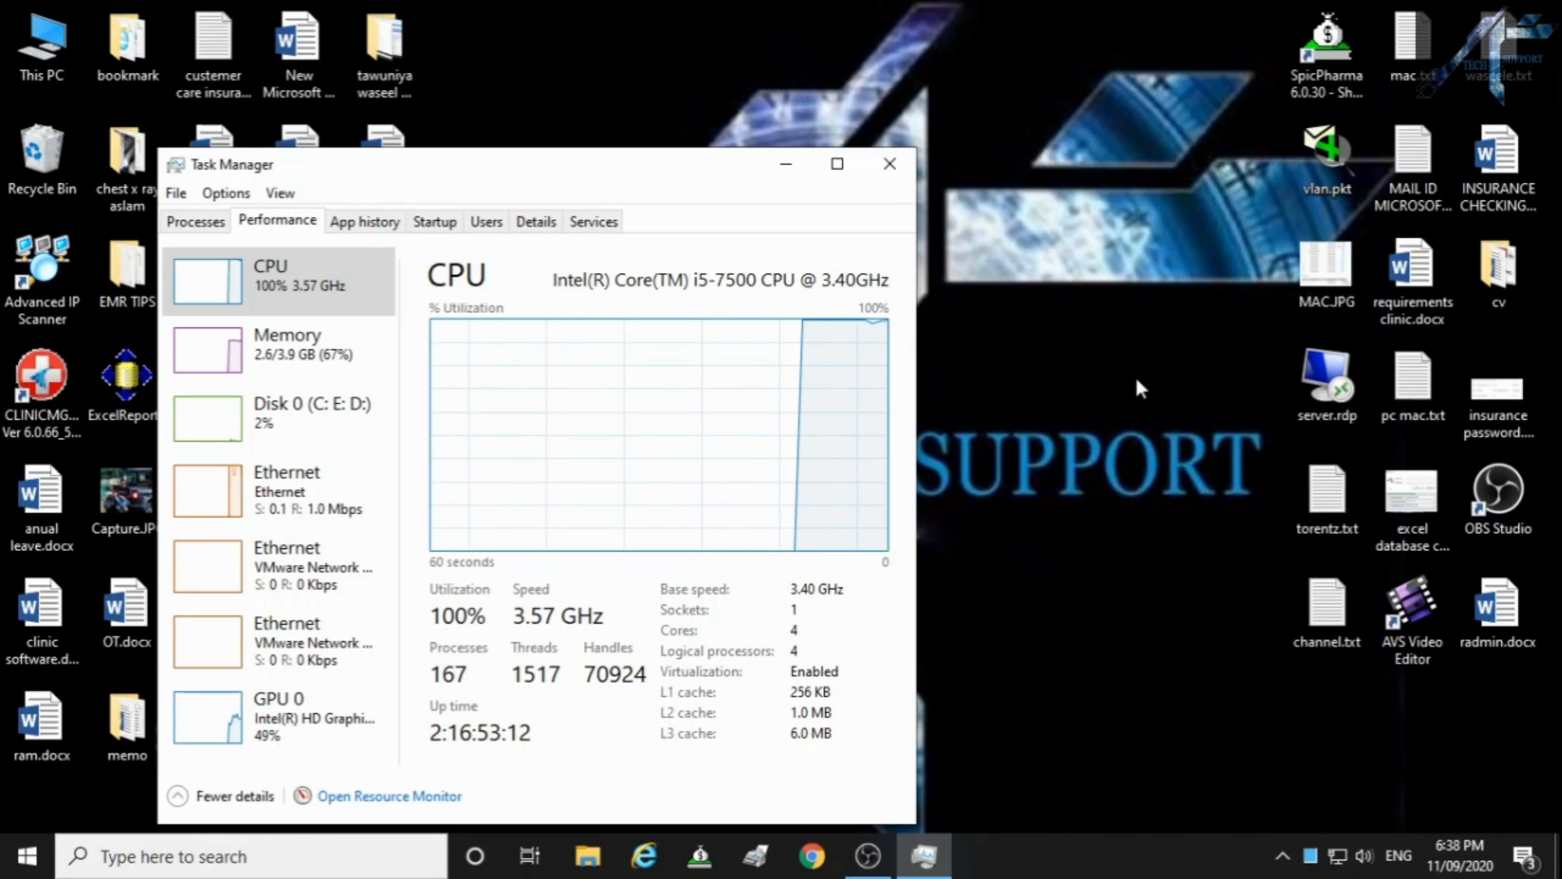
mouse_move(646, 353)
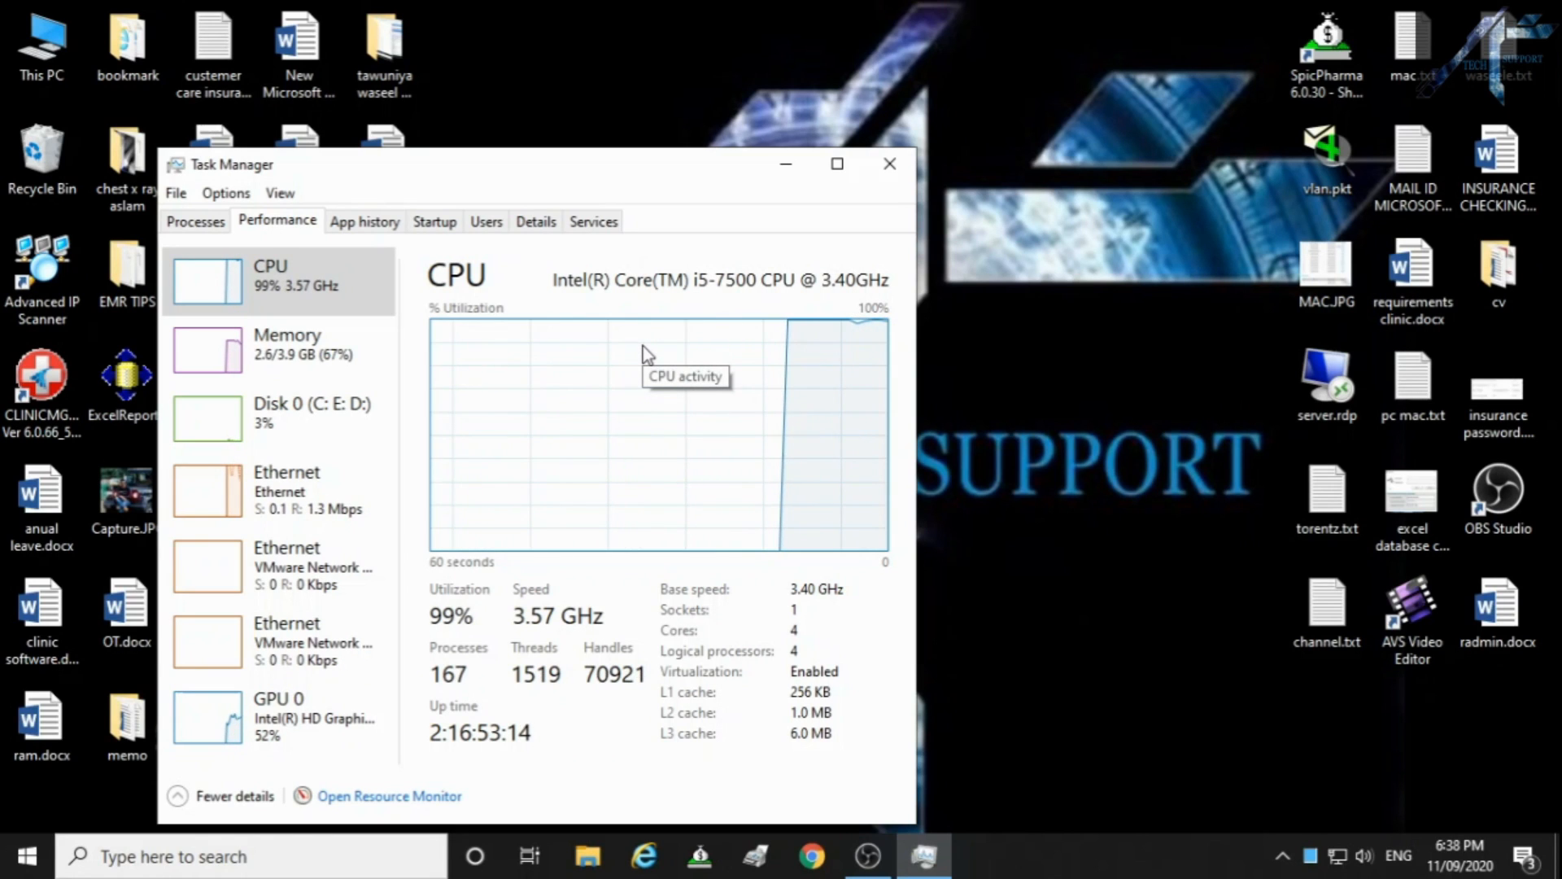
mouse_move(986, 351)
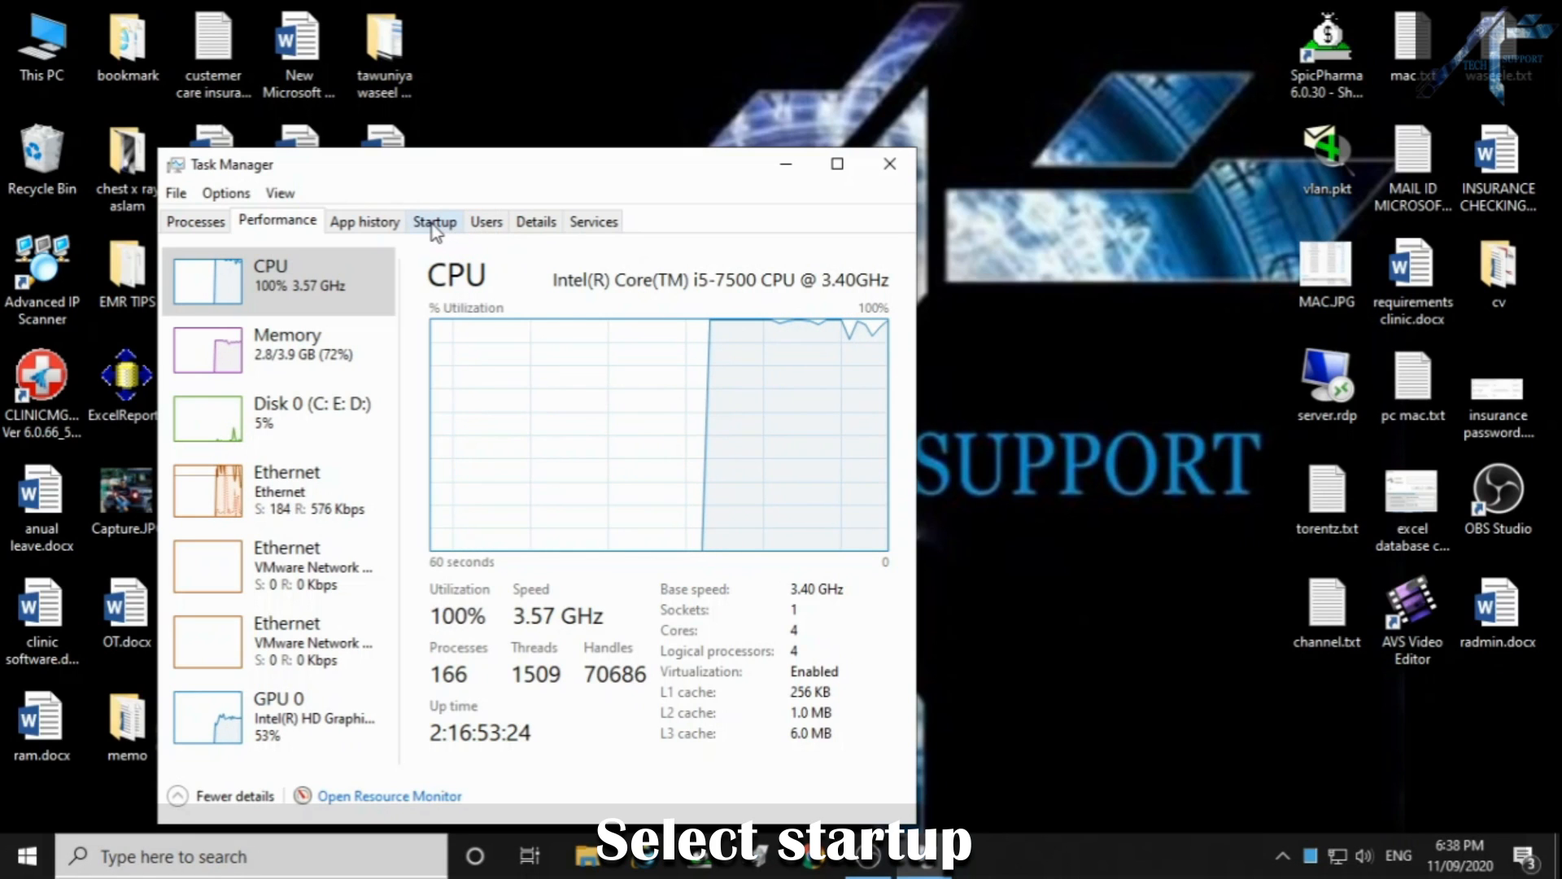
Step: On the maximized Startup page, disable AcroTray, Adobe Updater, AnyDesk and the Canon printer status entries
left_click(434, 221)
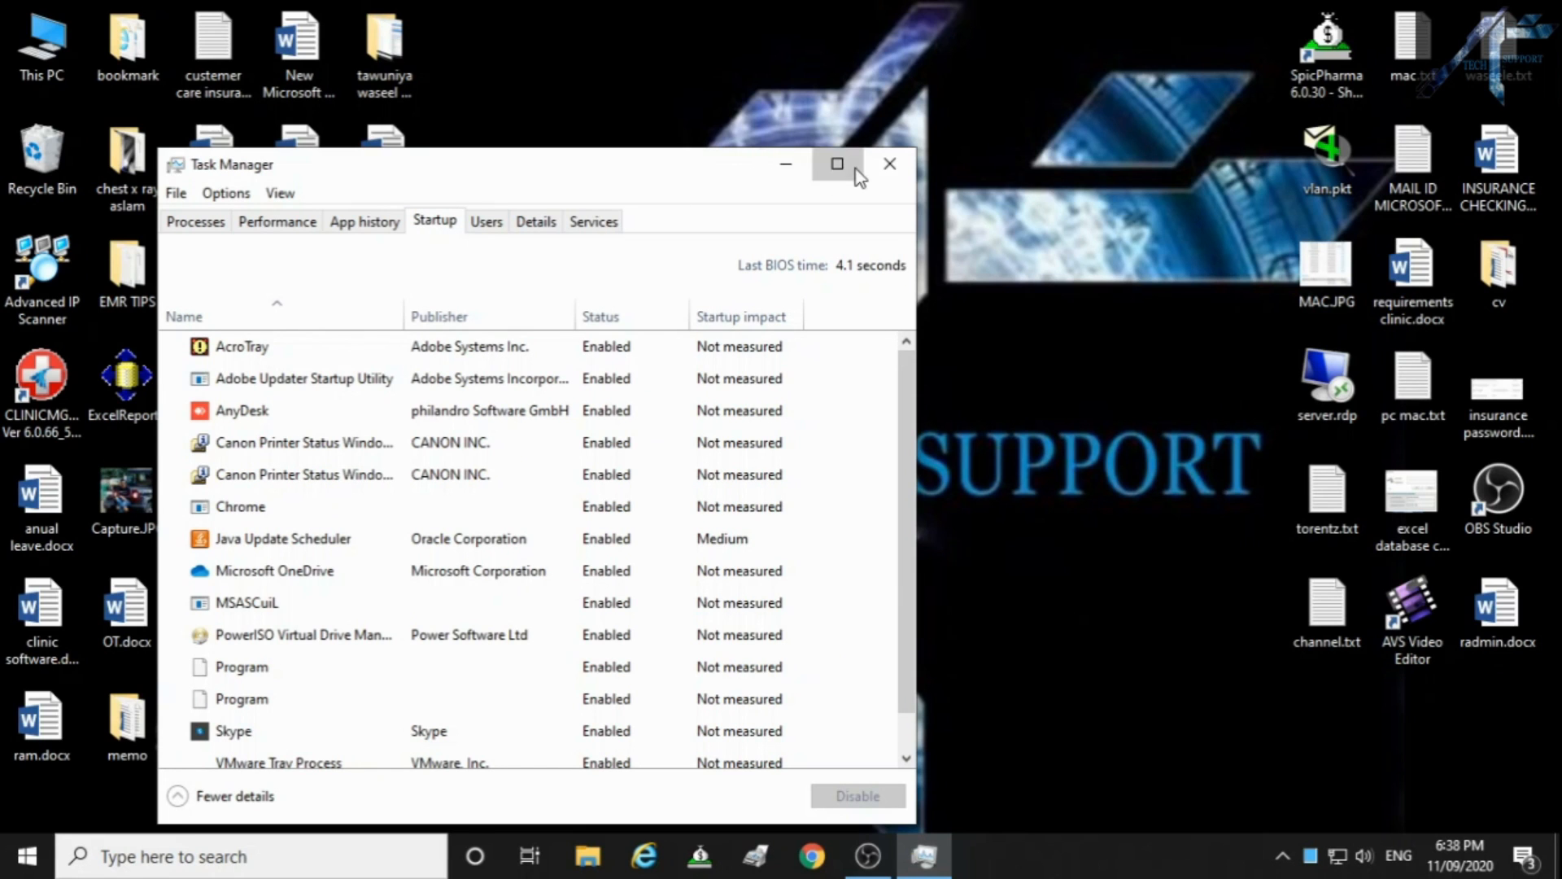
left_click(836, 163)
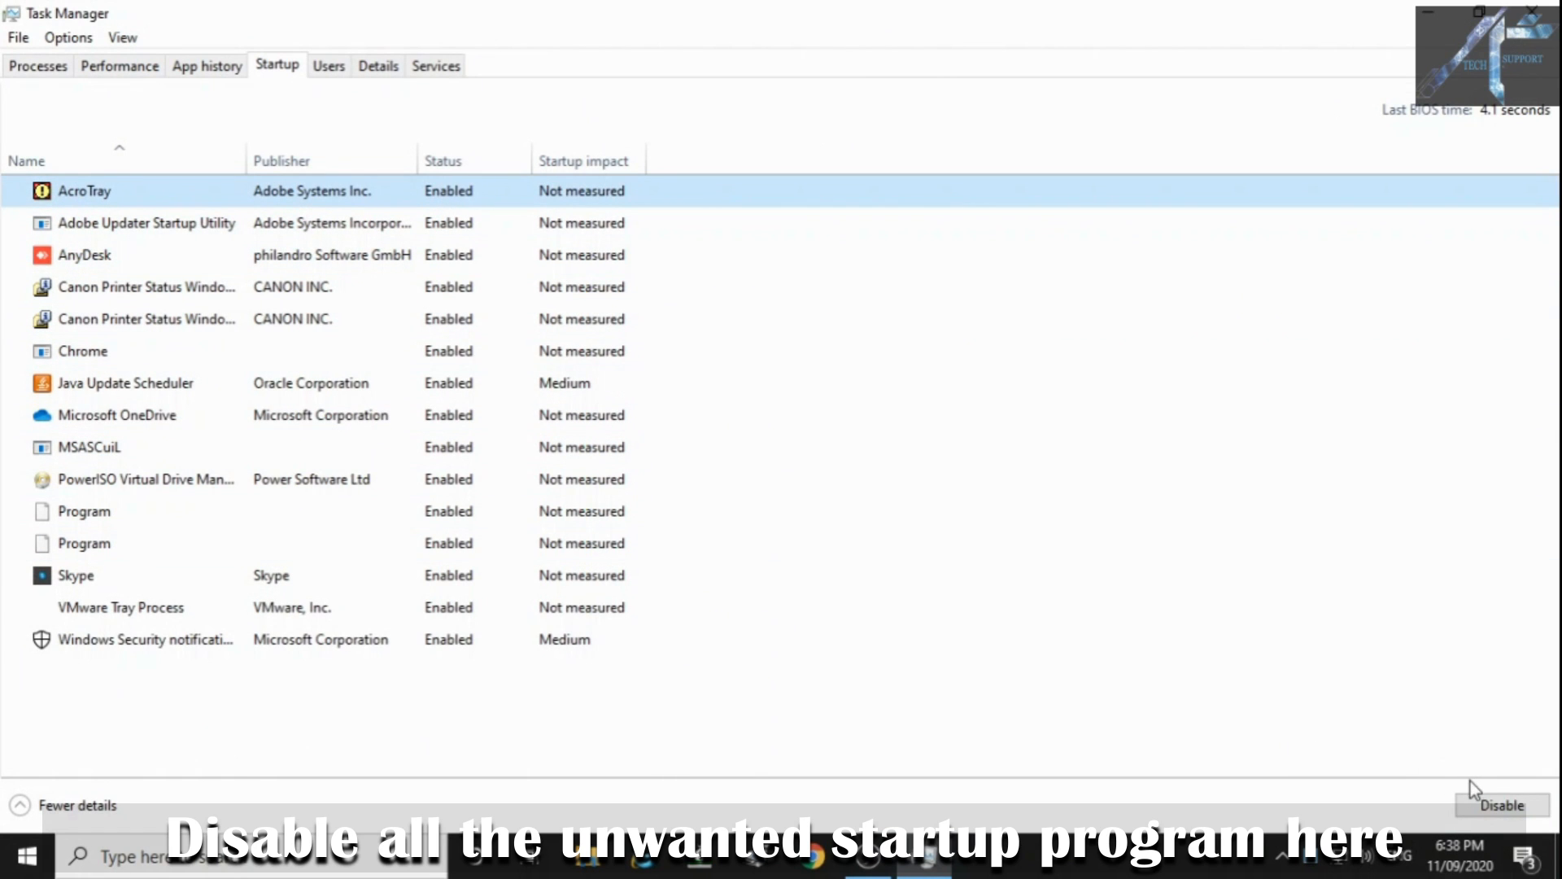
left_click(1494, 804)
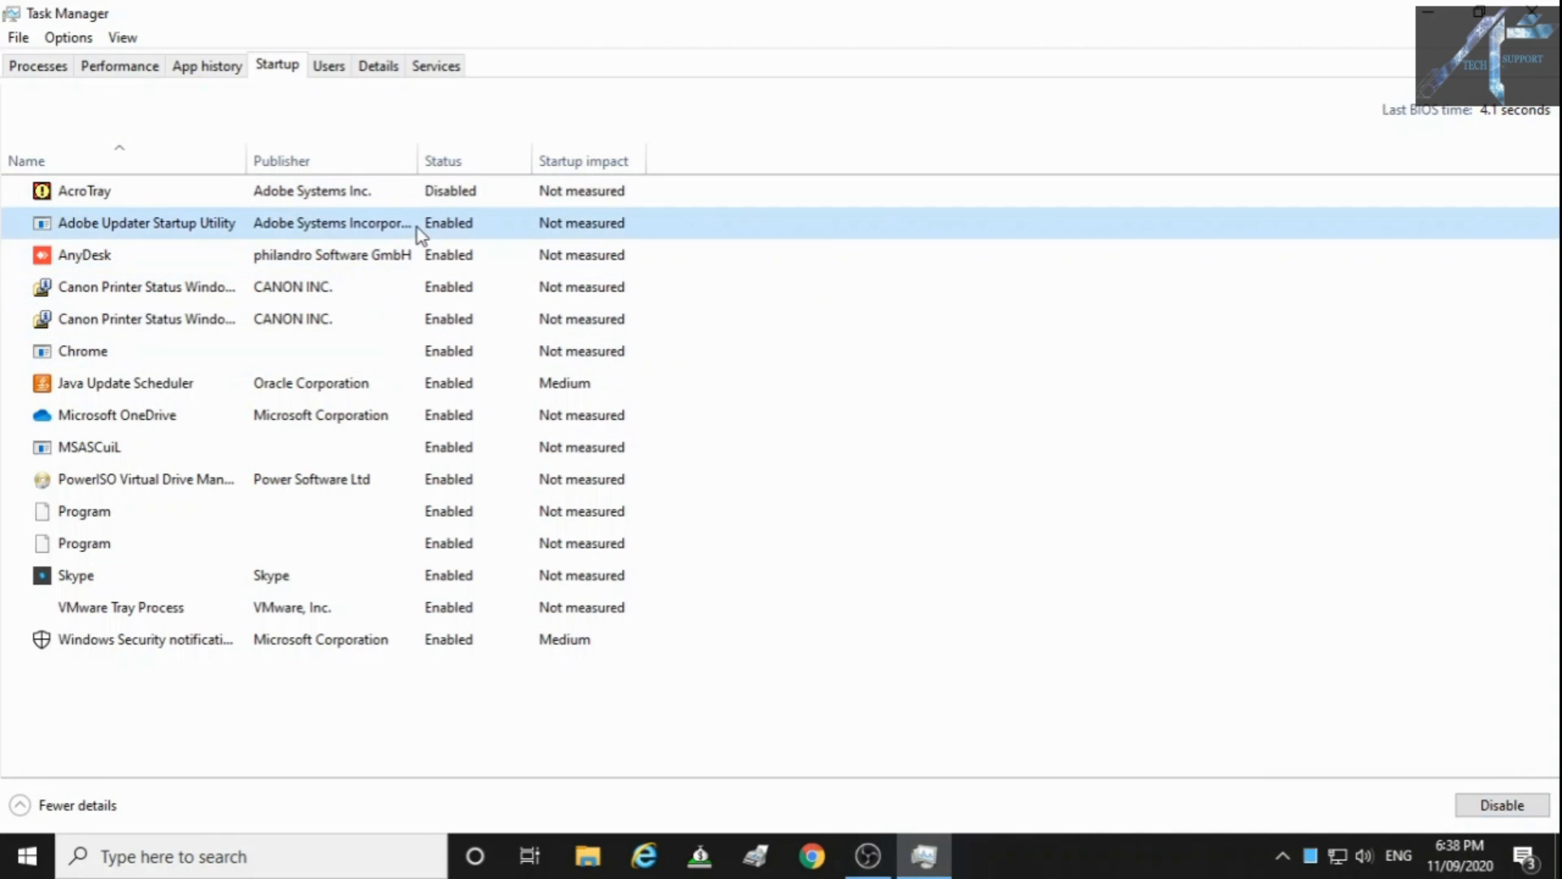
left_click(1487, 804)
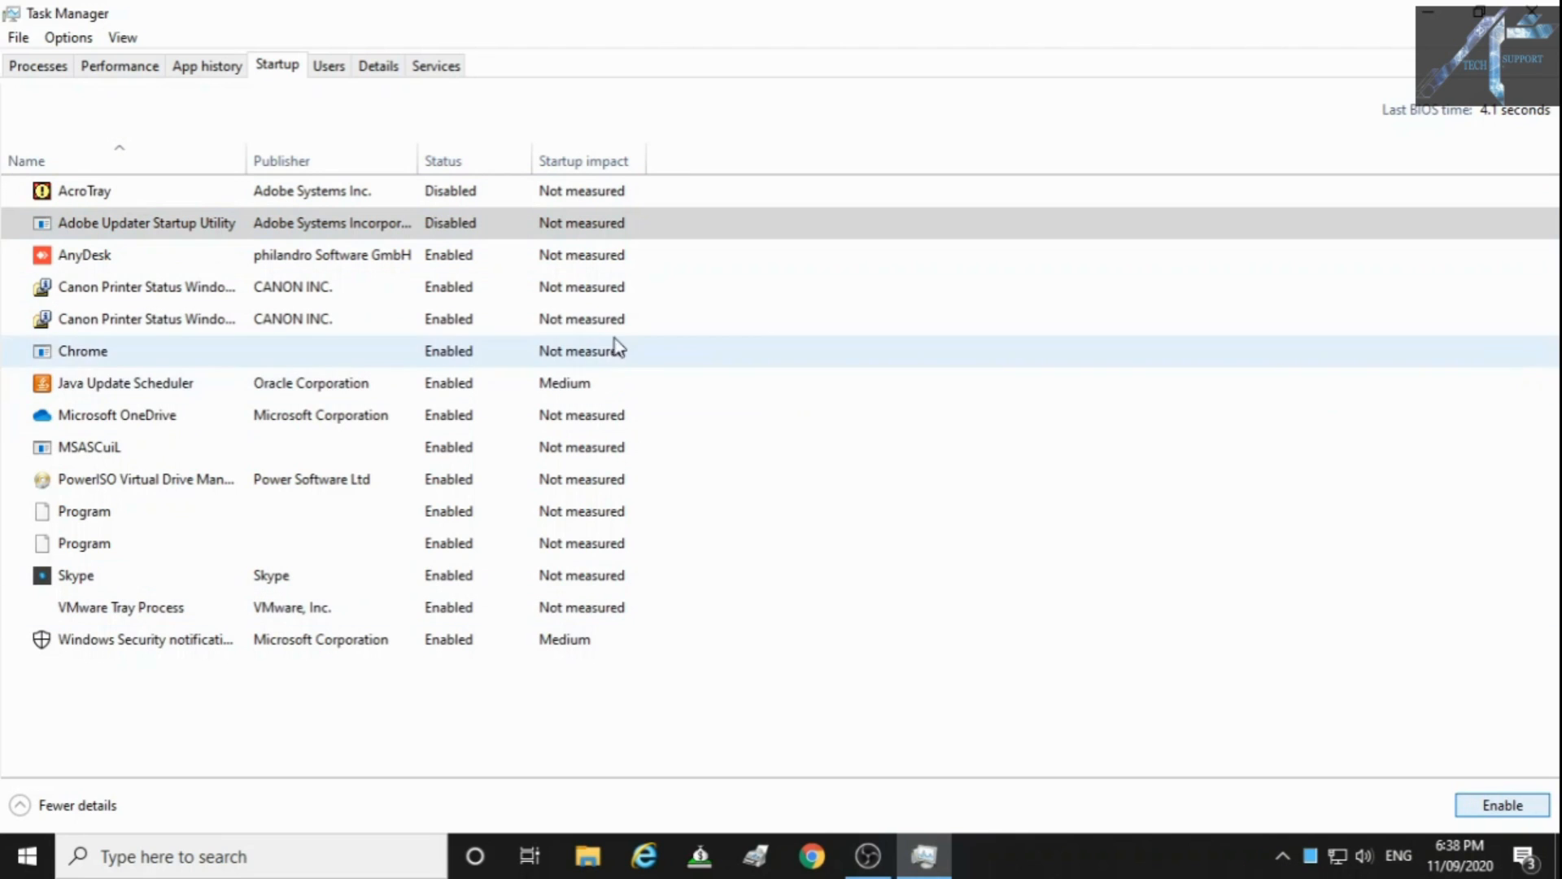
left_click(82, 253)
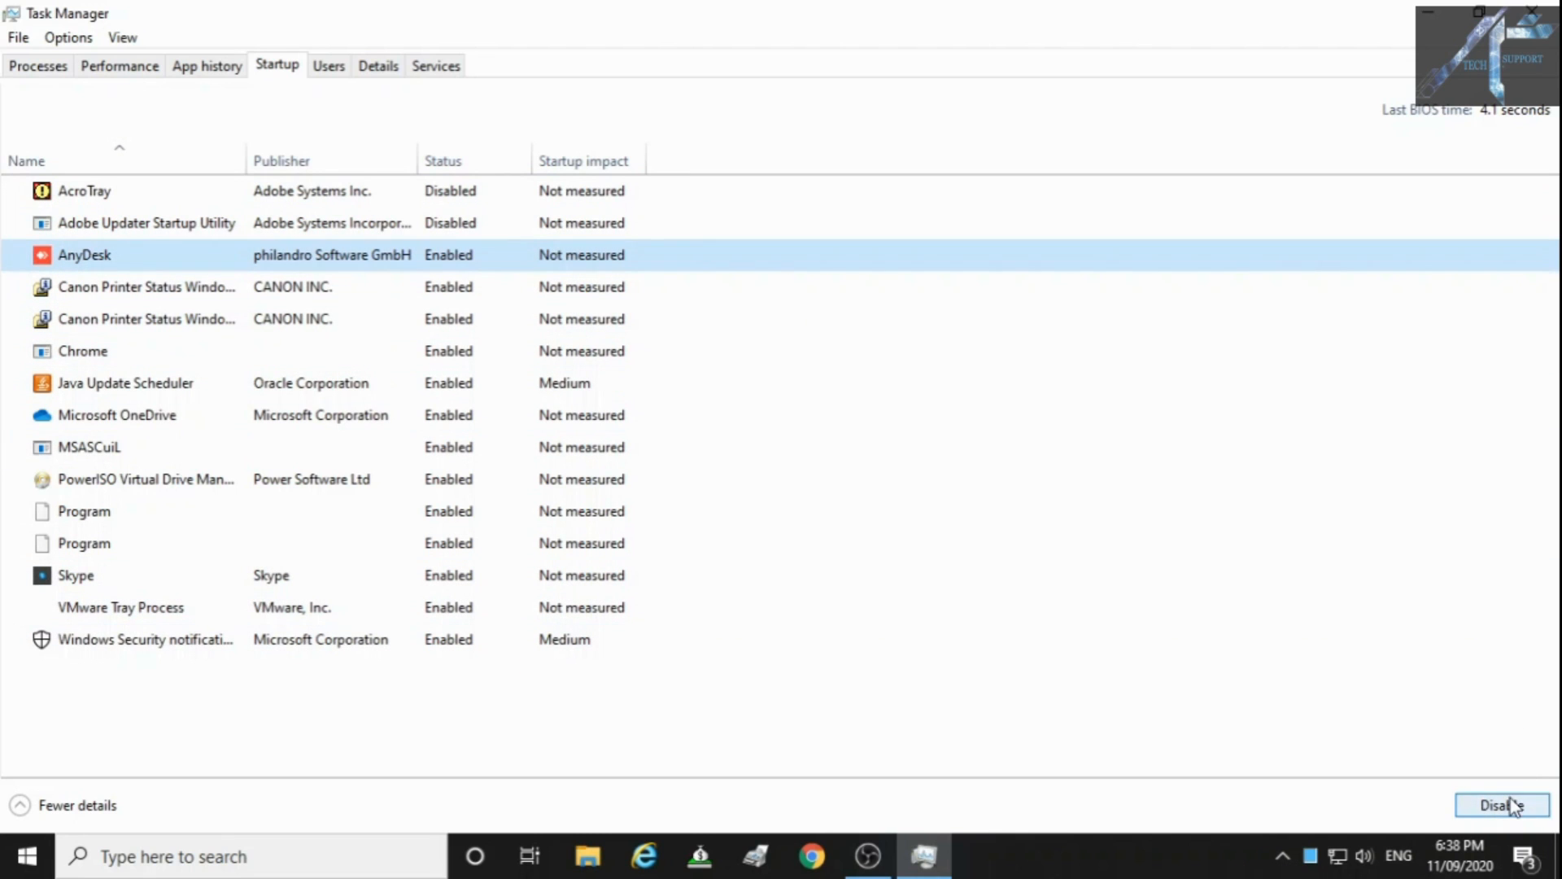
left_click(1497, 804)
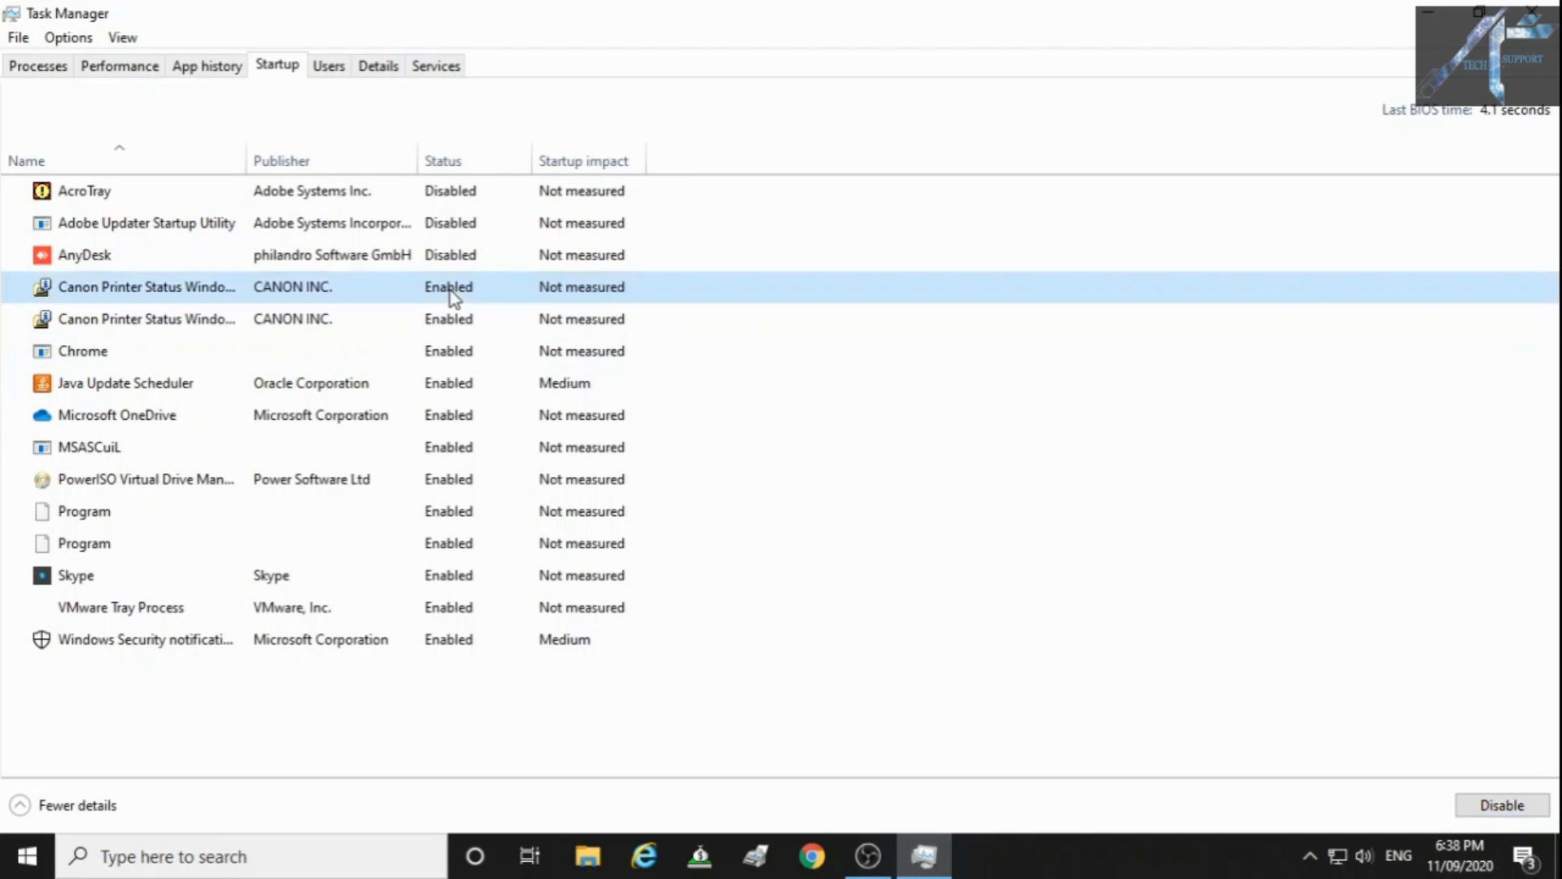
left_click(1493, 827)
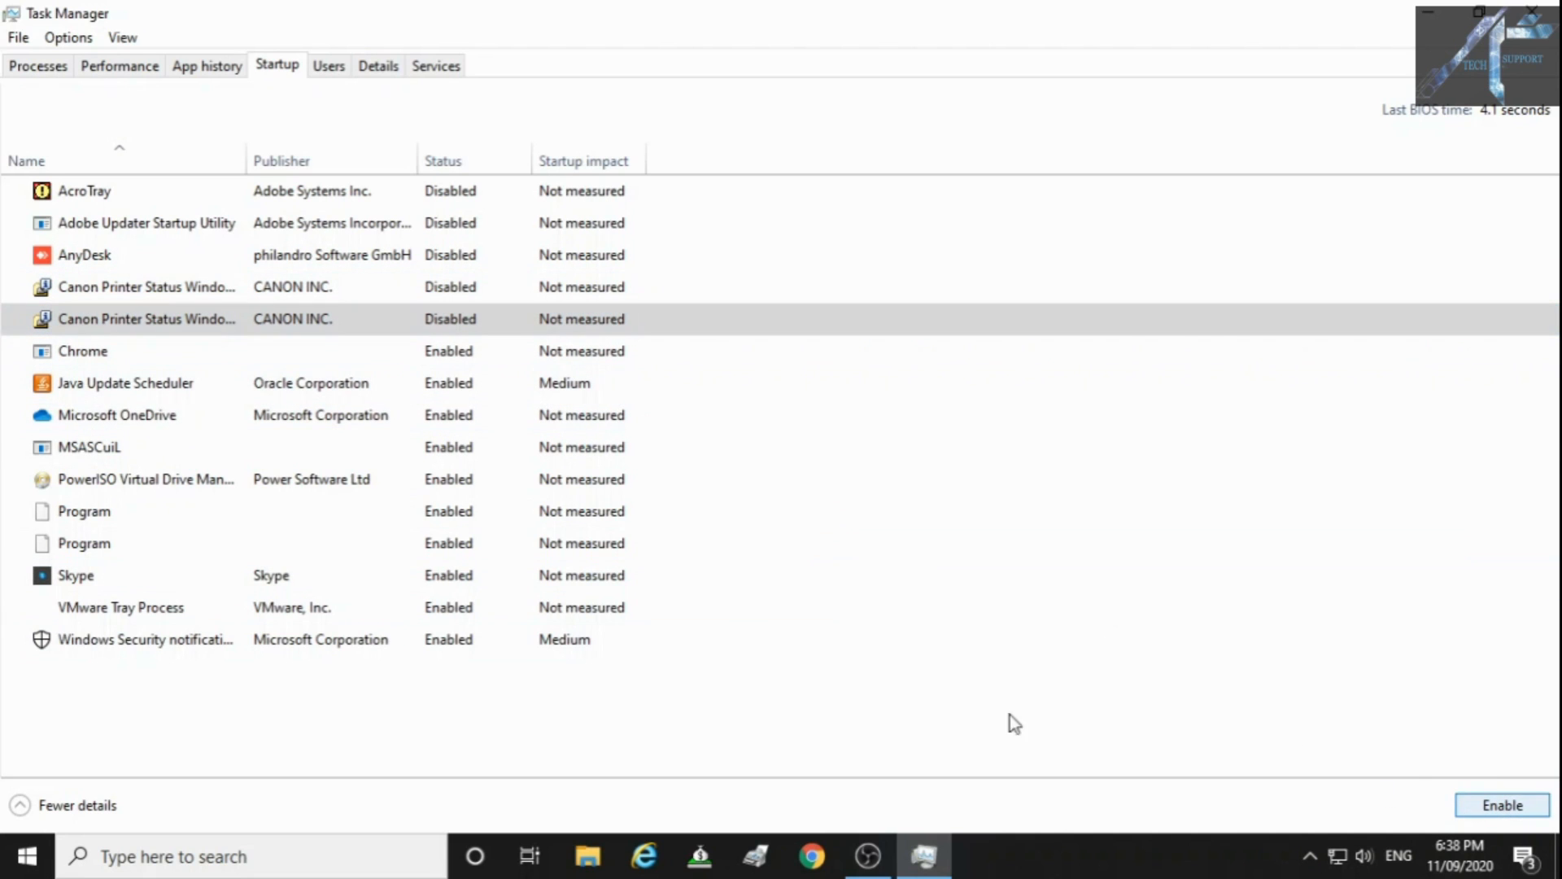
Step: Disable Chrome, Microsoft OneDrive and the PowerISO virtual drive at startup
left_click(81, 351)
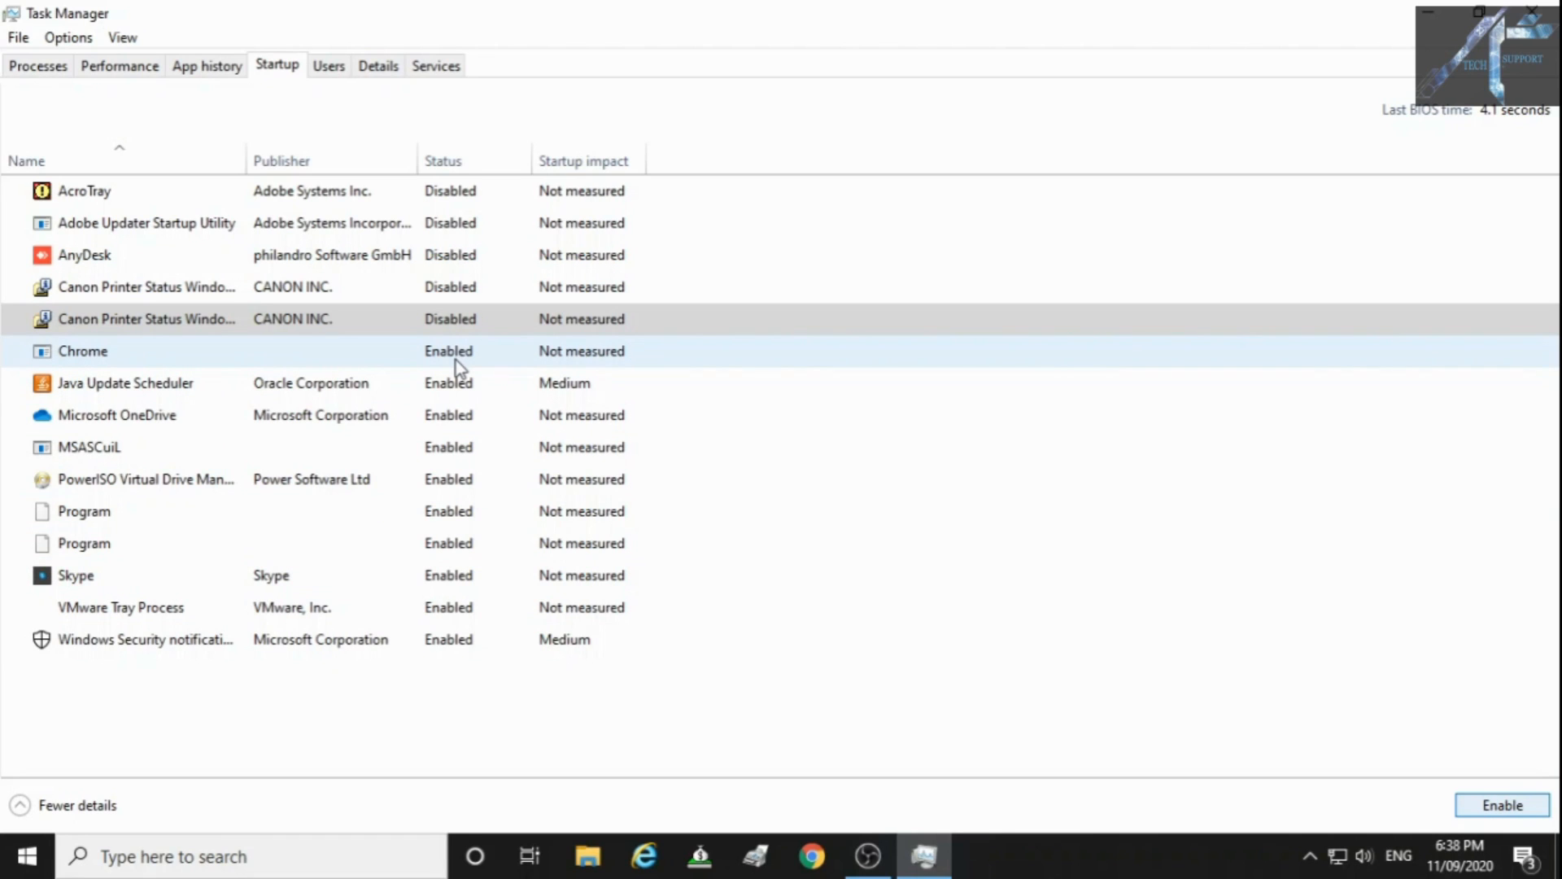
left_click(82, 352)
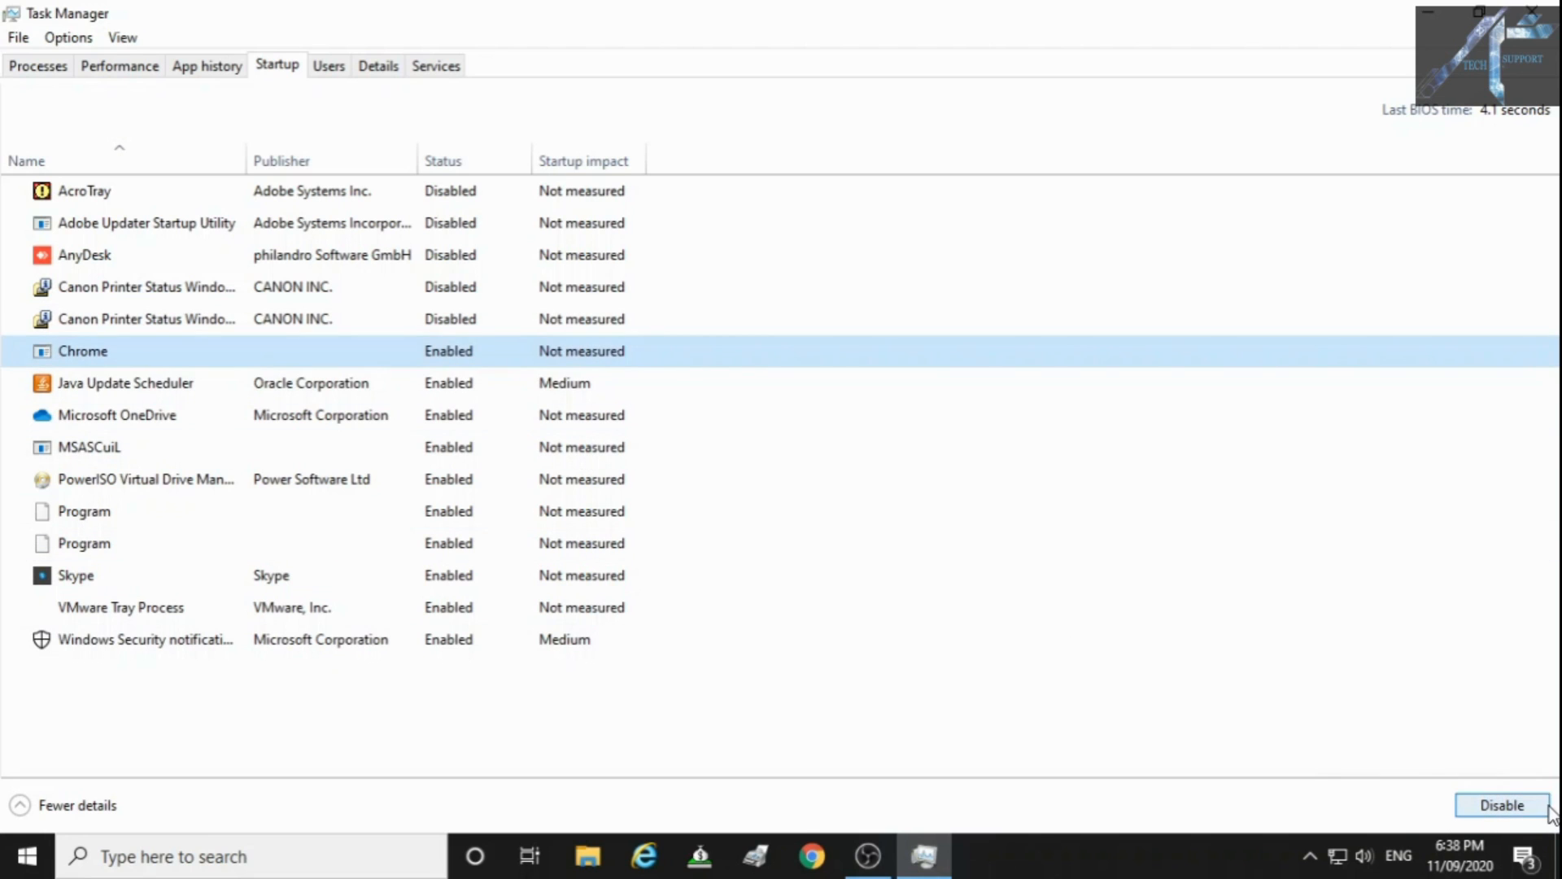
left_click(1491, 804)
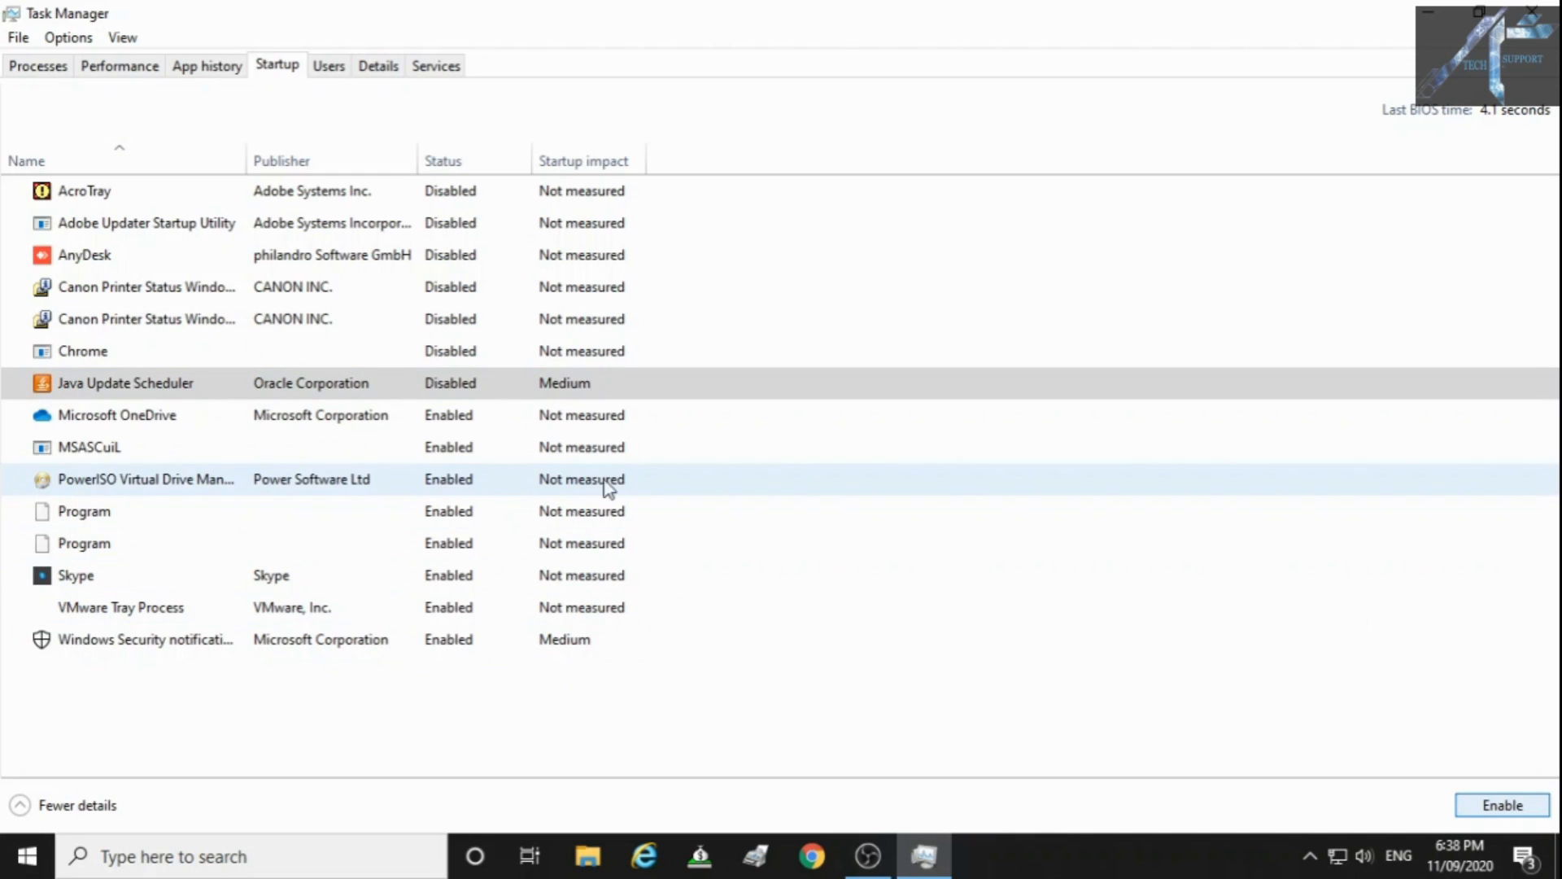
left_click(118, 415)
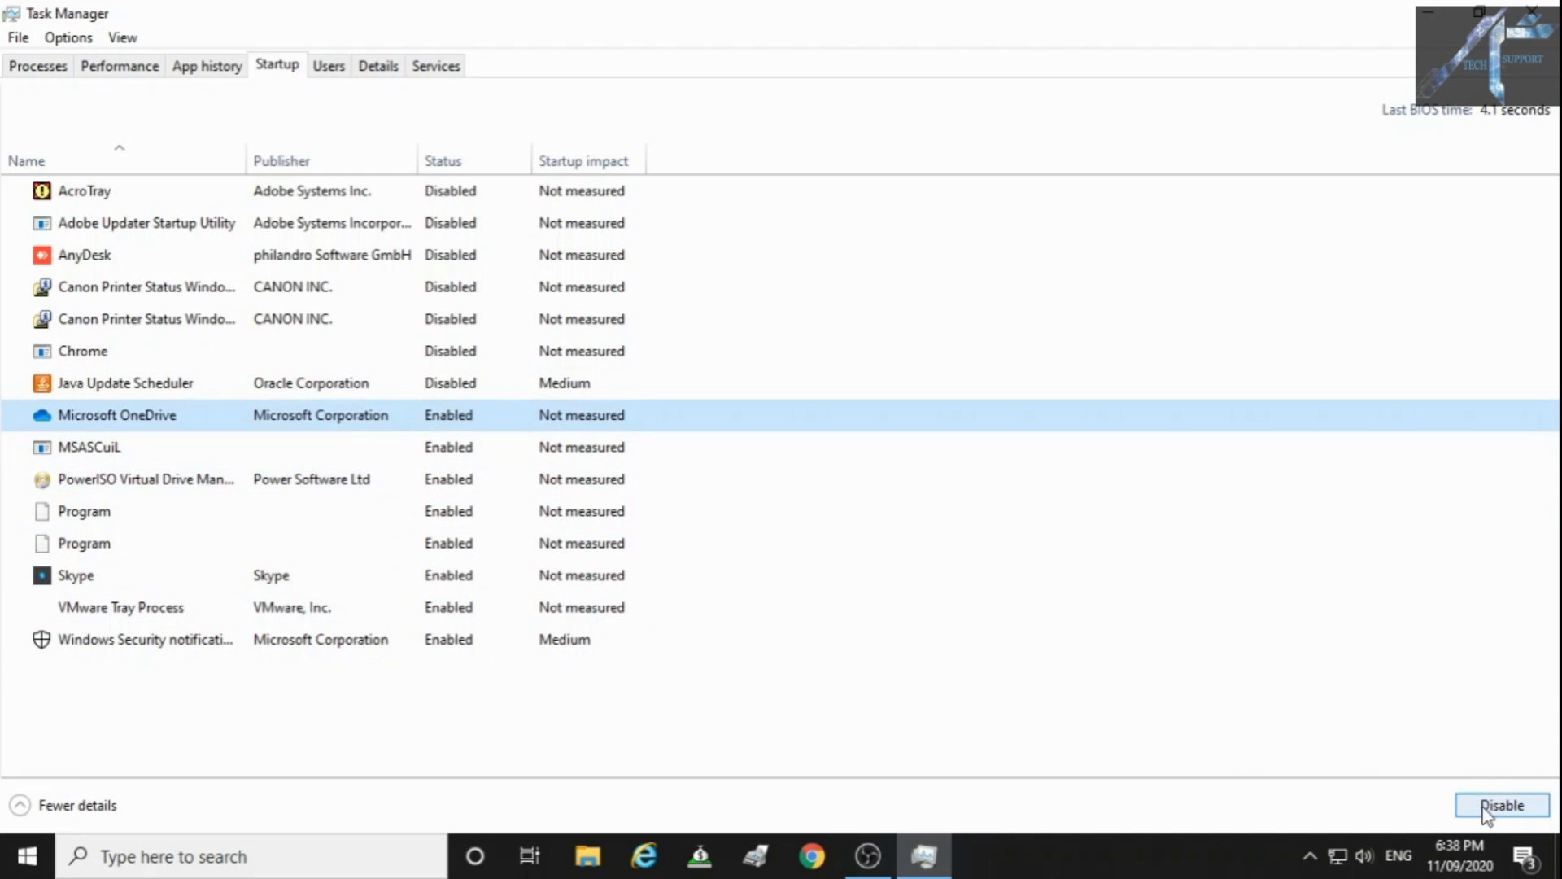
left_click(1498, 804)
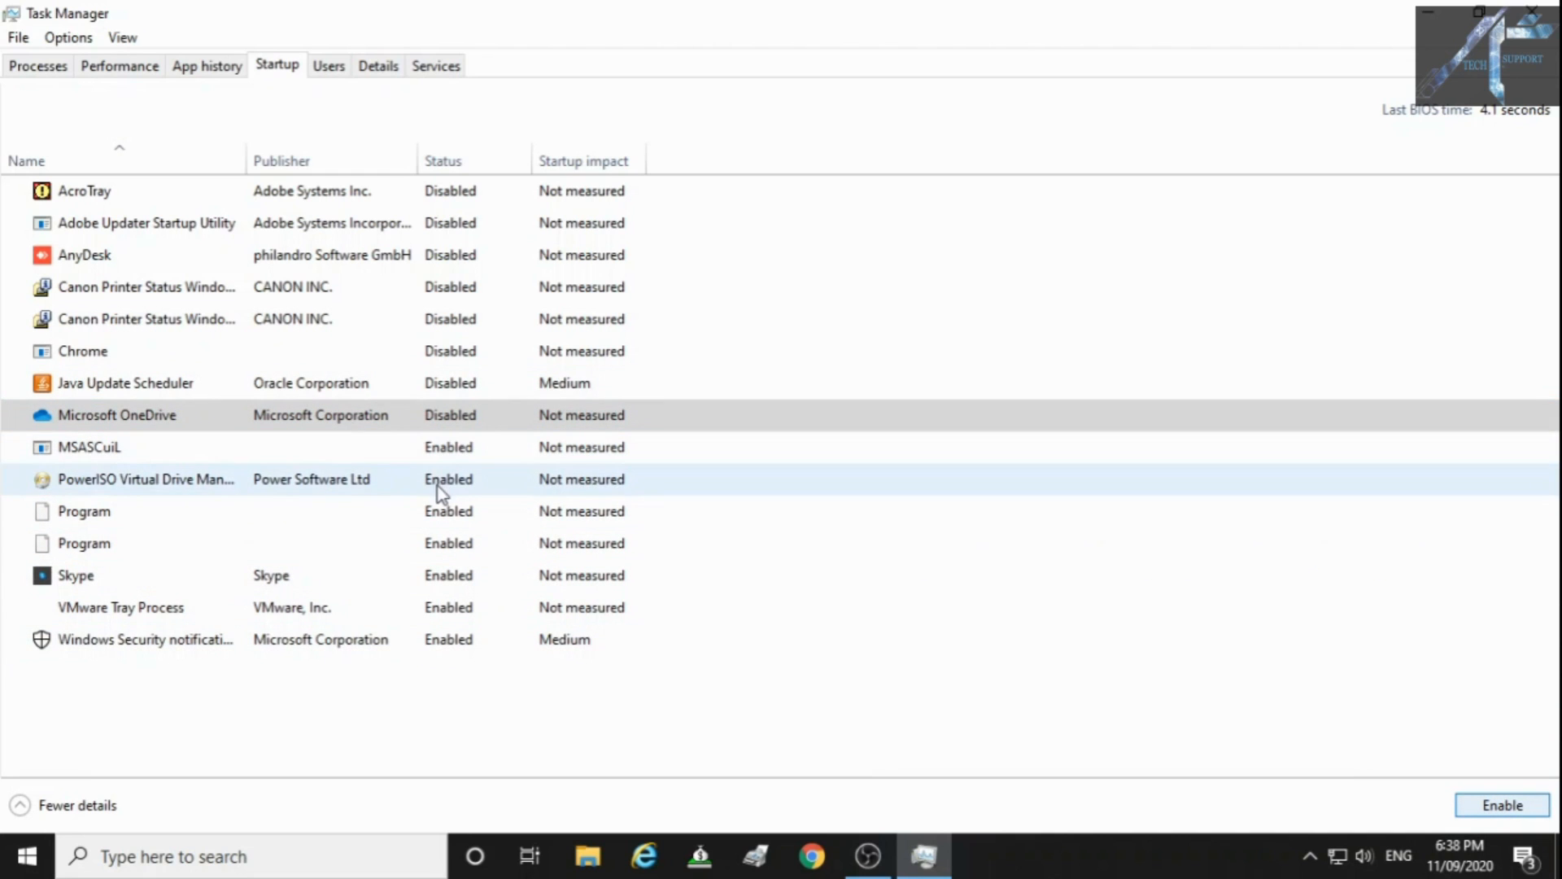
left_click(146, 478)
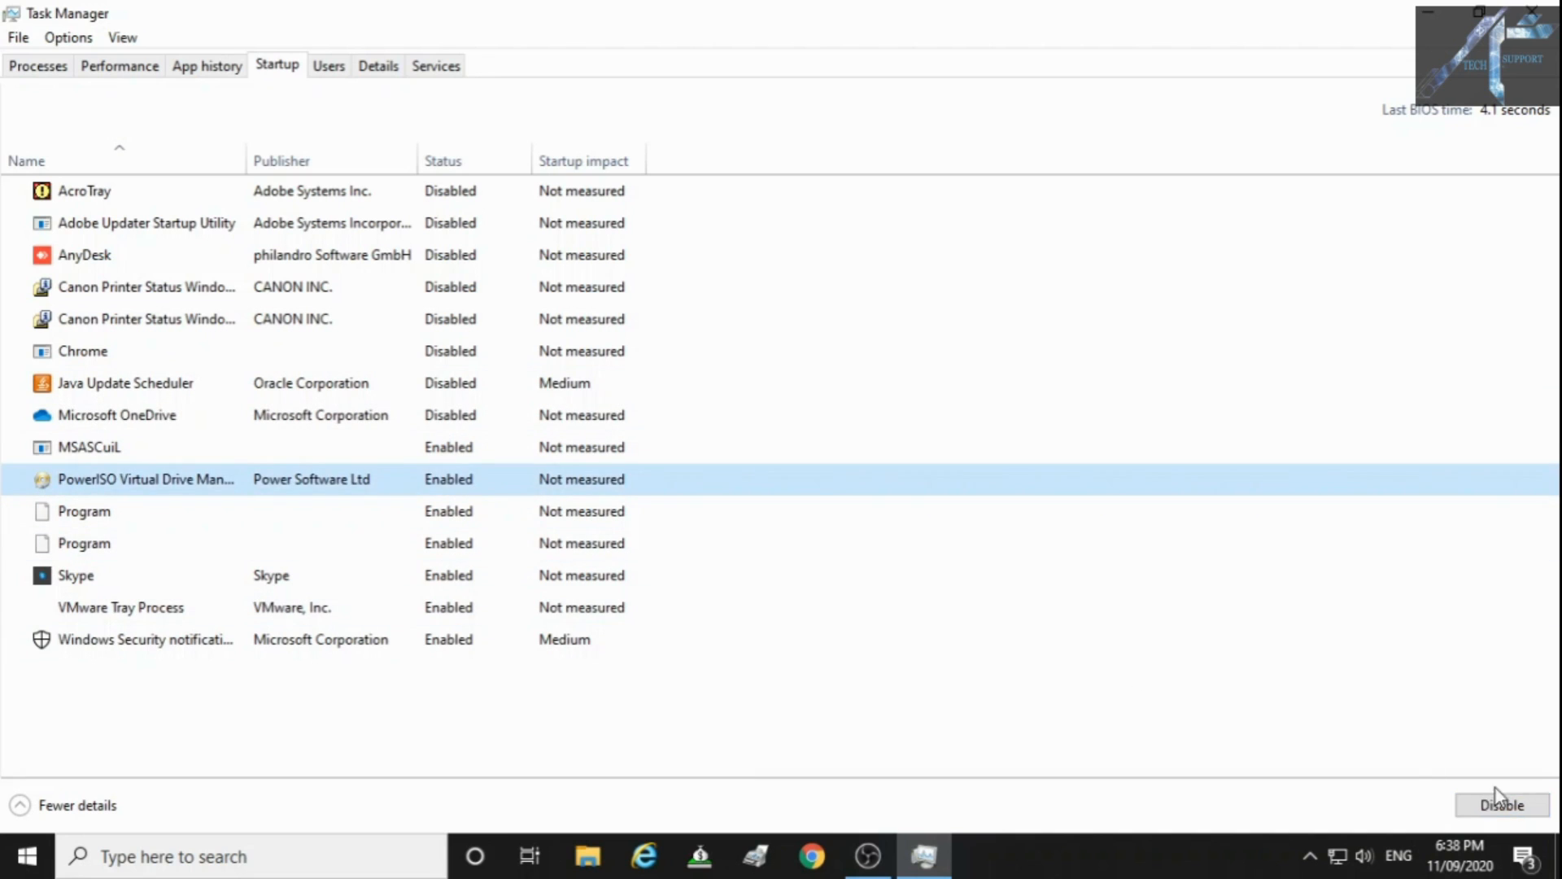
left_click(1487, 803)
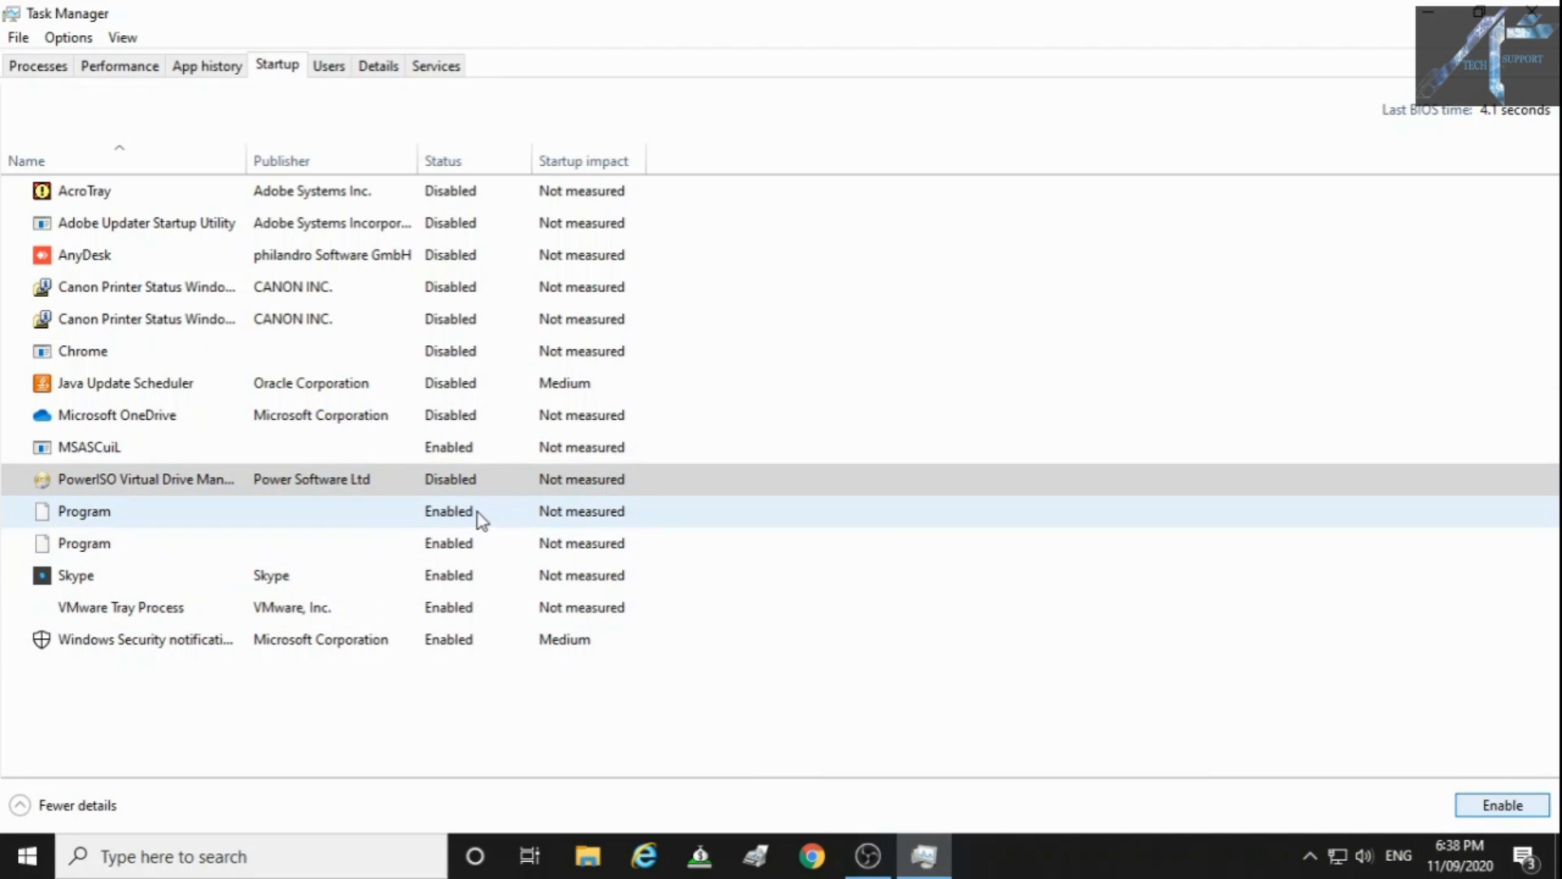
Step: Disable Skype and VMware Tray Process at startup, leaving the remaining entries enabled
left_click(76, 576)
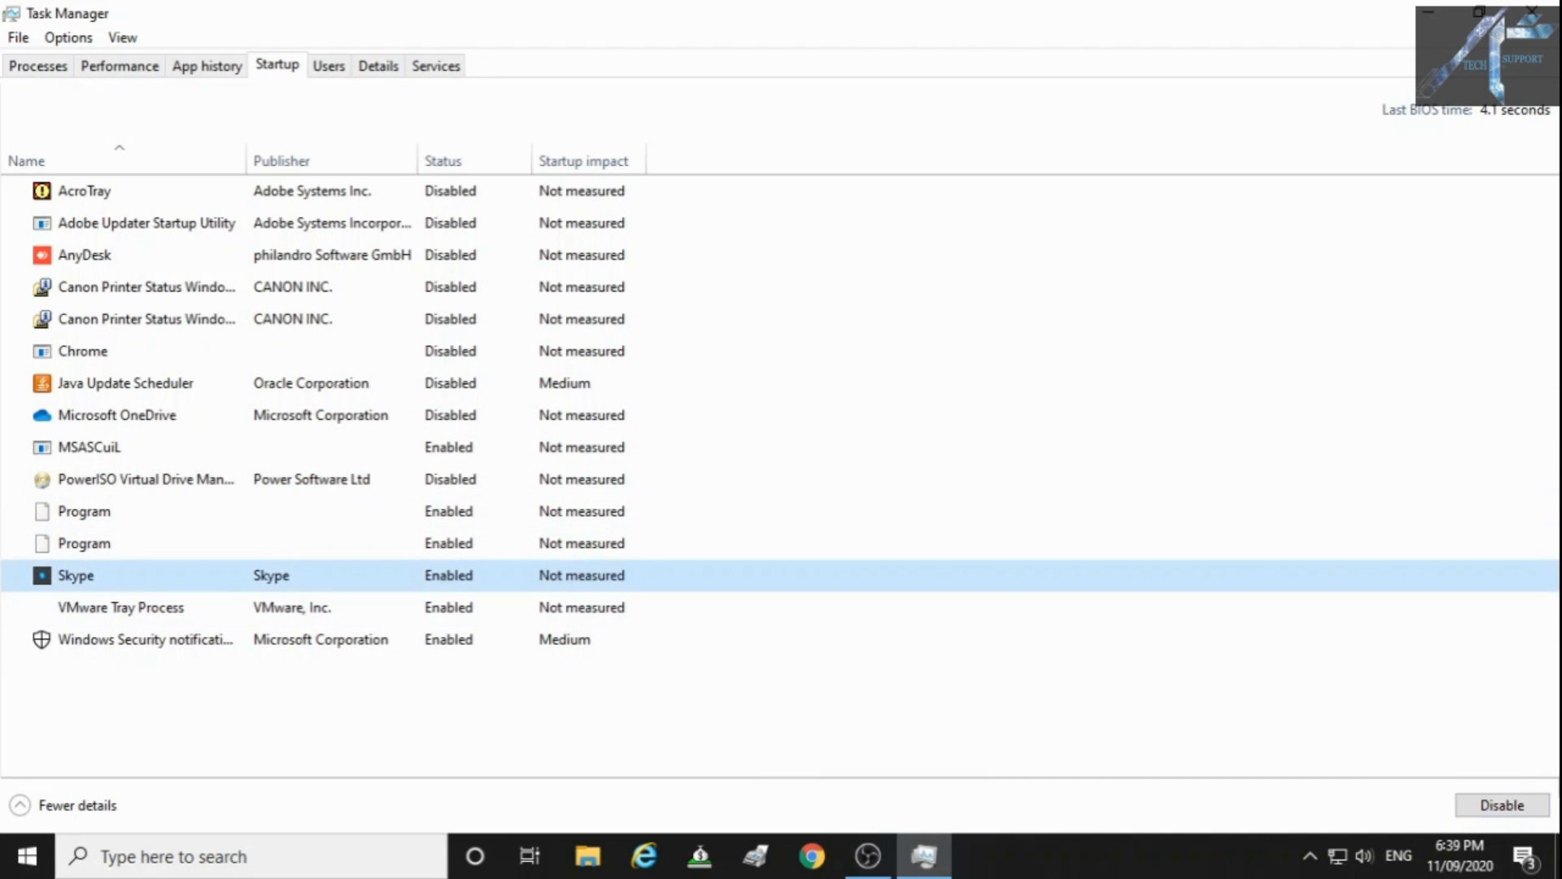
left_click(1505, 804)
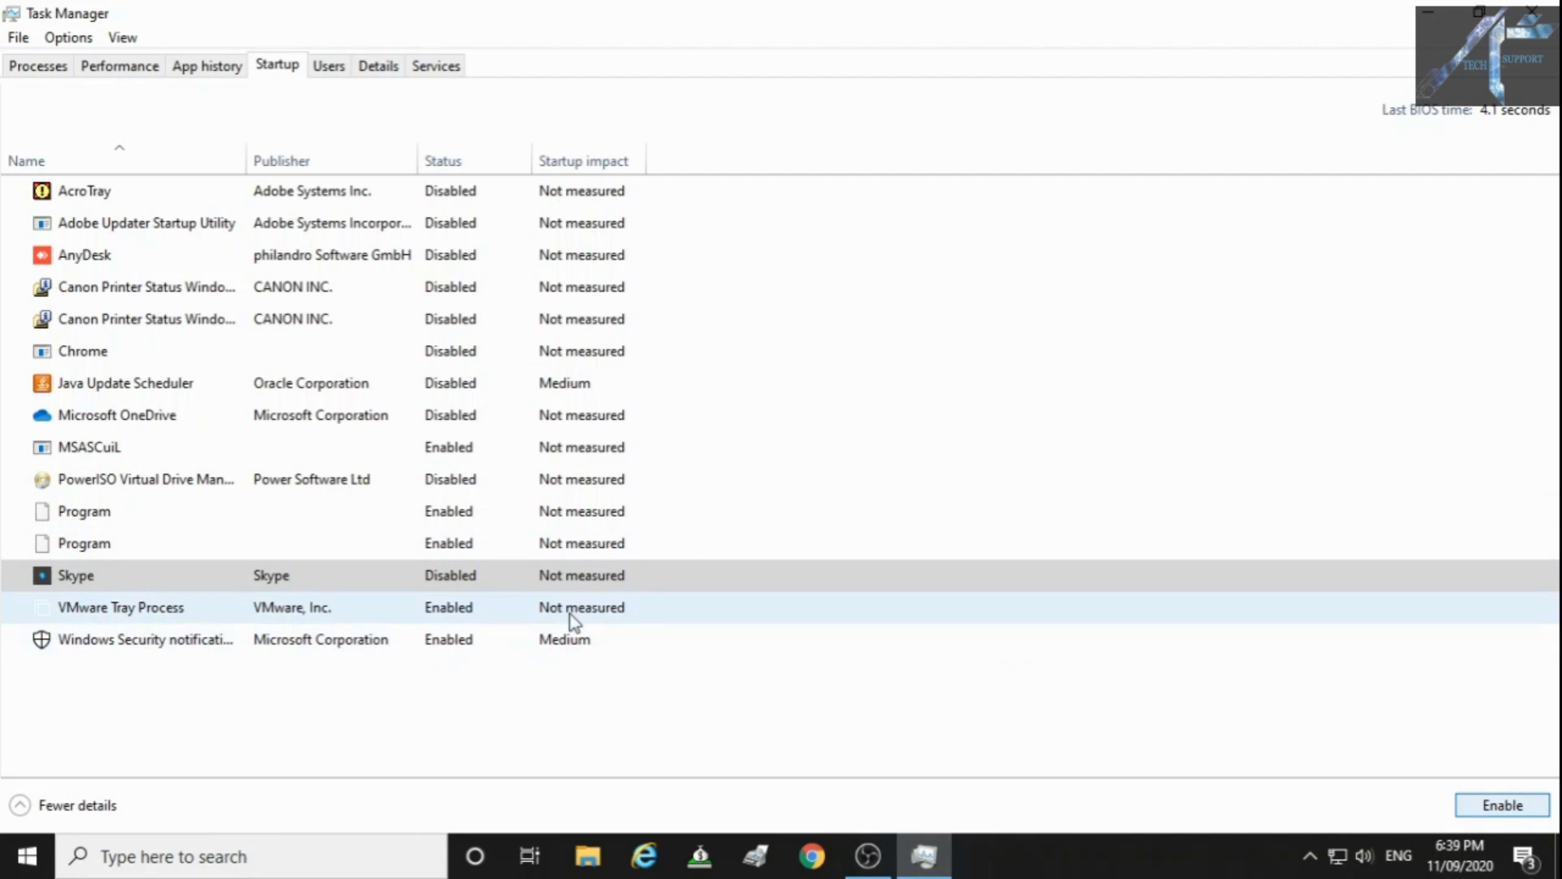
left_click(1484, 804)
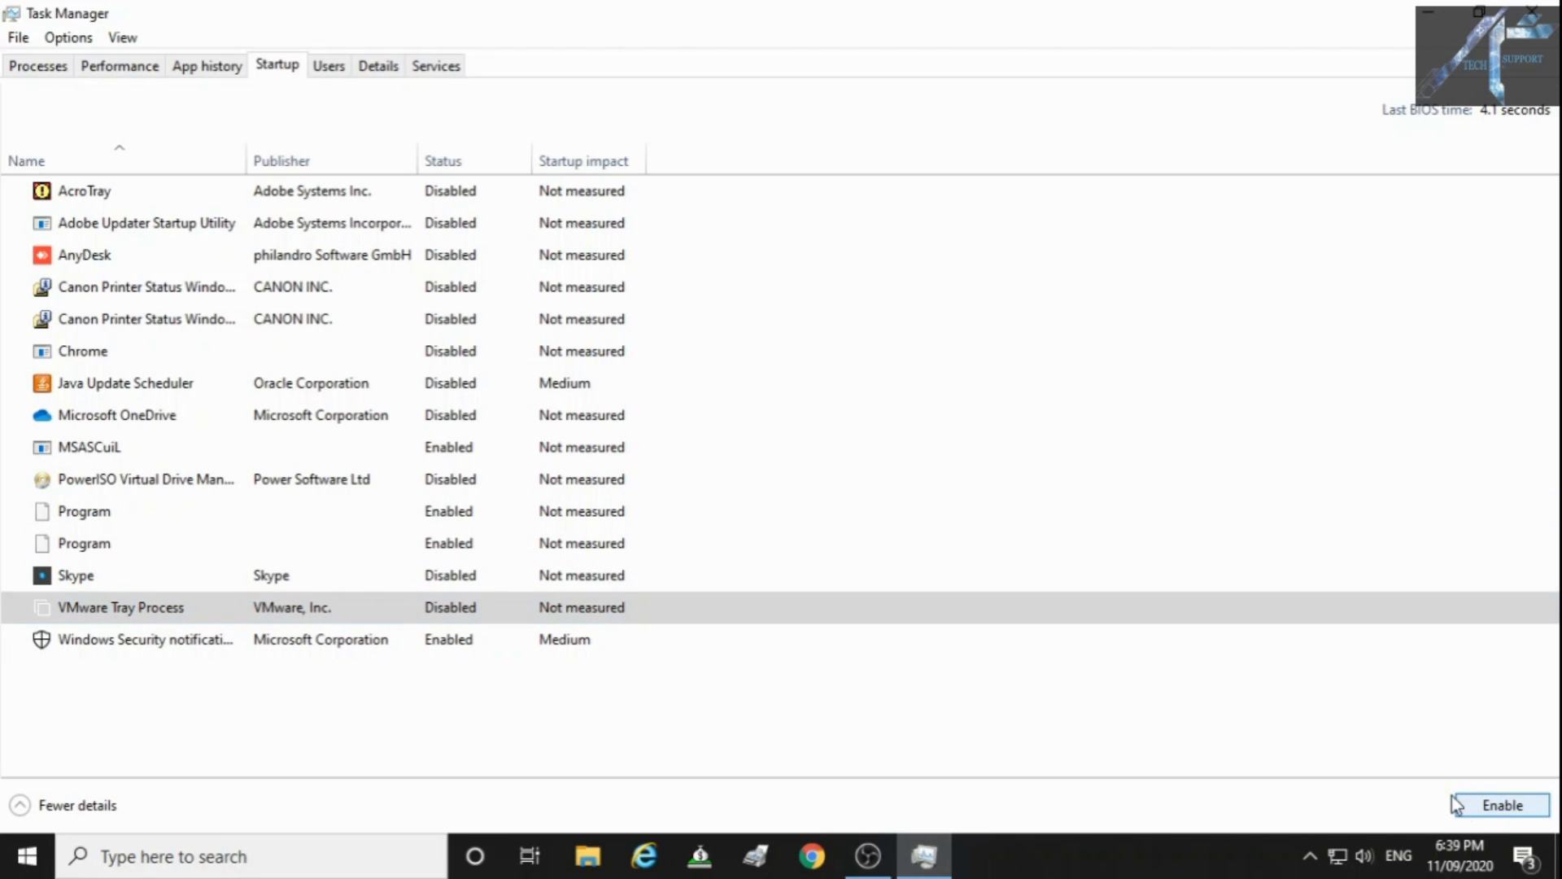
left_click(120, 607)
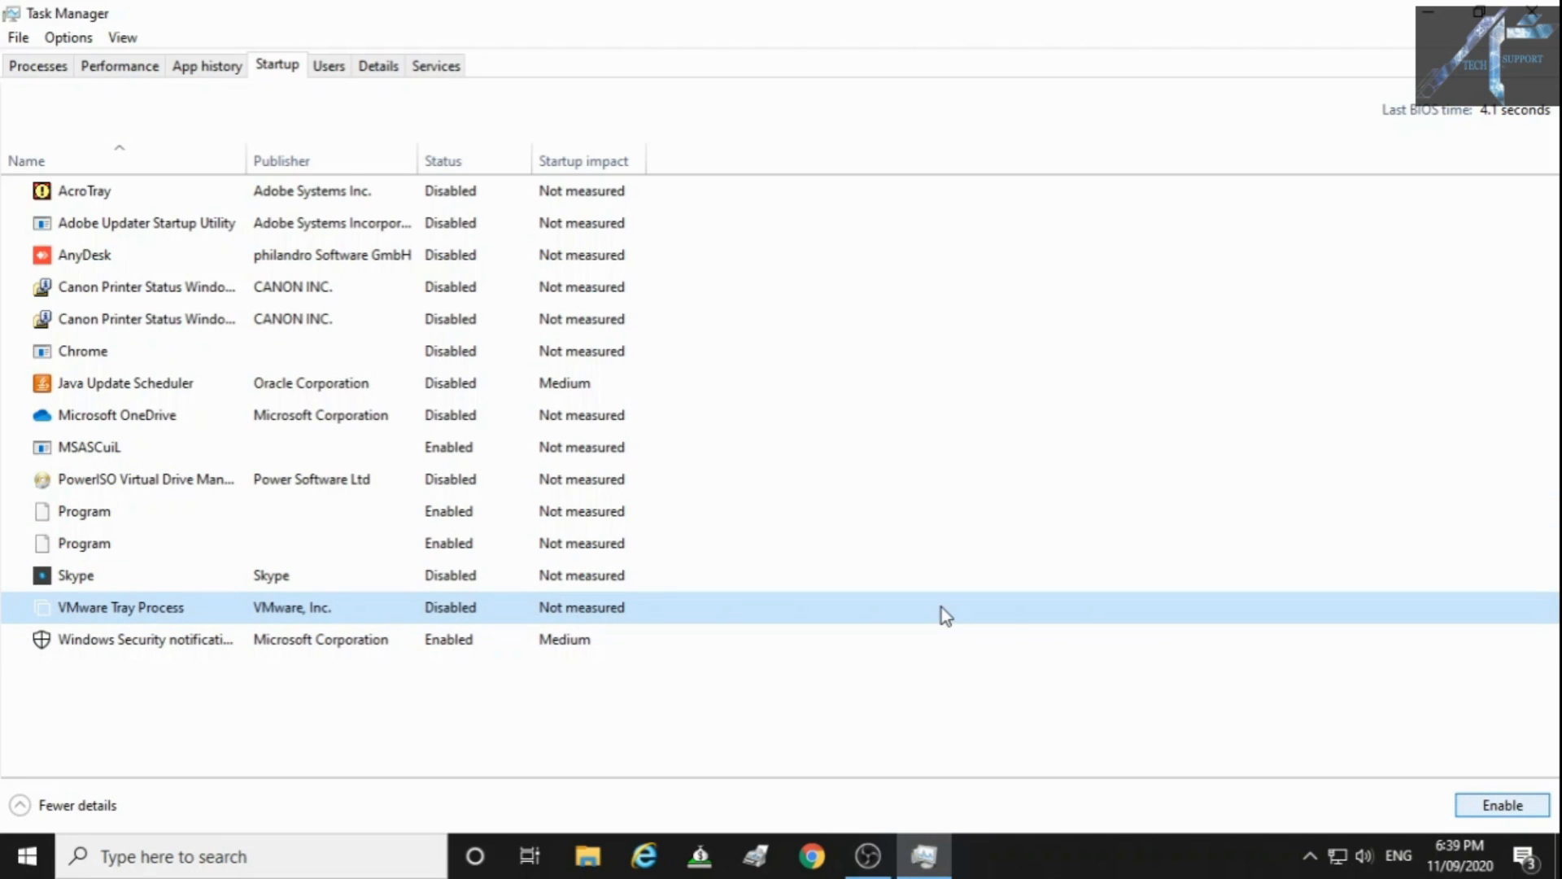
left_click(83, 510)
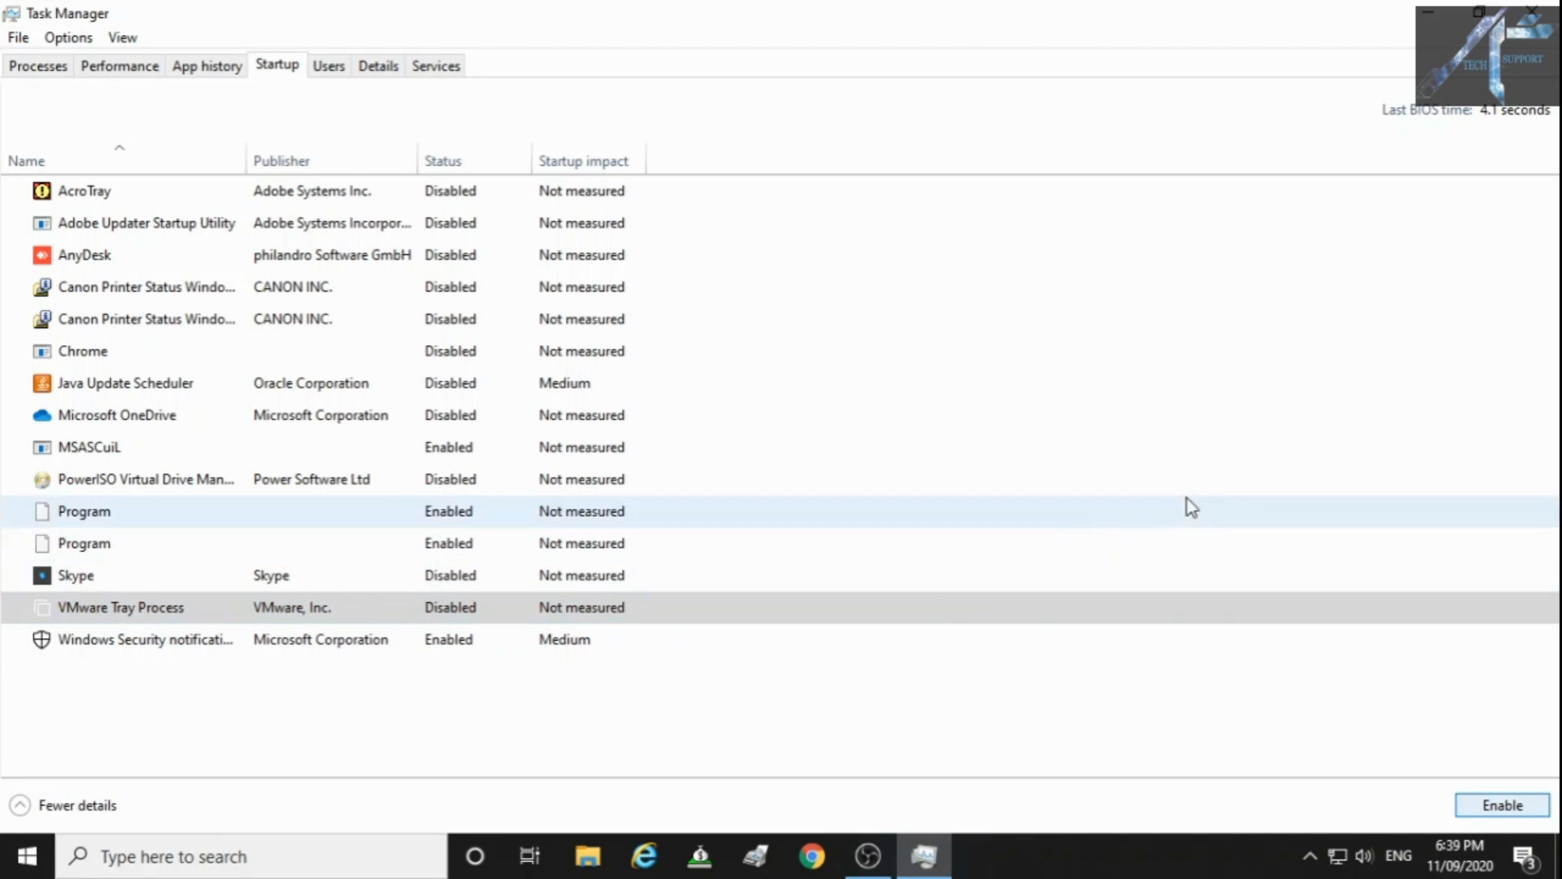
Step: Close Task Manager and search 'opti' to find Defragment and Optimize Drives
left_click(1524, 12)
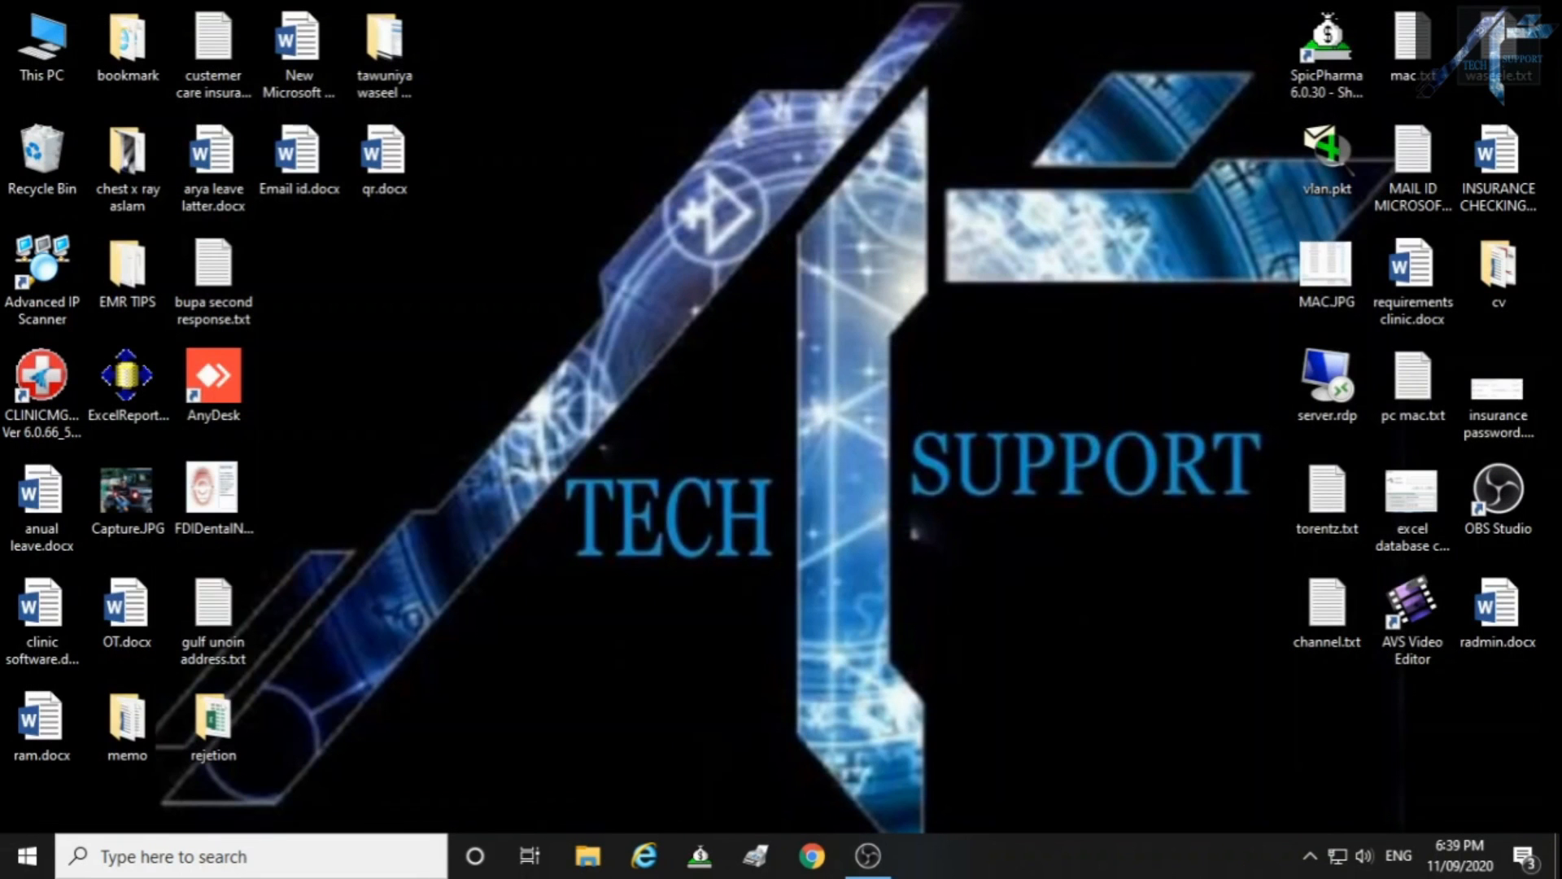
mouse_move(778, 364)
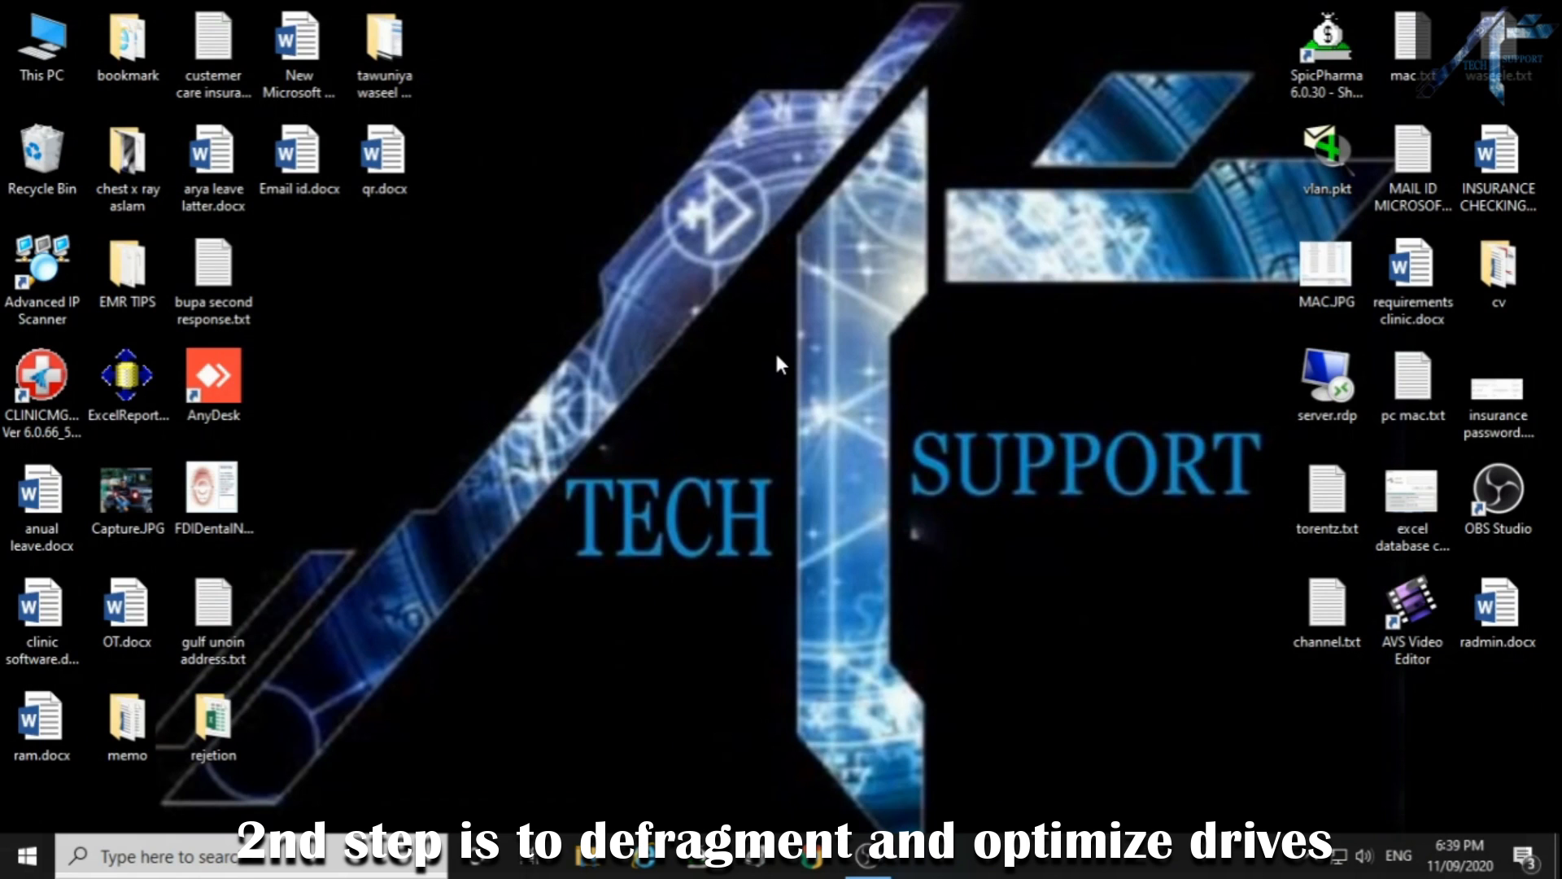
mouse_move(755, 417)
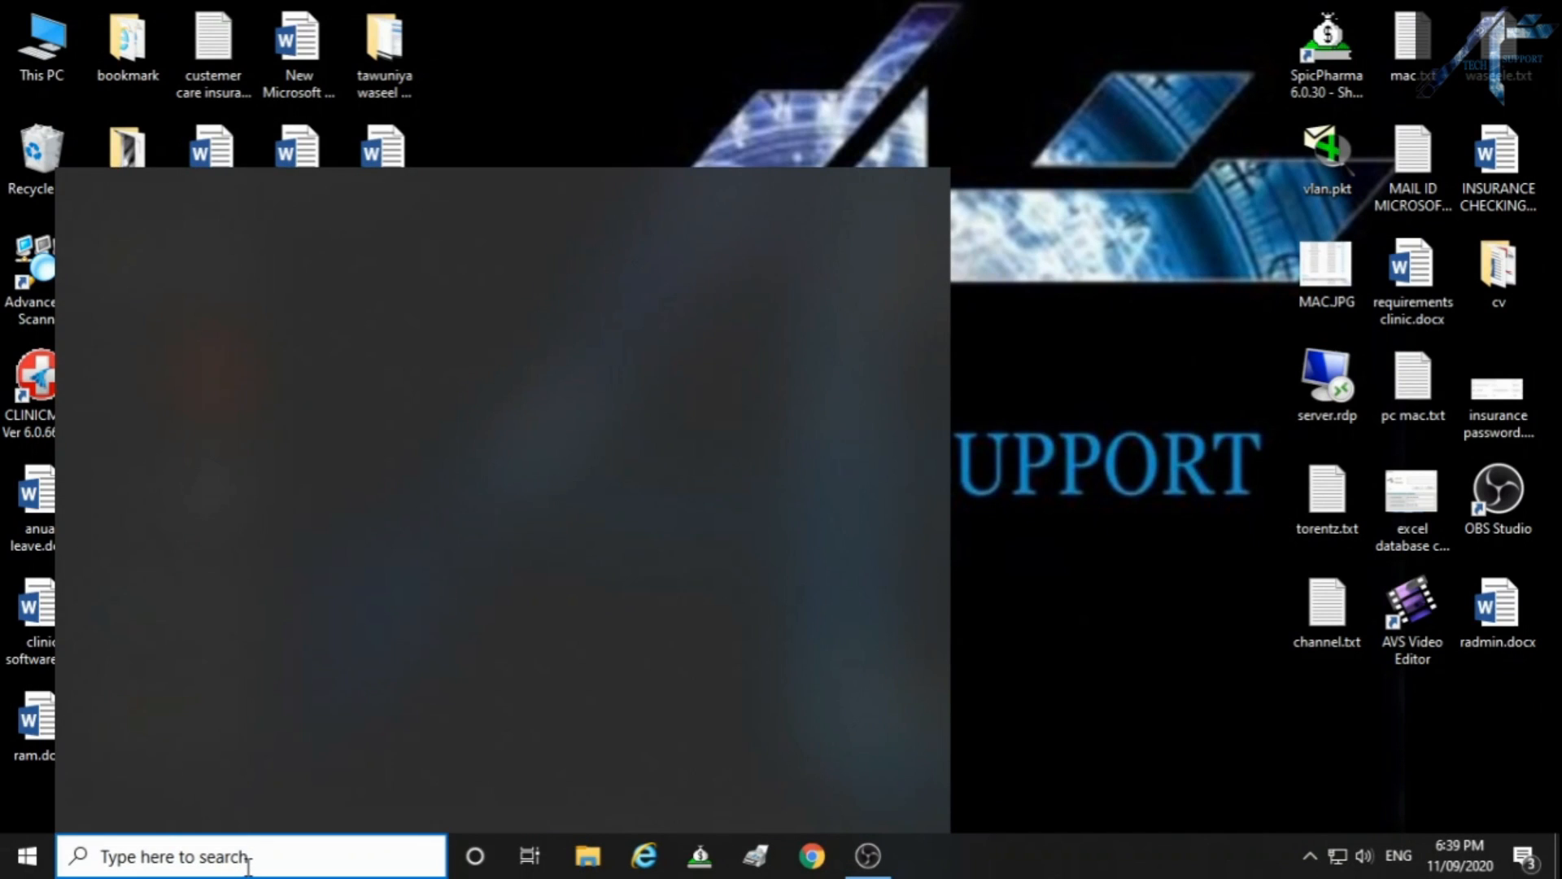
type("opti")
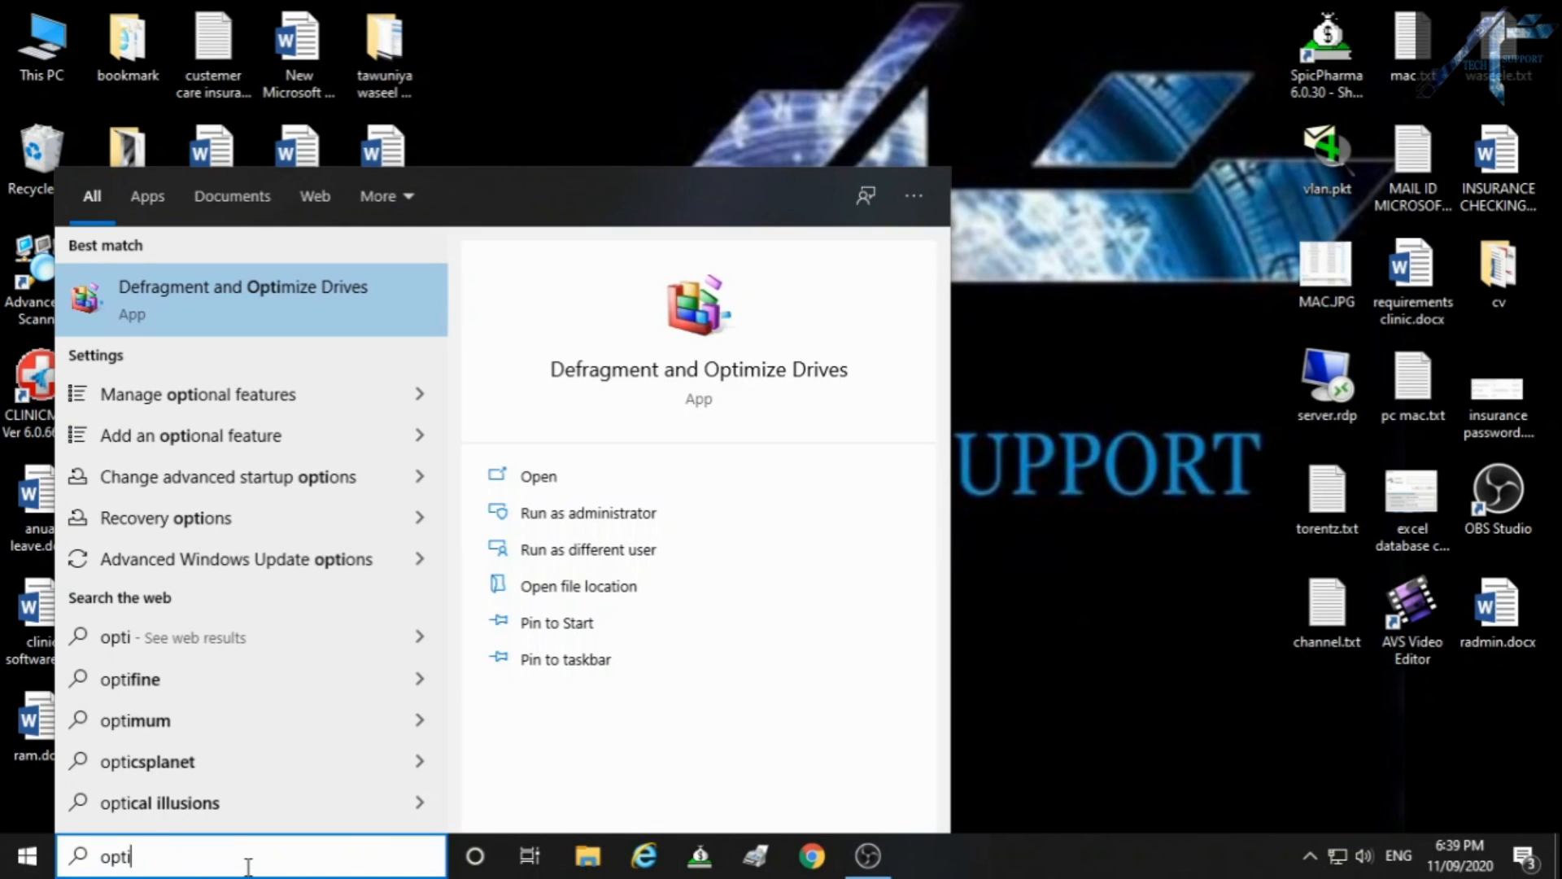
mouse_move(117, 613)
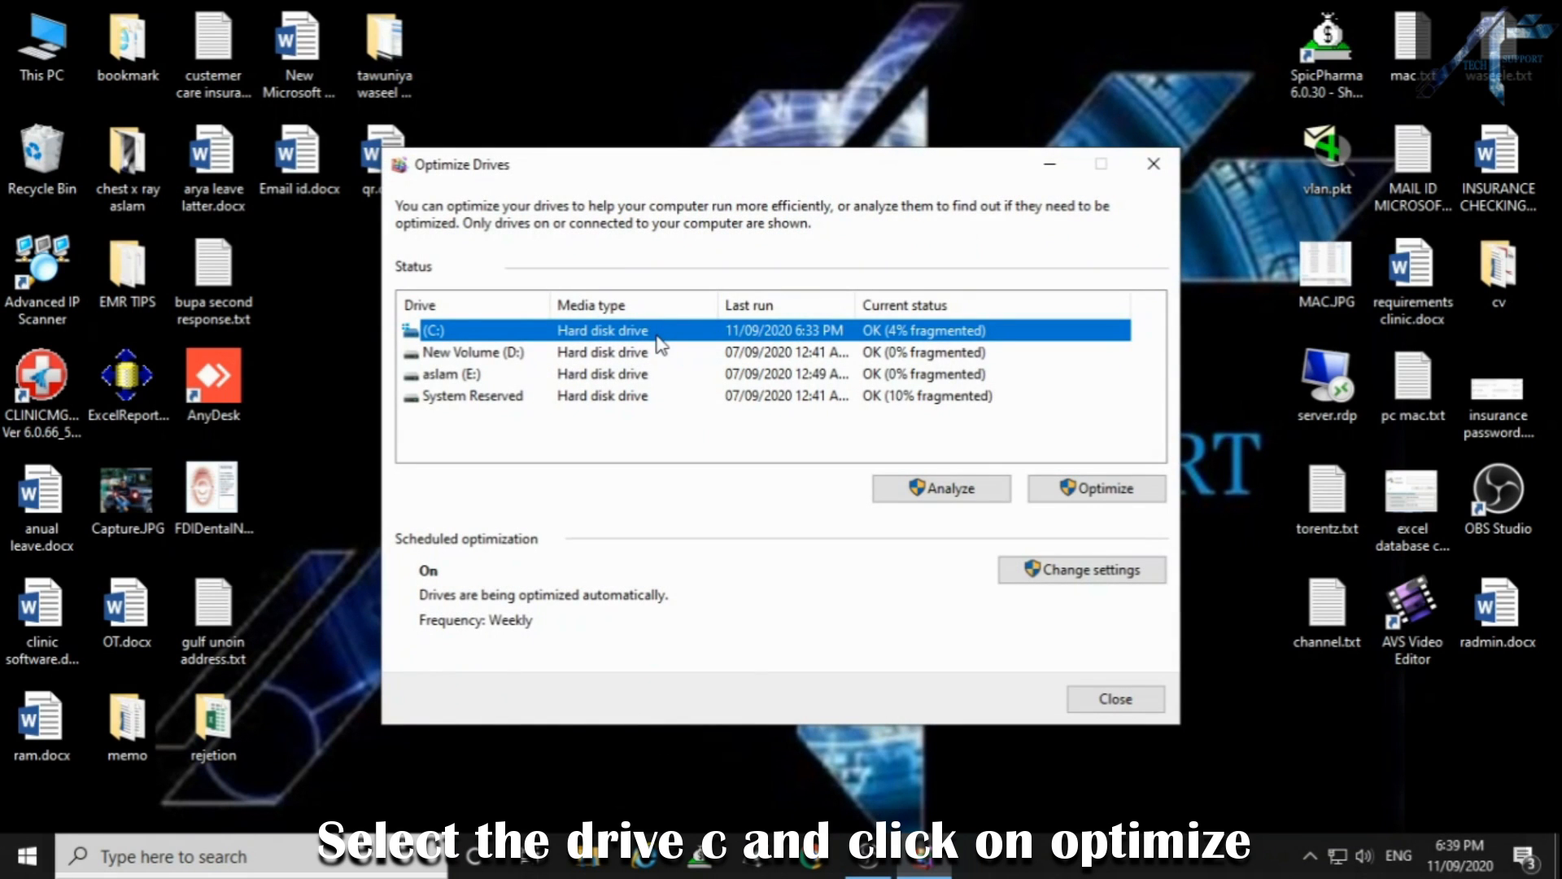
Step: Optimize drive C: until it reports 0% fragmented
left_click(1097, 488)
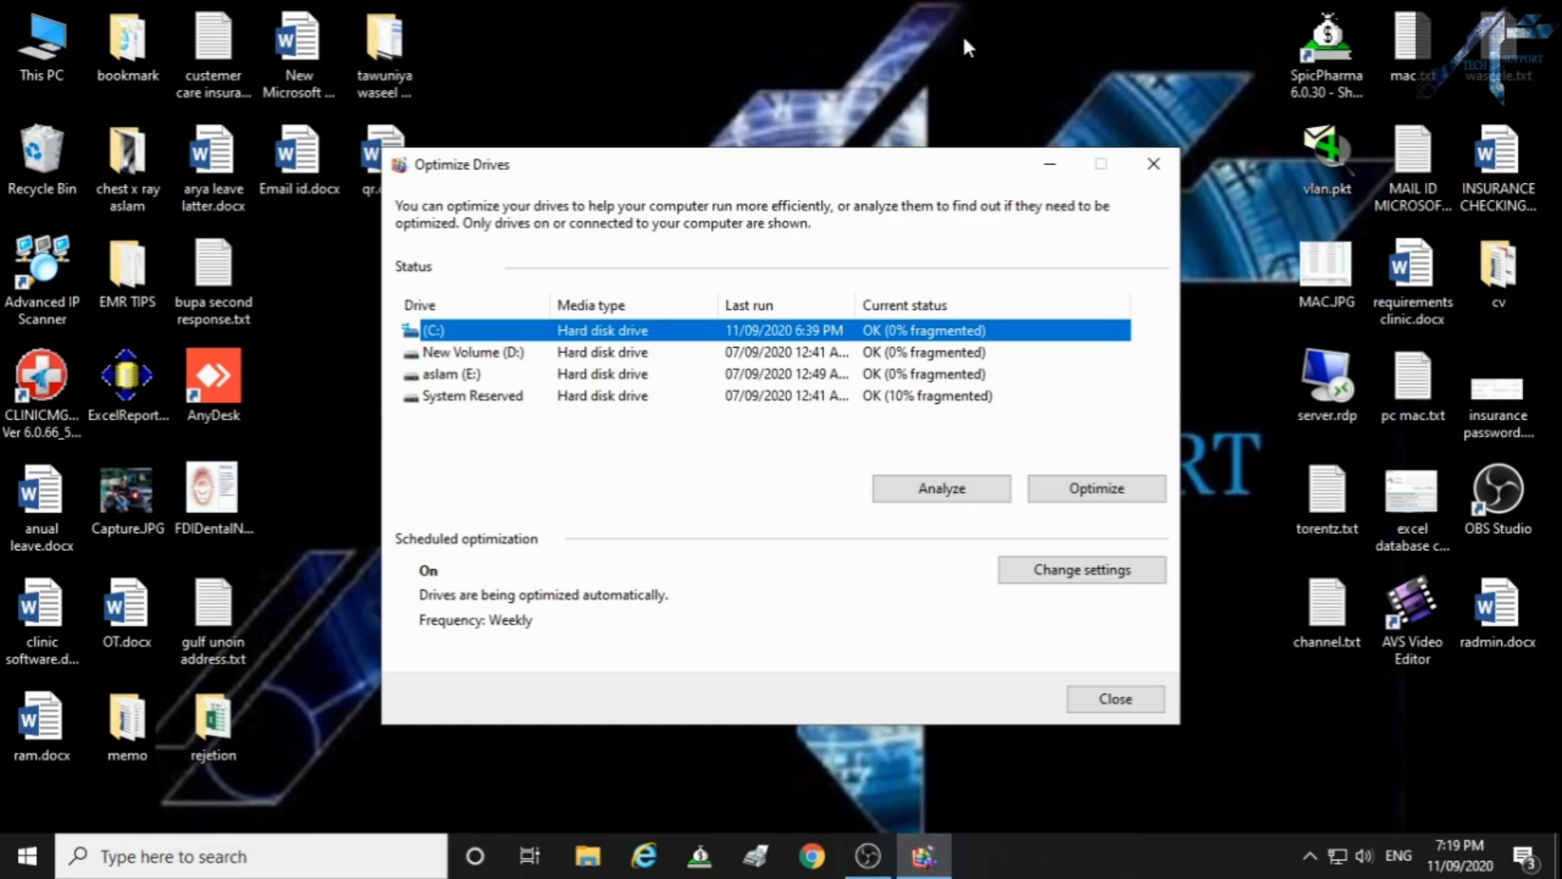
Step: Close the optimizer and open the C:\Windows\Temp folder through Run with 'temp'
left_click(1115, 700)
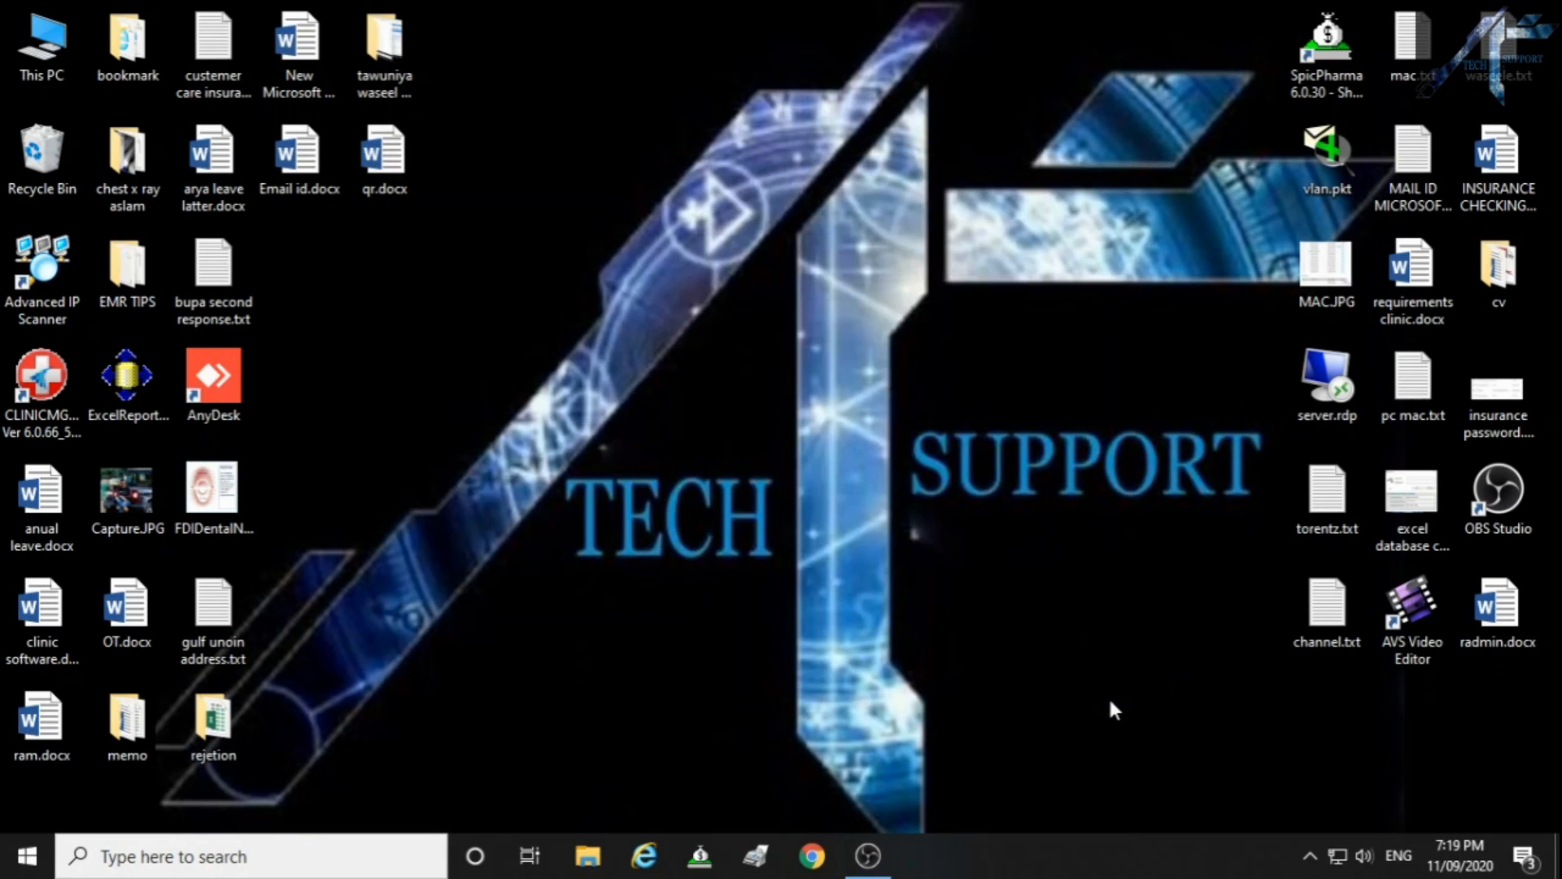
key("Win+r")
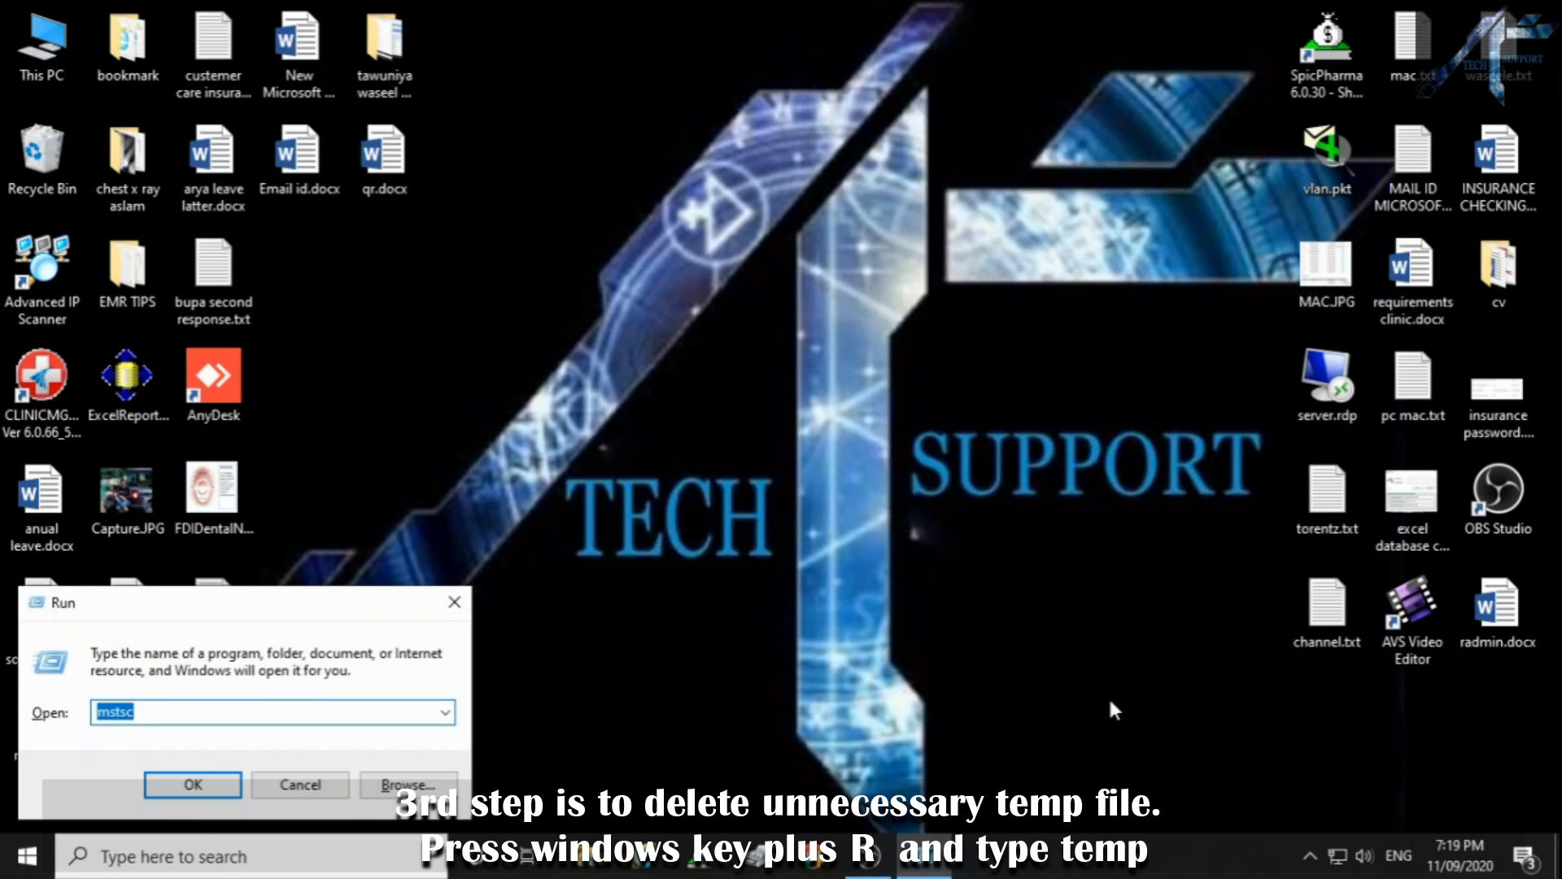
type("temp")
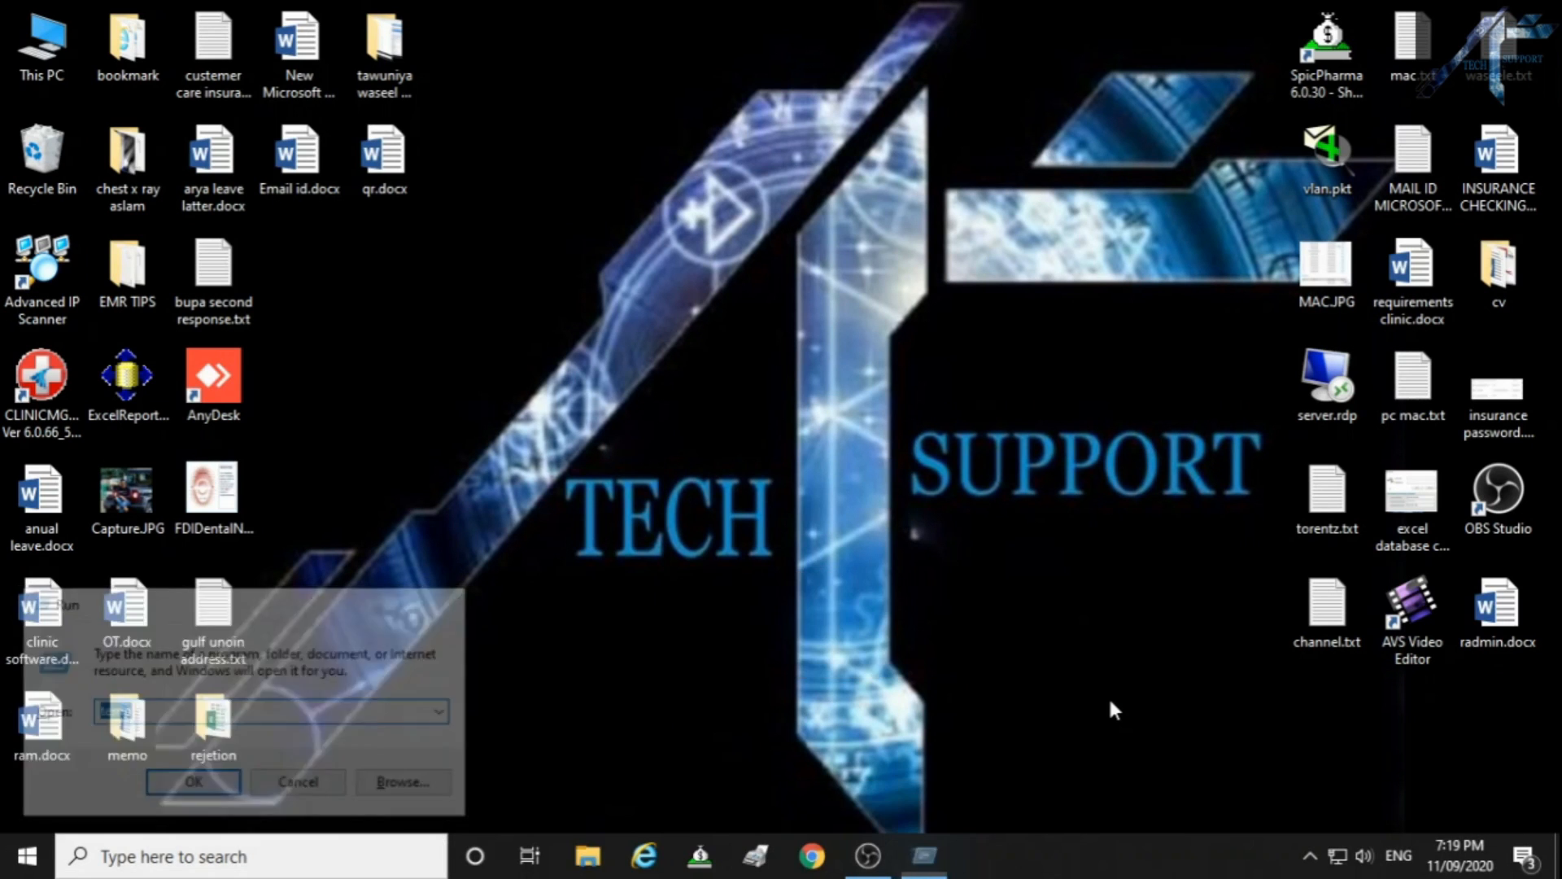
left_click(192, 782)
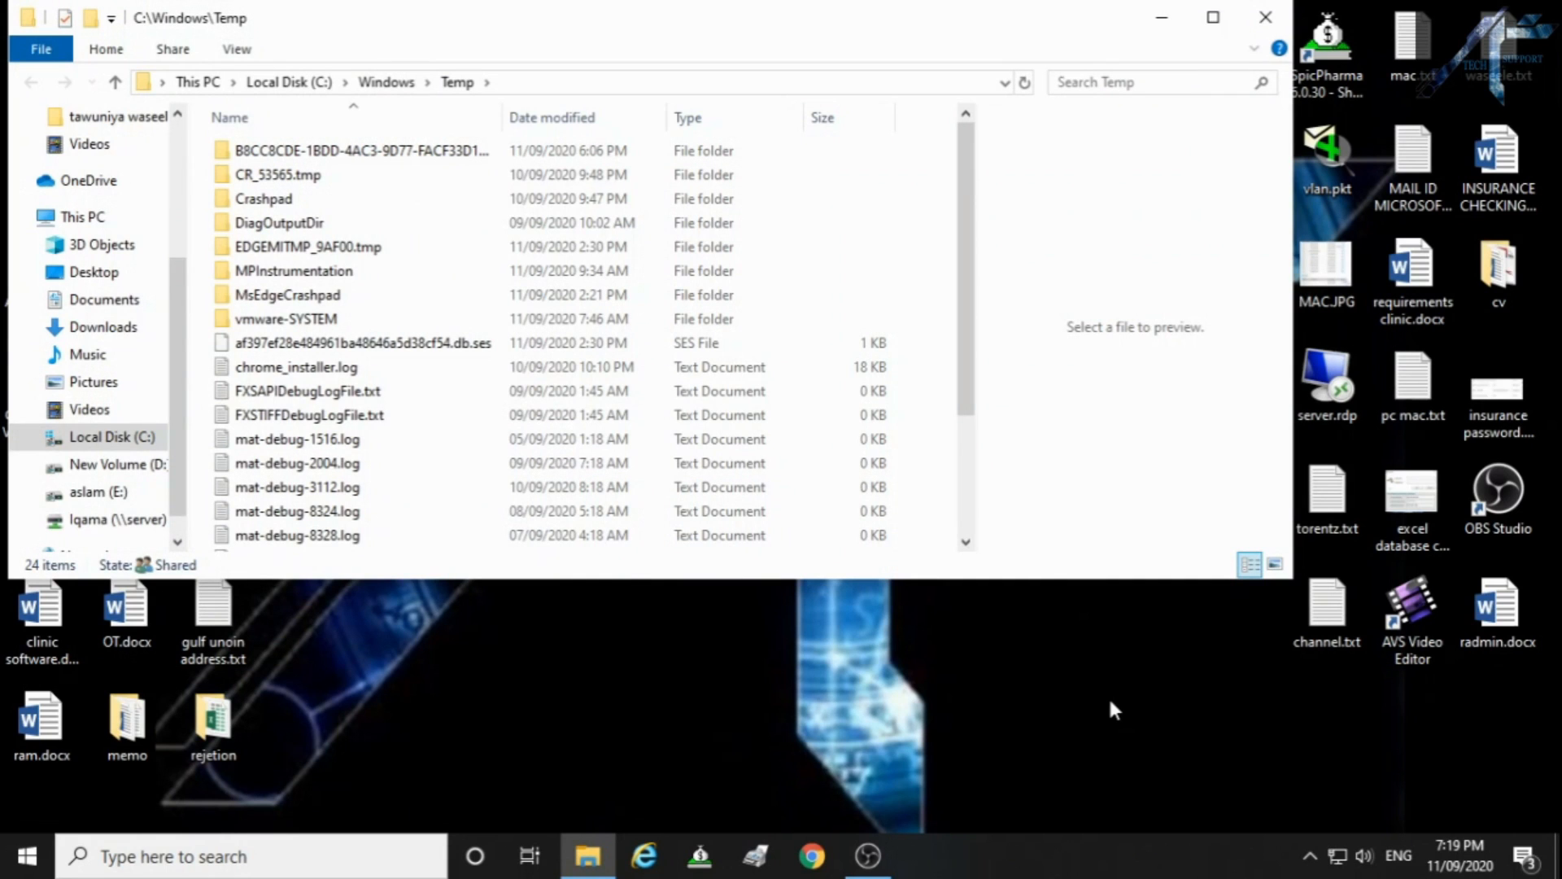
Step: Permanently delete all 24 Temp items with admin permission, skipping files still in use
key("ctrl+a")
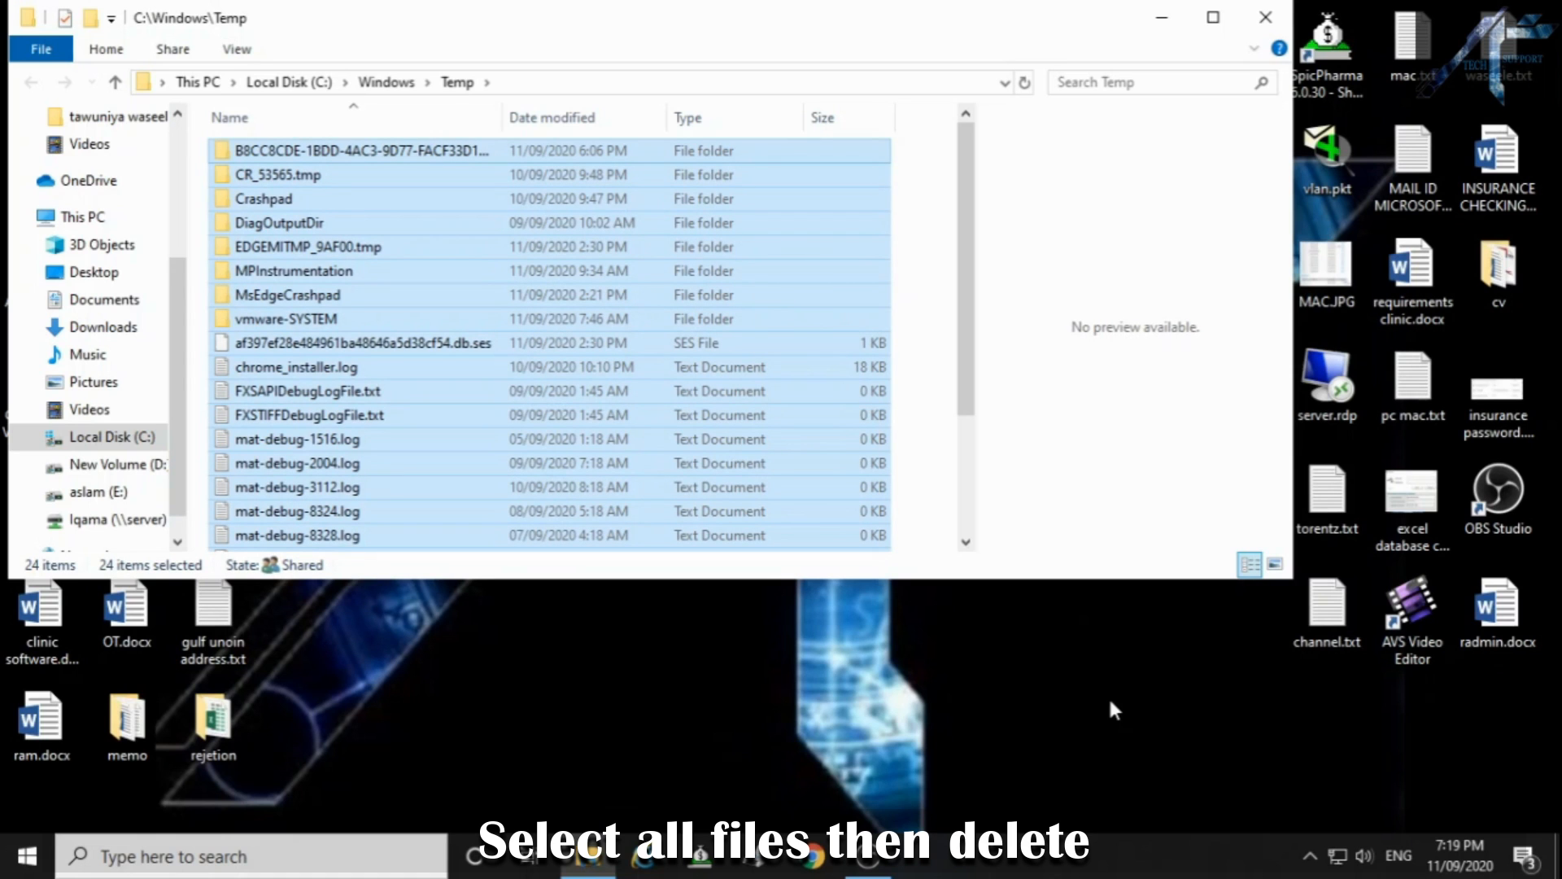
key("Delete")
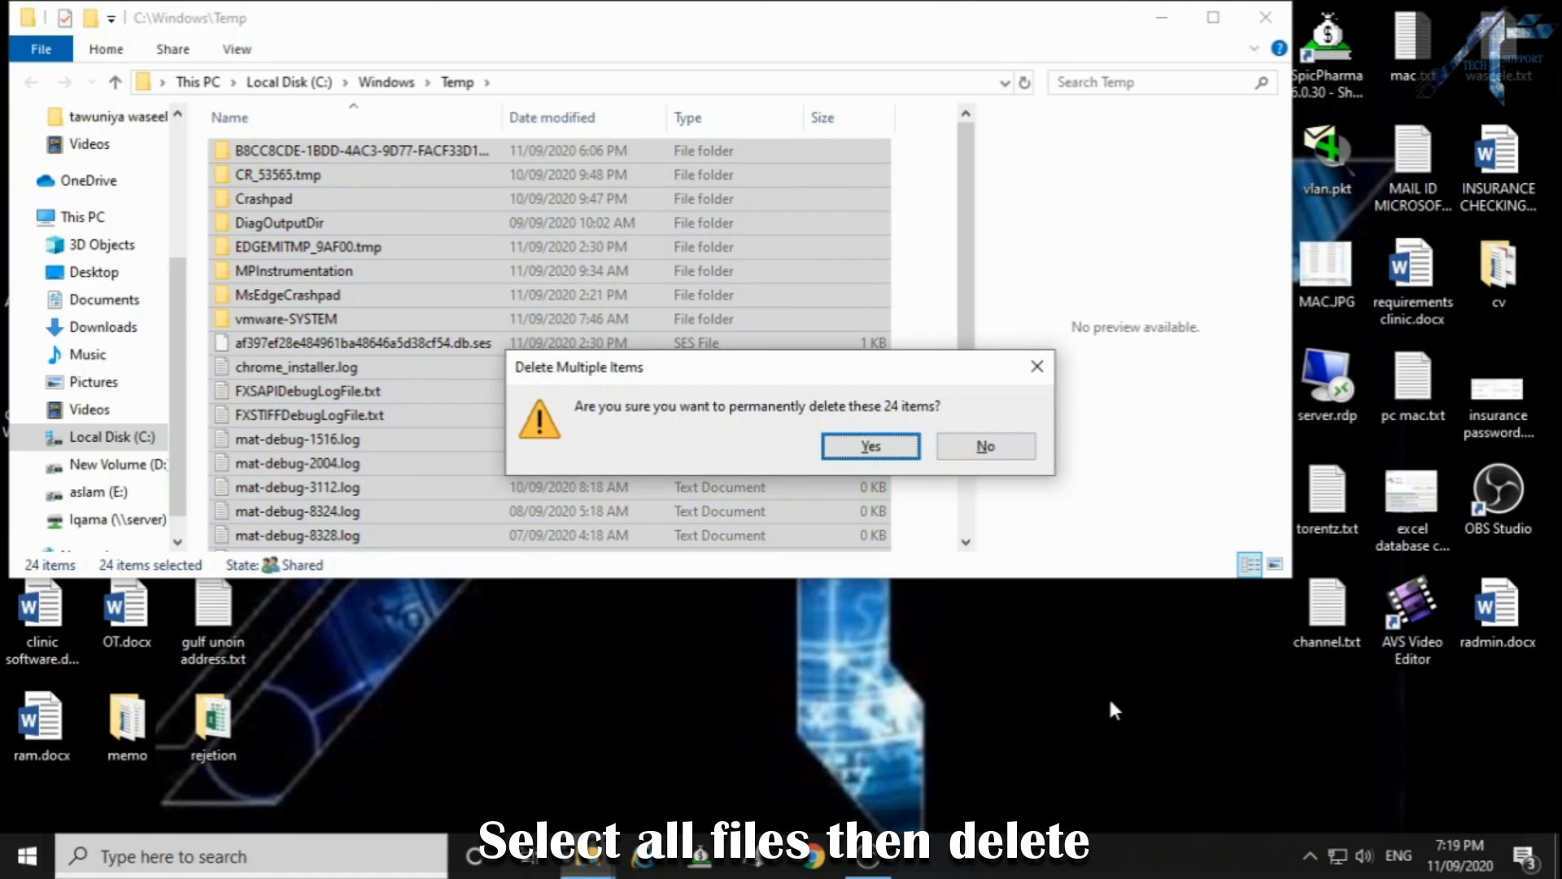
left_click(869, 446)
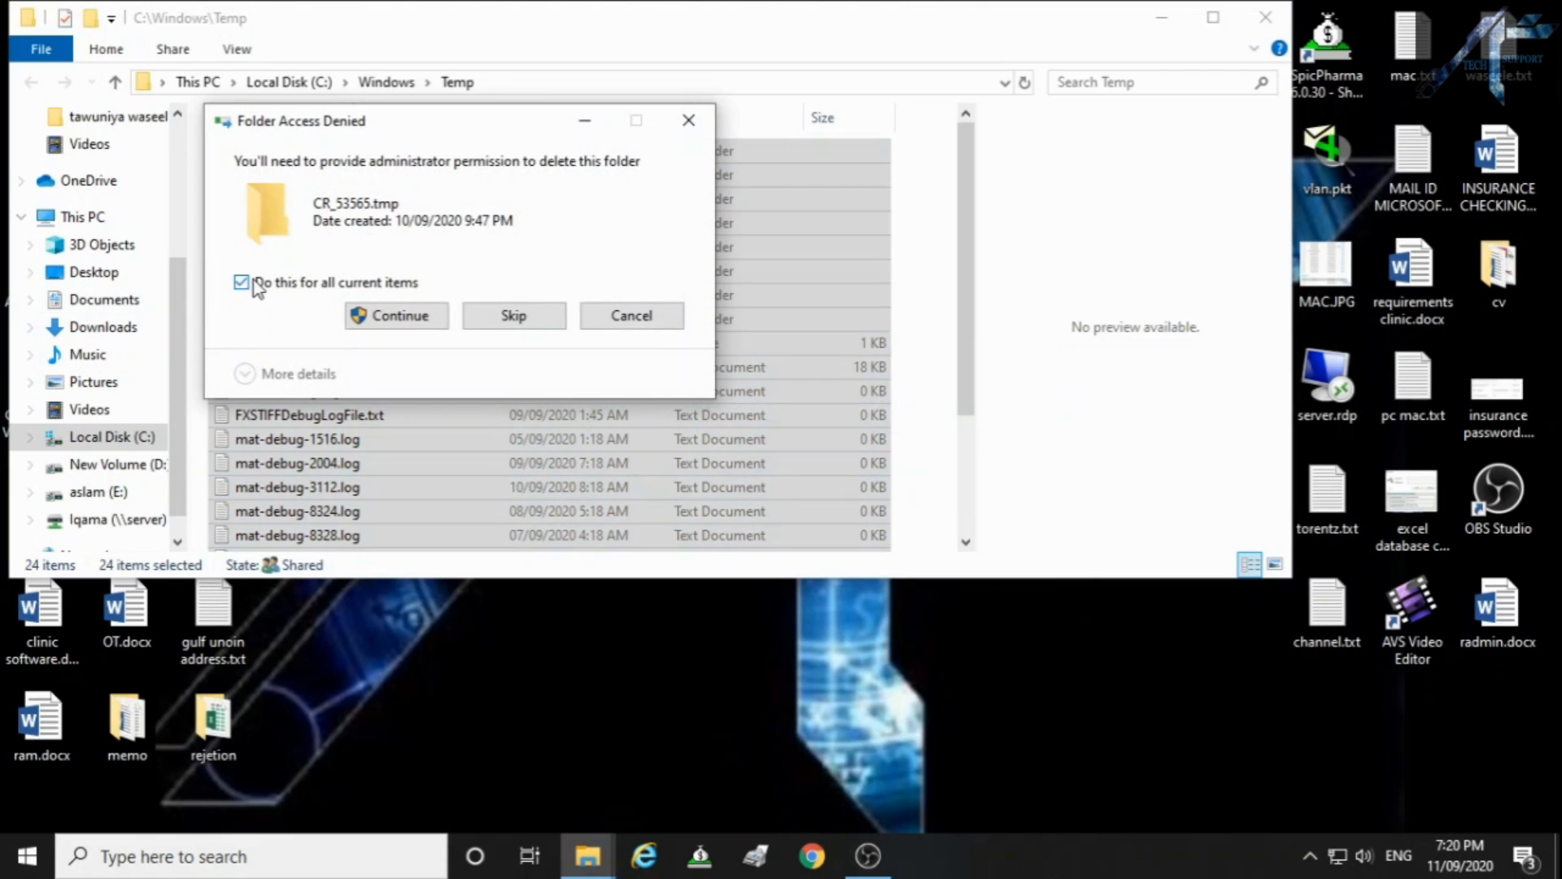
left_click(395, 315)
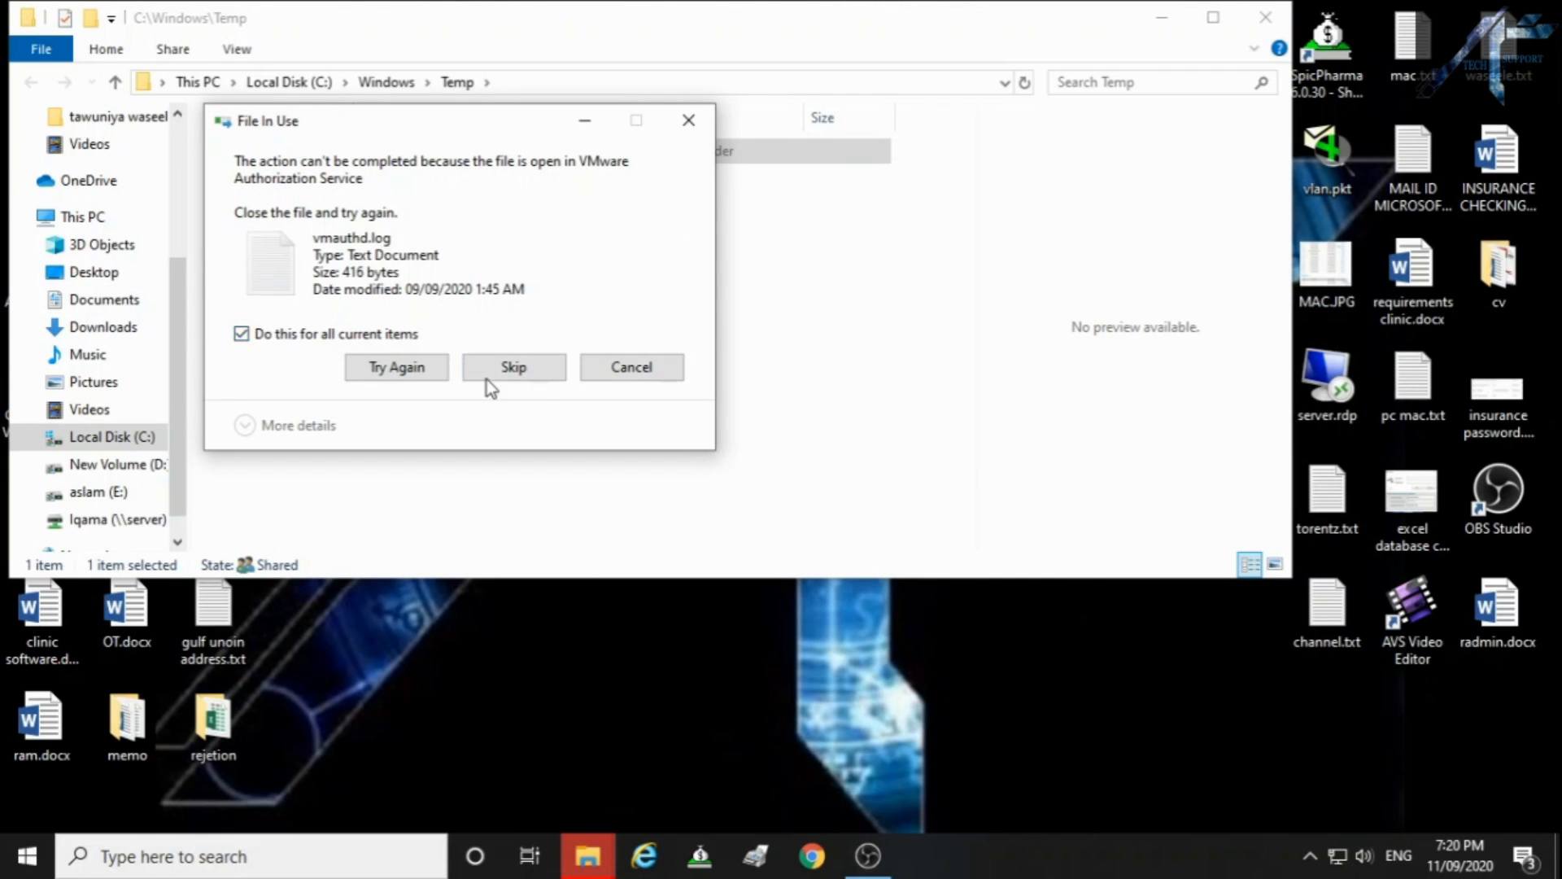
left_click(514, 368)
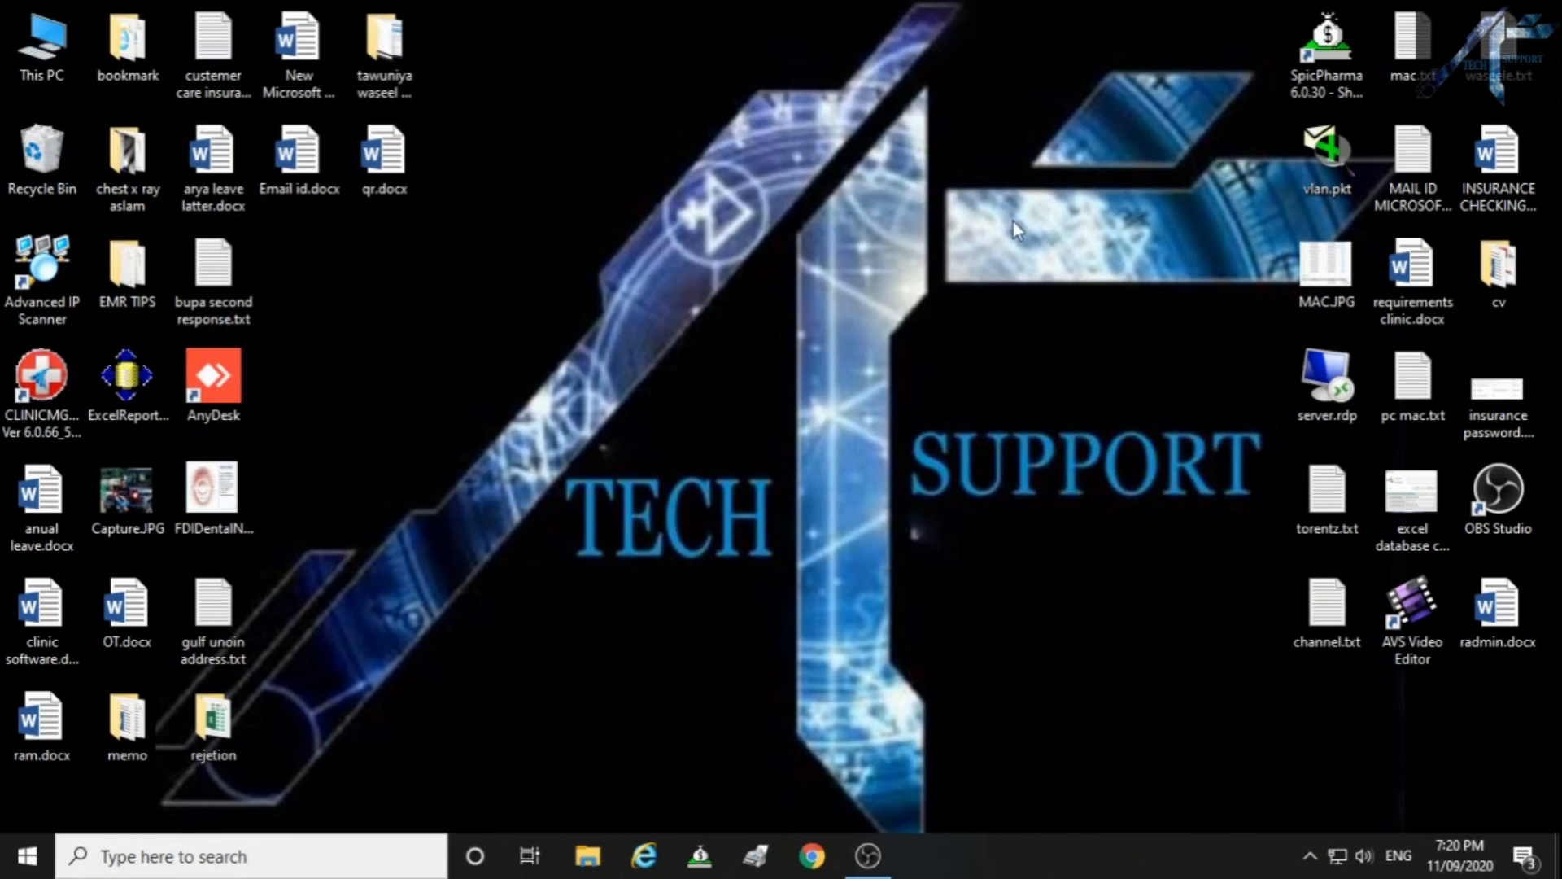
mouse_move(684, 584)
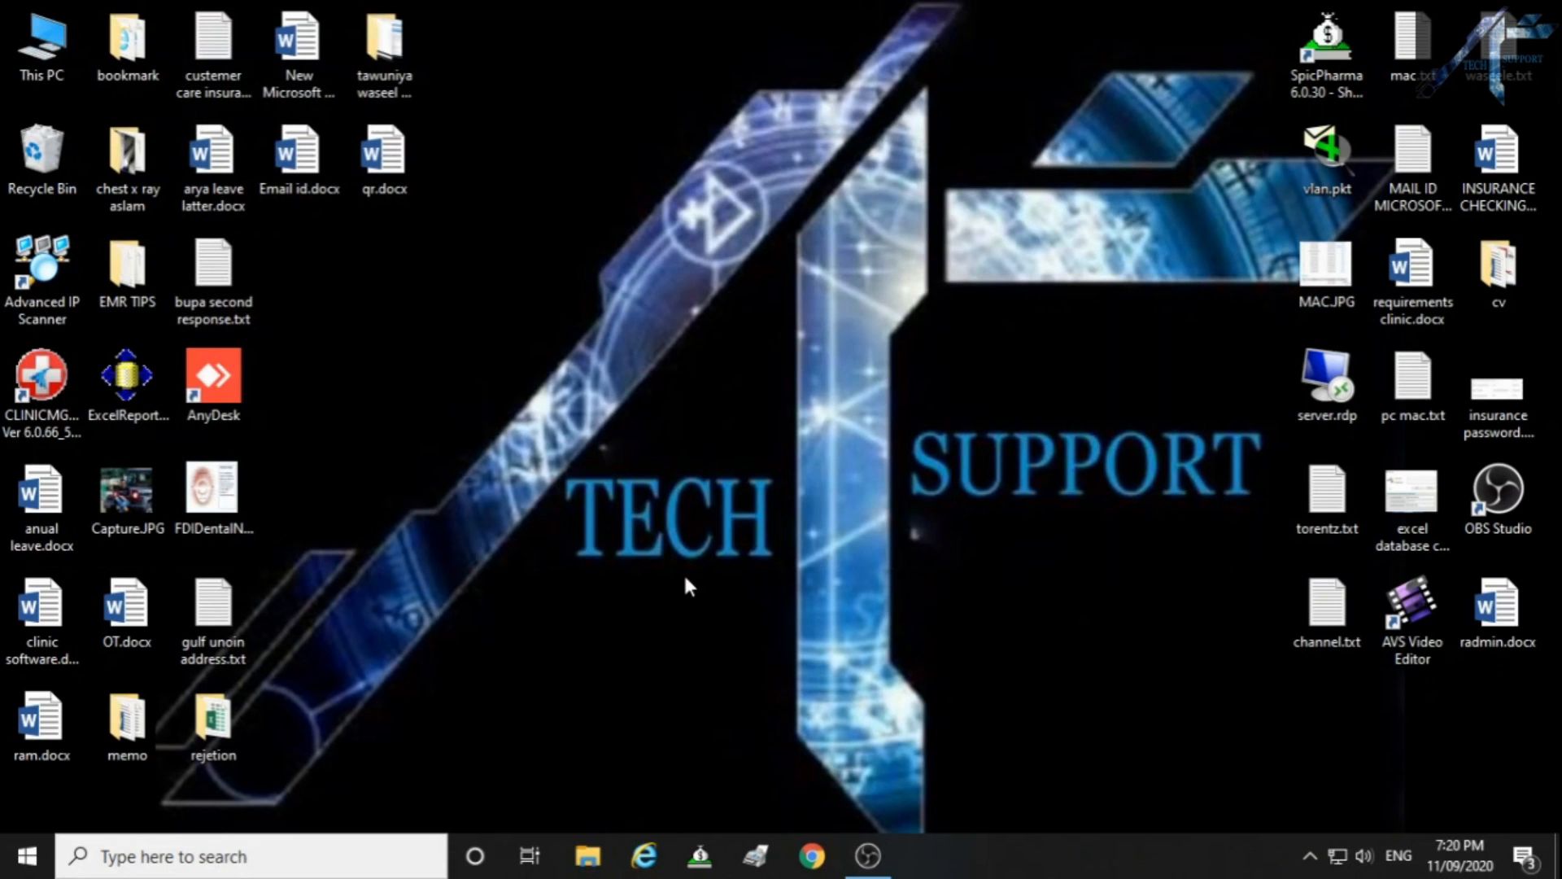
Step: Open the user's AppData\Local\Temp folder through Run with %temp%
key("Win+r")
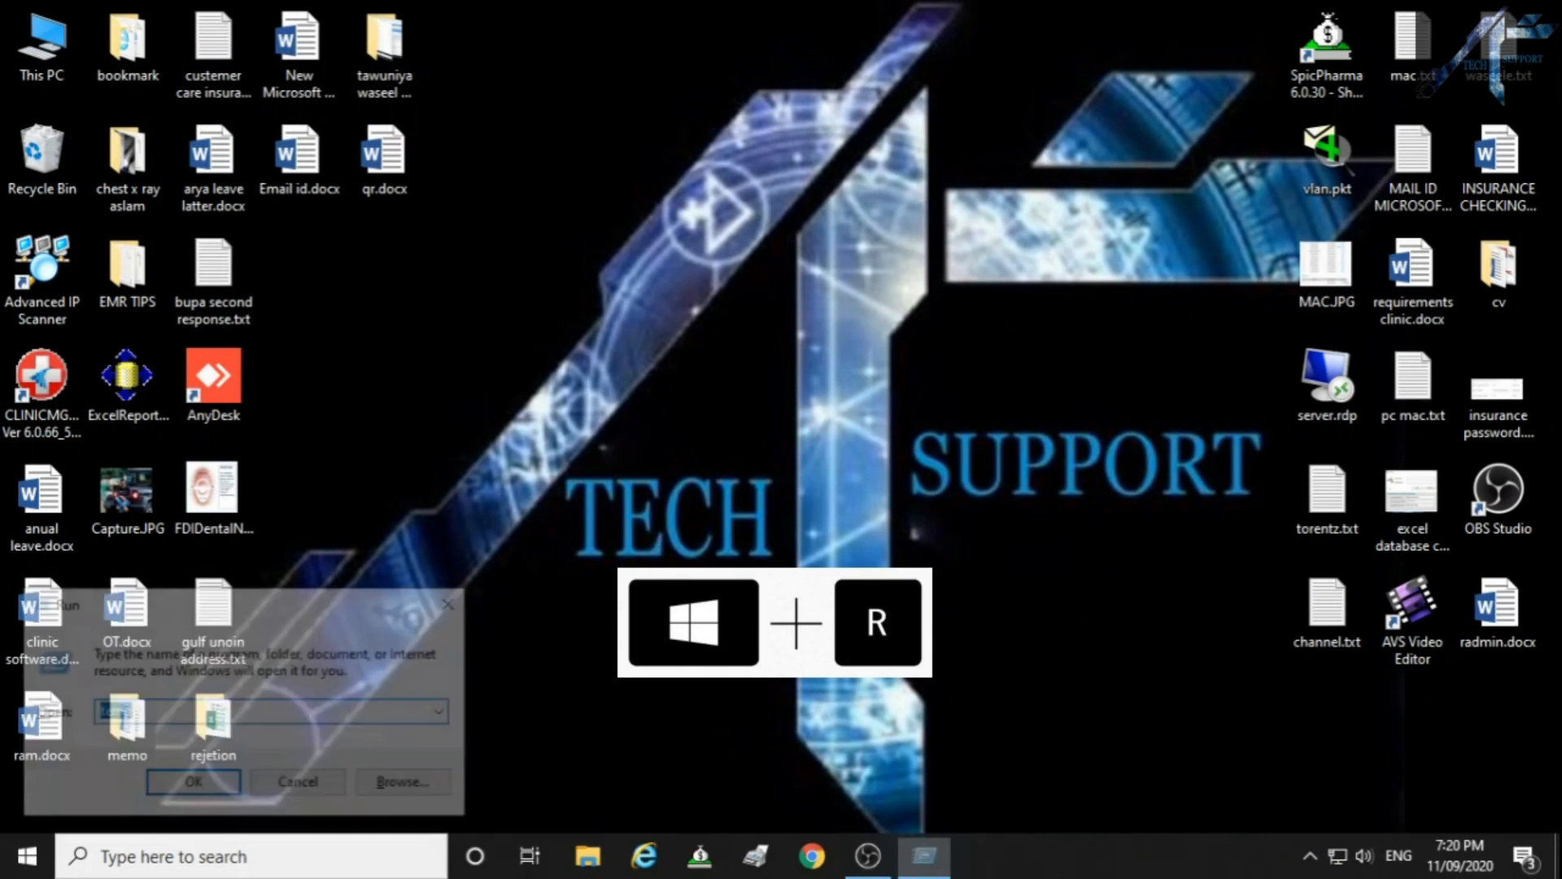
type("temp")
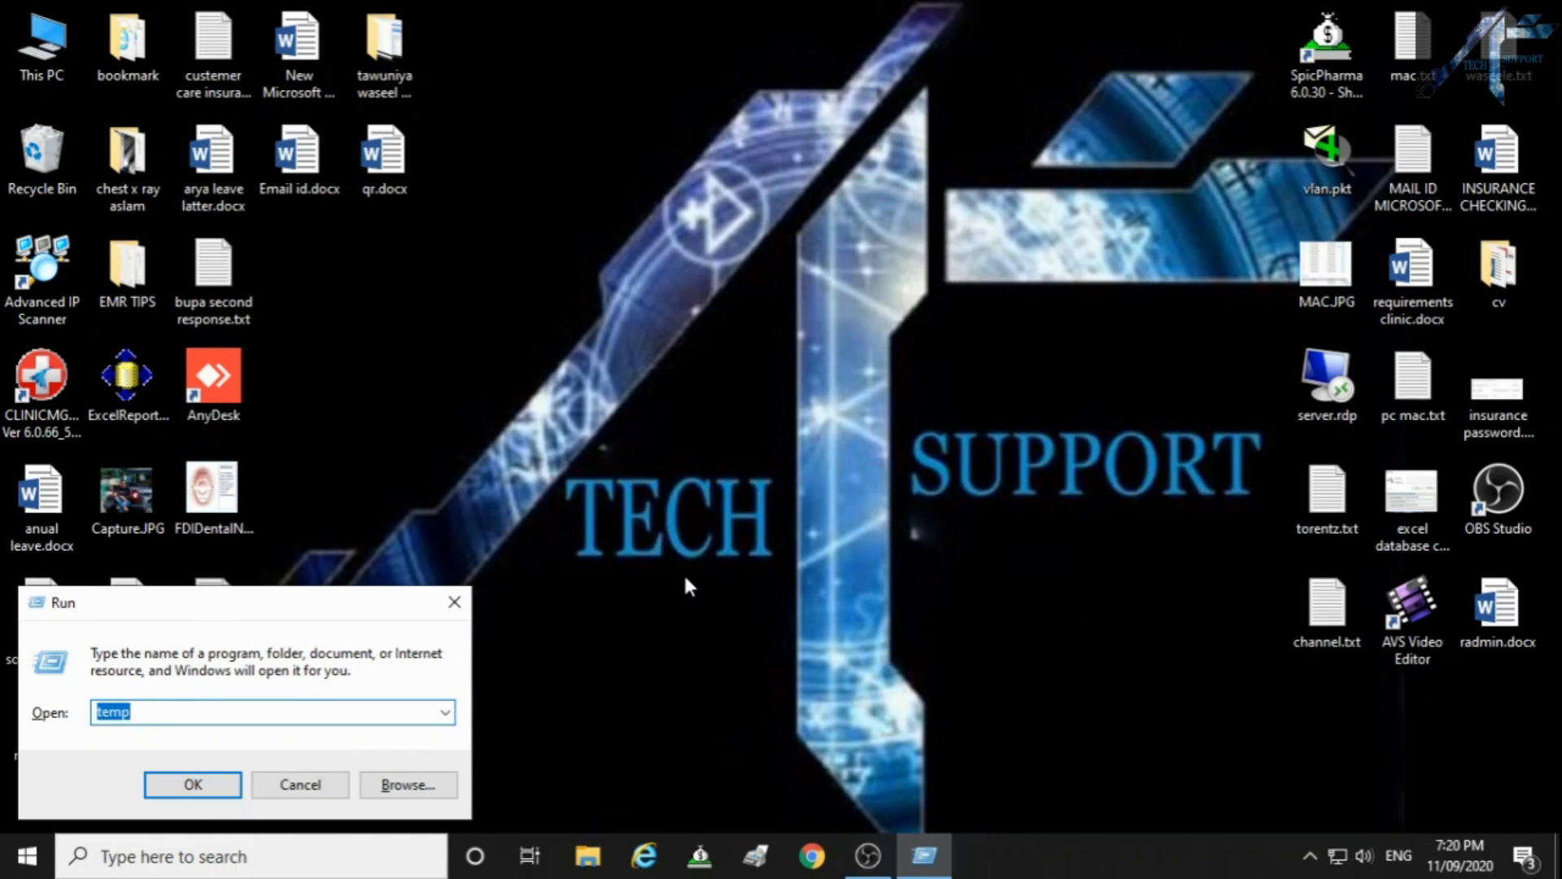
type("%")
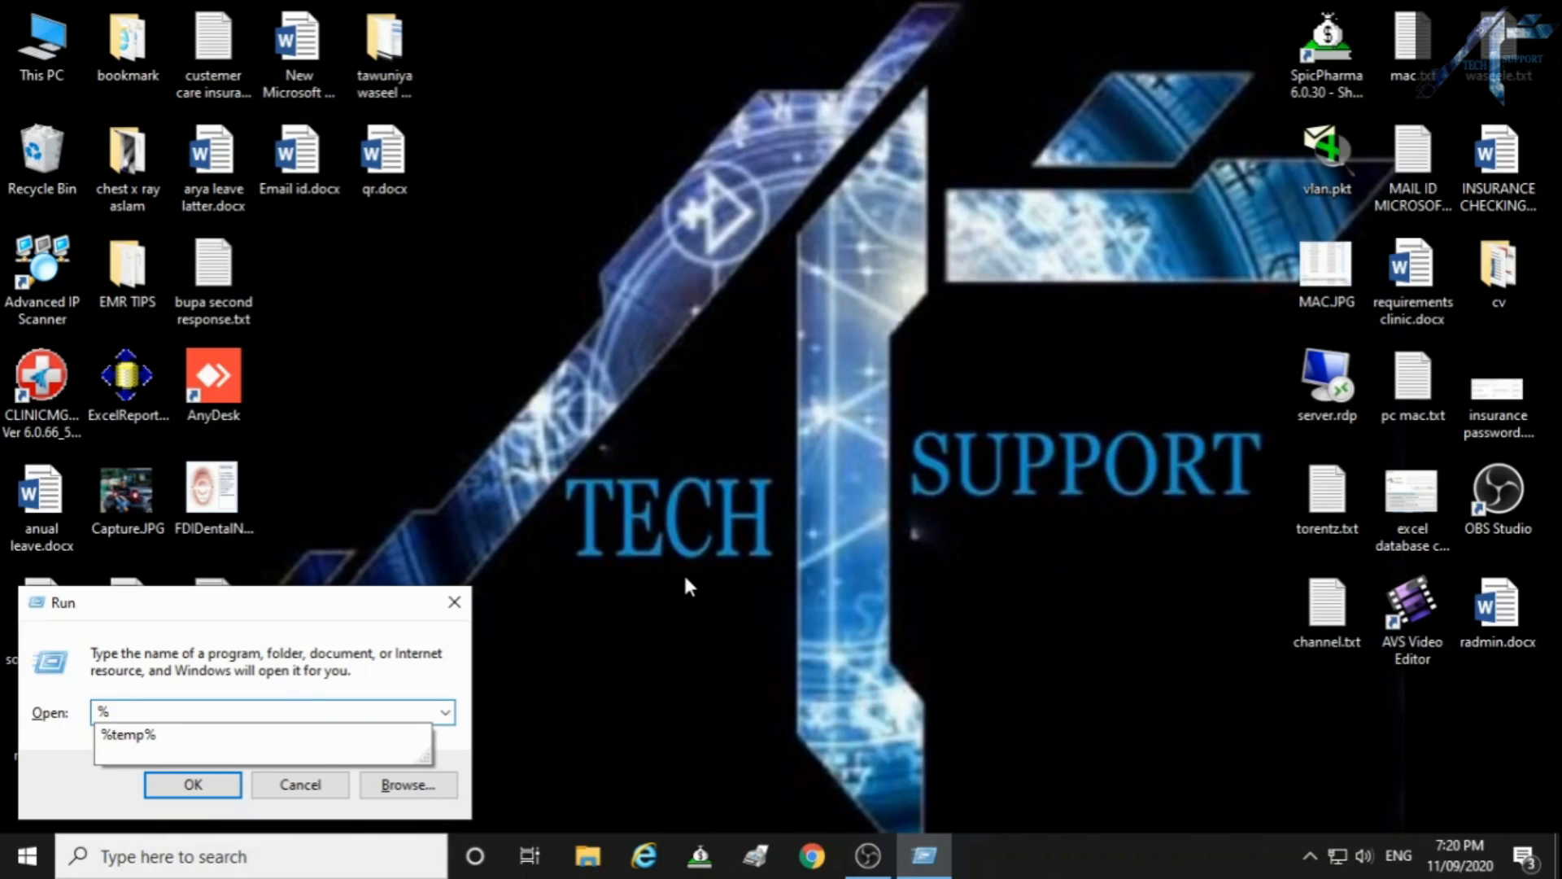
type("temp%")
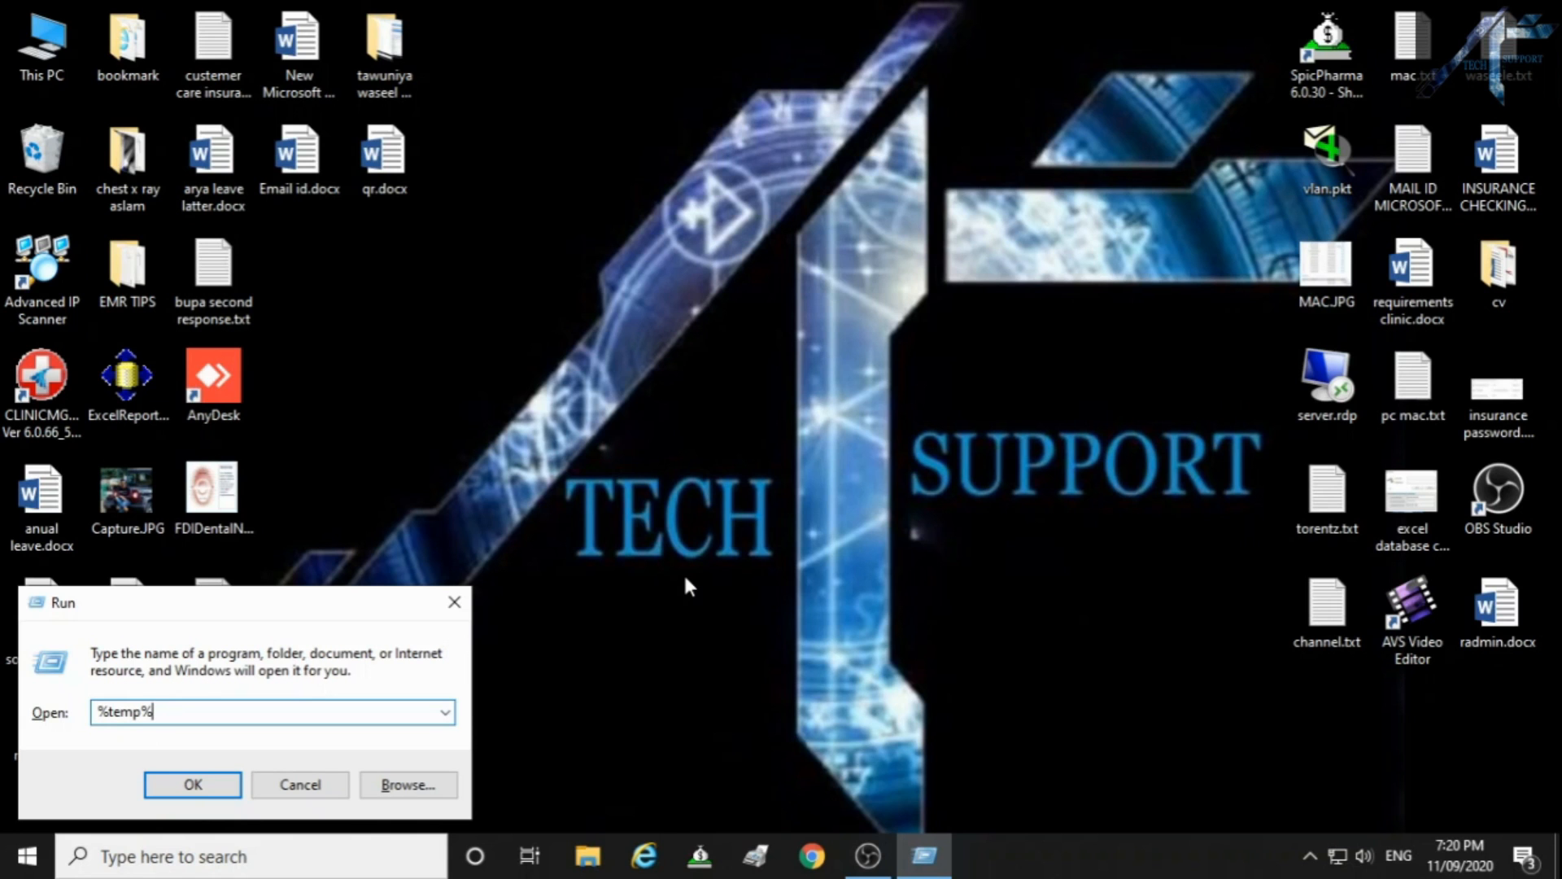
left_click(192, 784)
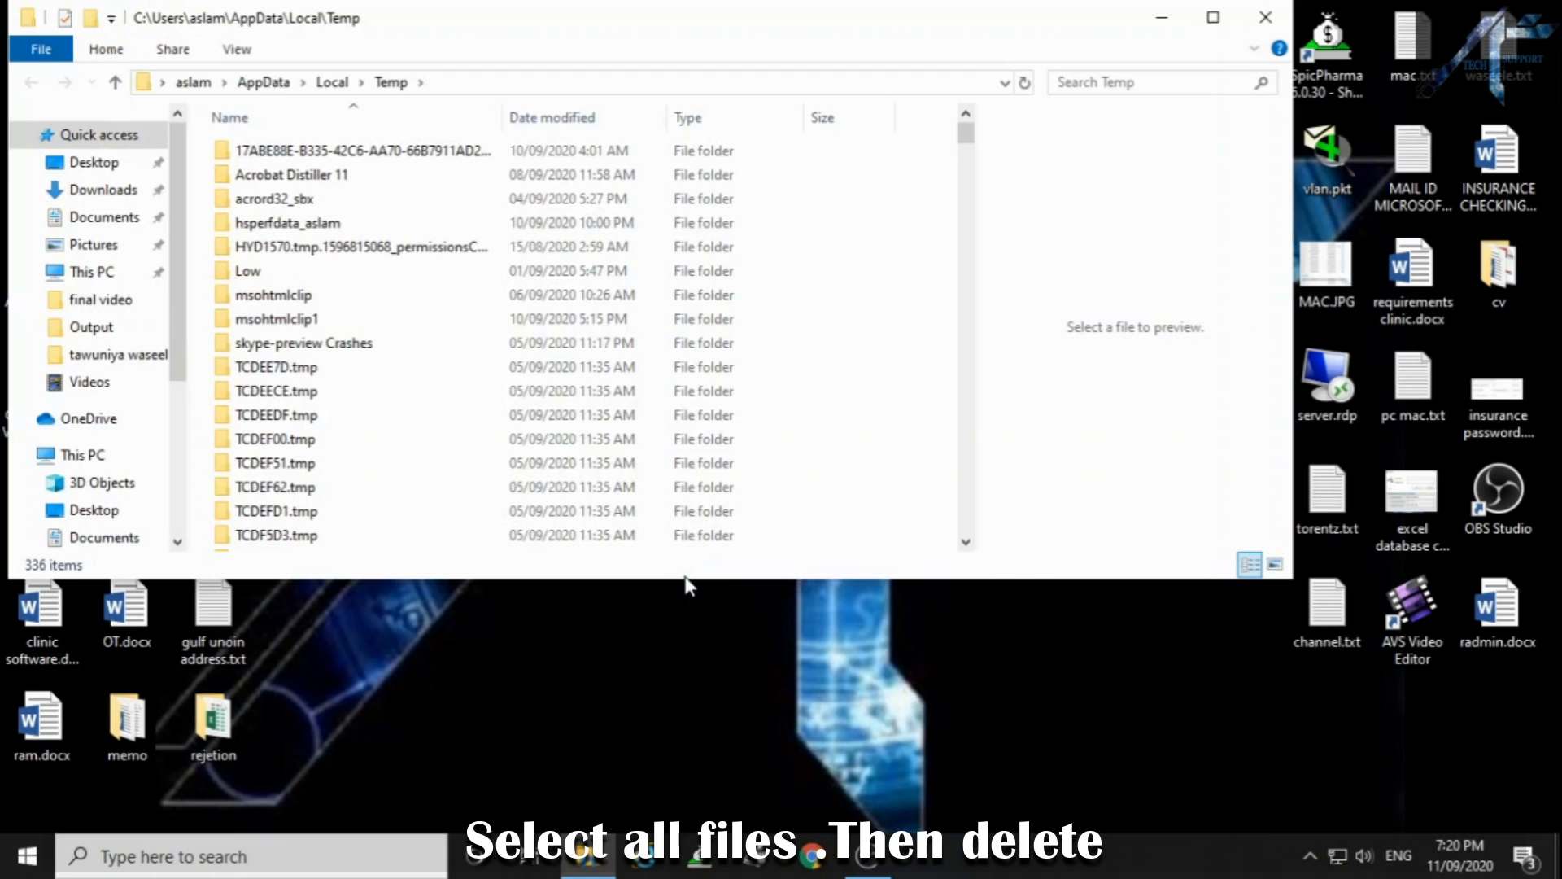
Step: Permanently delete all 336 user temp items, skipping in-use files, then close the folder
key("ctrl+a")
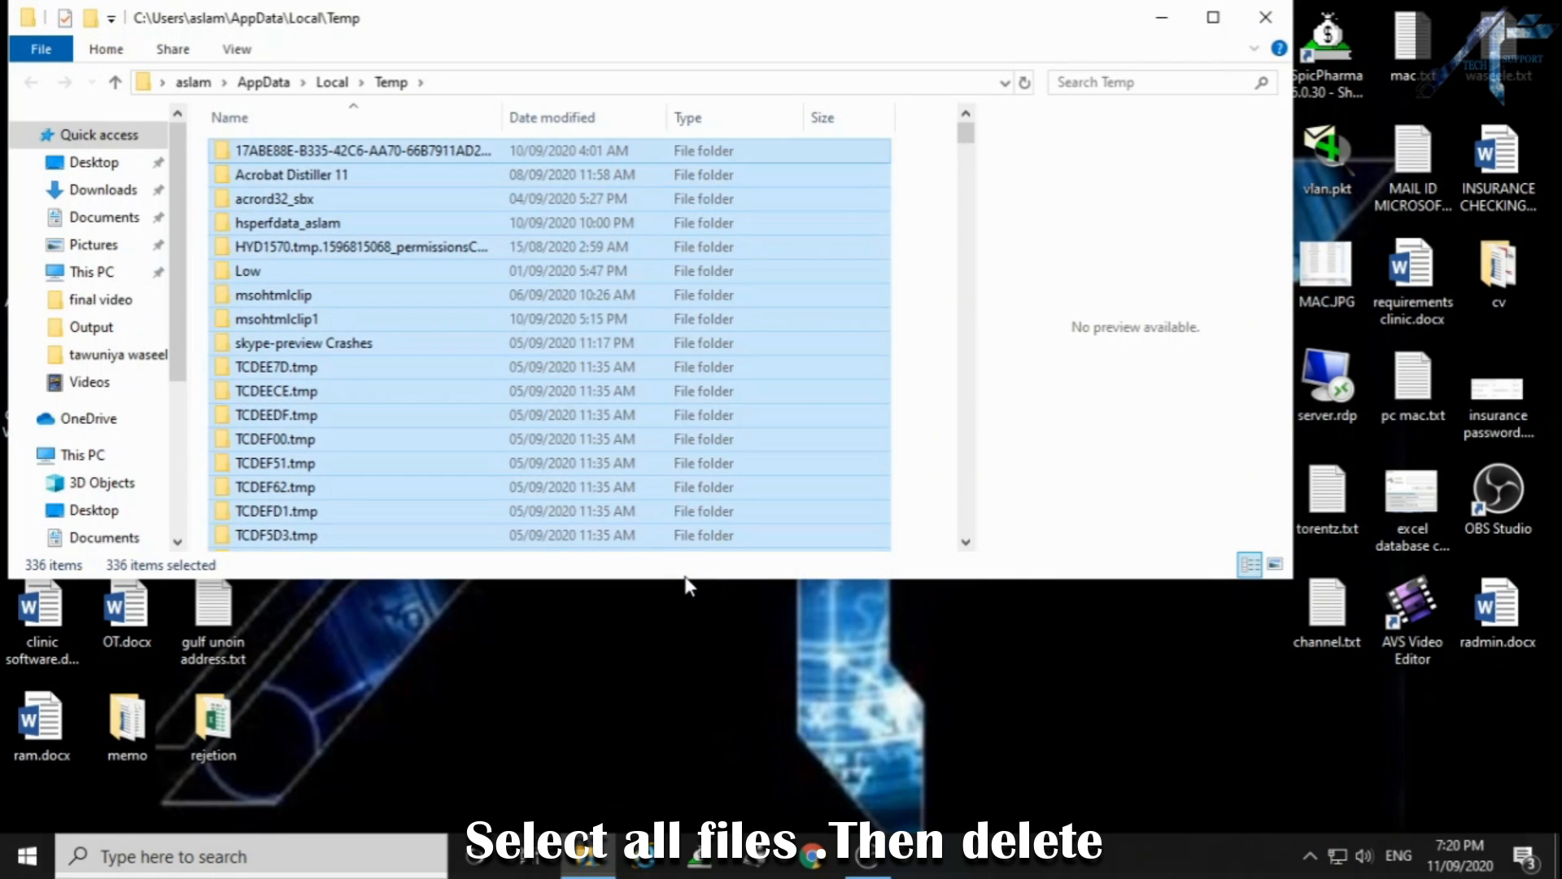
key("Delete")
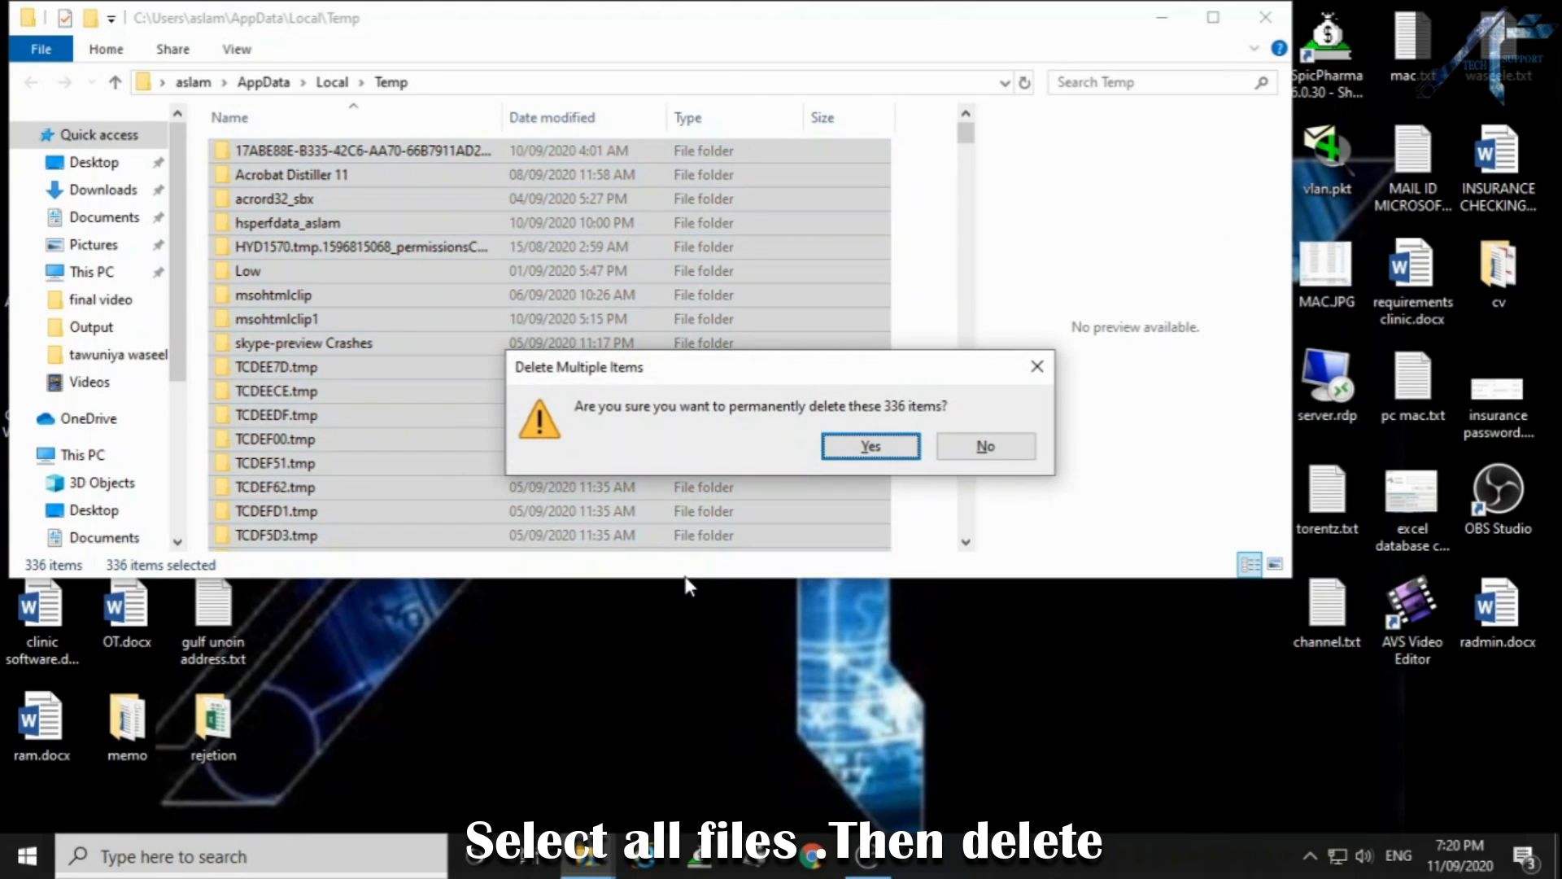
left_click(870, 446)
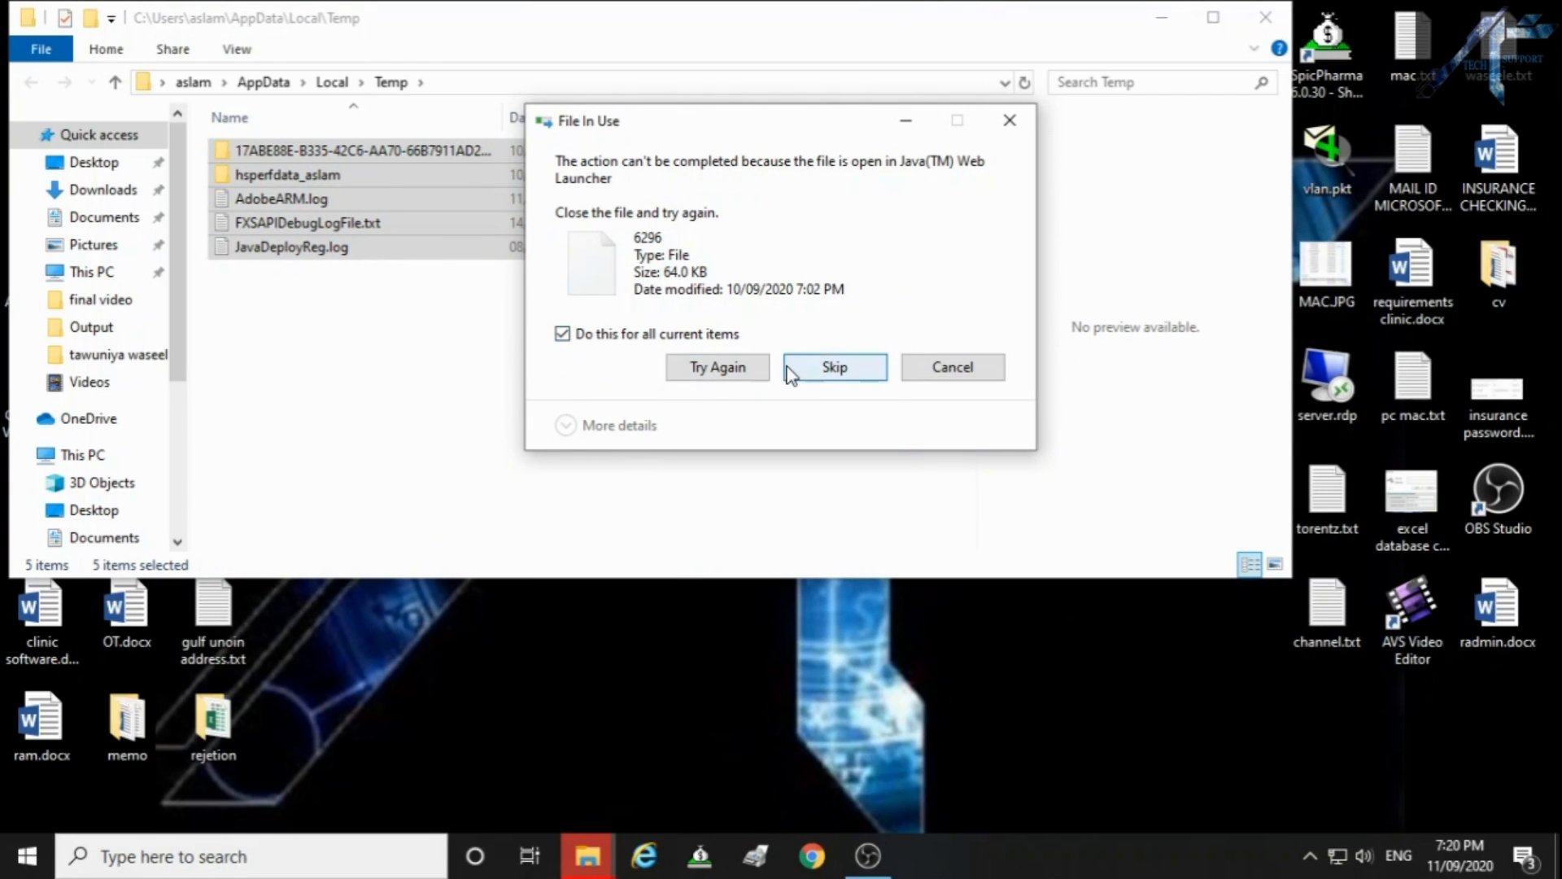
left_click(835, 367)
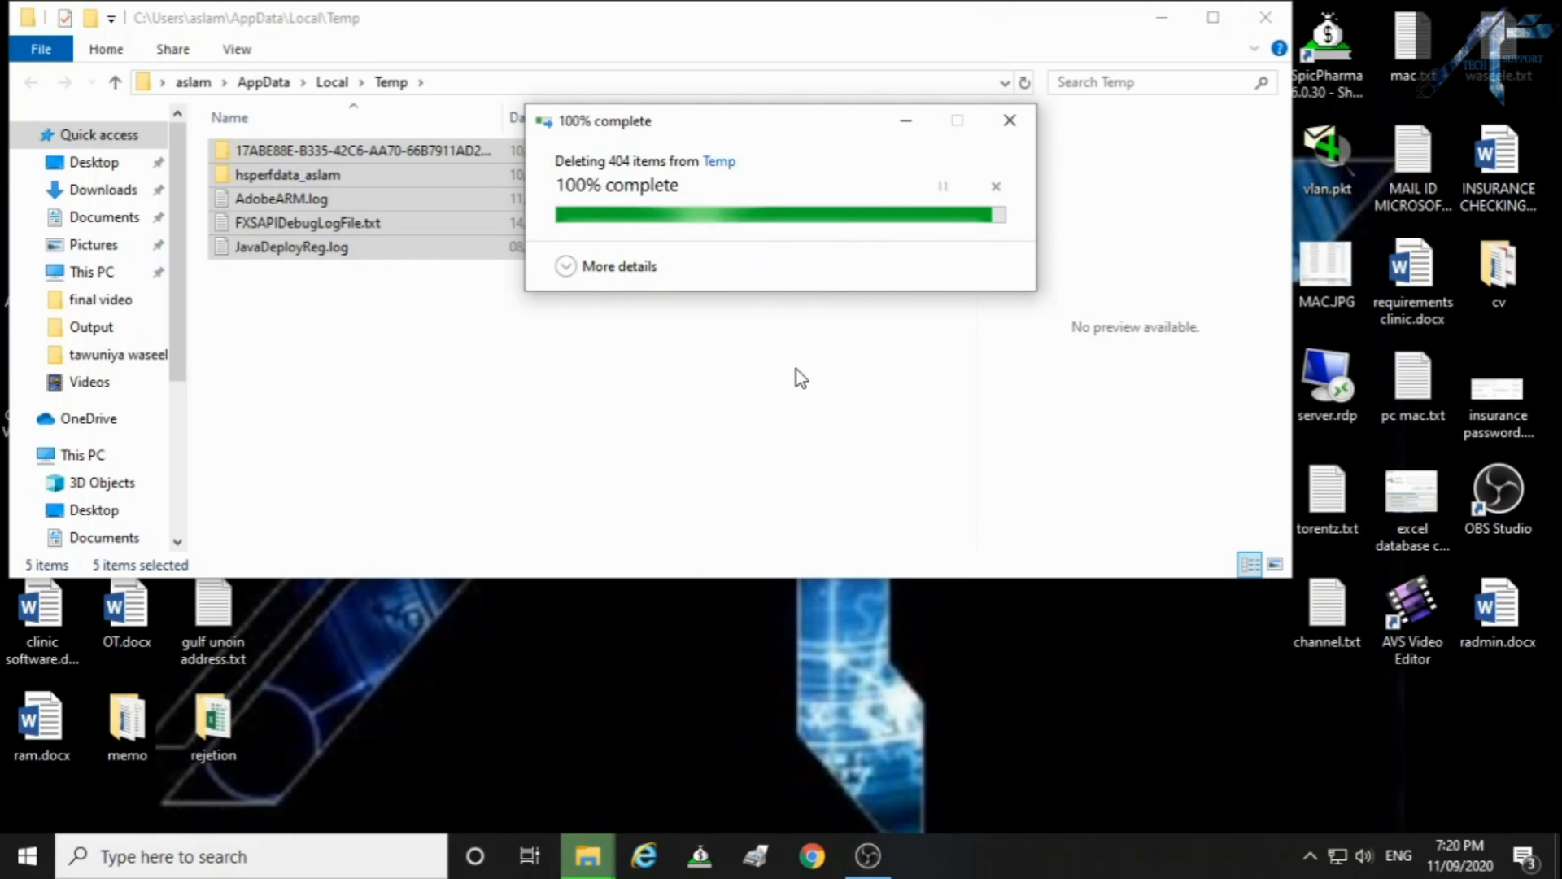
left_click(1009, 120)
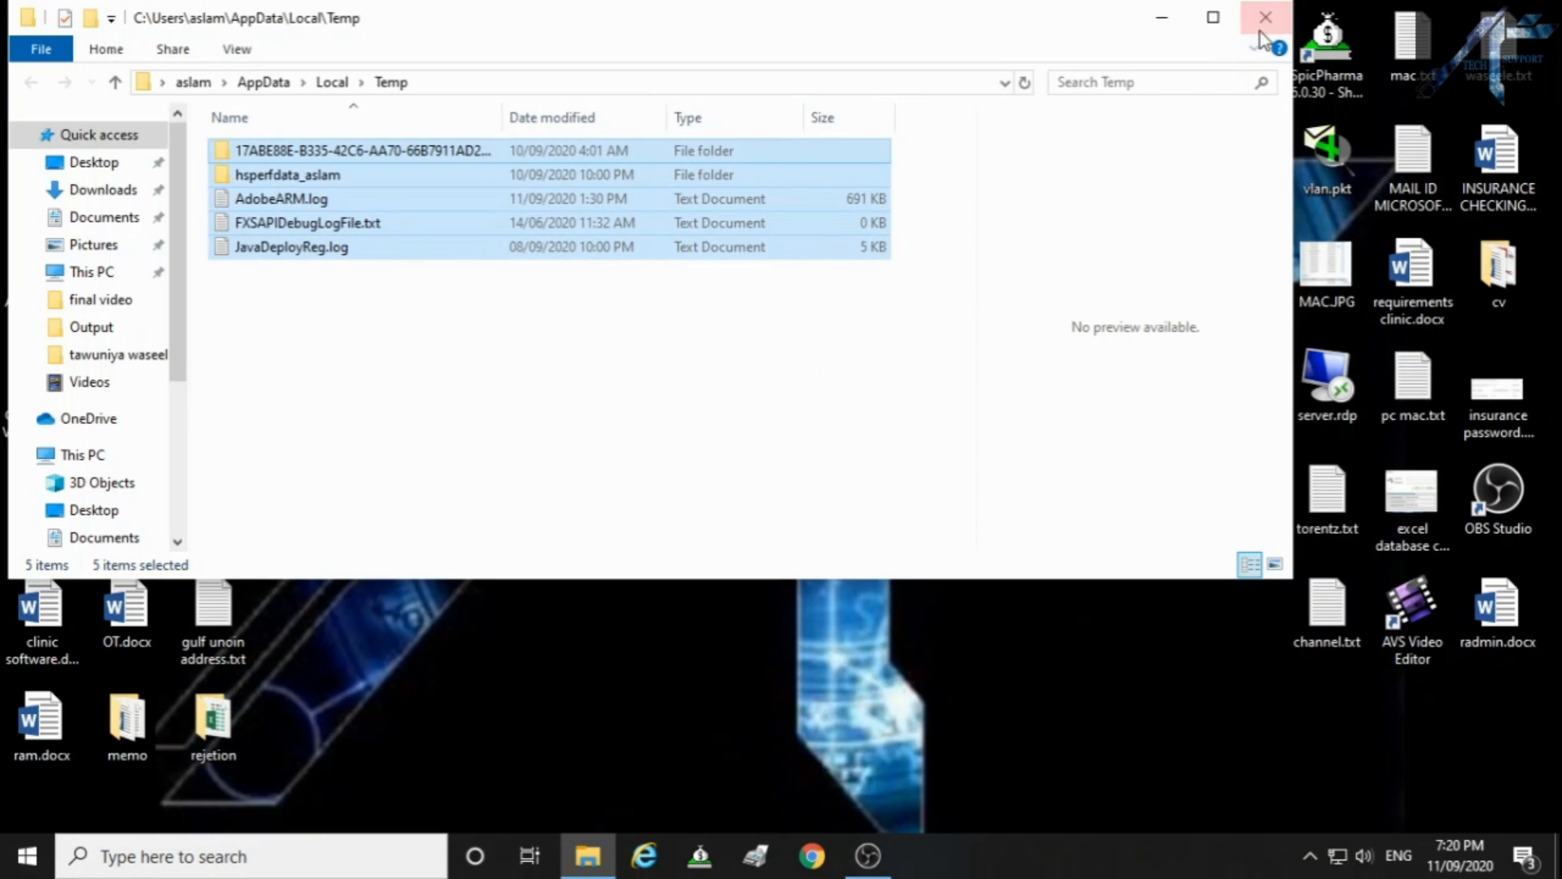
left_click(1263, 16)
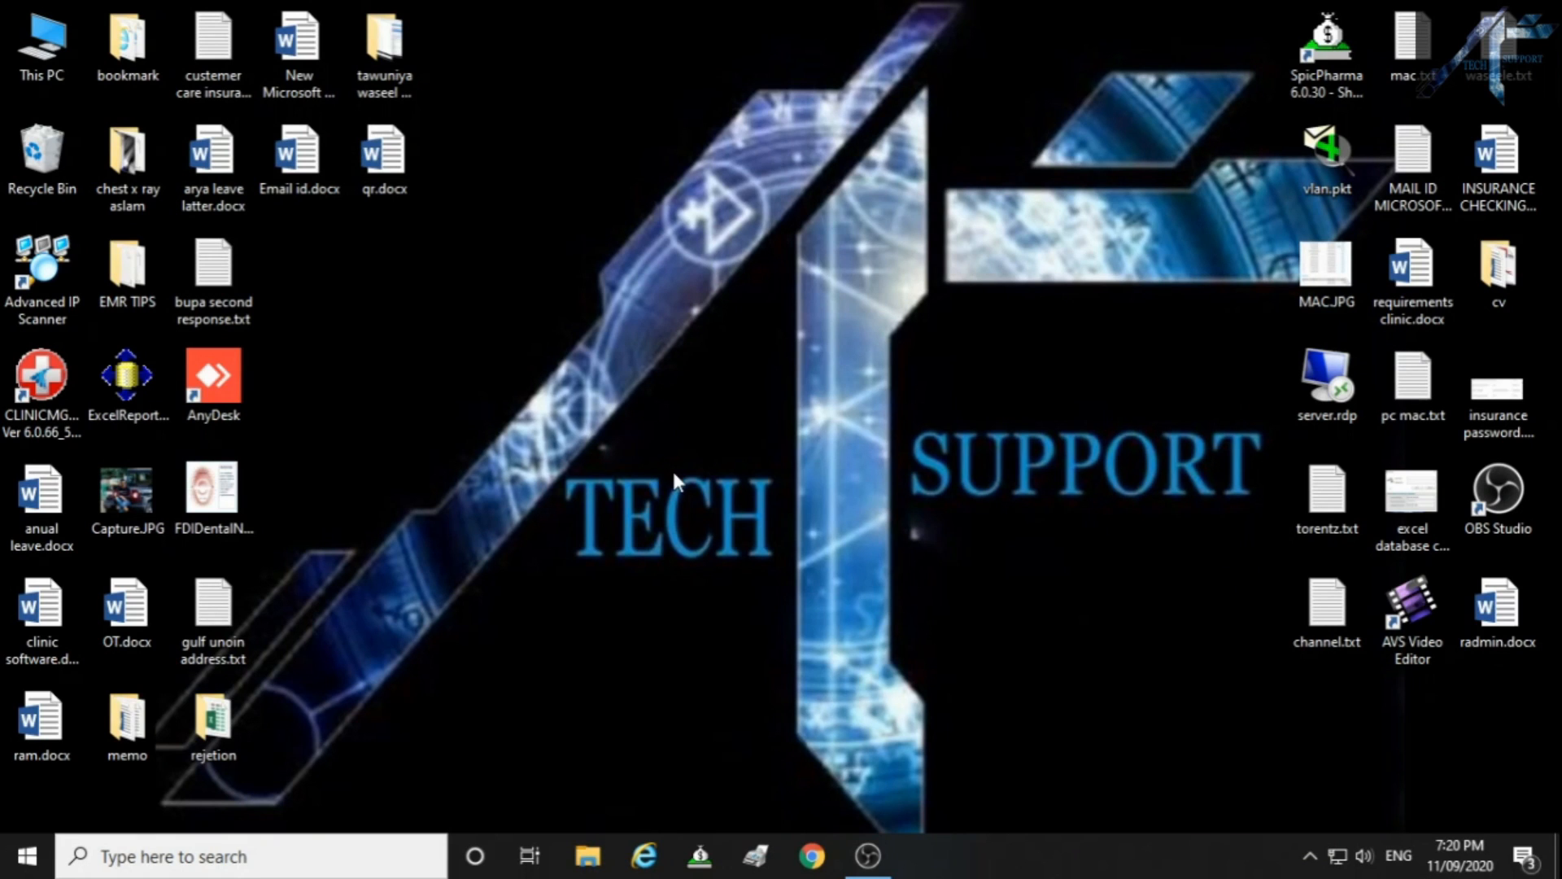
Step: Request the Prefetch folder through Run with 'prefetch', reaching the permission prompt
key("Win+R")
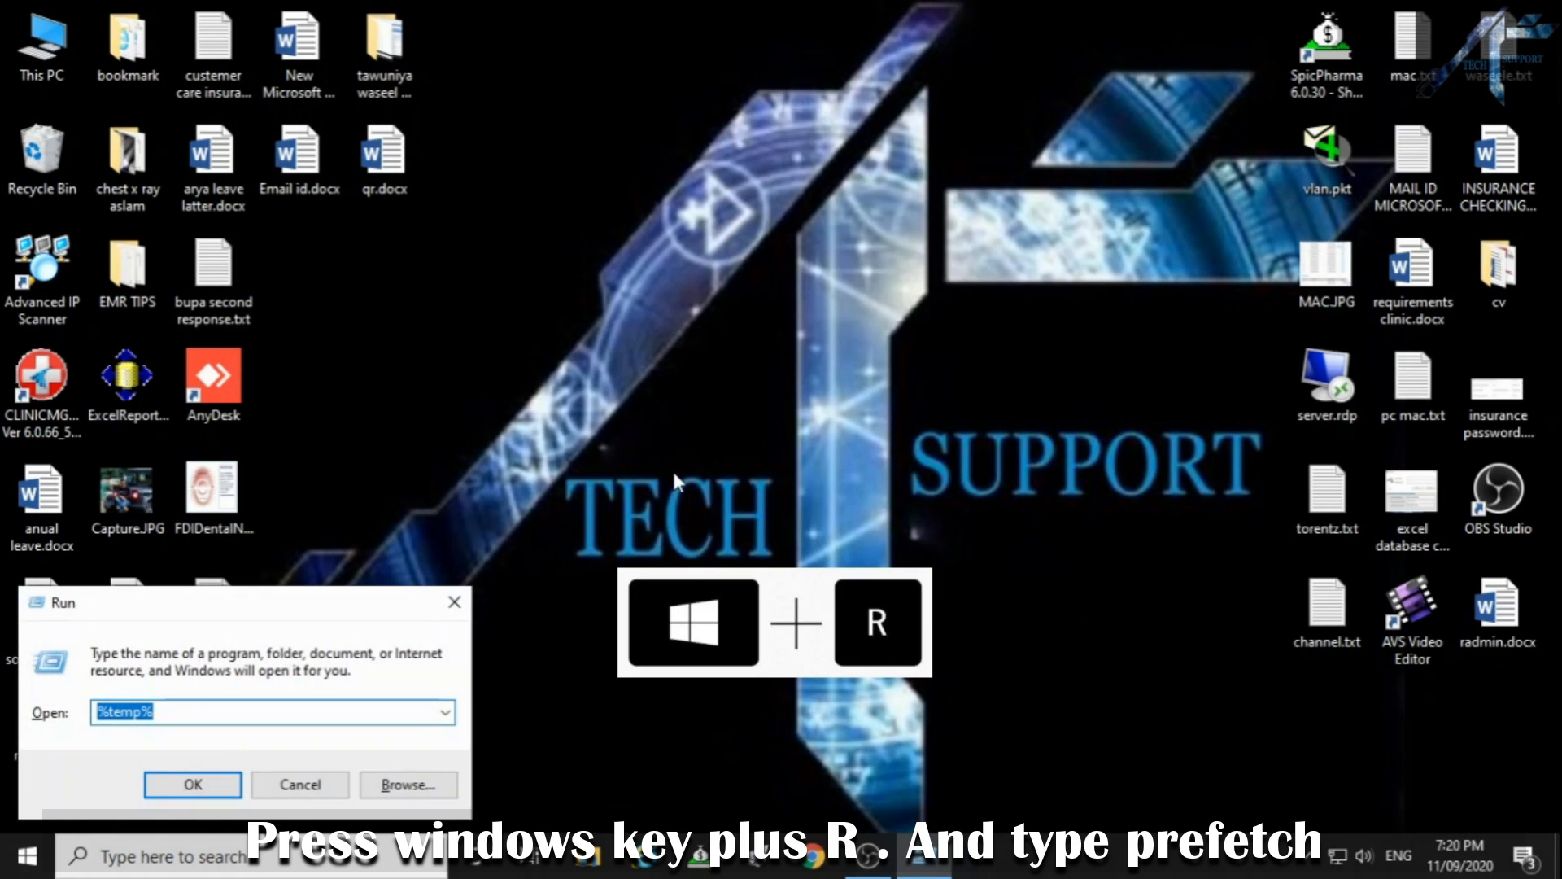
type("p")
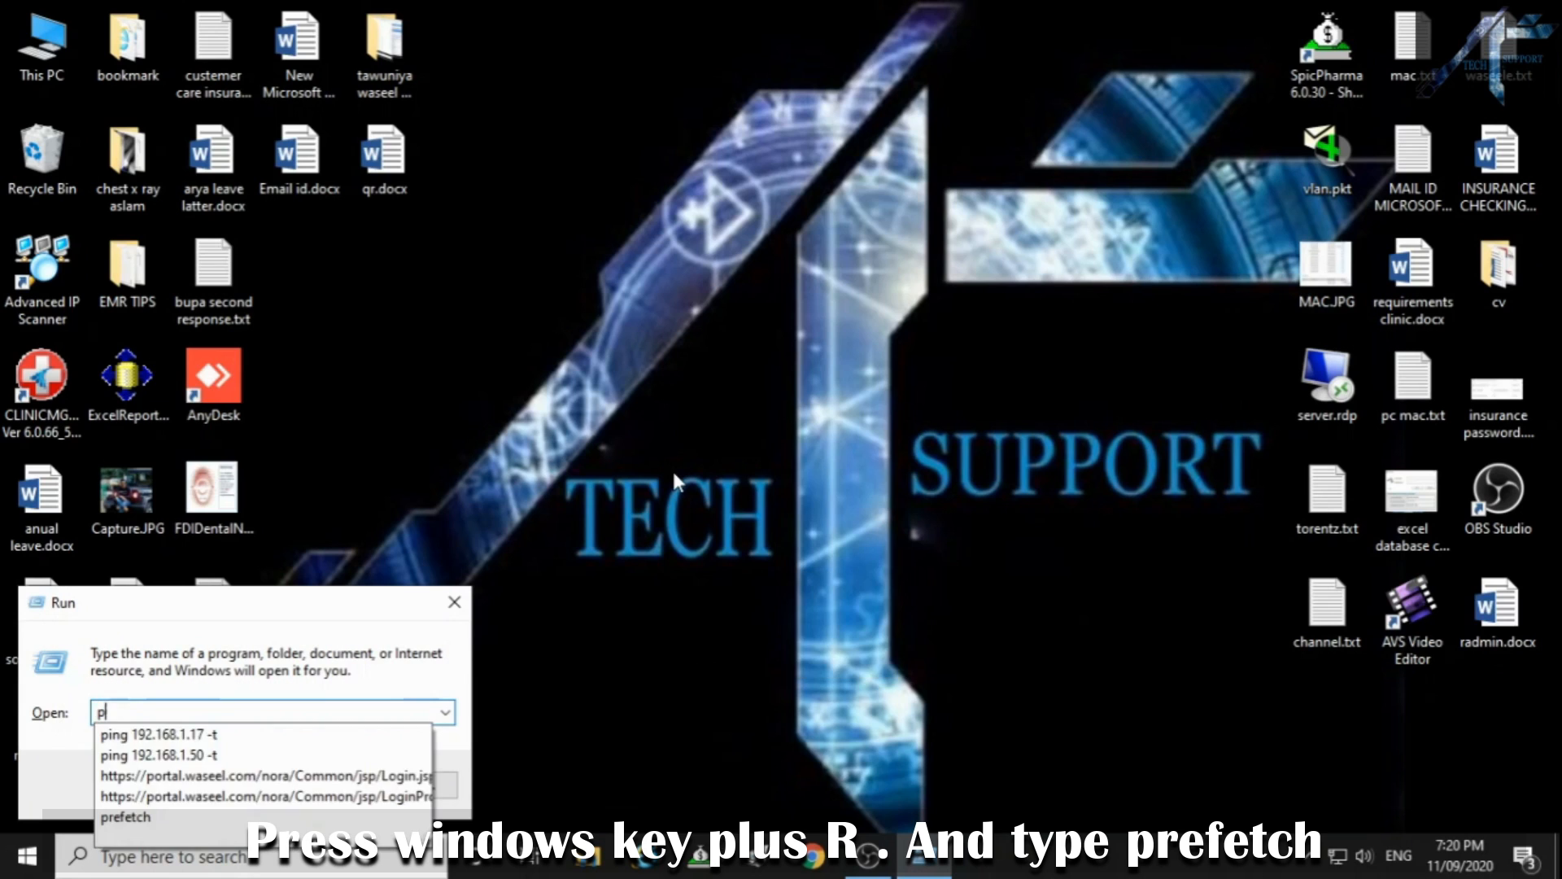
type("refetch")
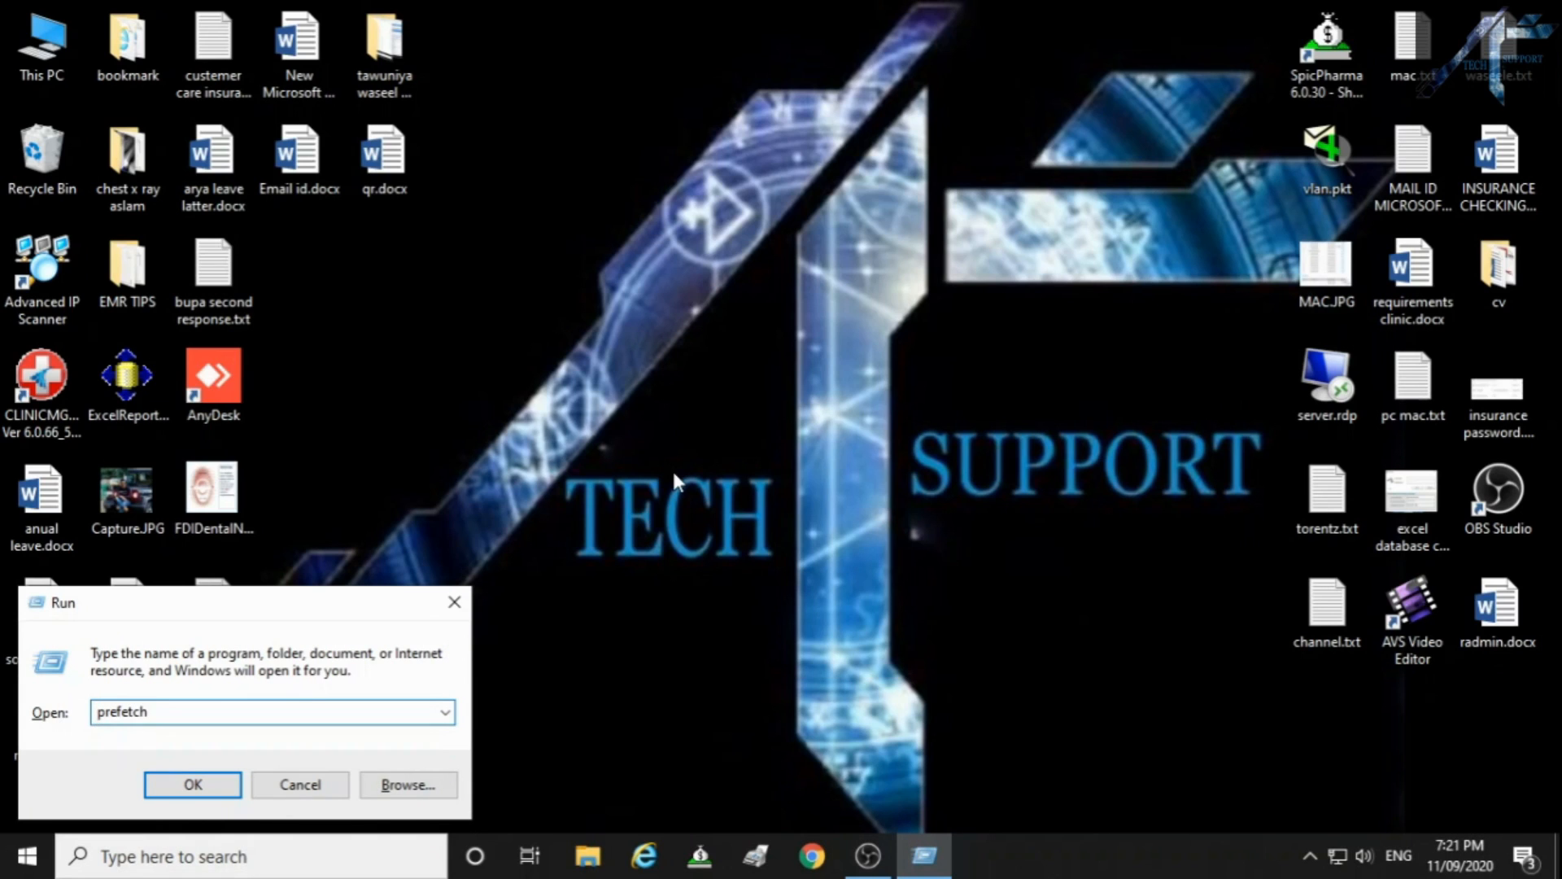
left_click(192, 784)
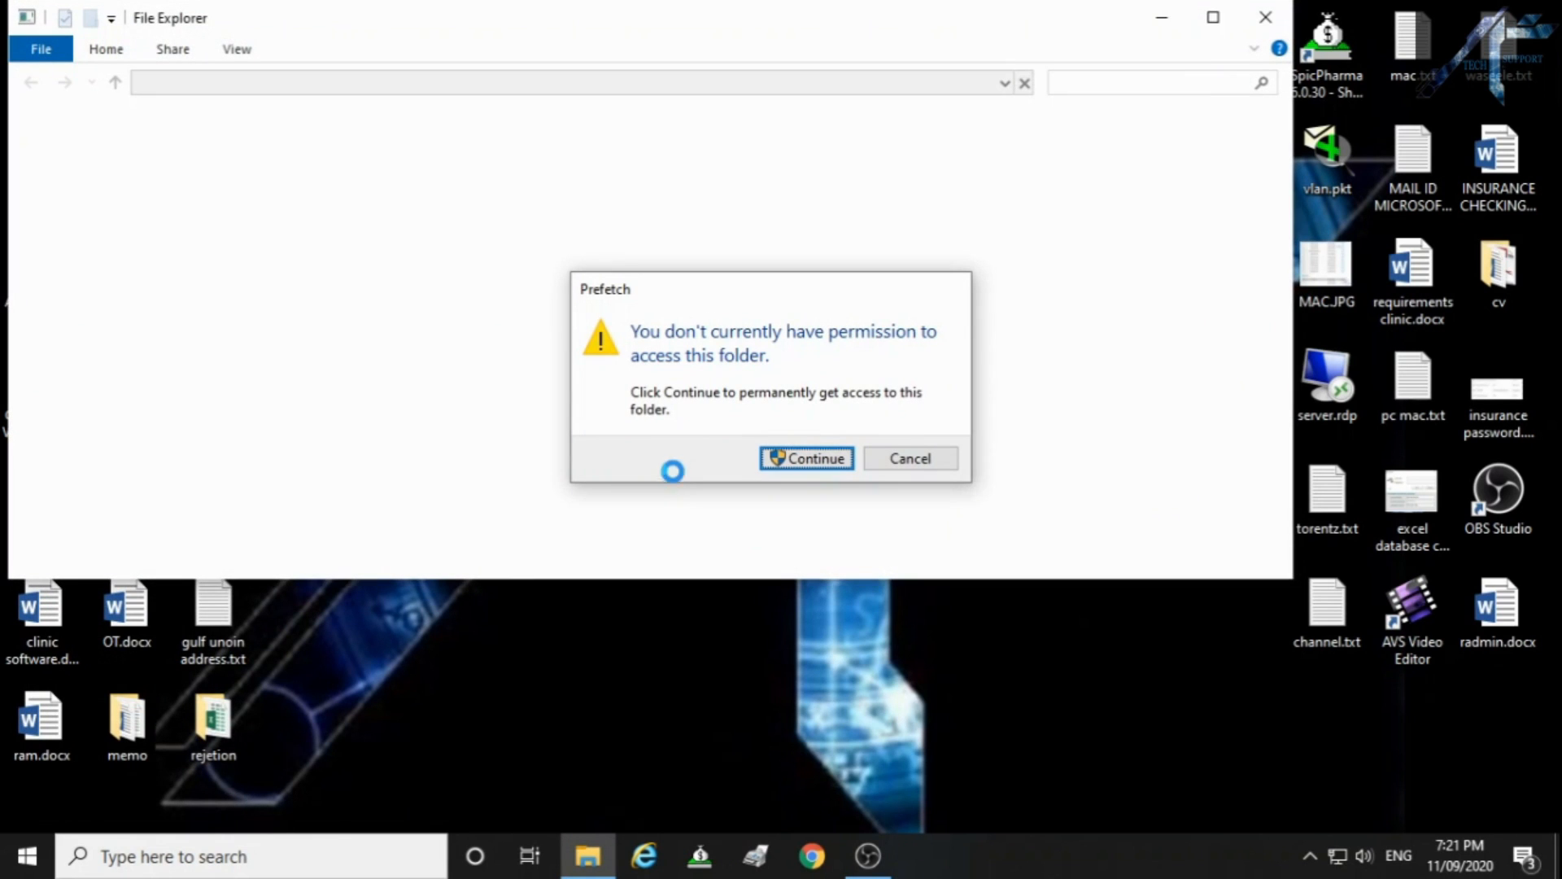
Step: Permanently delete all 274 Prefetch items, dismissing the file-in-use warning
left_click(808, 459)
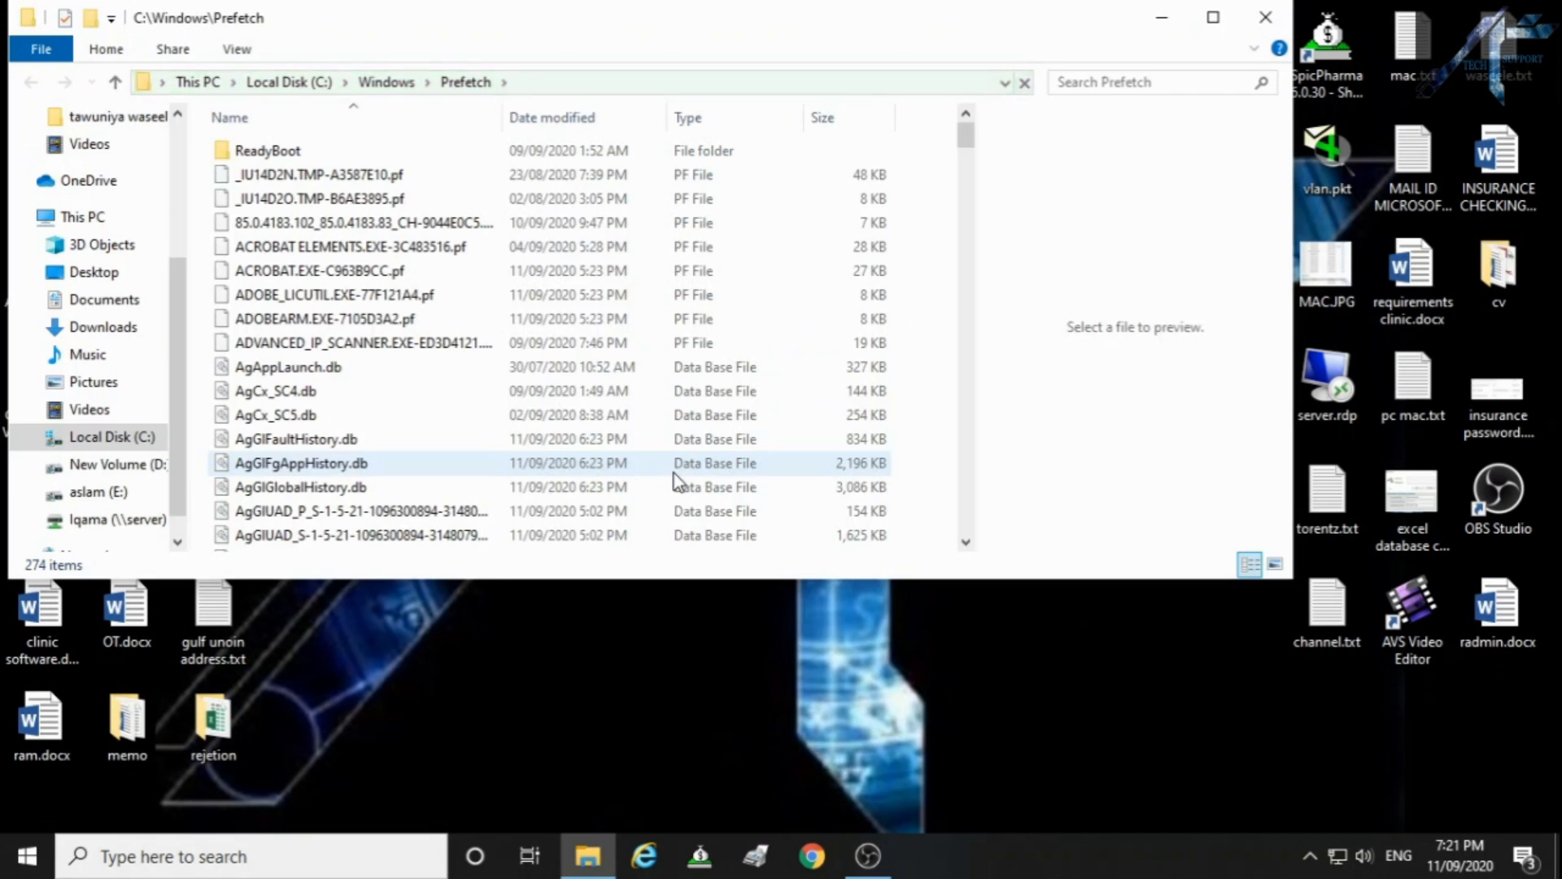
key("ctrl+a")
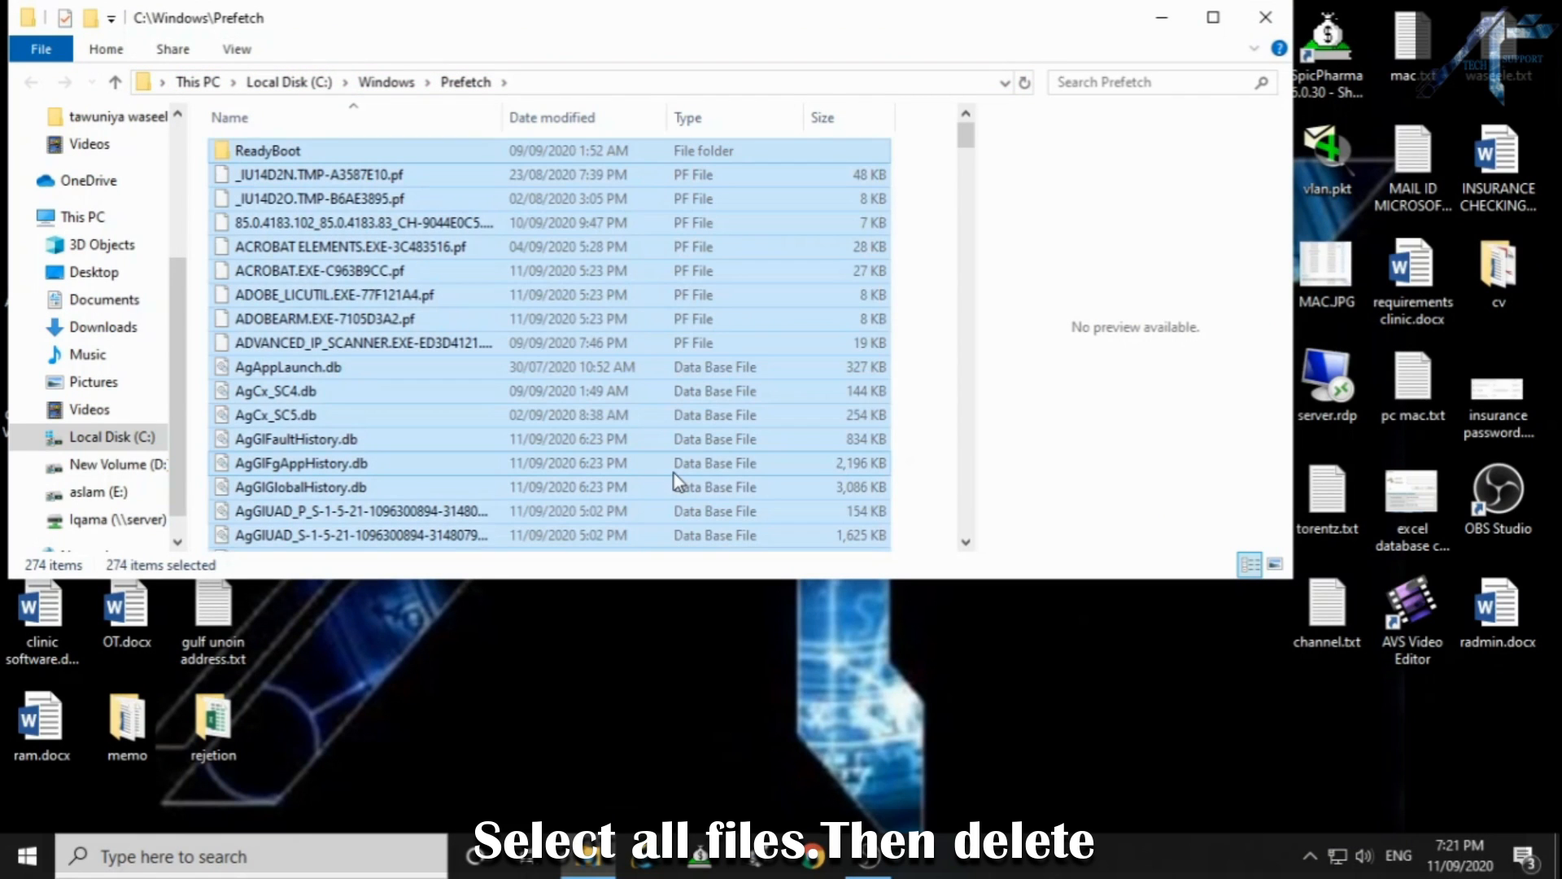
key("Delete")
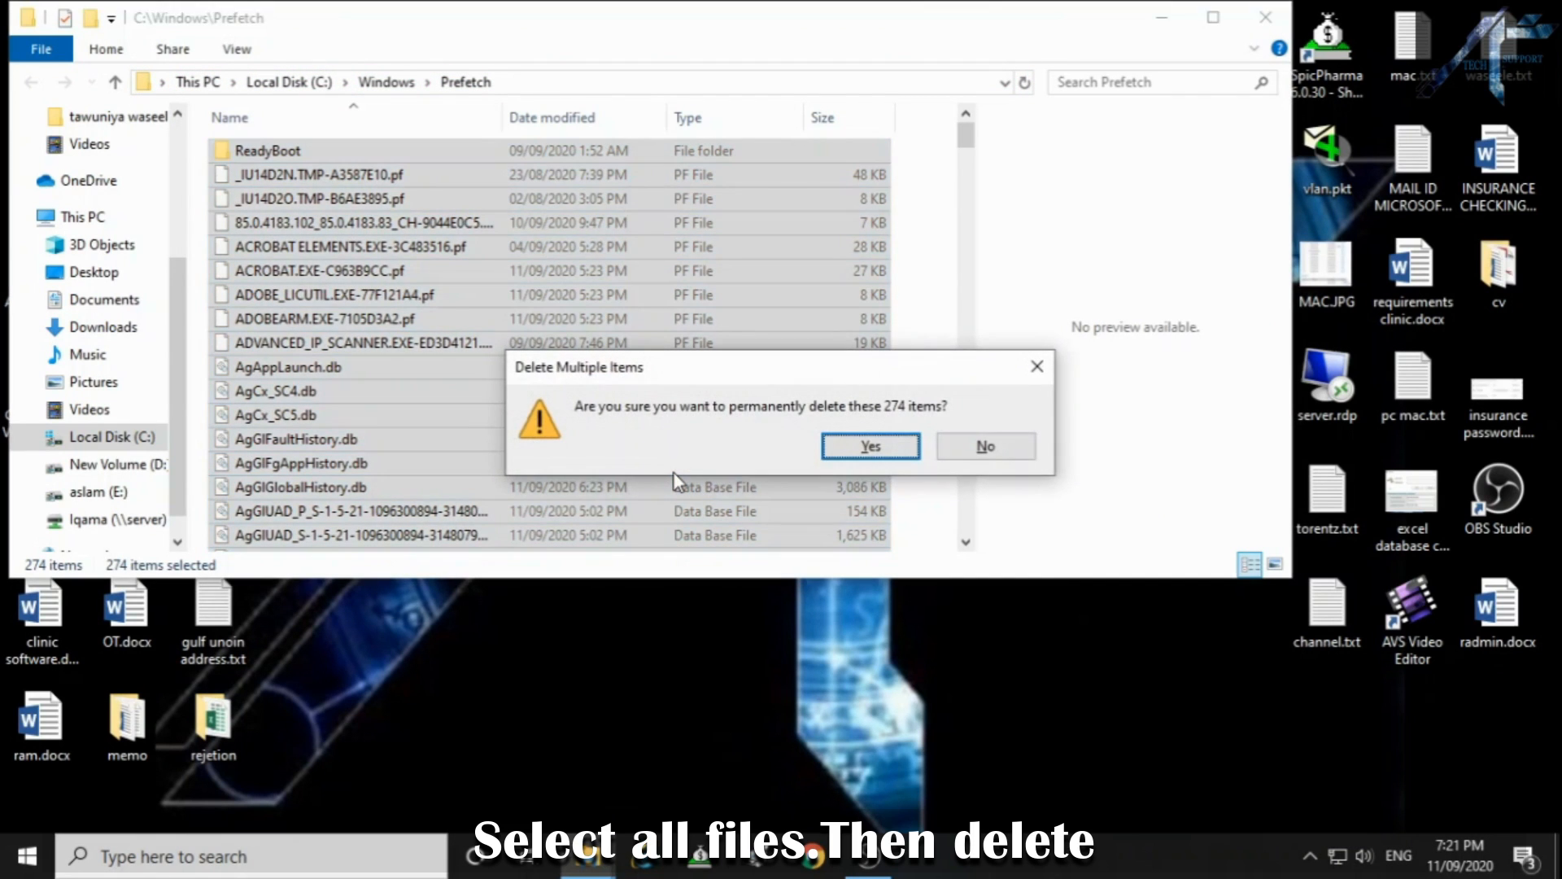
left_click(870, 446)
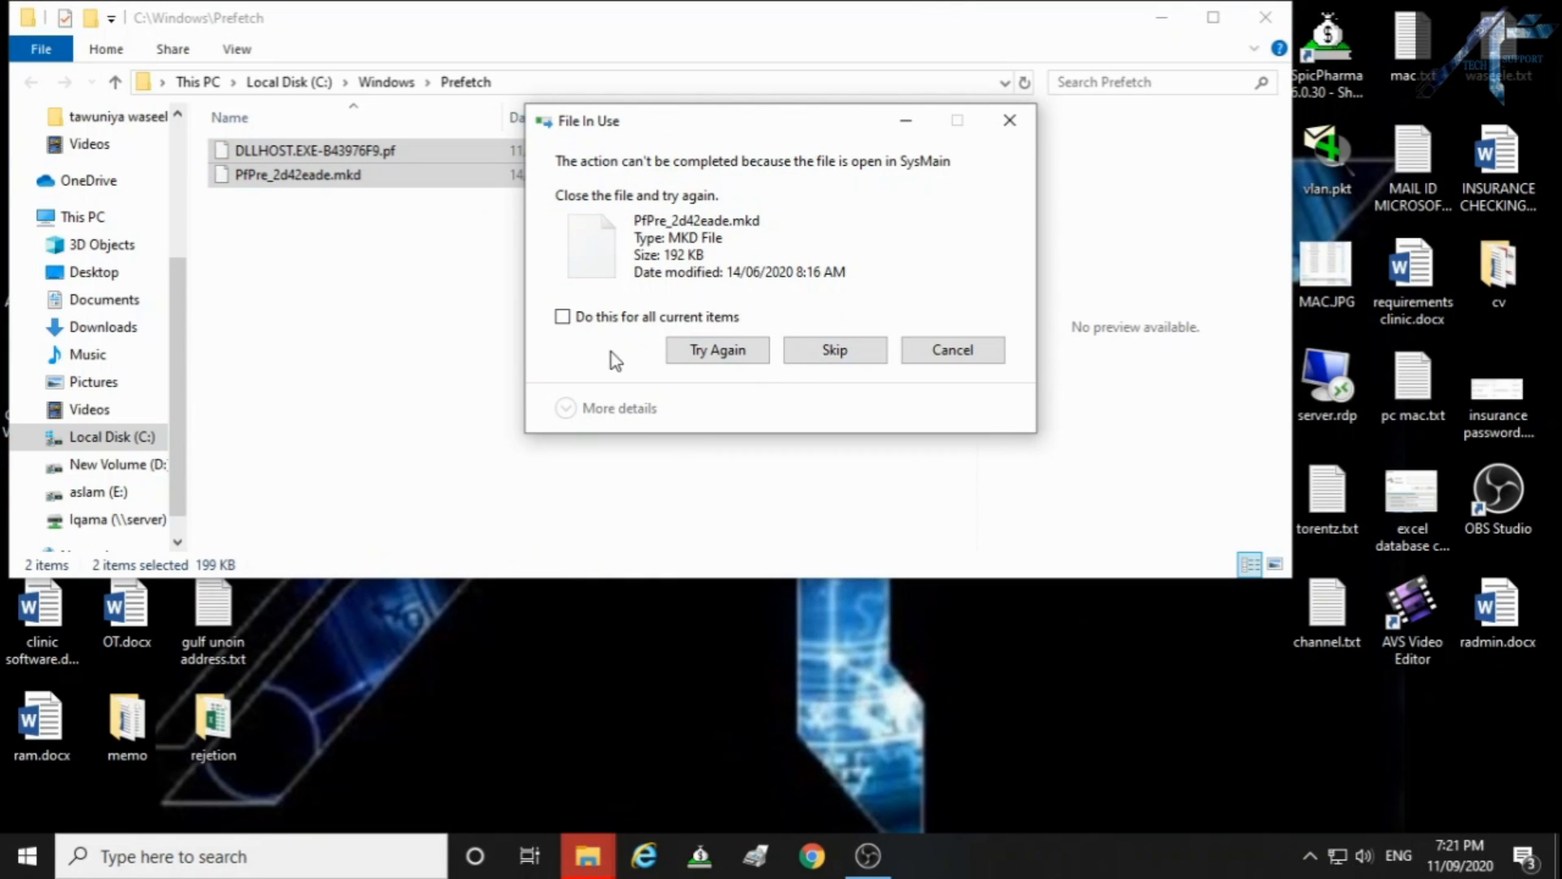
left_click(834, 350)
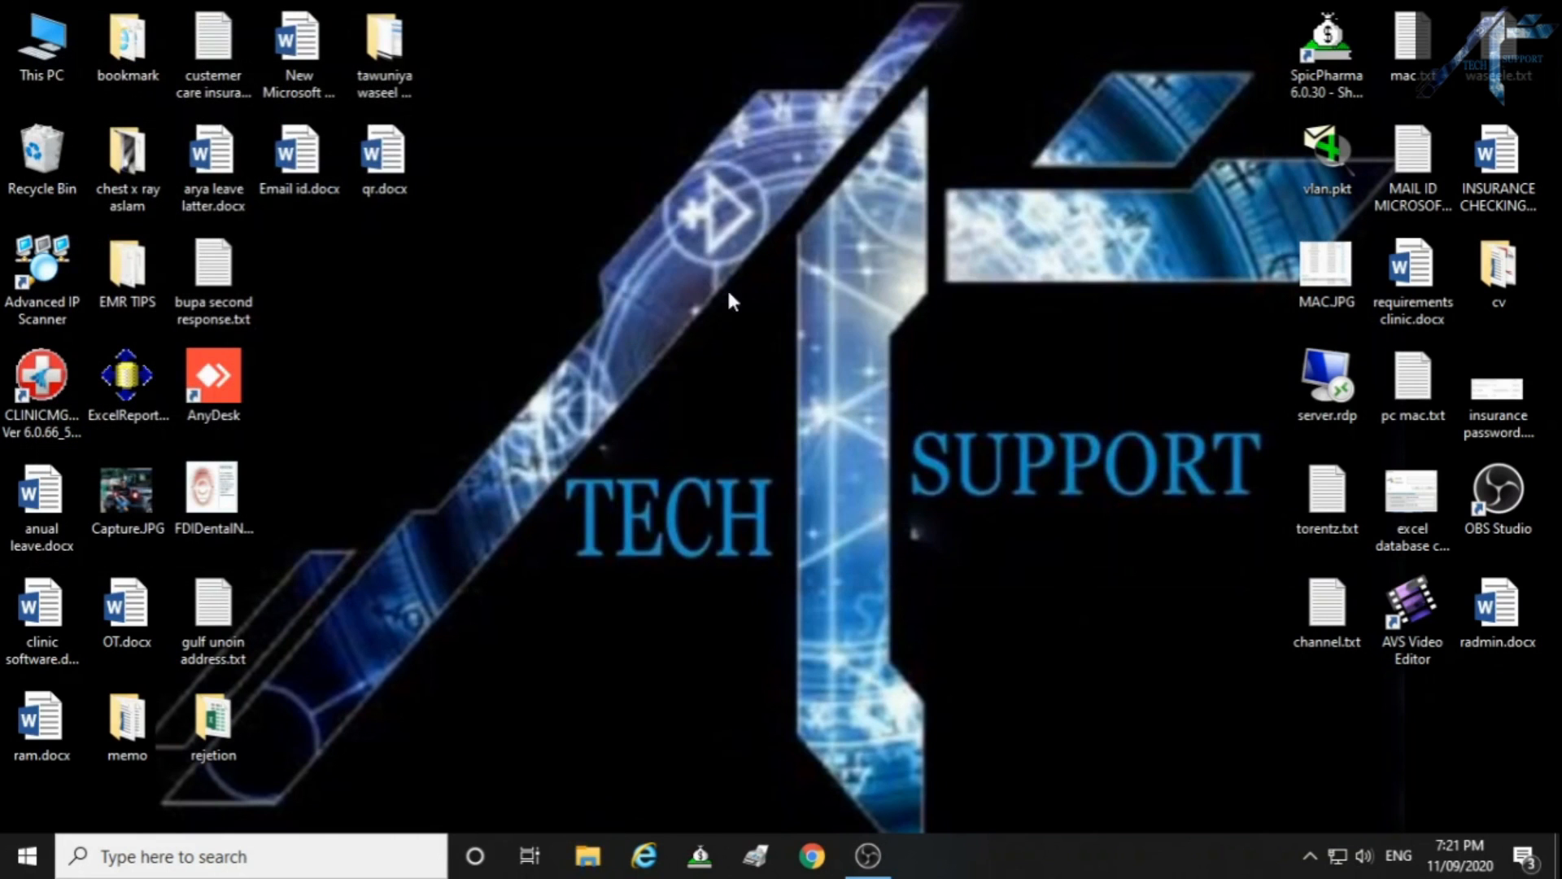
mouse_move(674, 348)
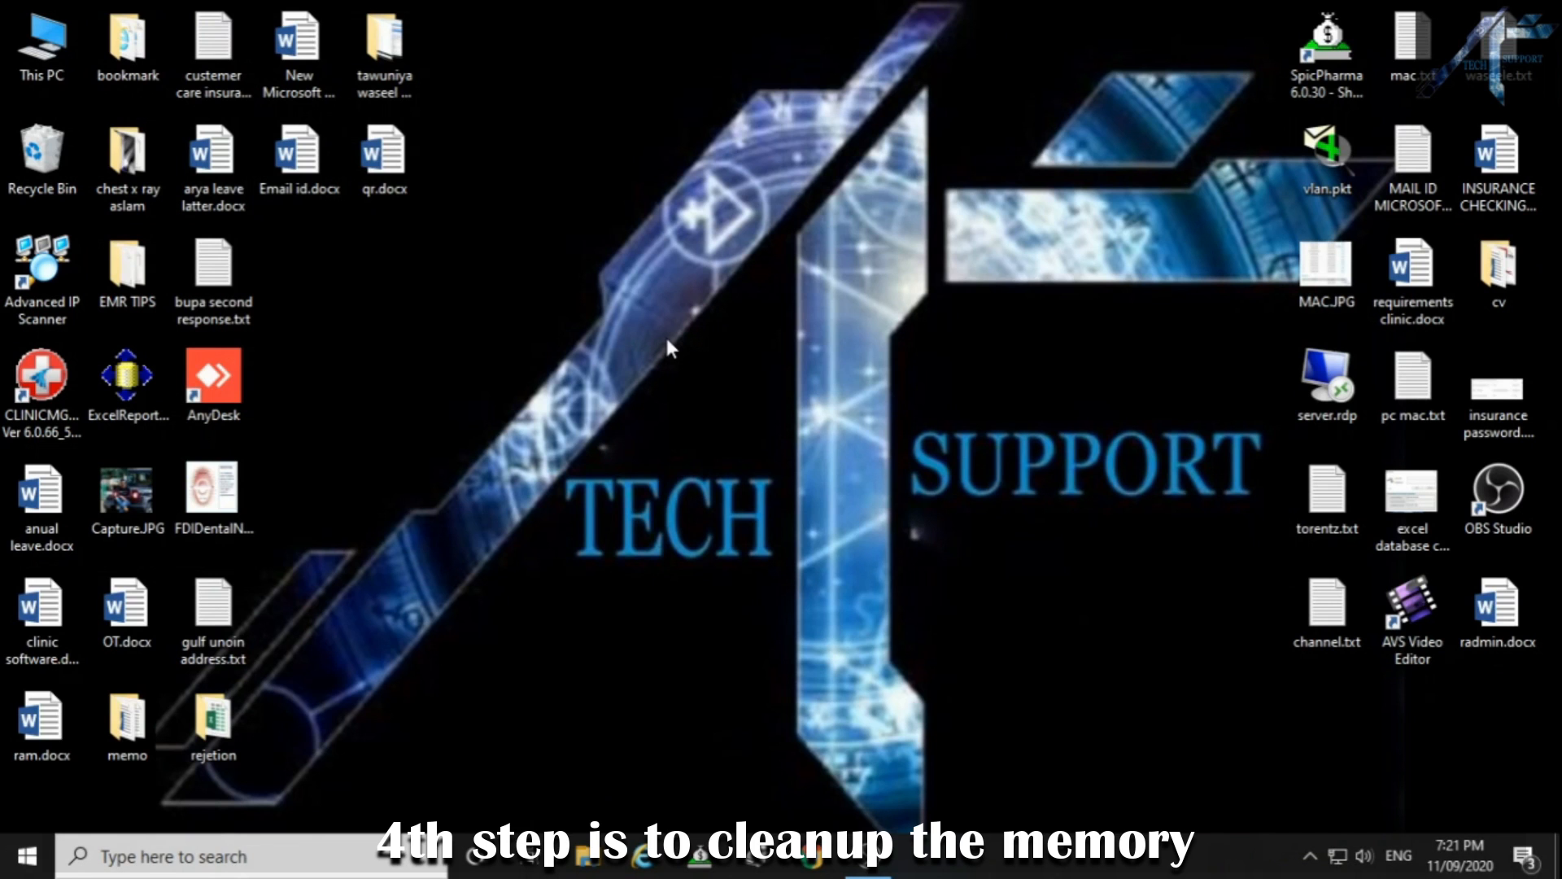
Step: Open This PC from the desktop to show Local Disk C: with 88.9 GB free
double_click(42, 36)
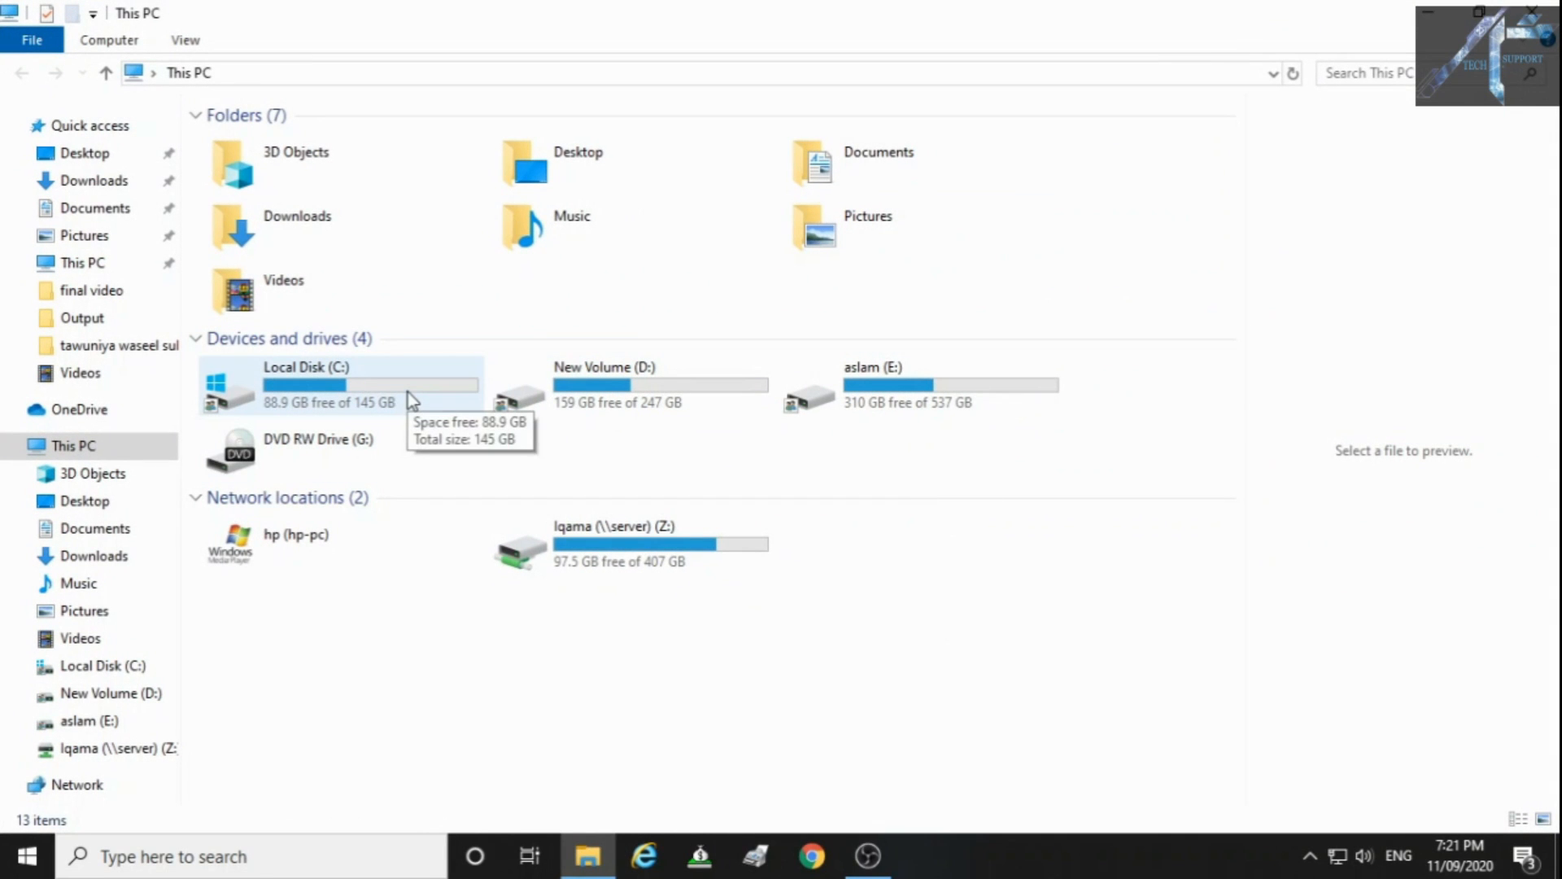
Step: Bring up the Properties of Local Disk (C:), showing 57.0 GB used and 88.9 GB free
left_click(330, 382)
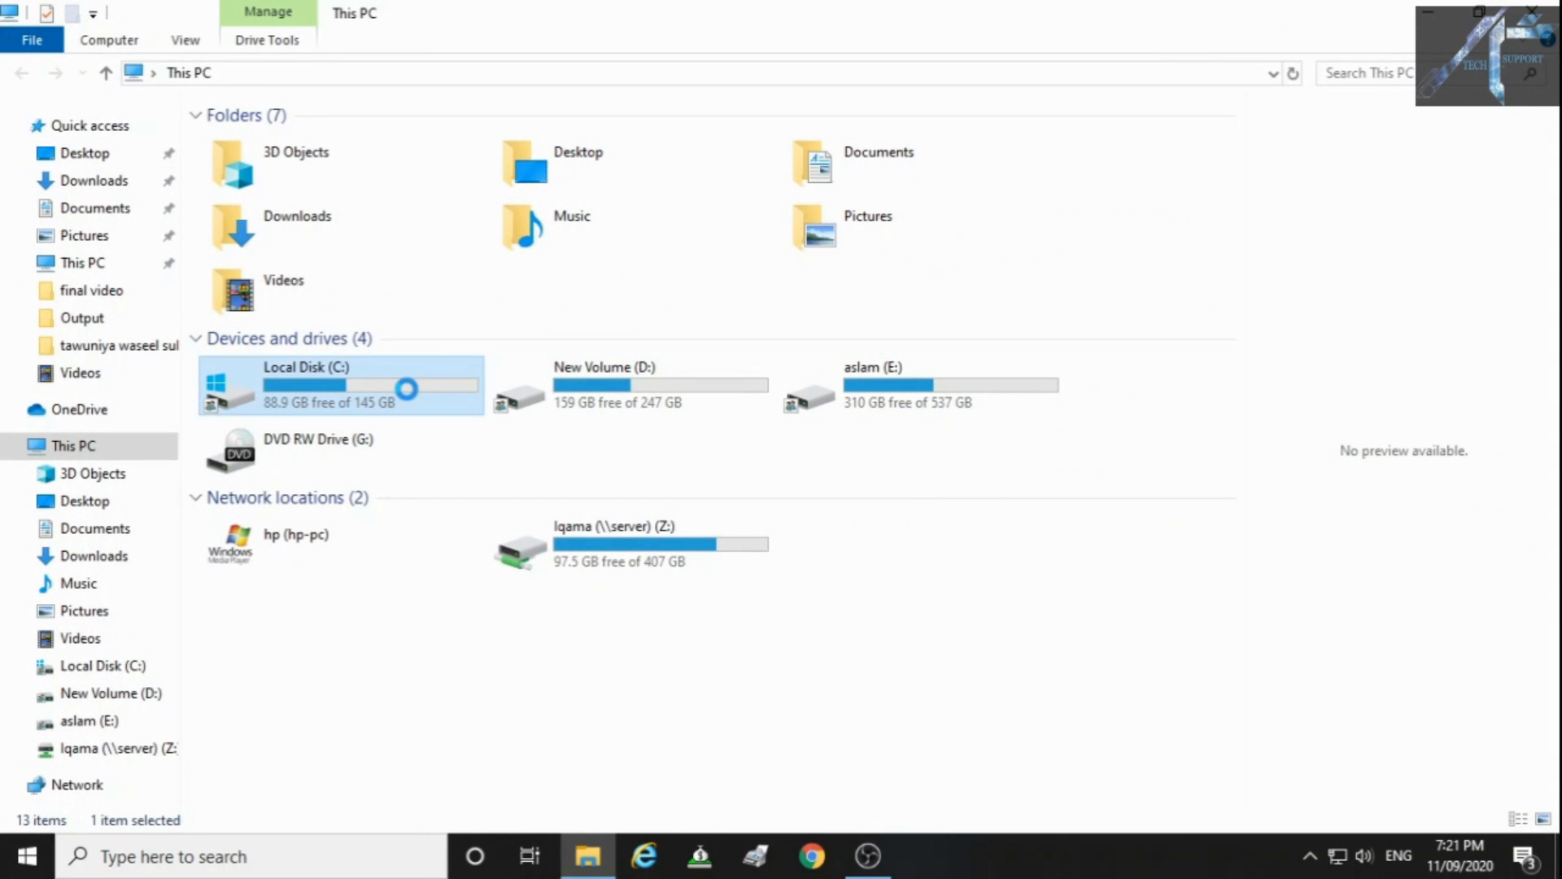
right_click(330, 384)
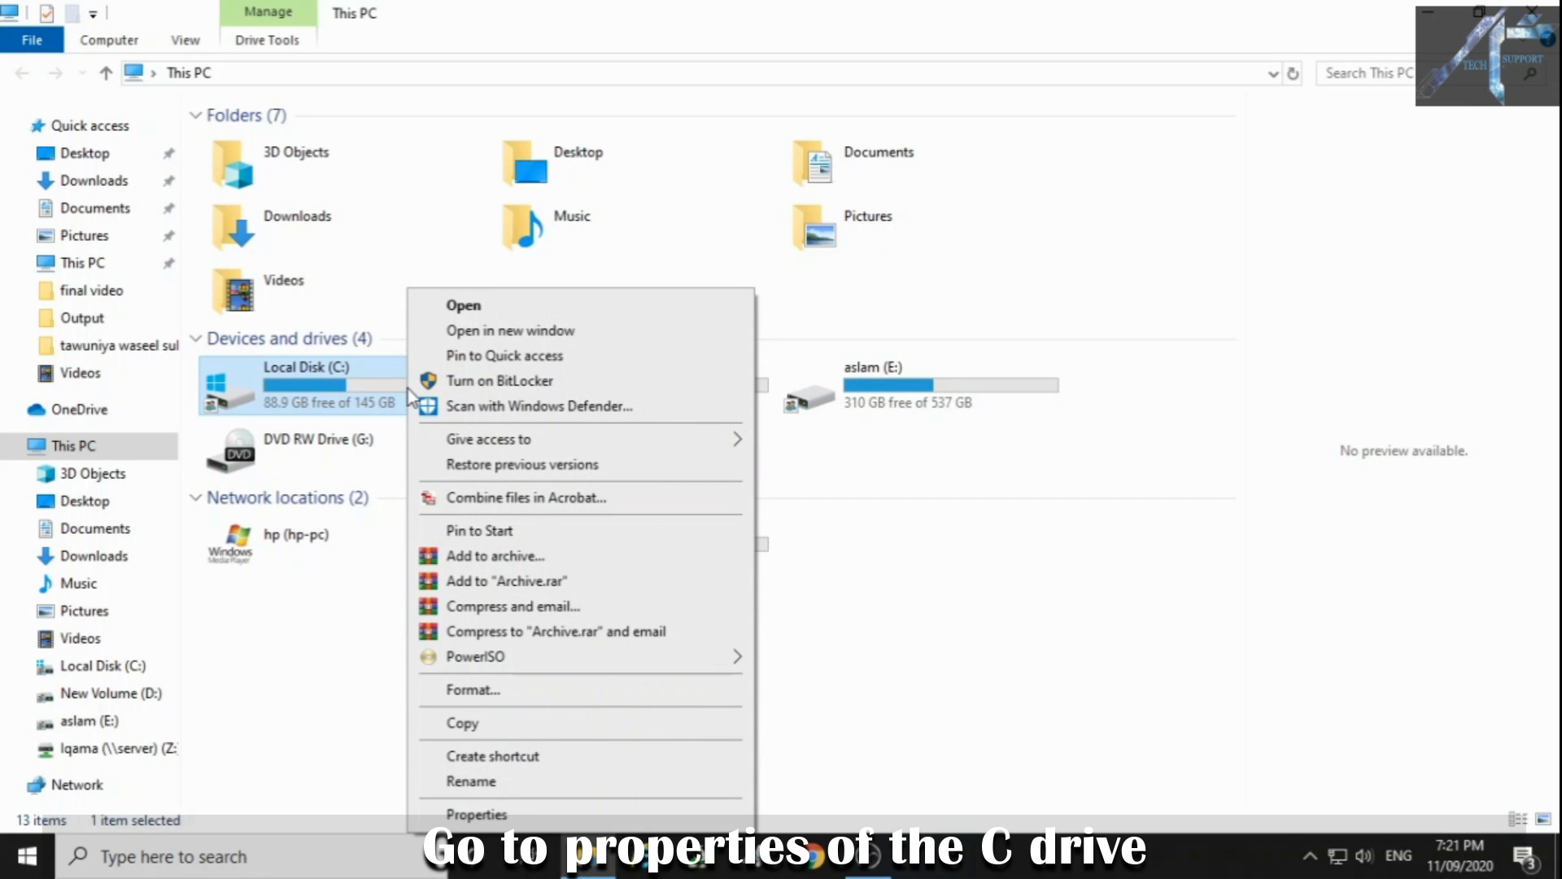
mouse_move(493, 821)
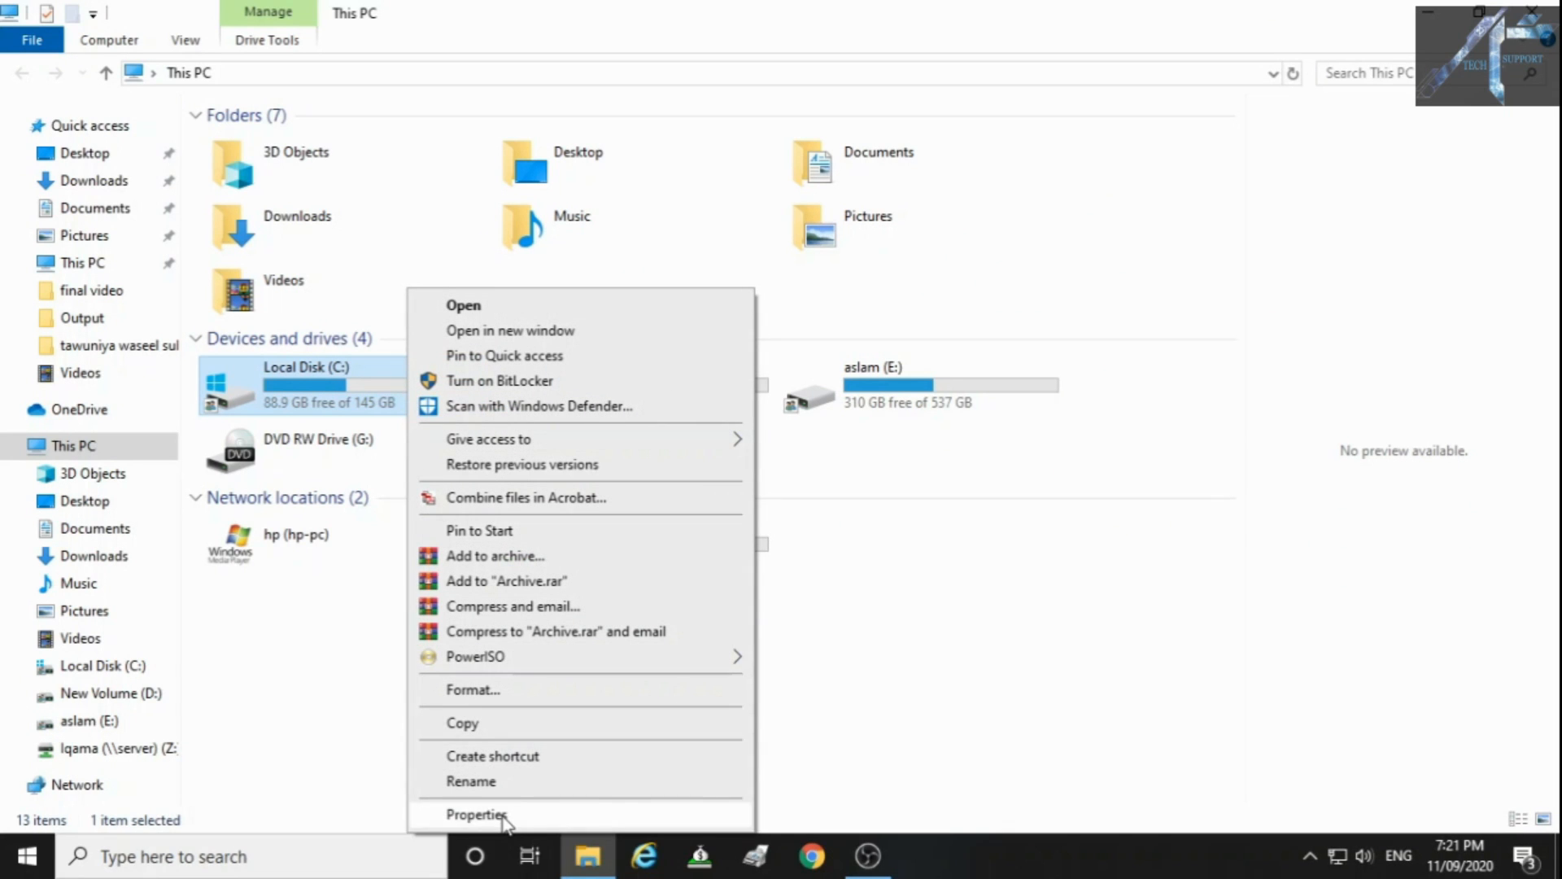
left_click(475, 813)
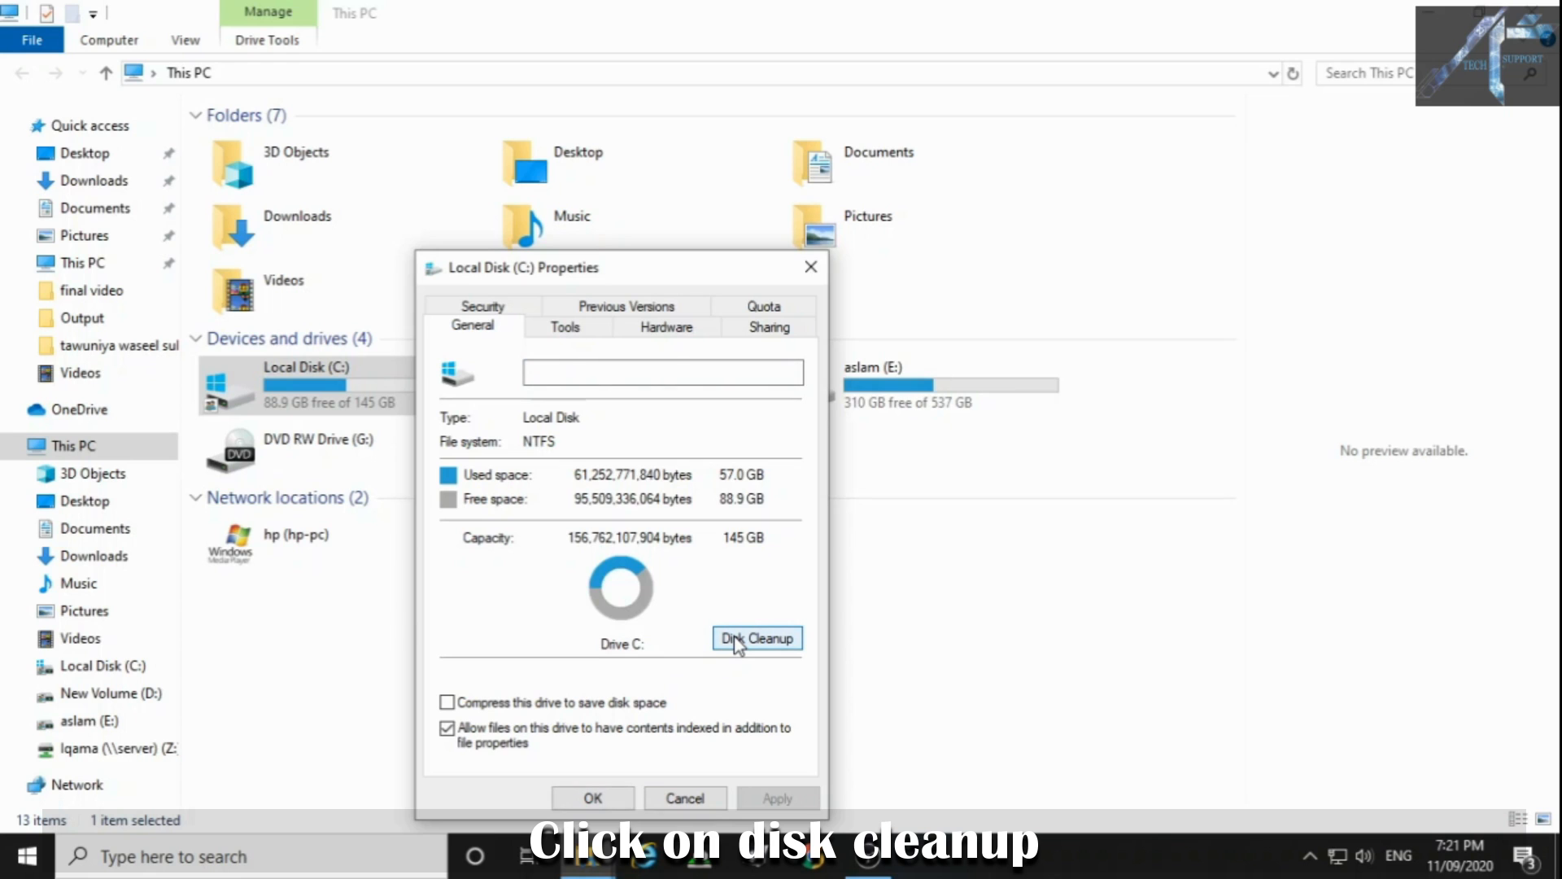
Step: Run Disk Cleanup on C:, tick all file categories totalling 2.17 GB and proceed to confirmation
left_click(756, 638)
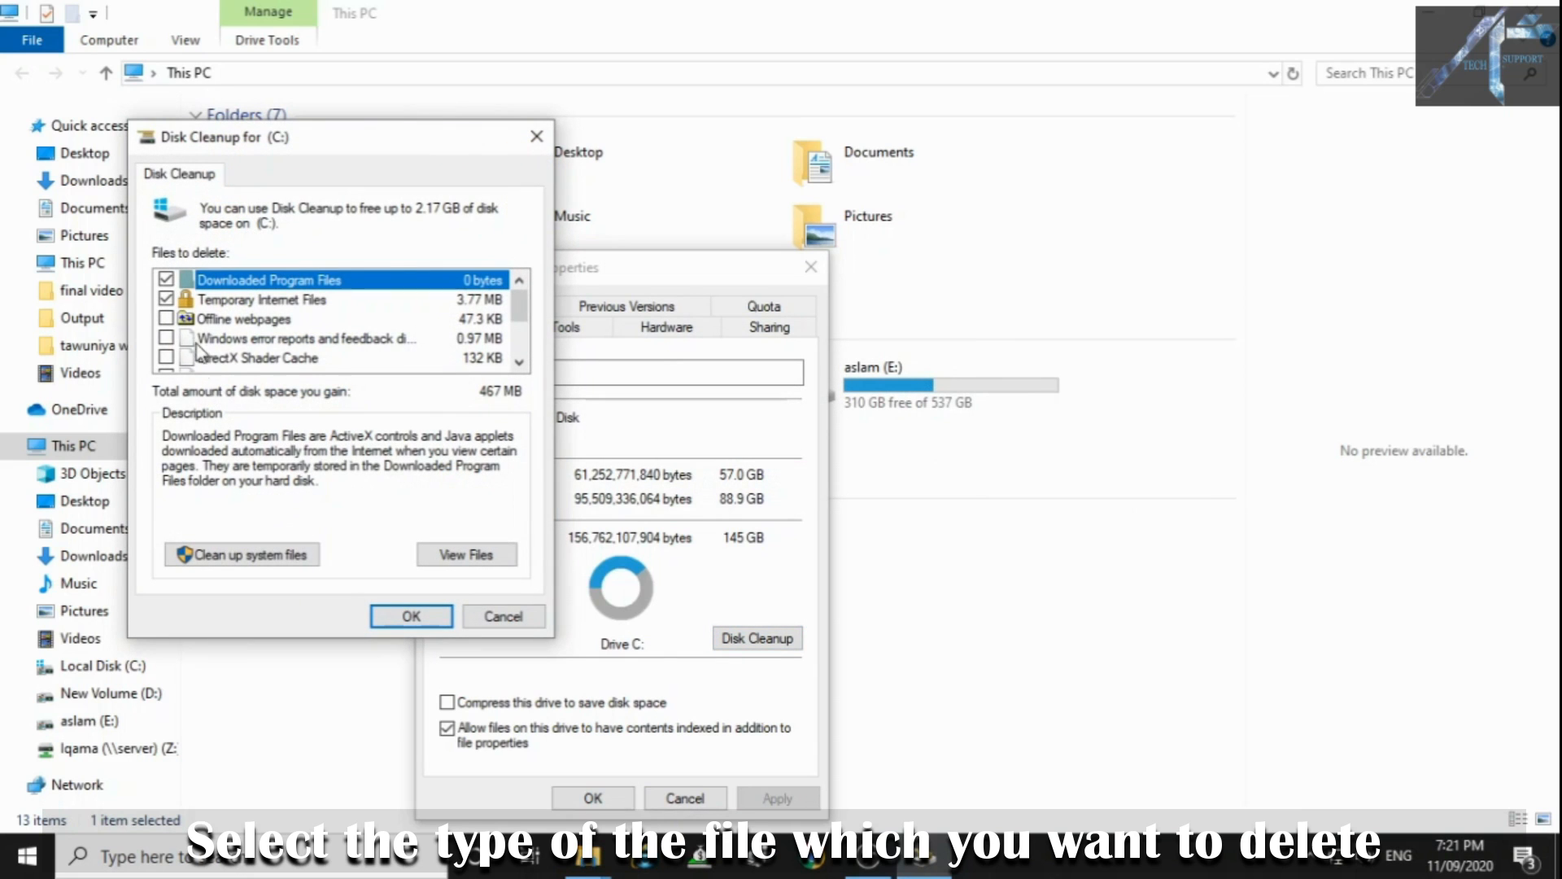
left_click(166, 358)
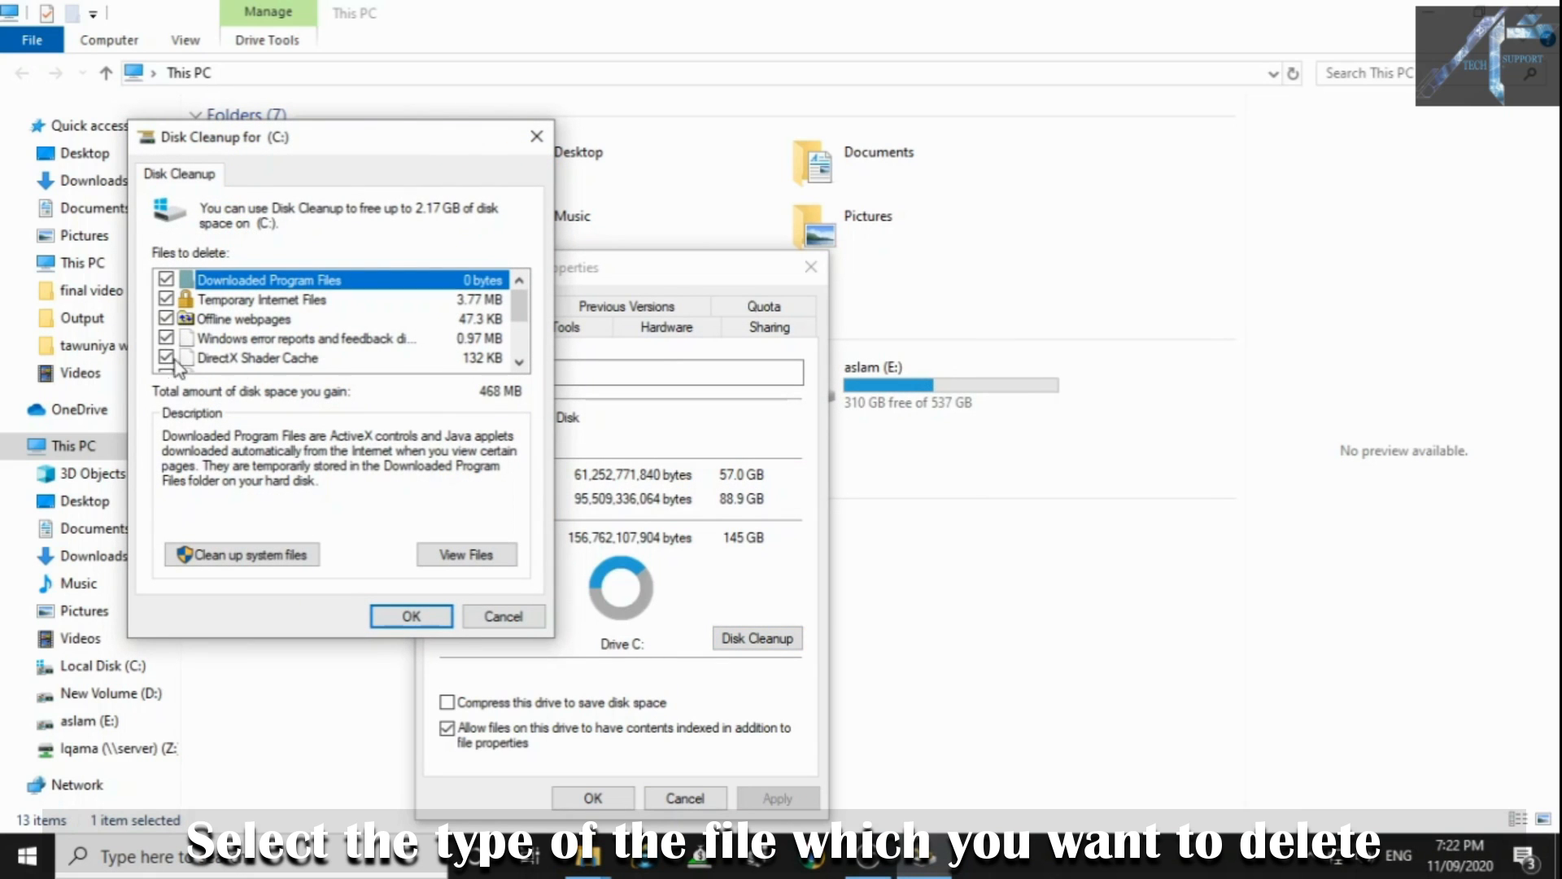
scroll("down", 3)
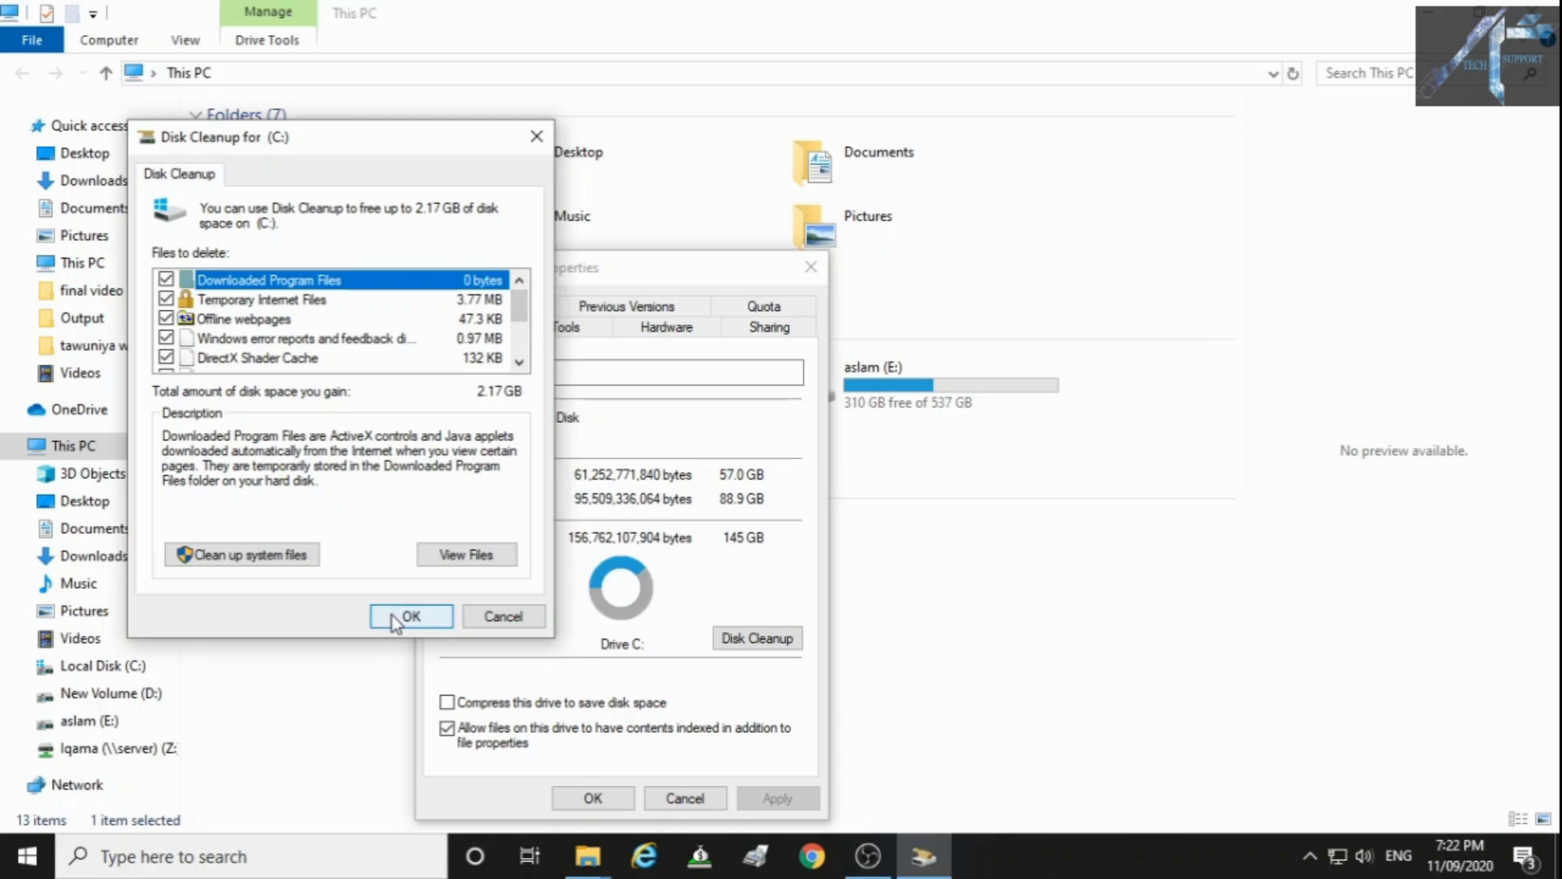
left_click(410, 615)
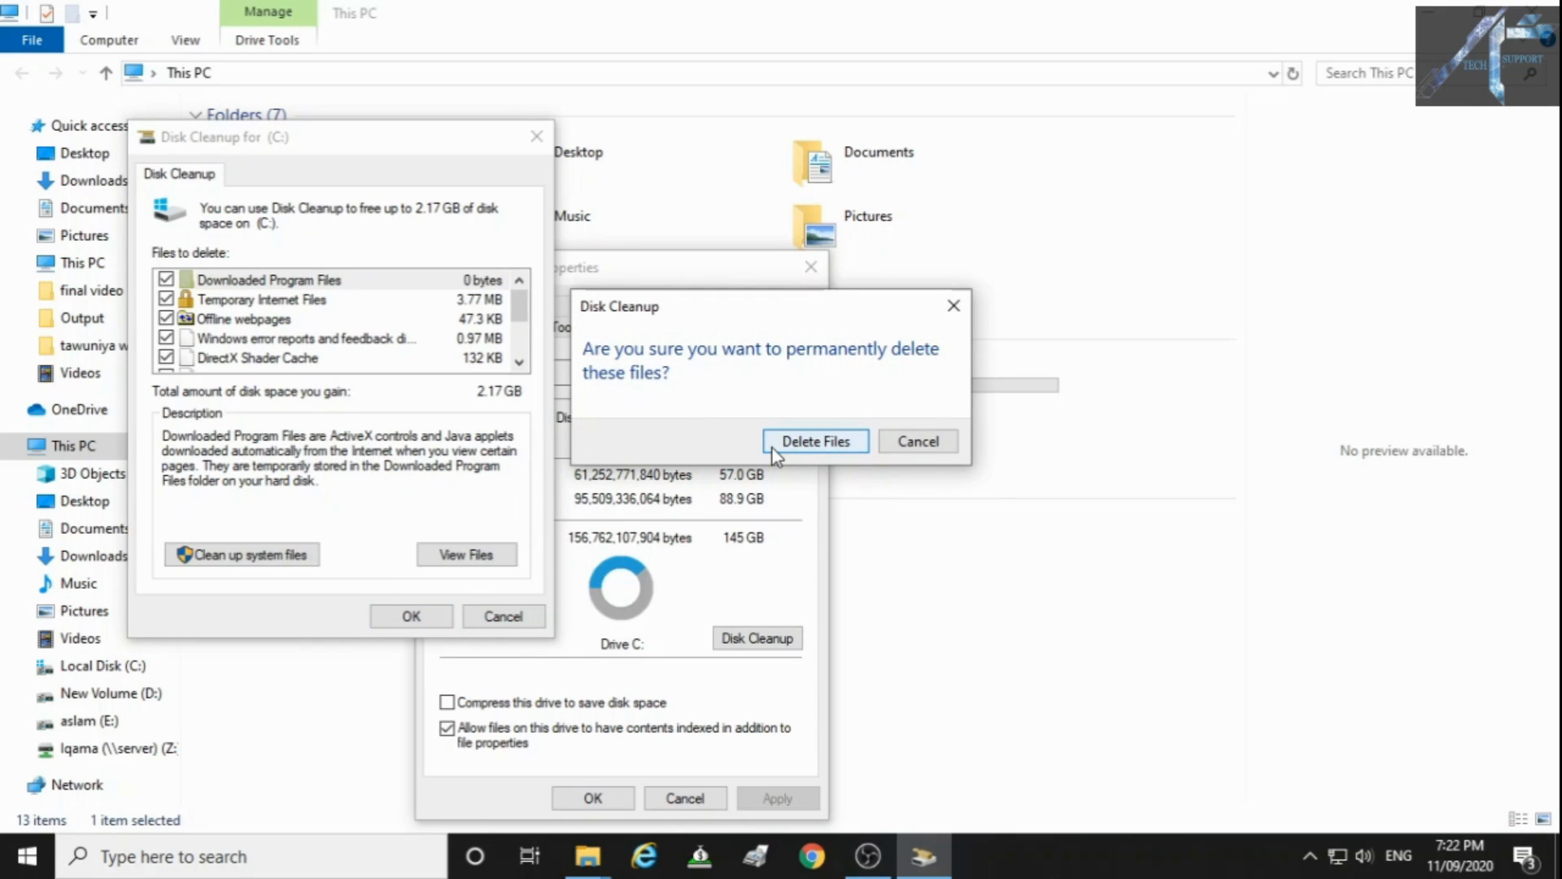
Step: Confirm permanent deletion so drive C: shows 90.6 GB free, then dismiss its Properties
left_click(816, 441)
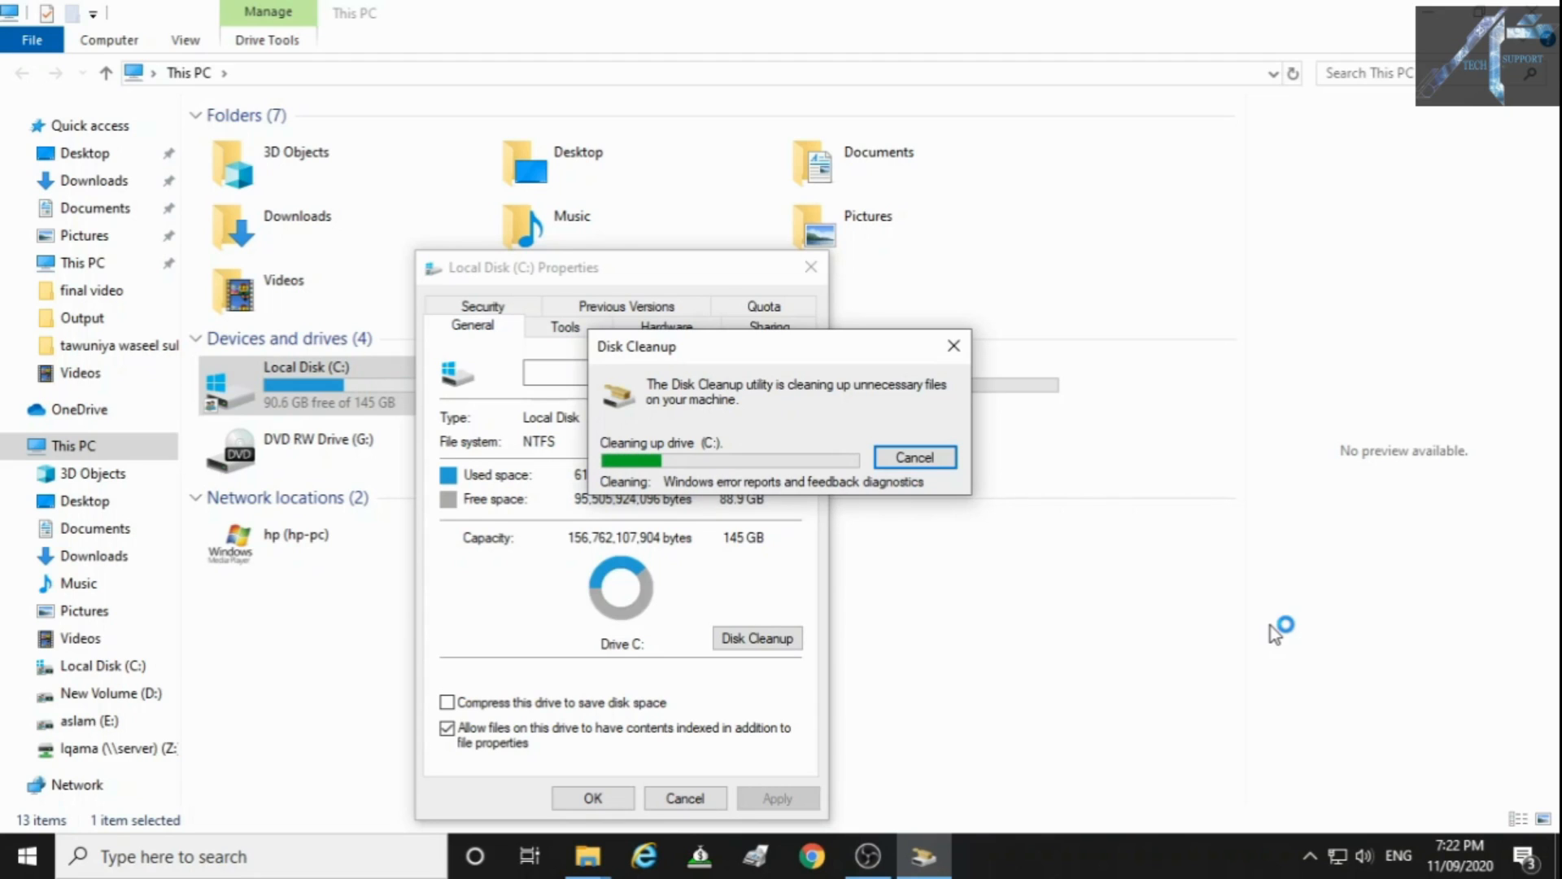
mouse_move(1273, 635)
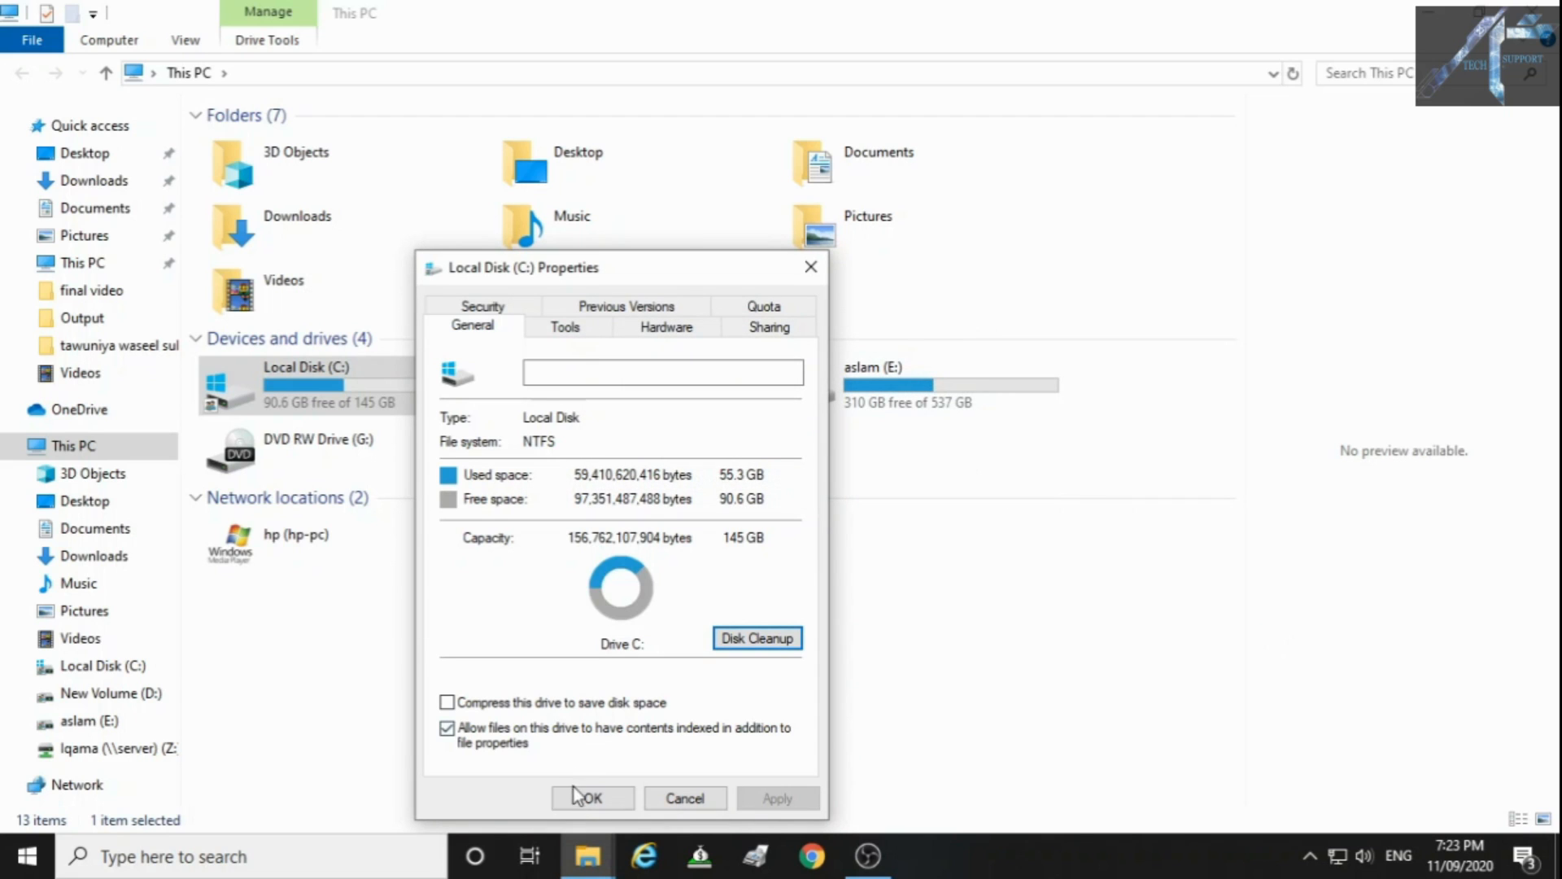
left_click(592, 797)
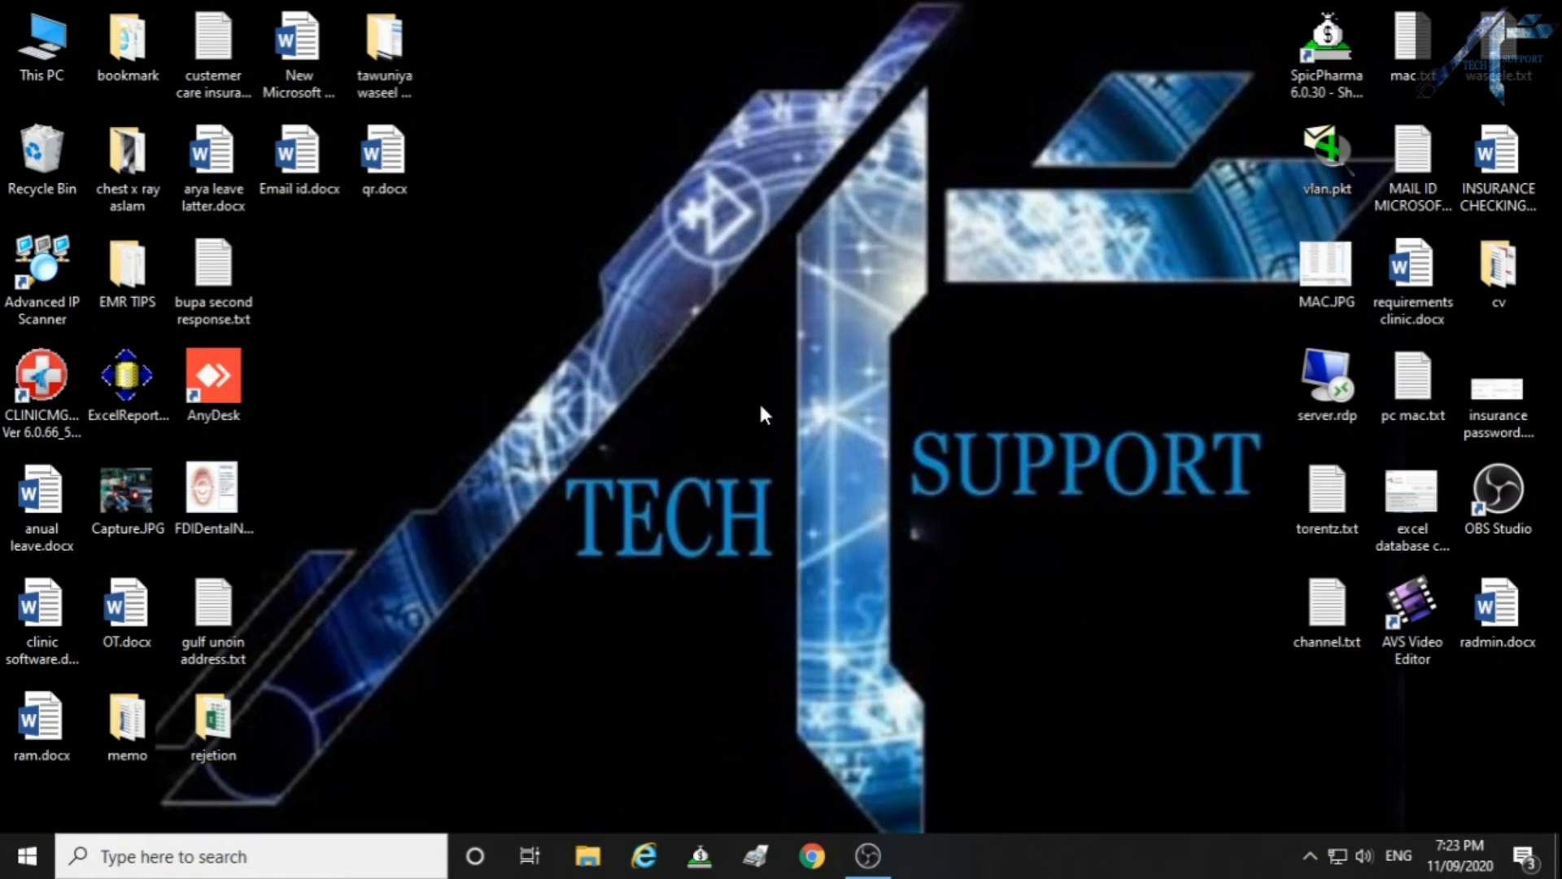
Step: Bring up the Run box on the desktop with Win+R
key("Win+R")
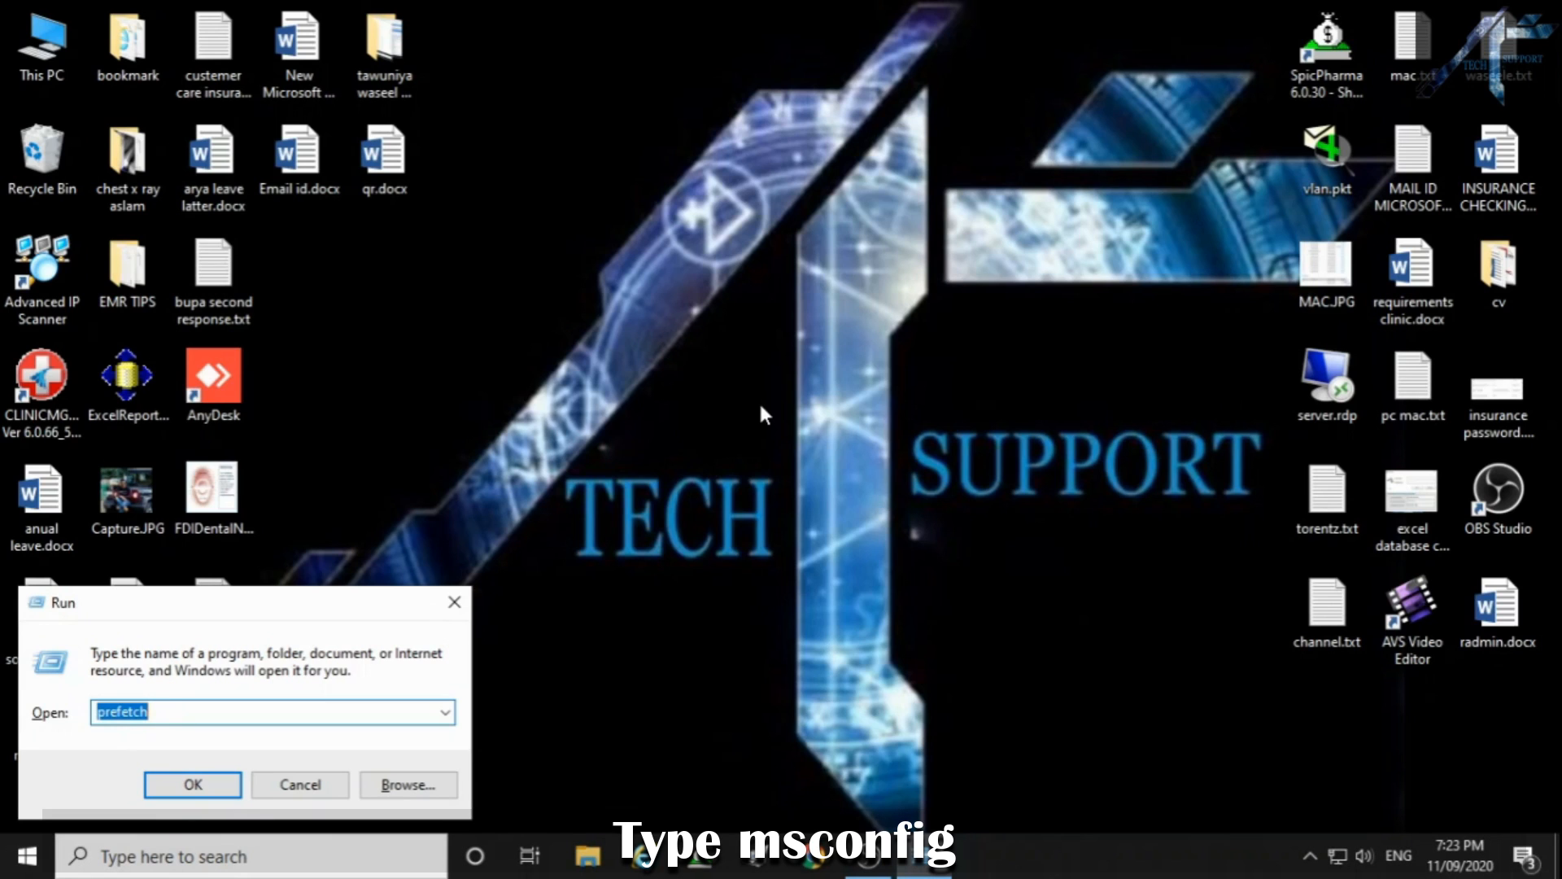
Step: Launch System Configuration by entering msconfig in the Run box
type("ms")
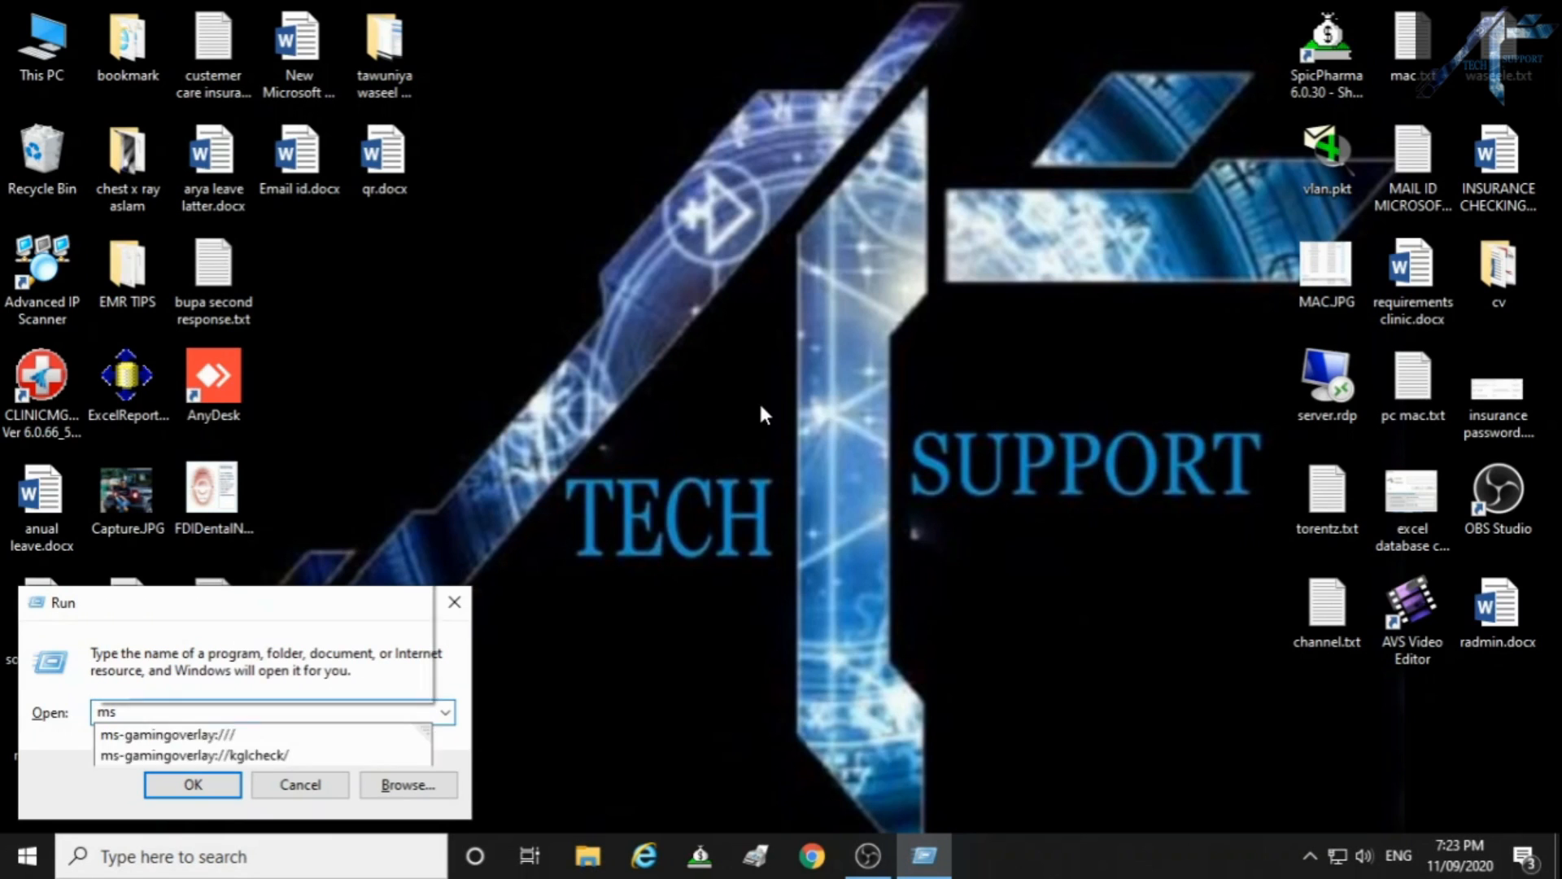
type("c")
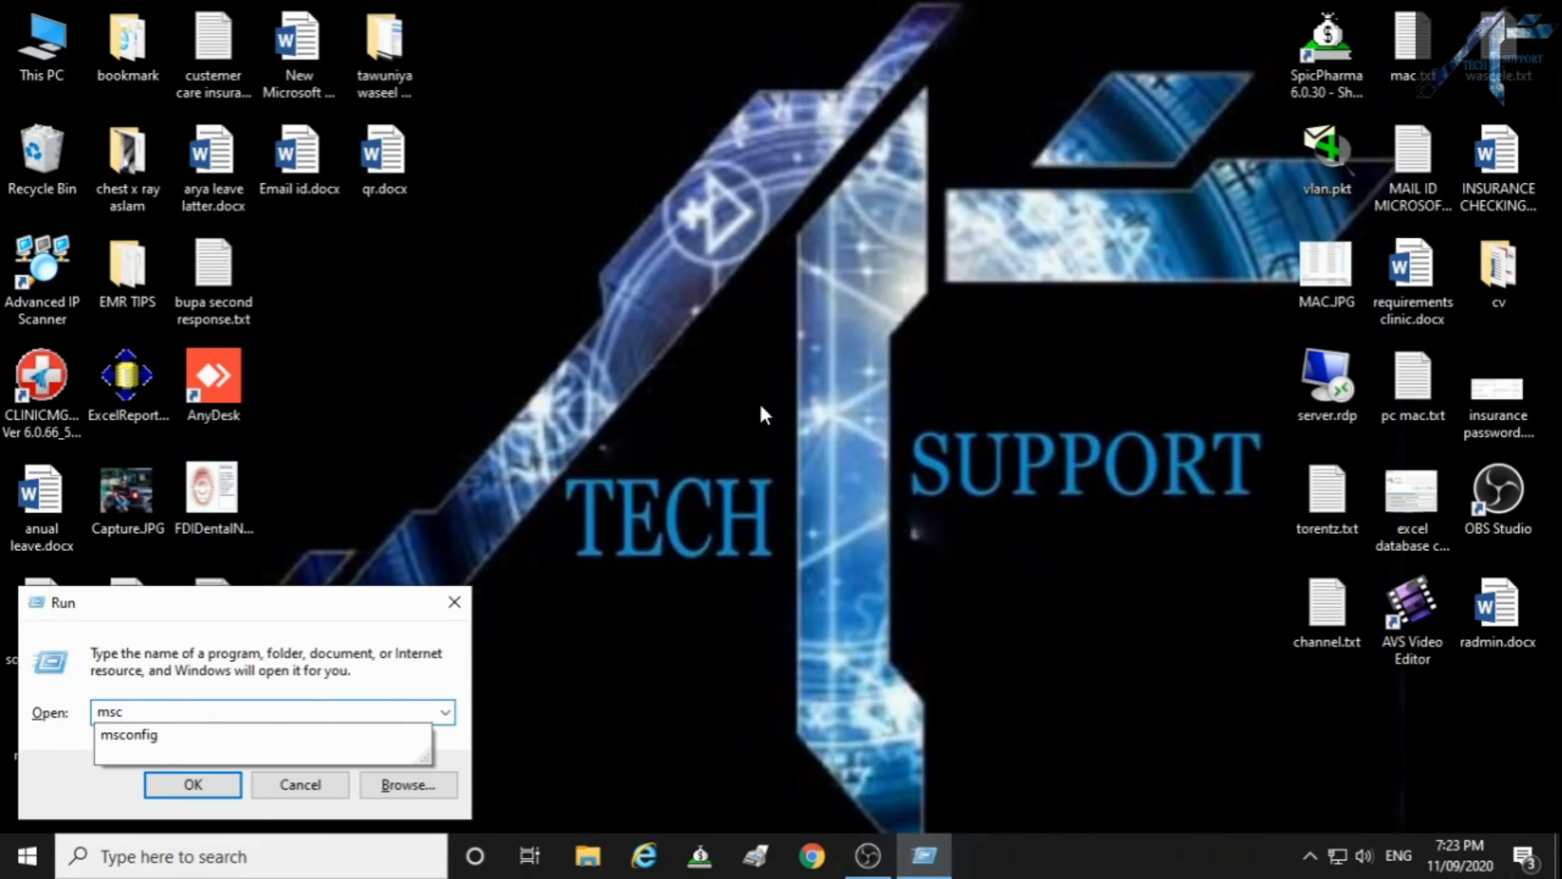
type("o")
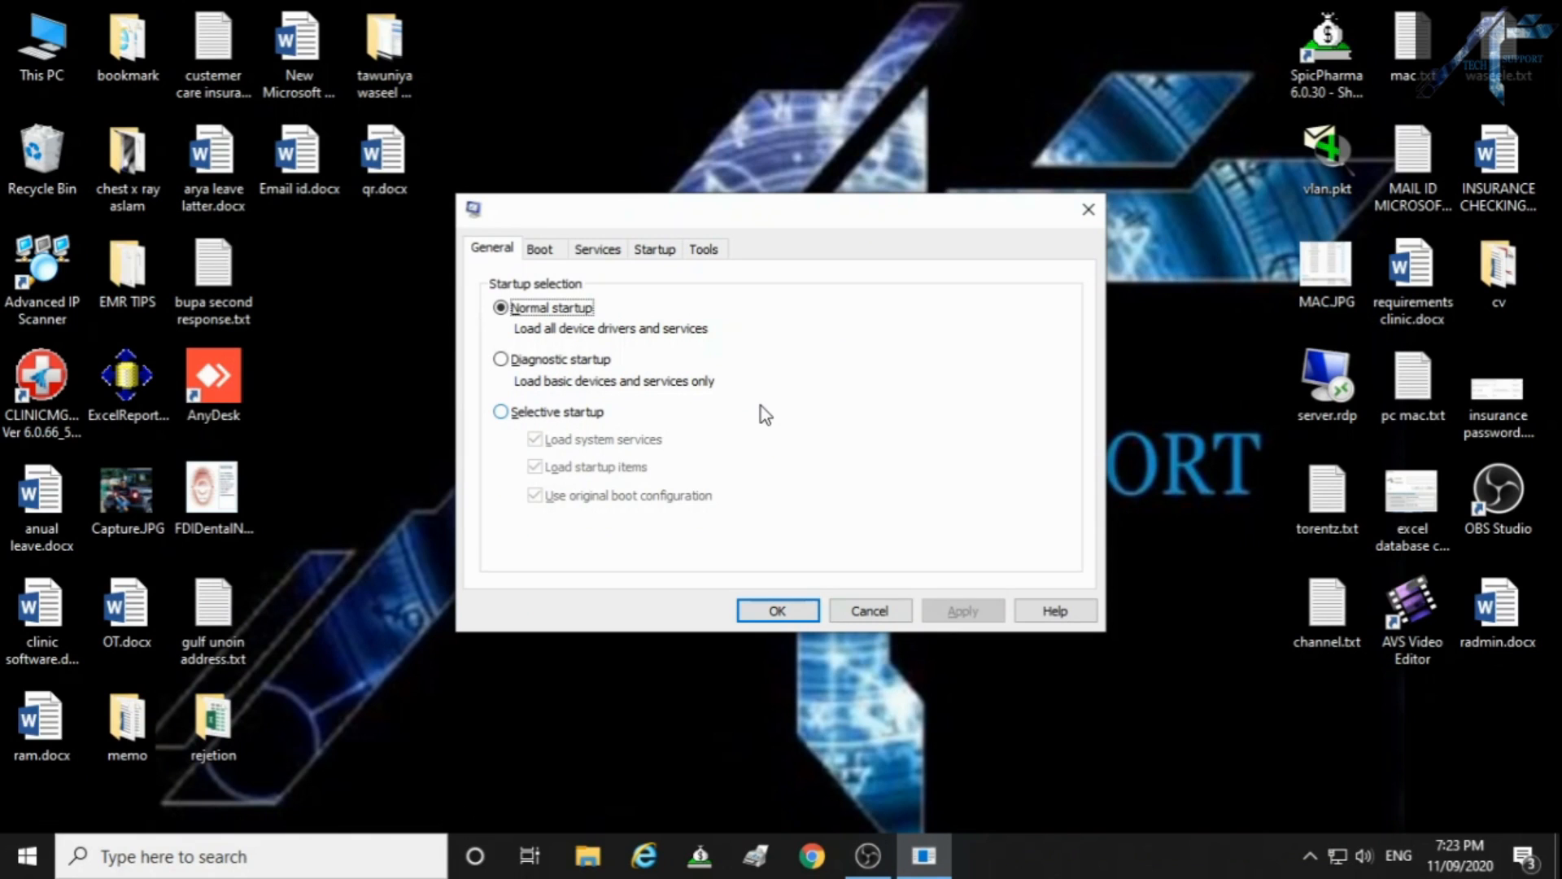
mouse_move(654, 325)
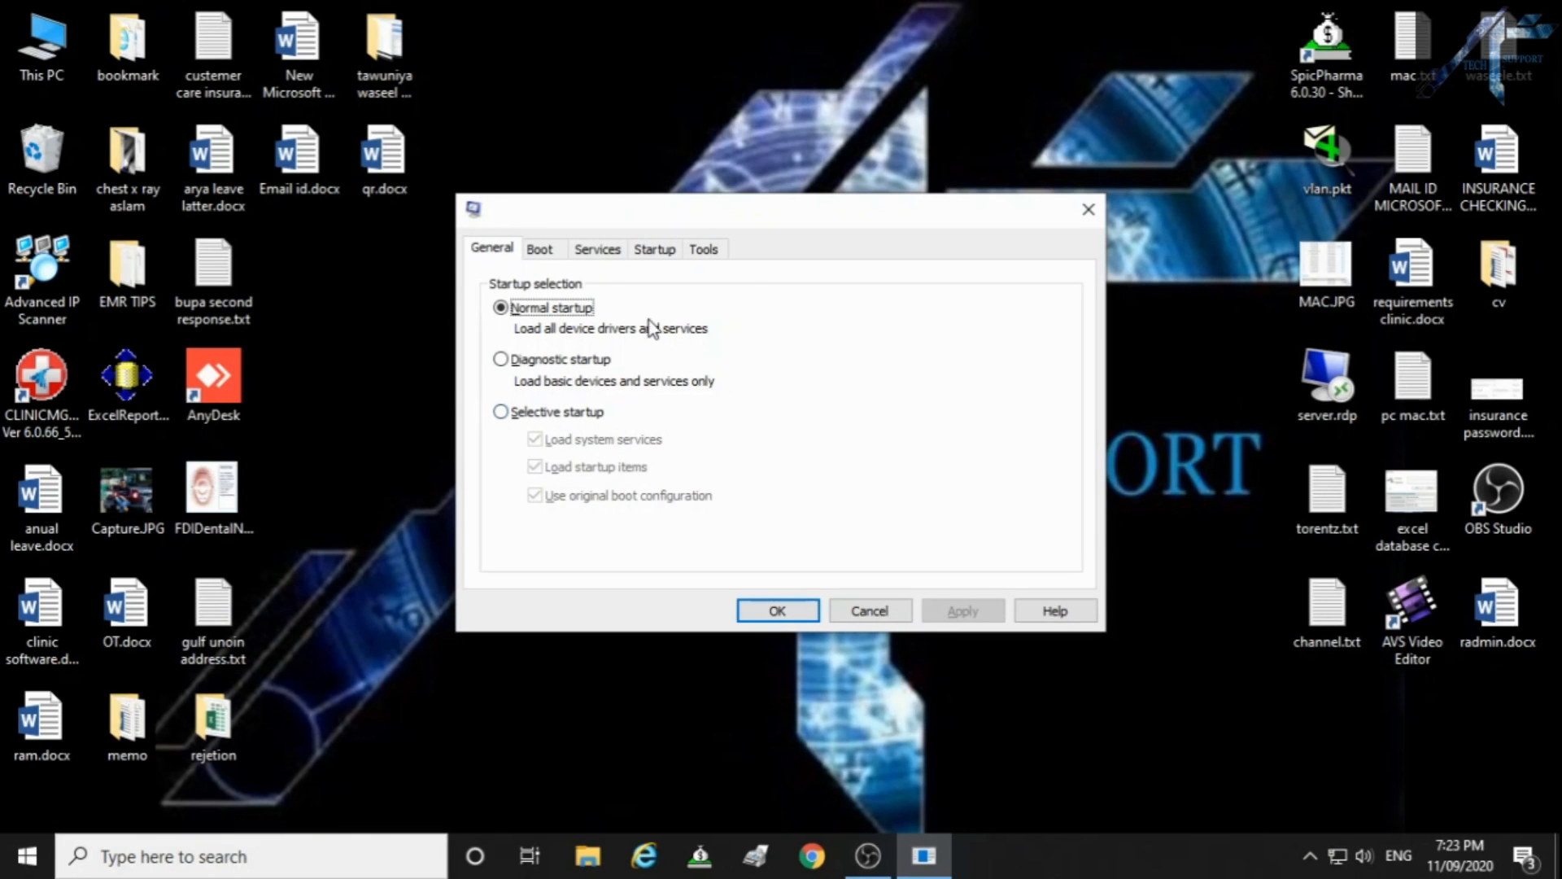
Step: In Services, hide all Microsoft services, then apply with OK to close System Configuration
left_click(598, 249)
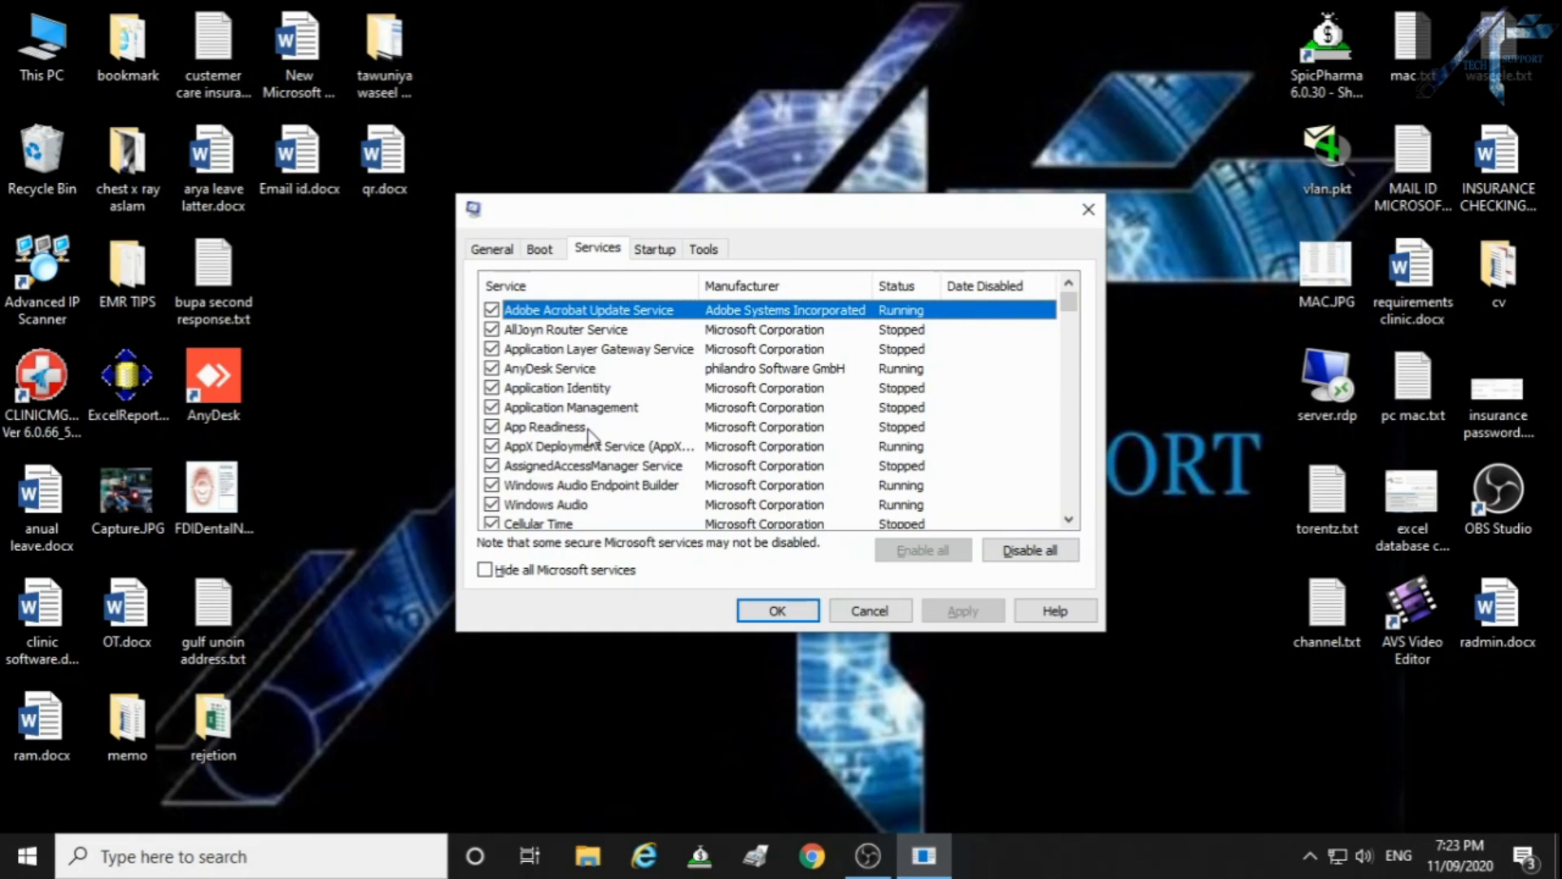
left_click(485, 570)
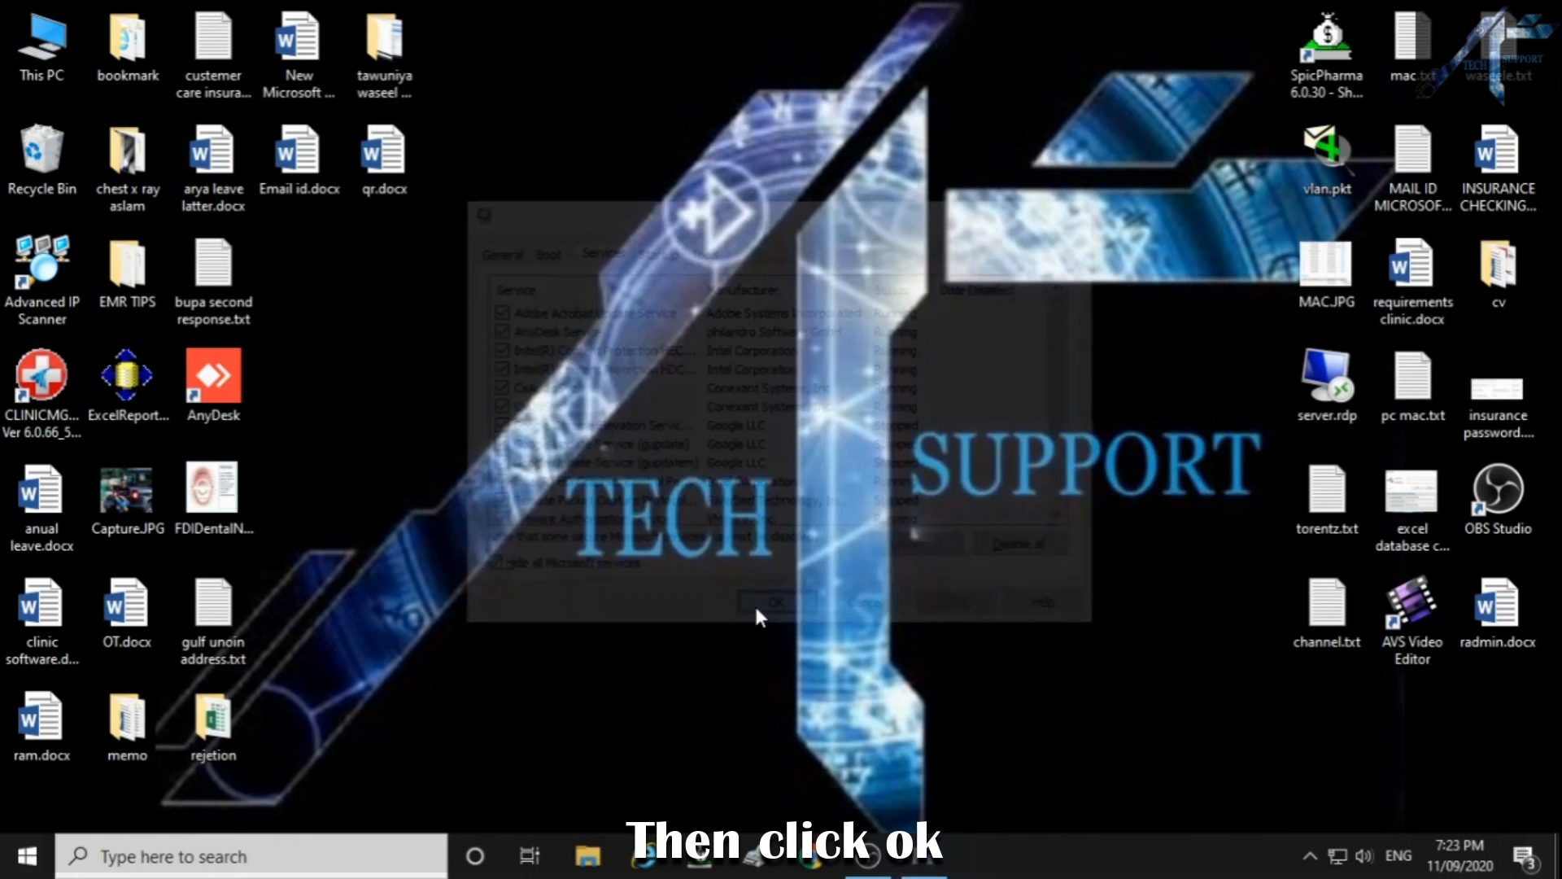
left_click(775, 602)
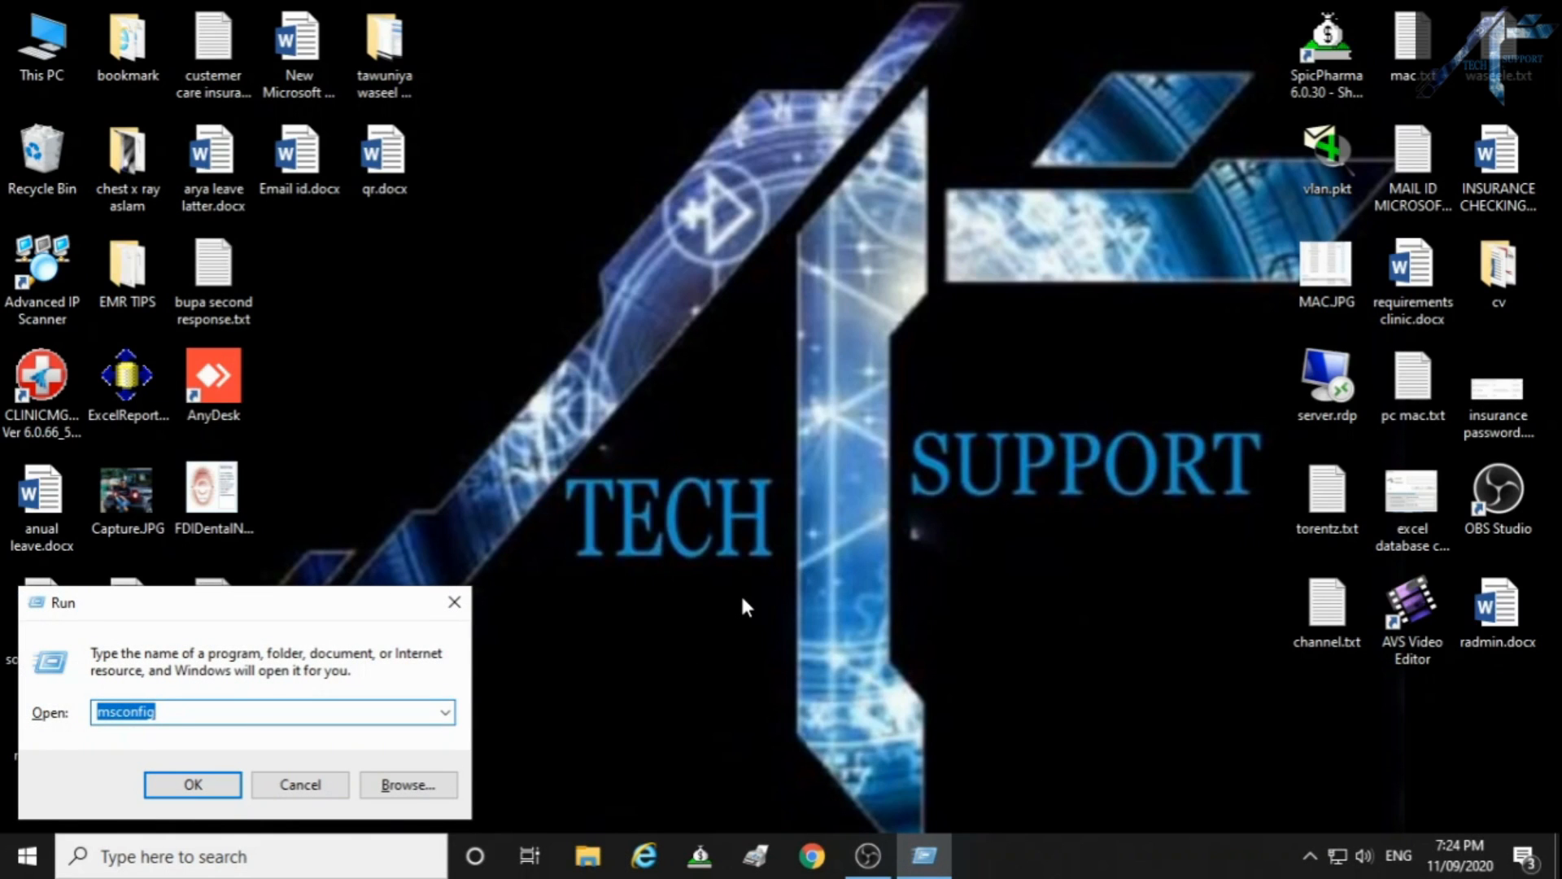
Step: Launch Registry Editor by entering regedit in the Run box
type("r")
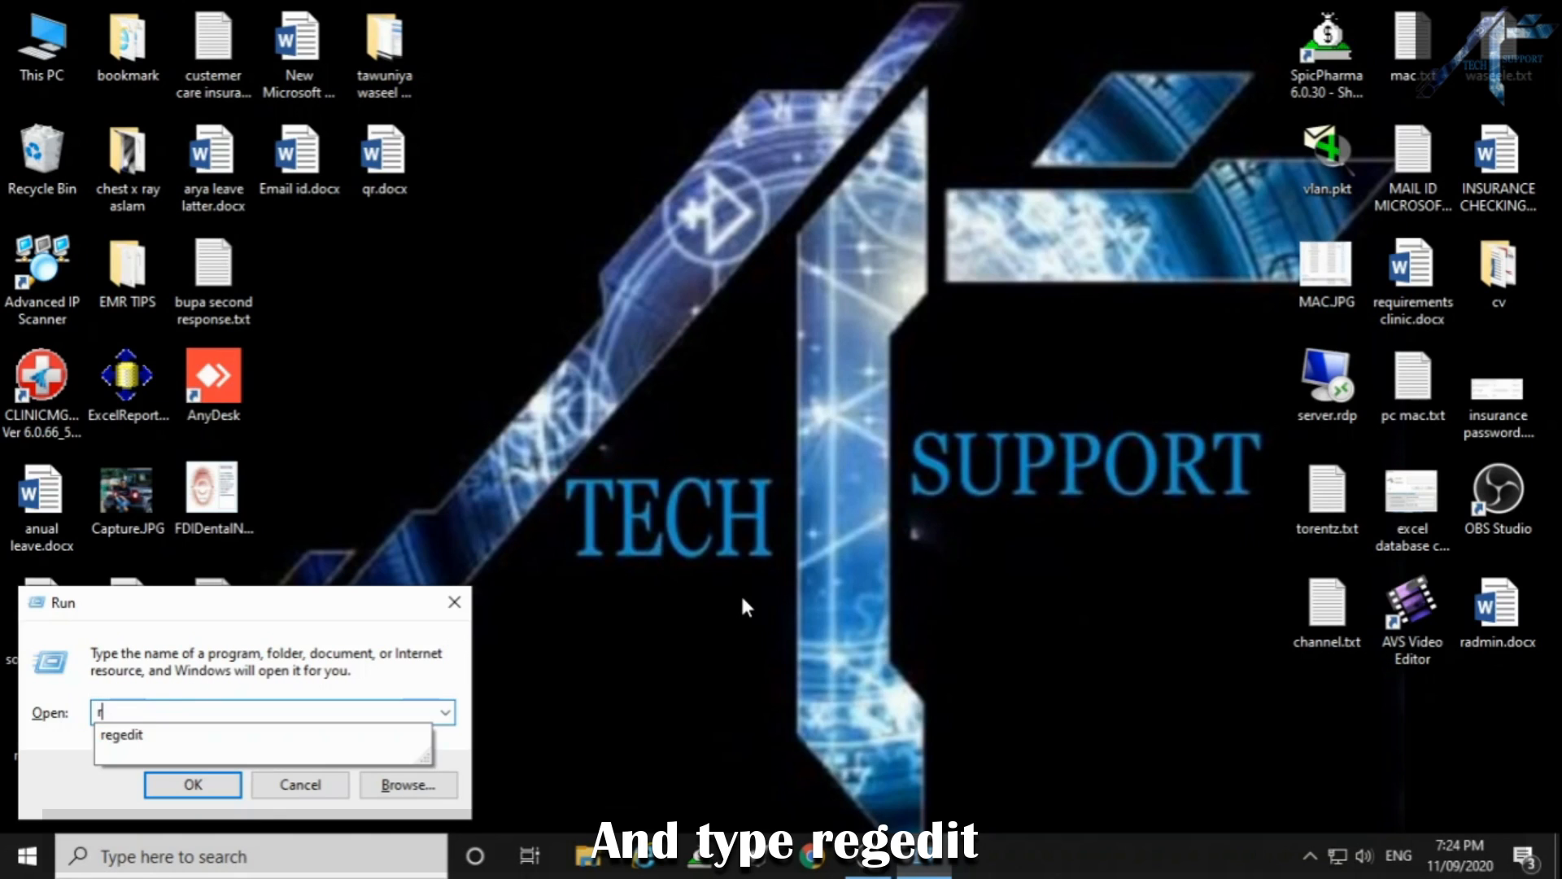
type("egedit")
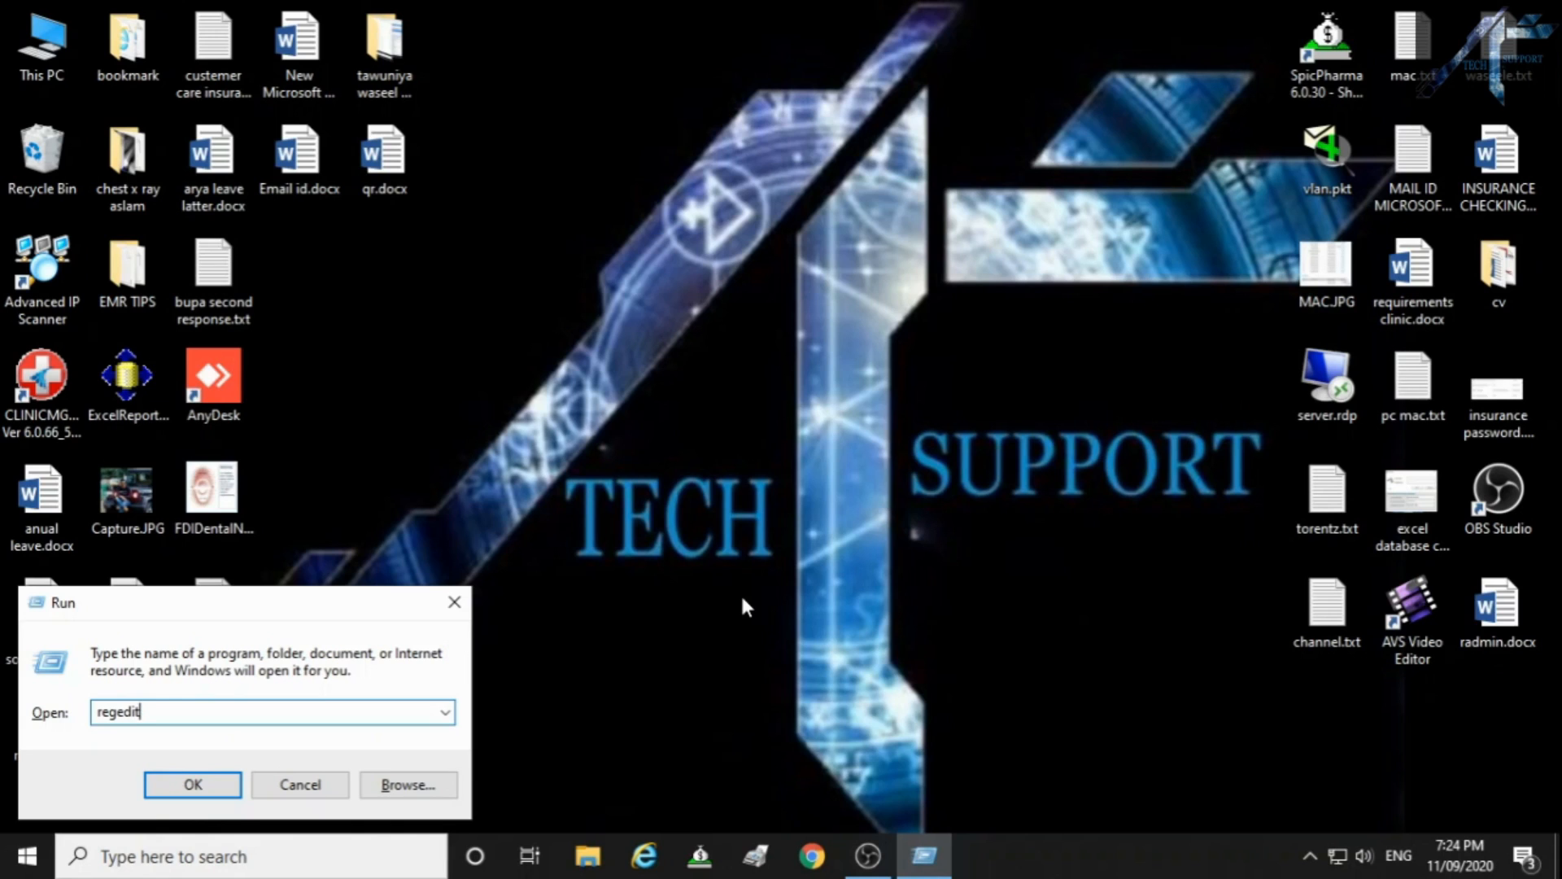
left_click(192, 784)
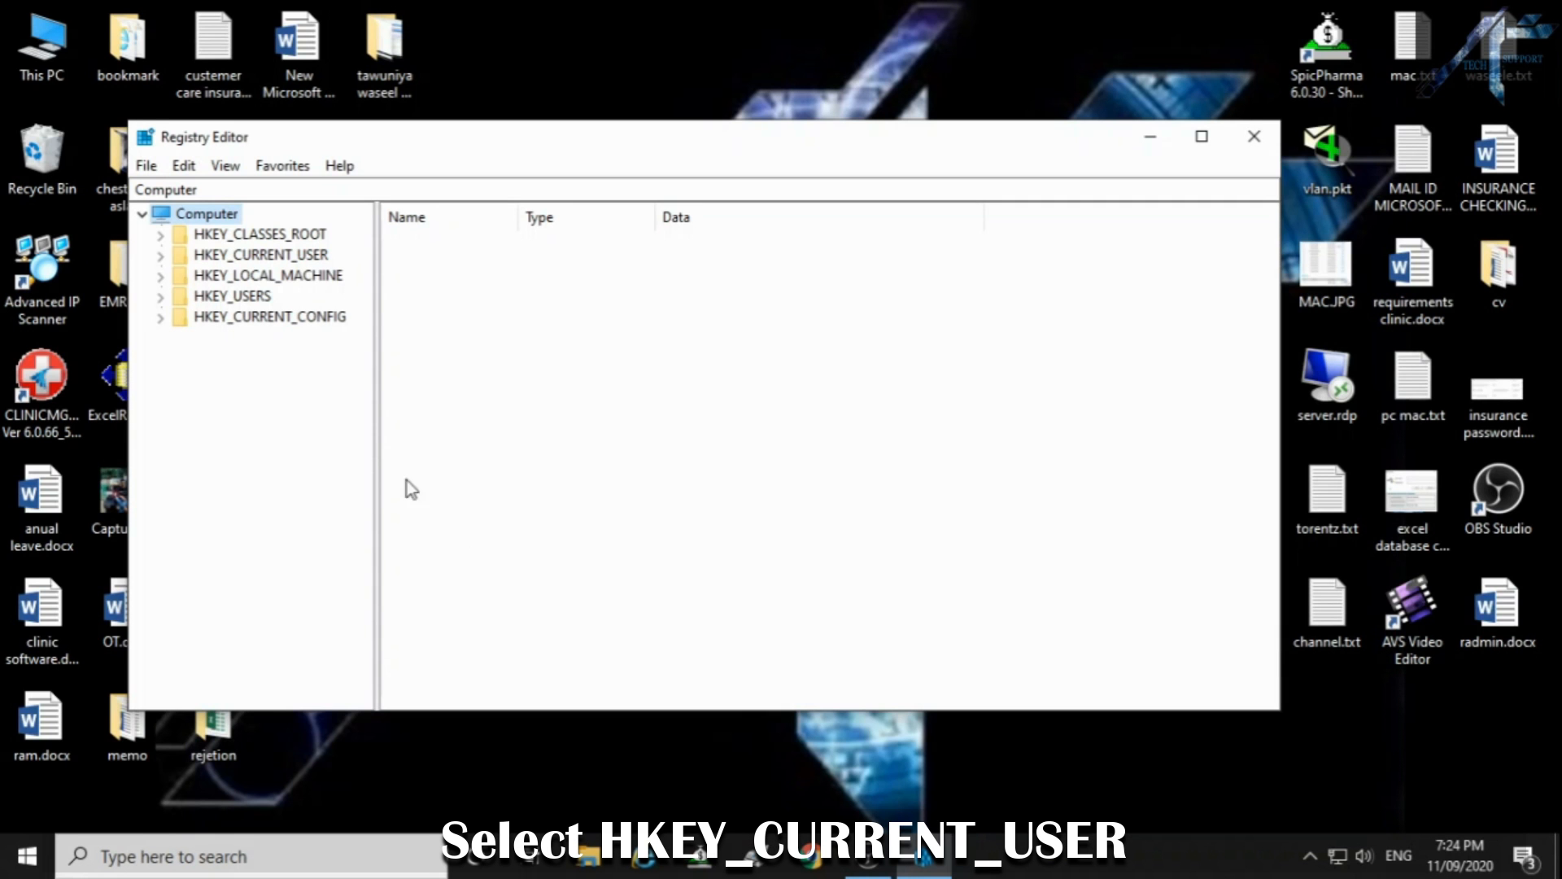
Step: Navigate to HKEY_CURRENT_USER\Control Panel\Mouse and show its values
left_click(163, 254)
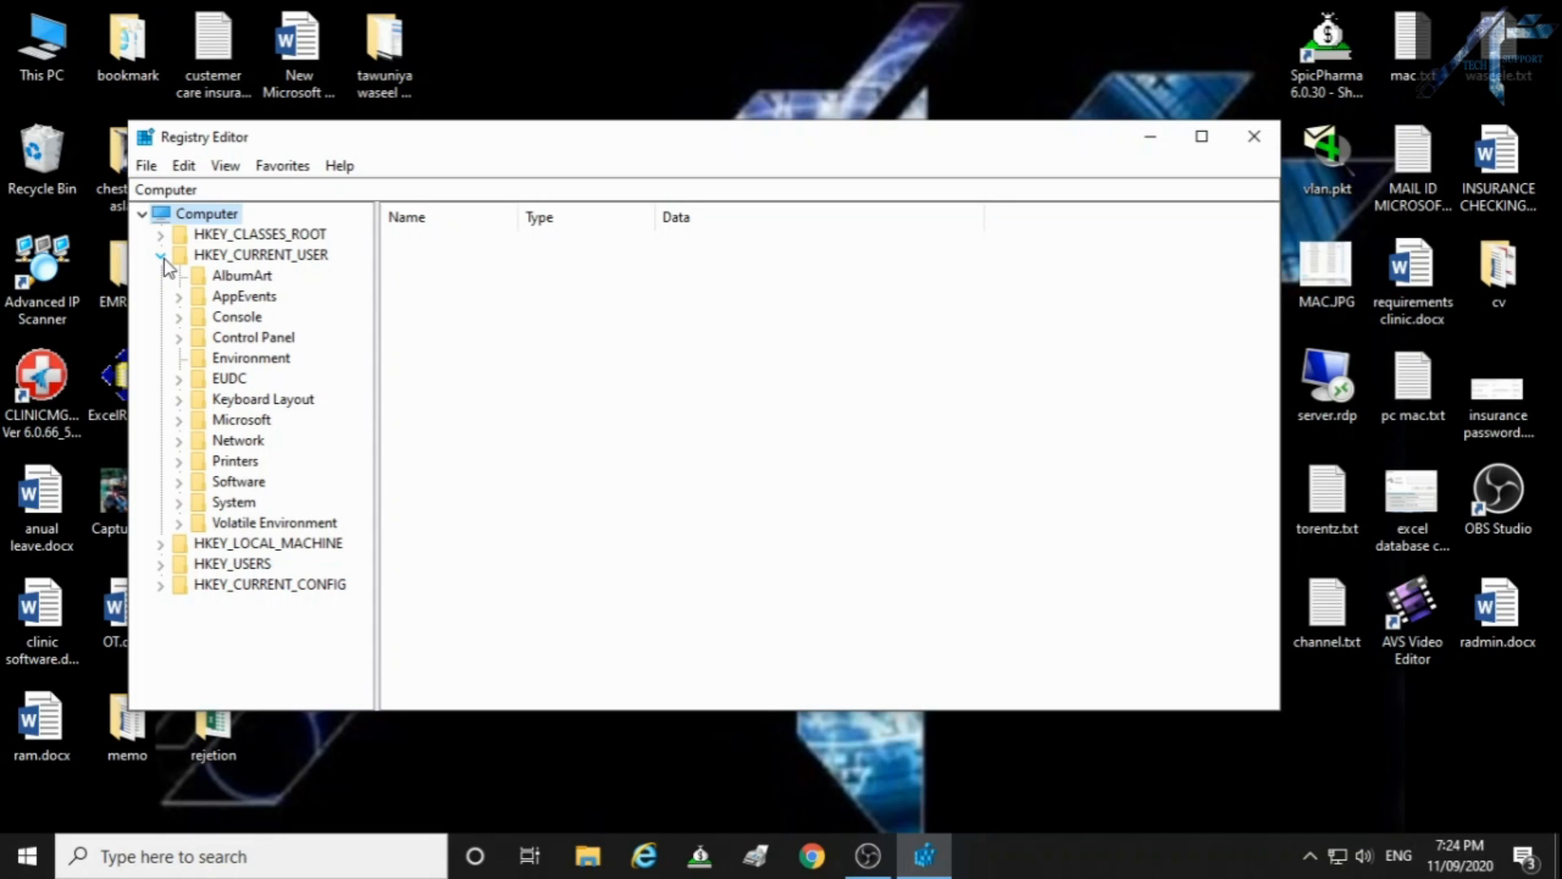
left_click(178, 338)
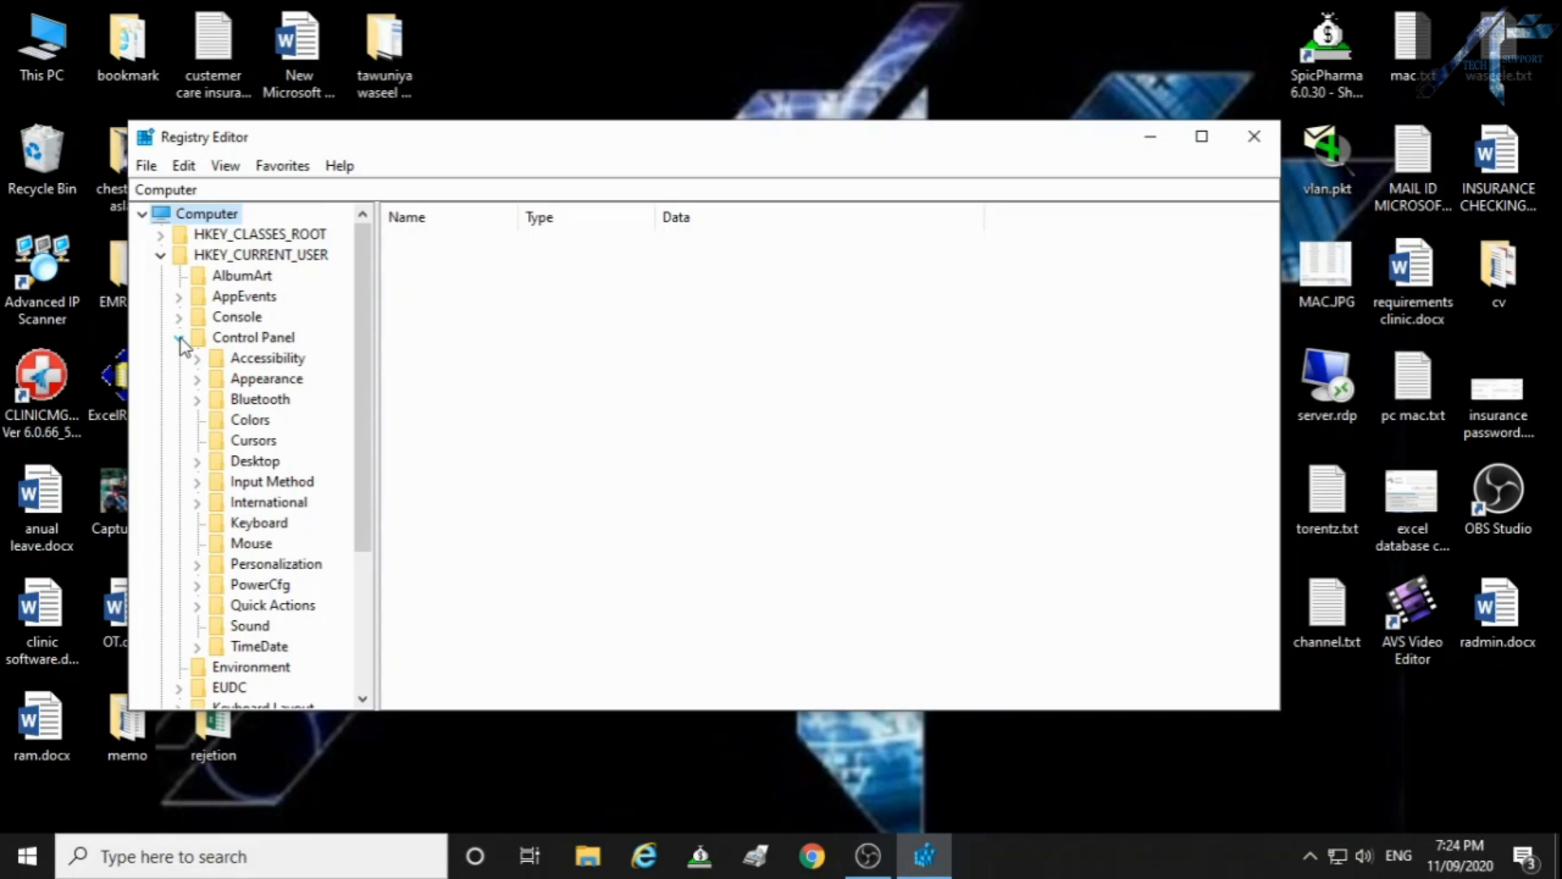
left_click(251, 544)
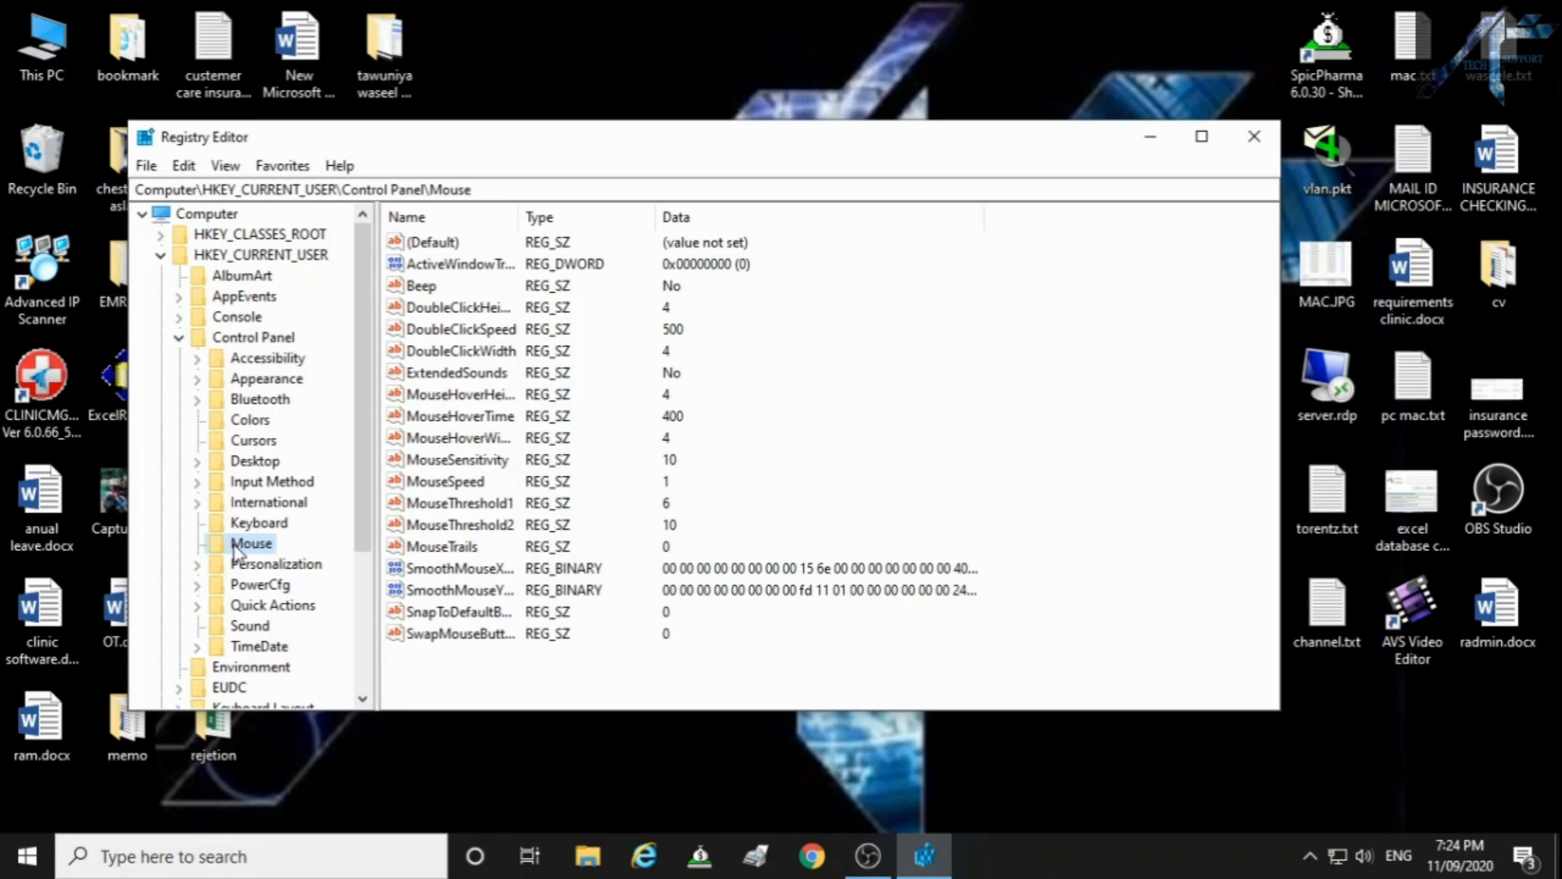
Step: Modify MouseHoverTime from 400 to 10 and confirm the new value
left_click(462, 417)
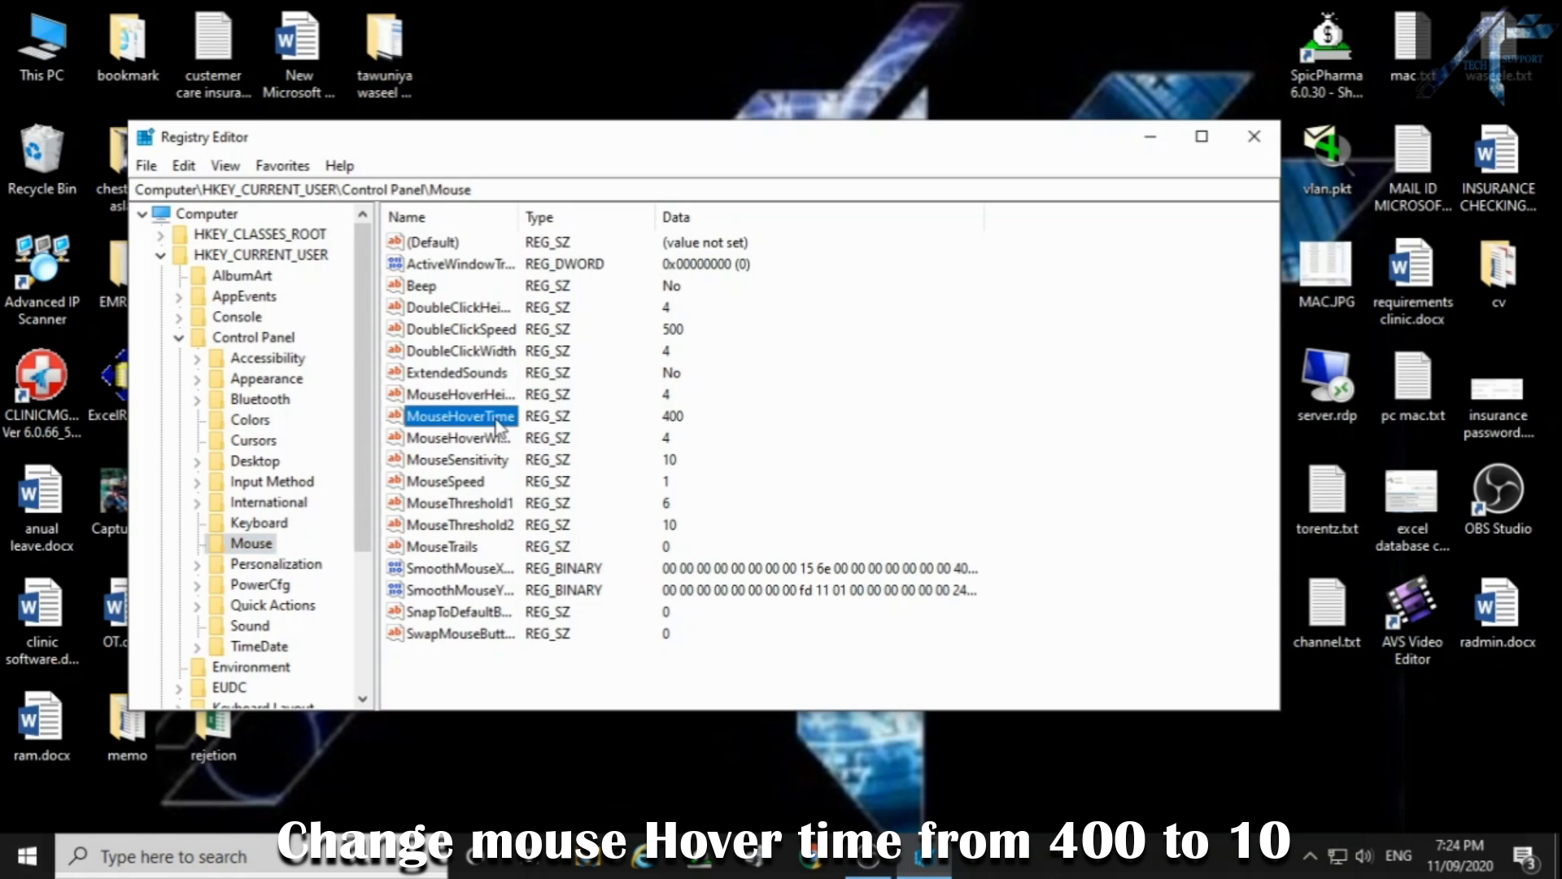
right_click(461, 417)
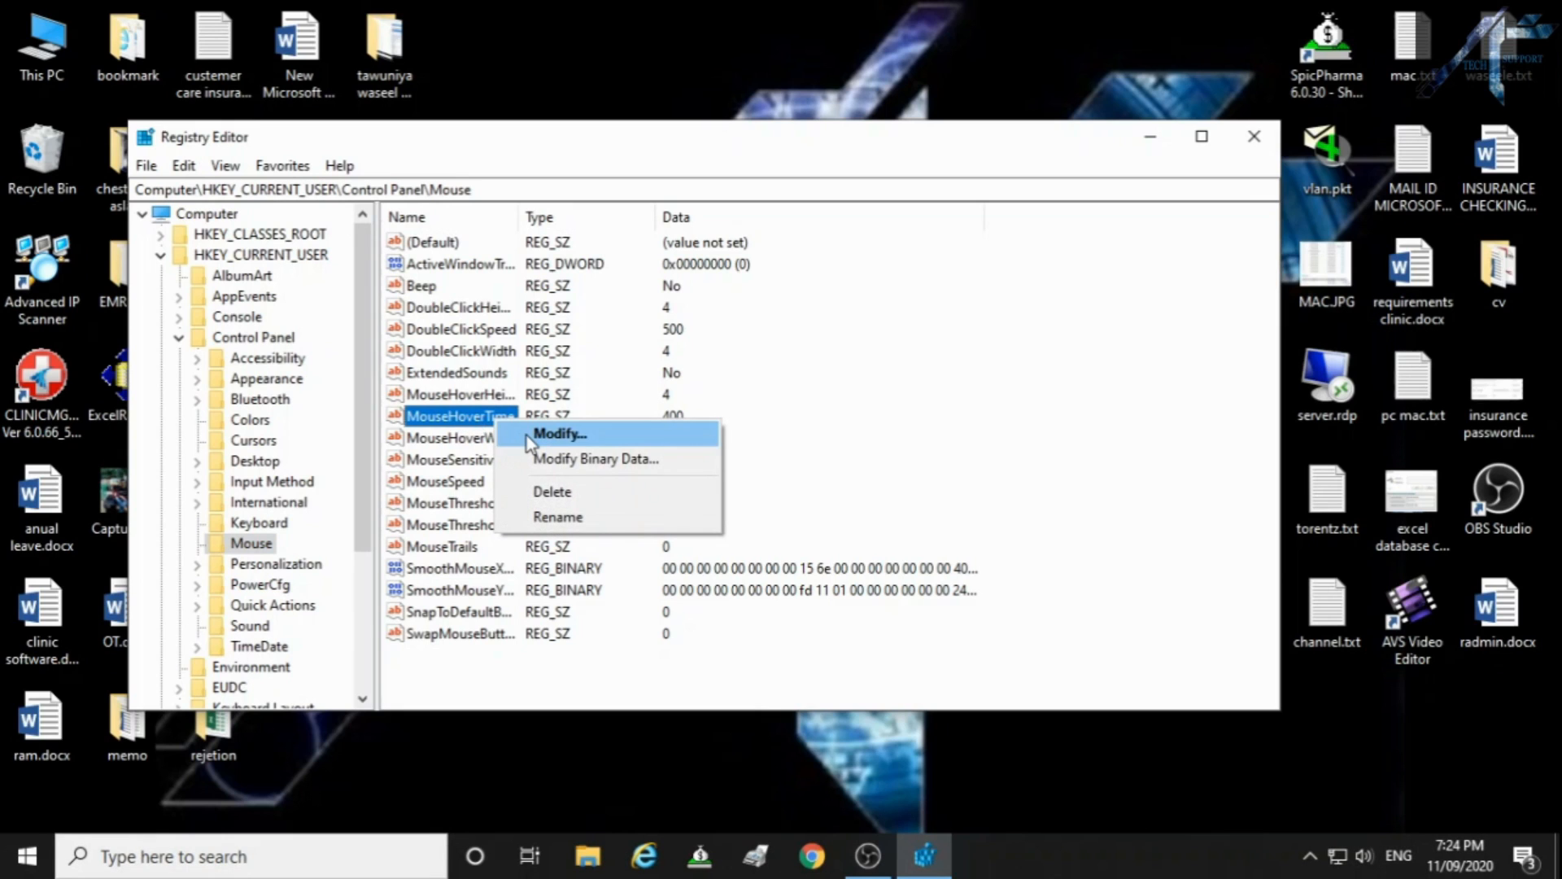
left_click(560, 433)
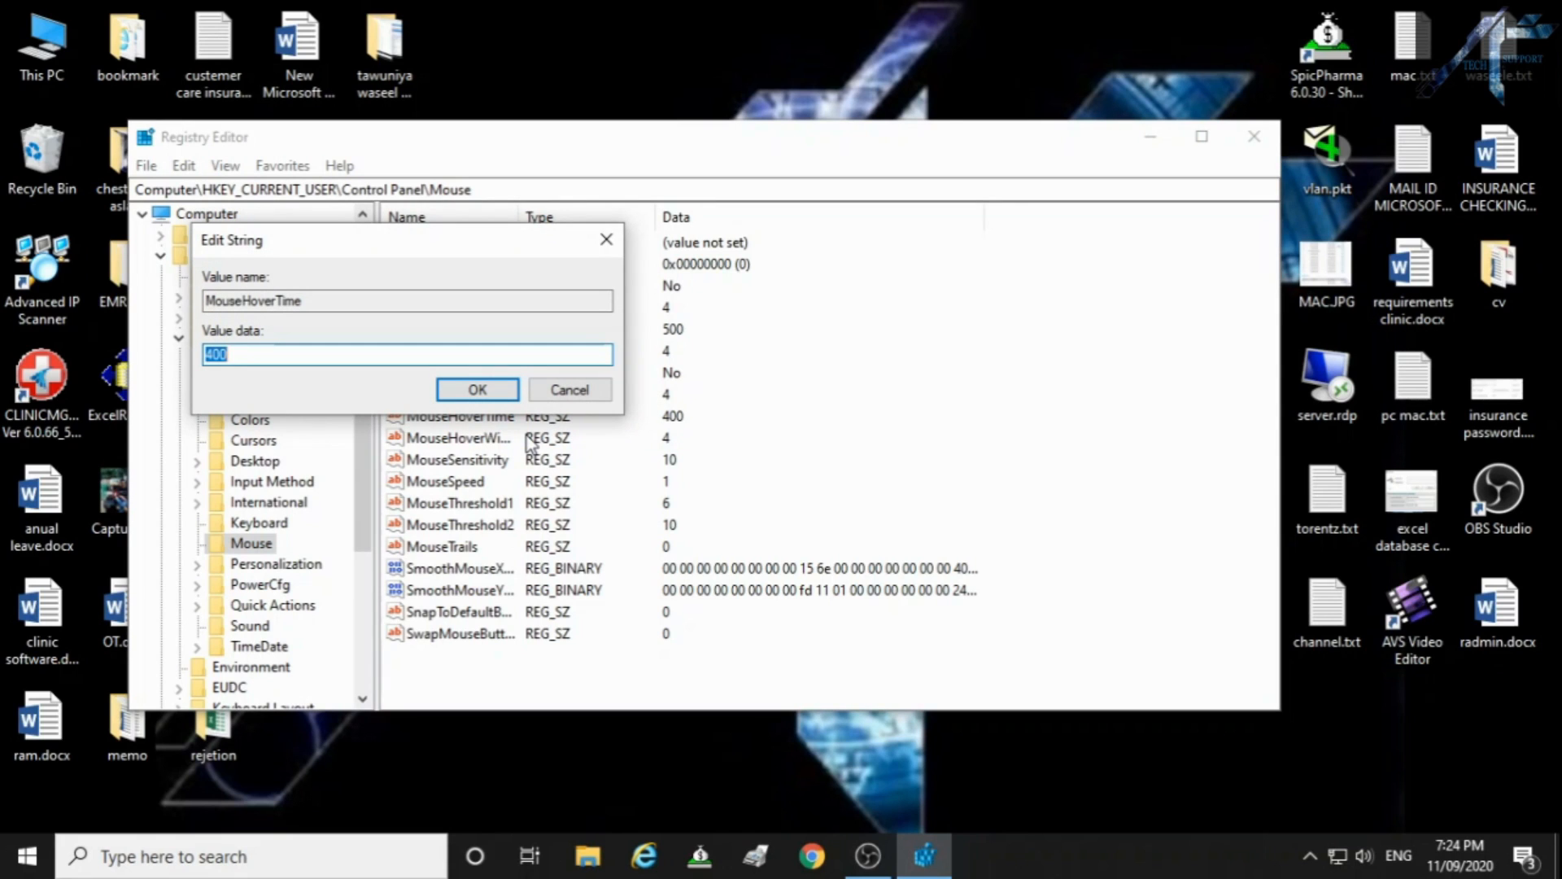
type("10")
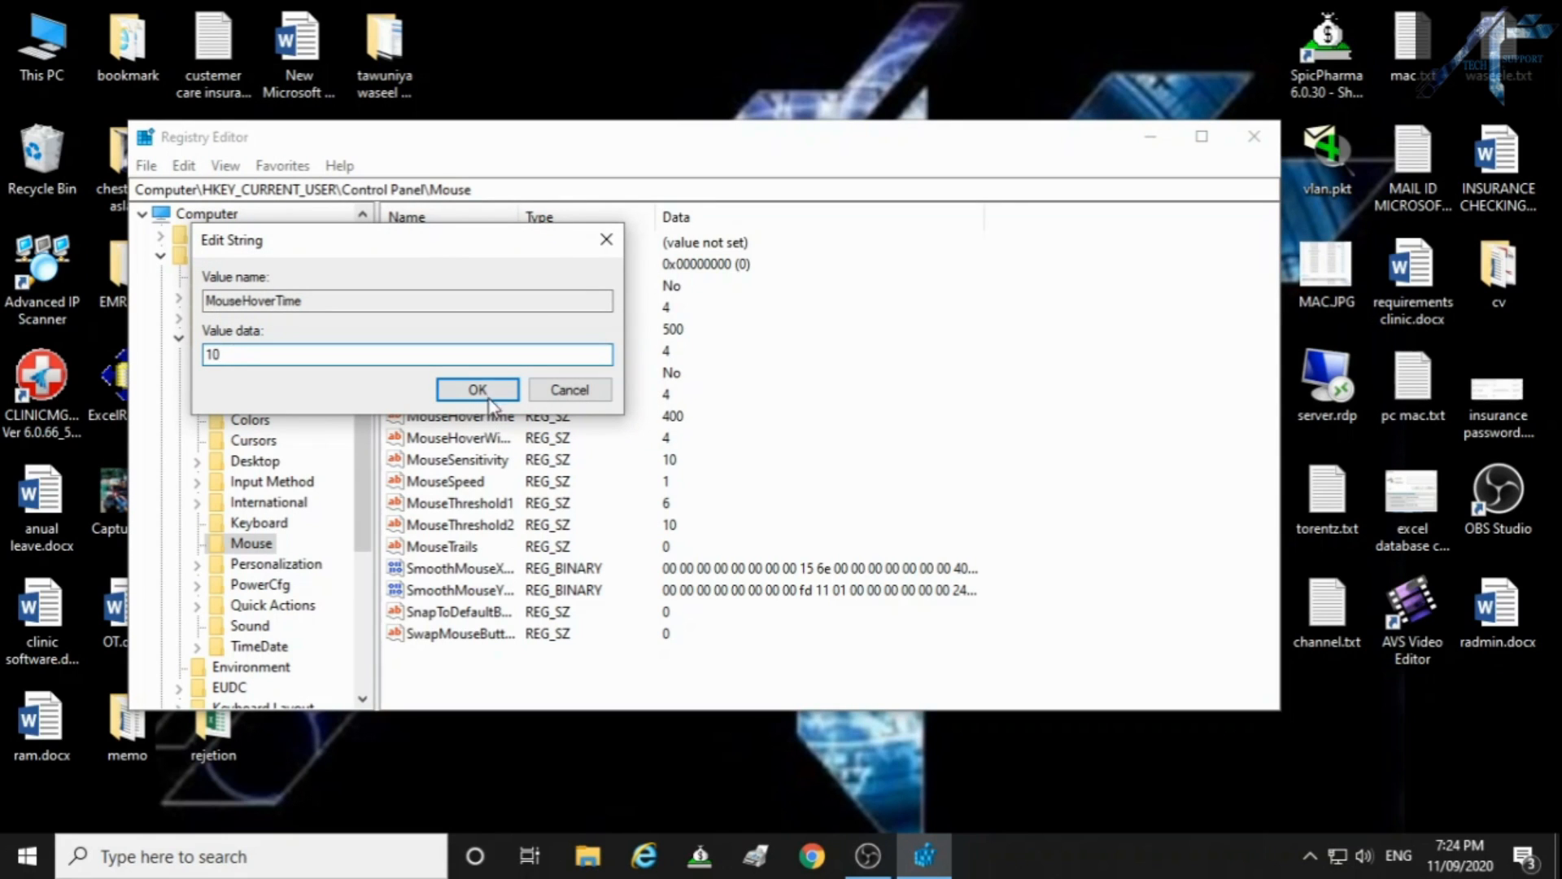
left_click(477, 391)
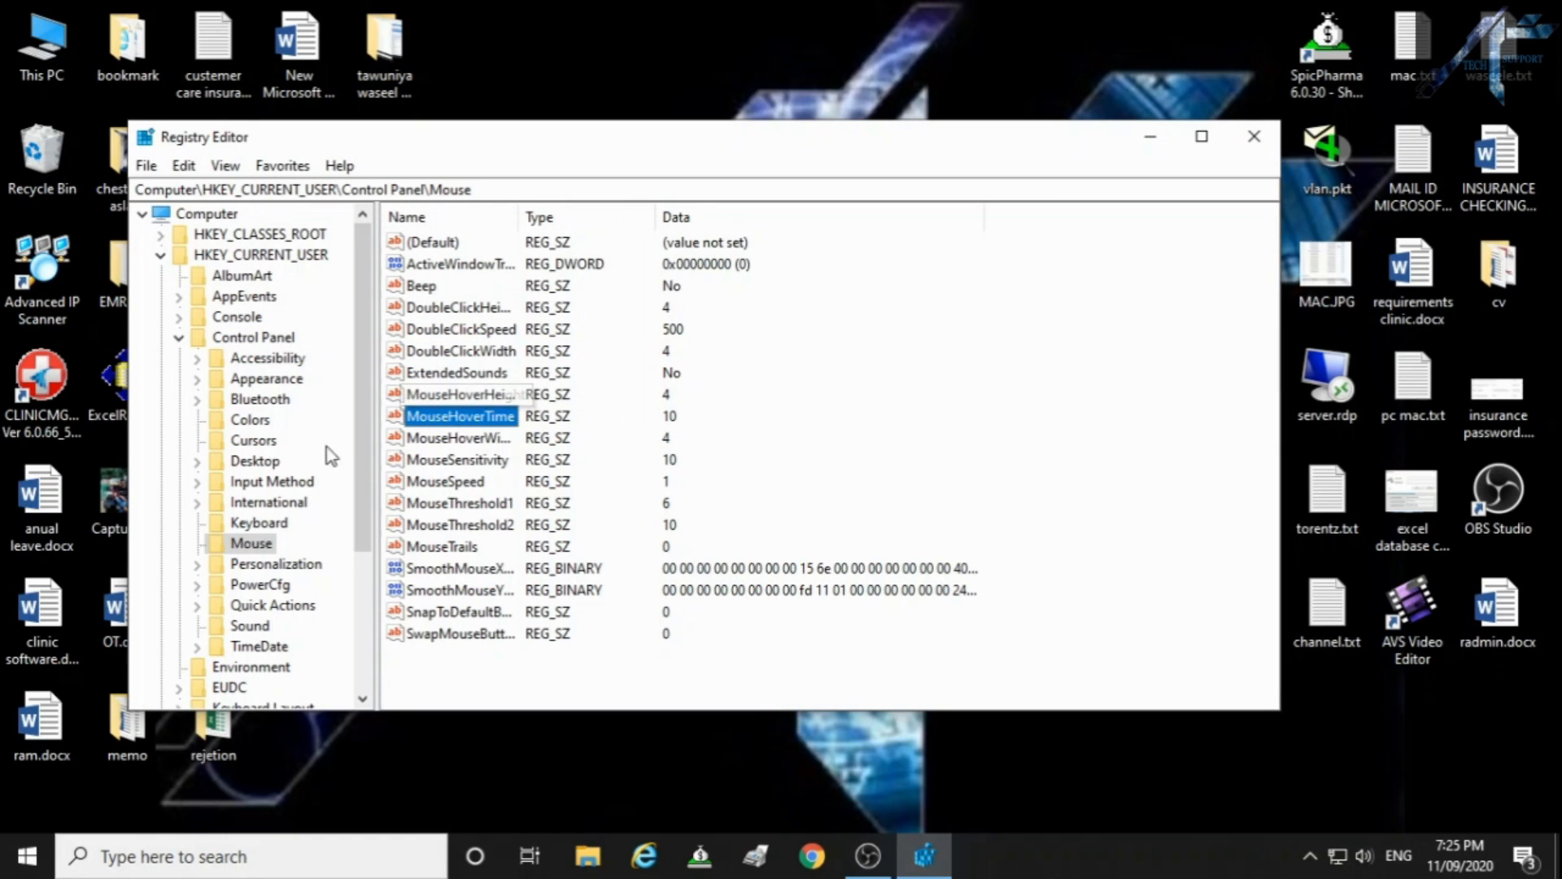
Step: Under Control Panel\Desktop set MenuShowDelay from 400 to 10, then close Registry Editor
left_click(197, 460)
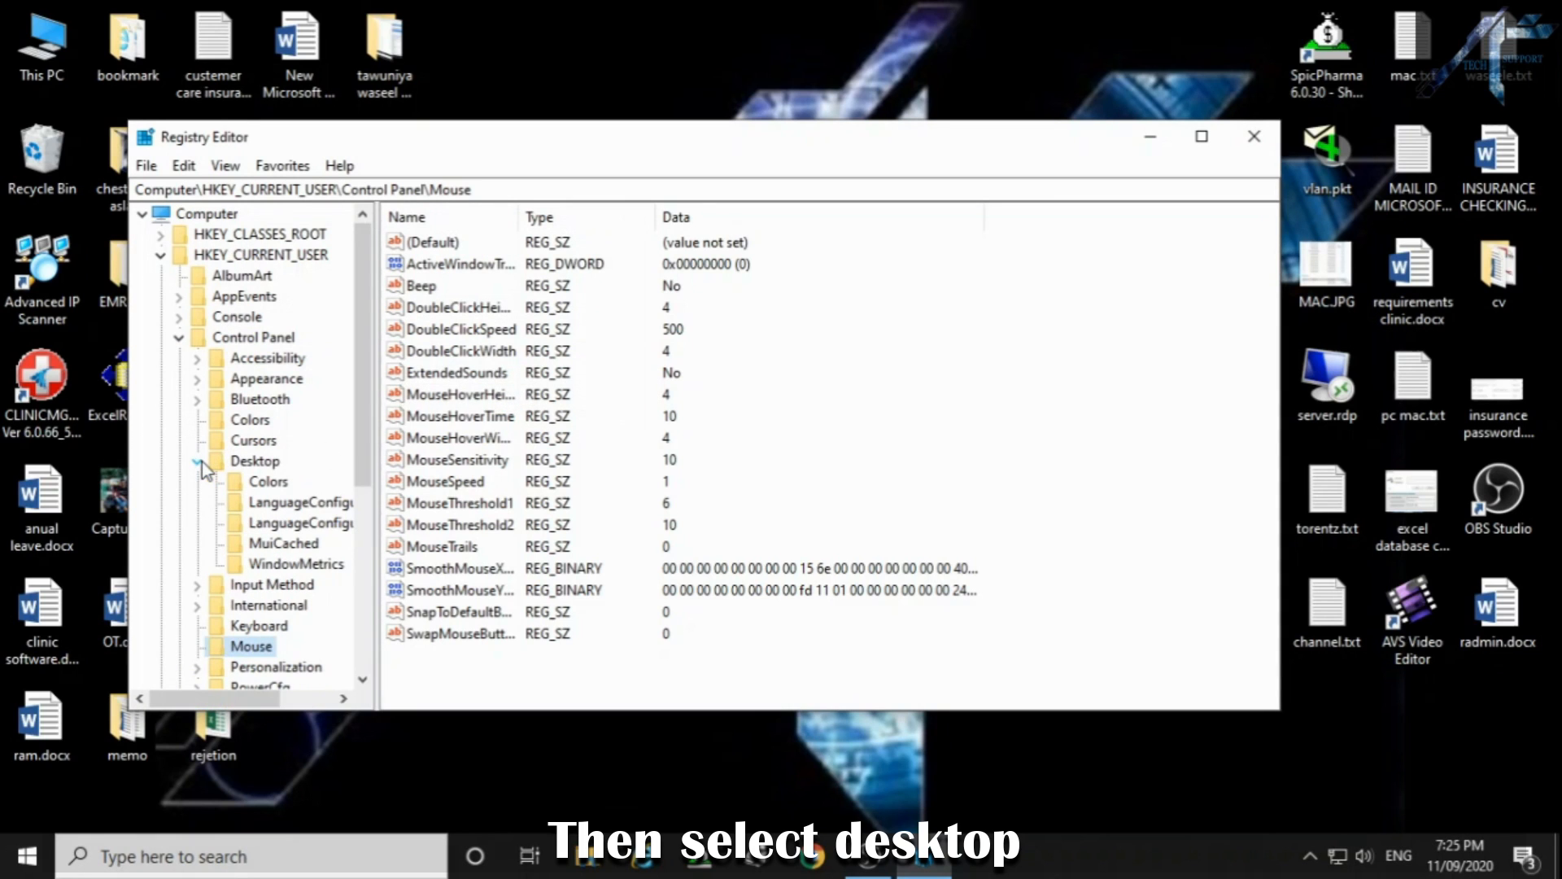
left_click(256, 460)
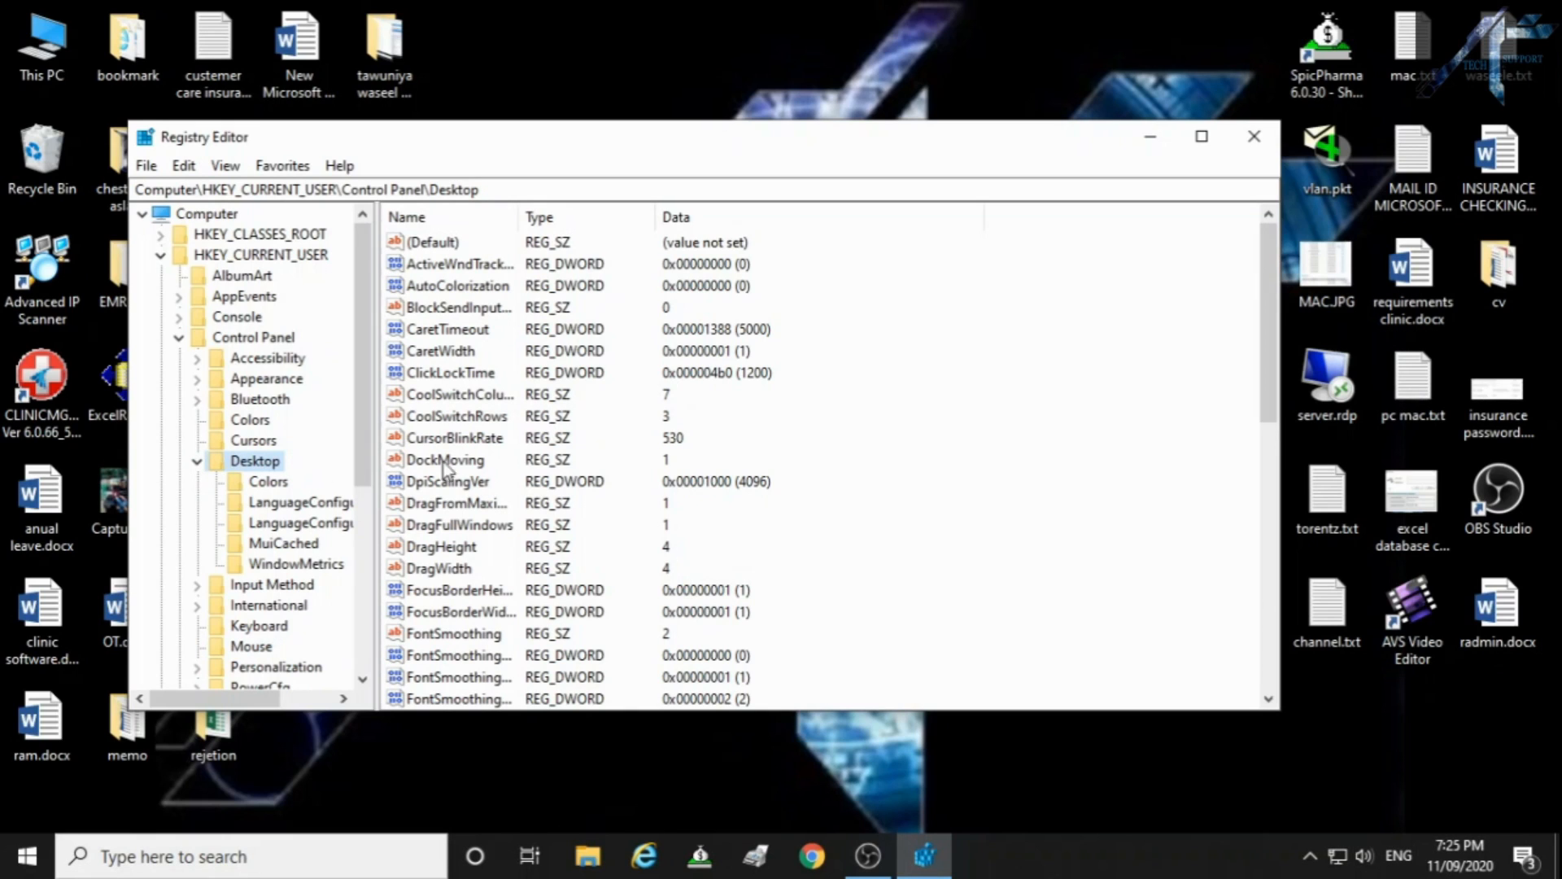
mouse_move(512, 466)
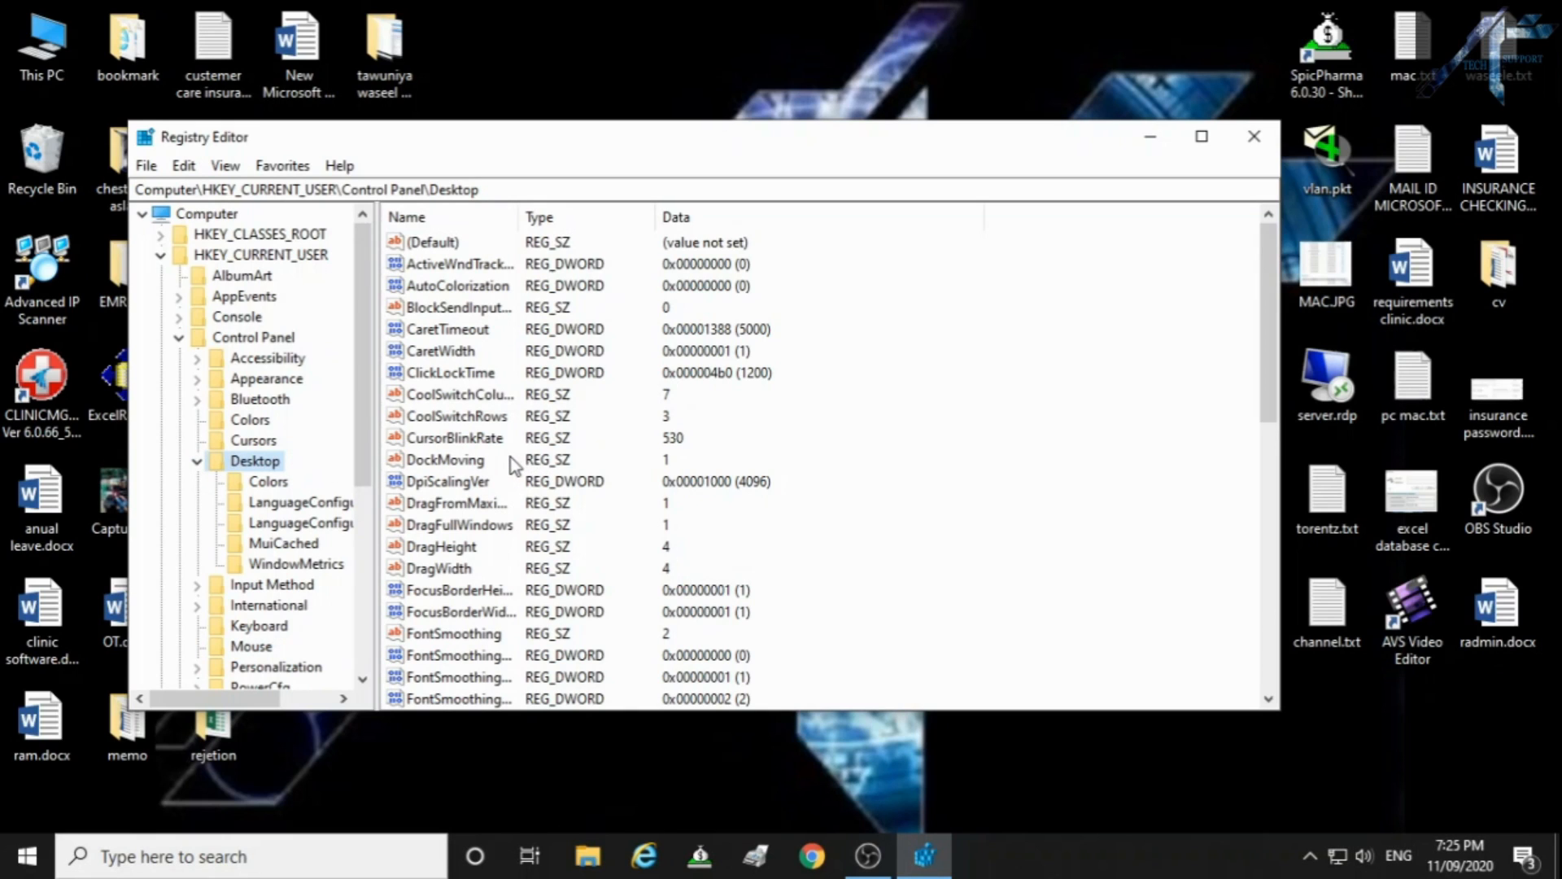
scroll("down", 3)
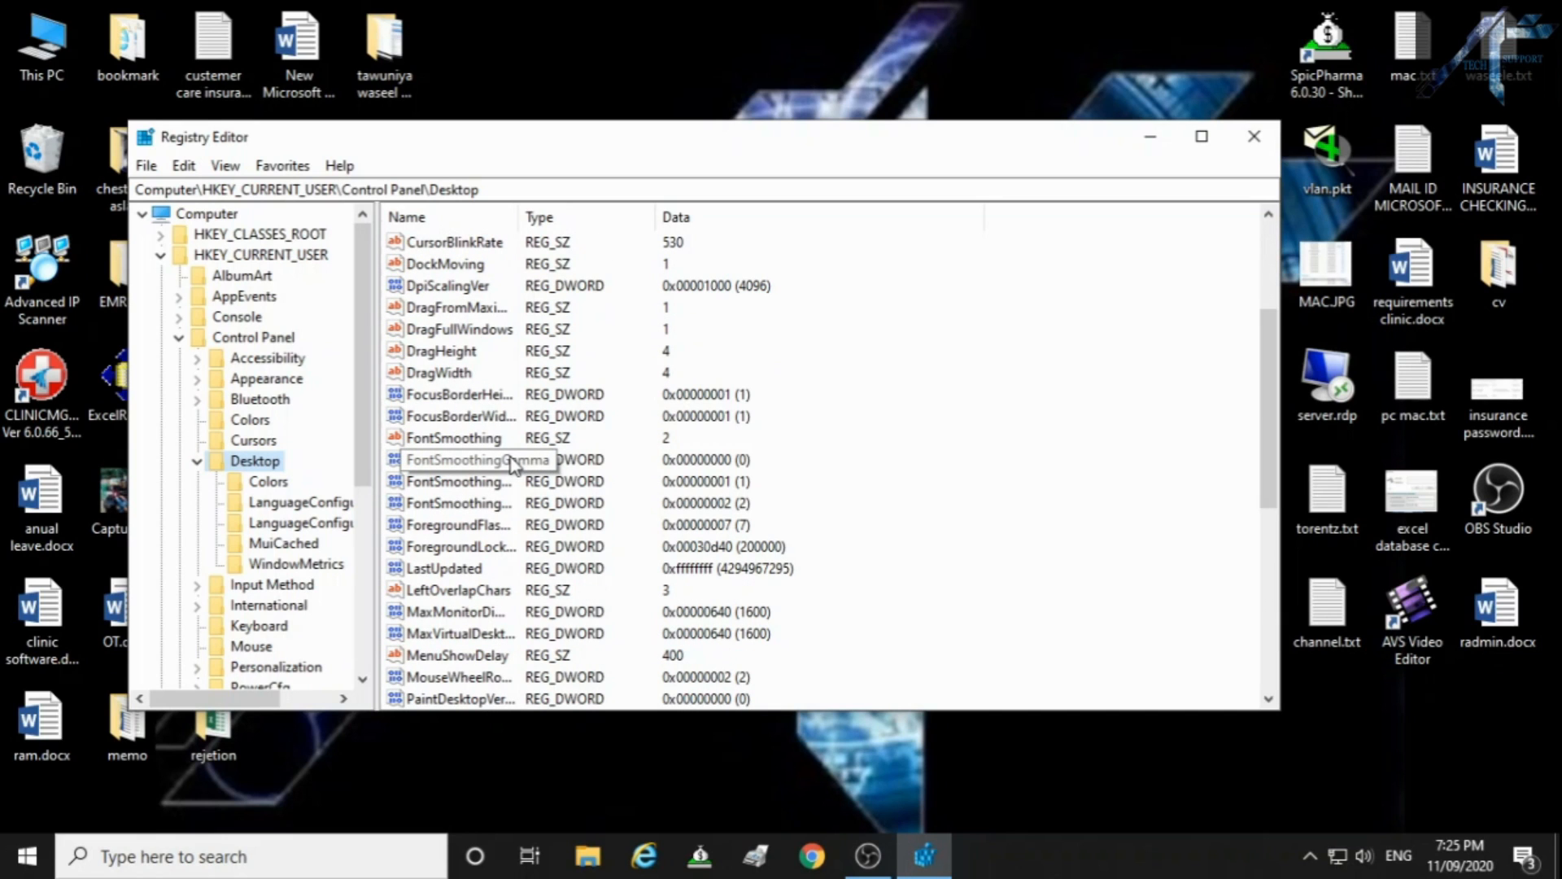
left_click(455, 654)
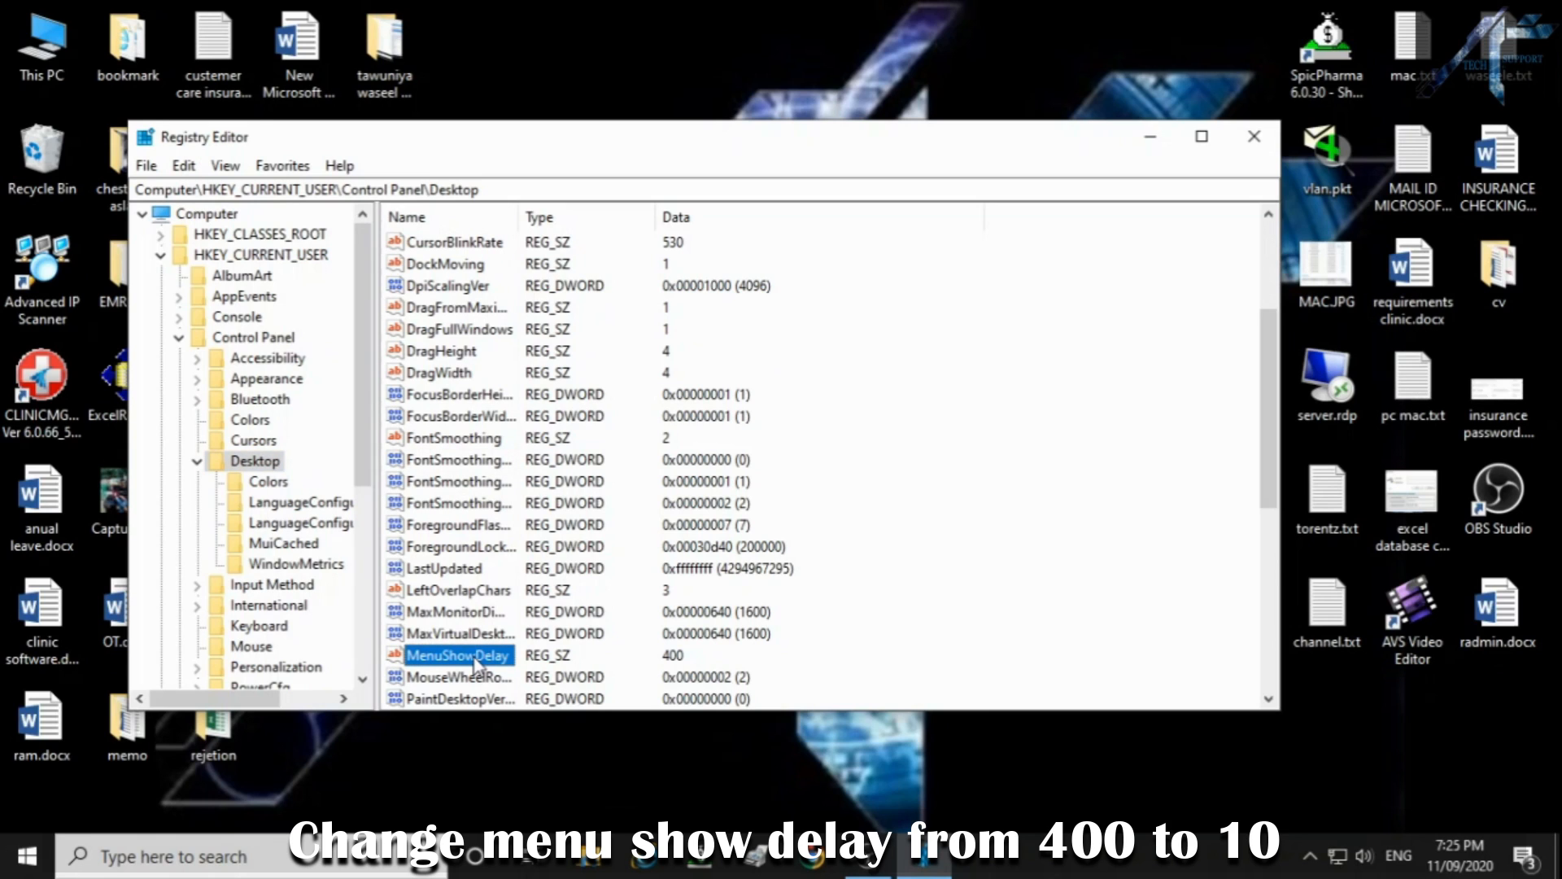
right_click(458, 654)
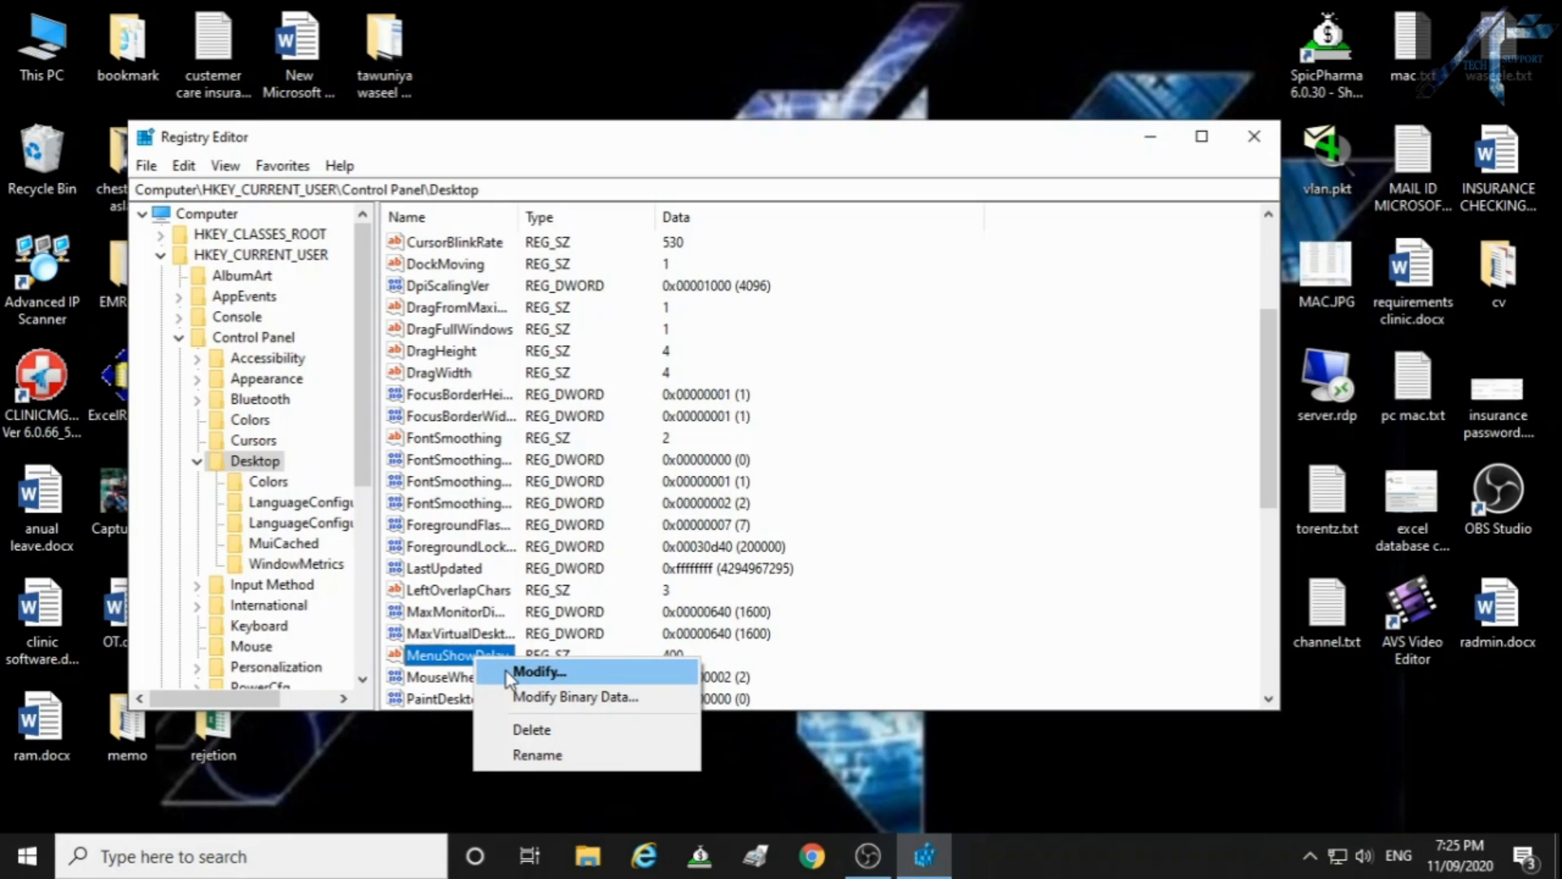
left_click(538, 672)
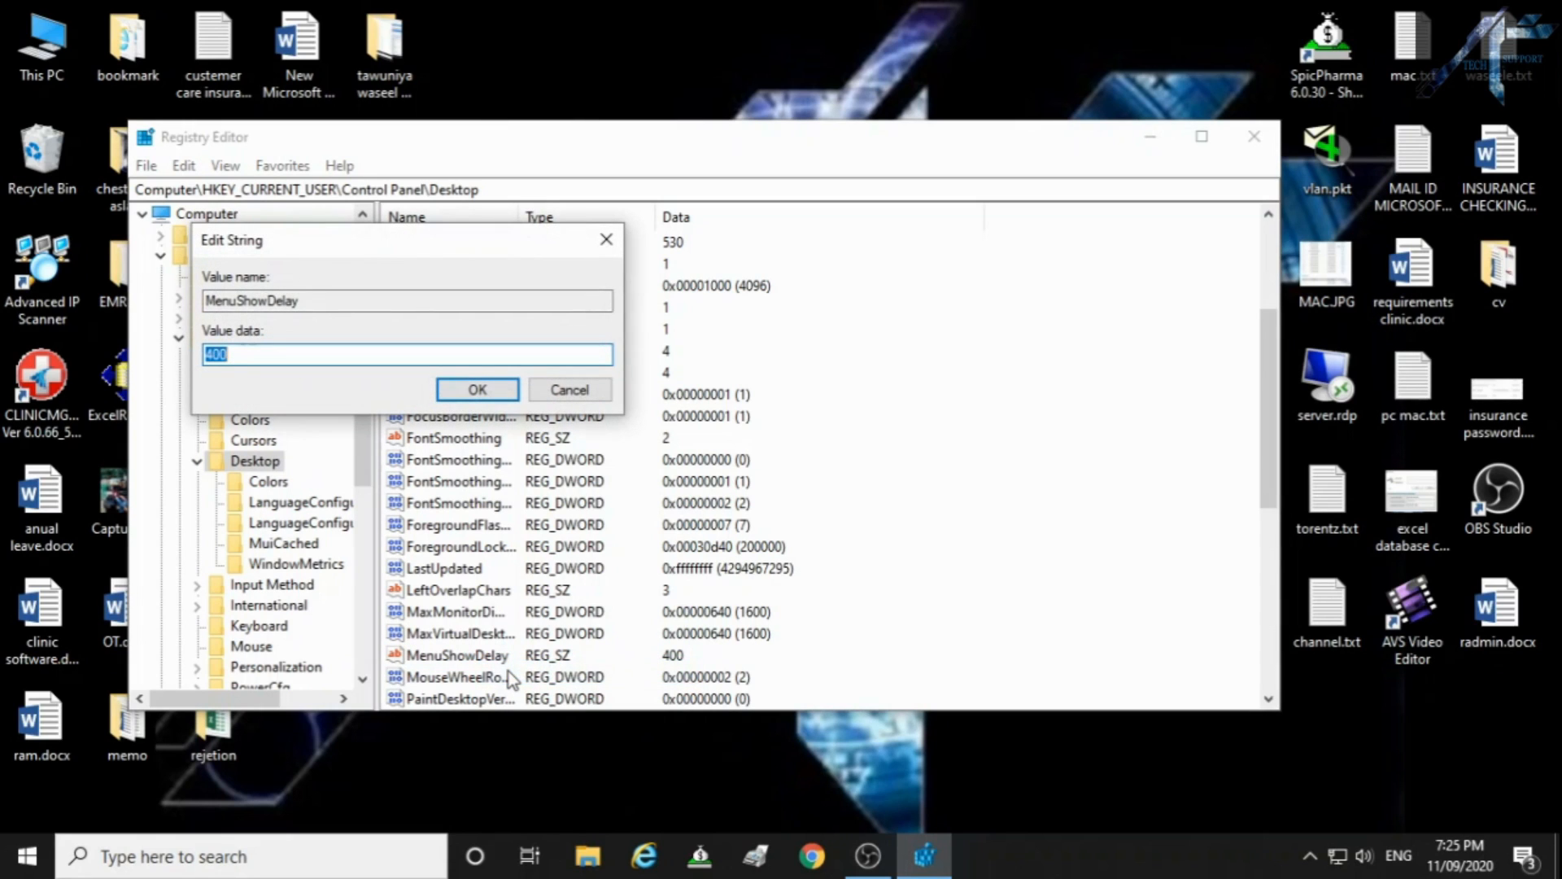
type("10")
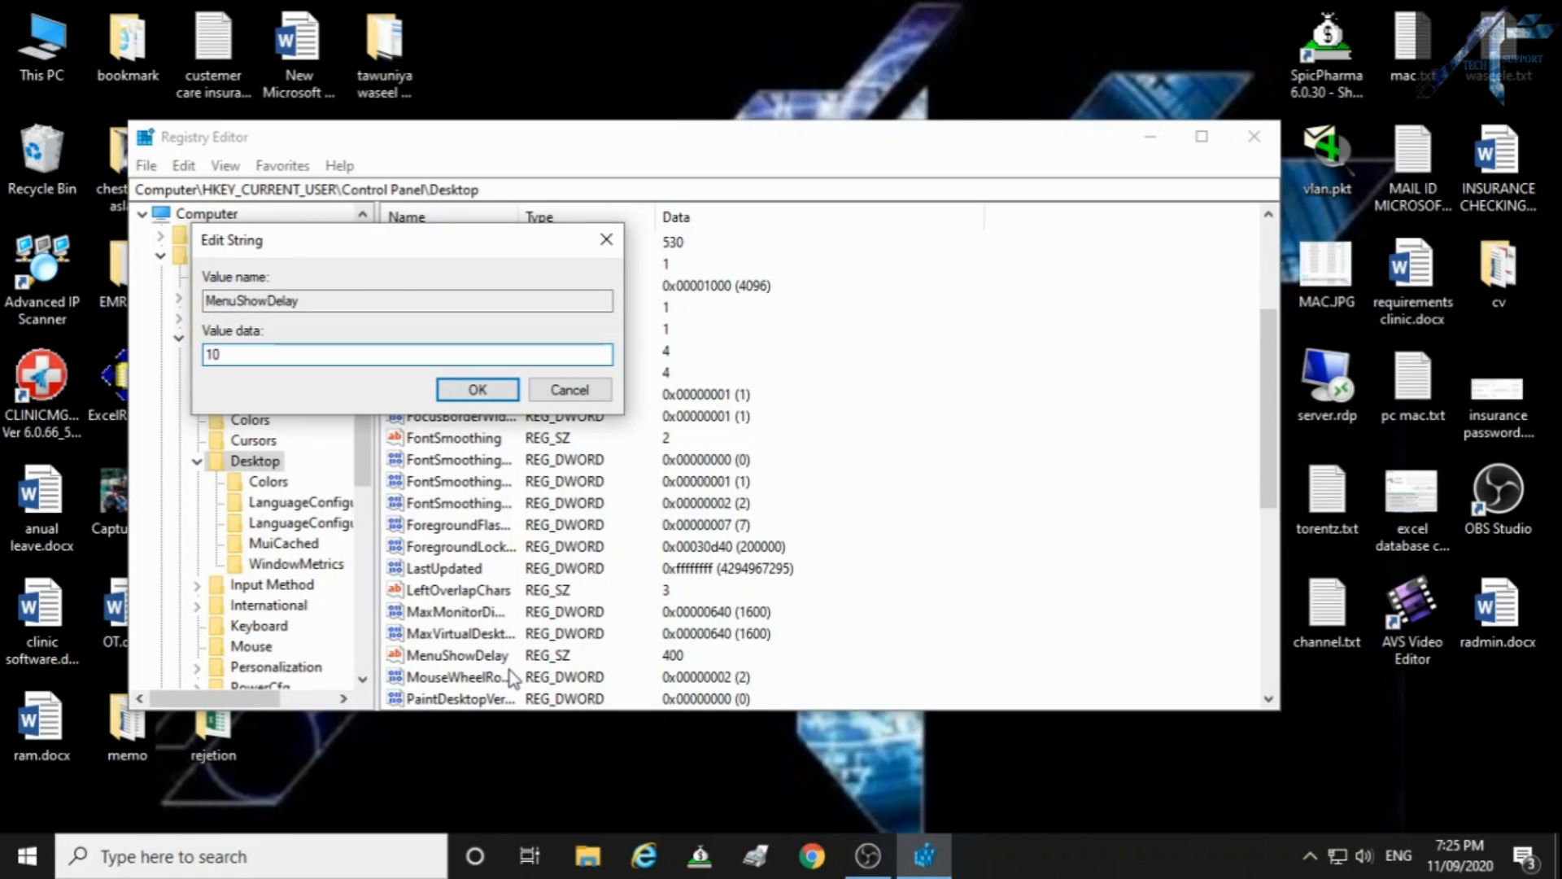
left_click(477, 389)
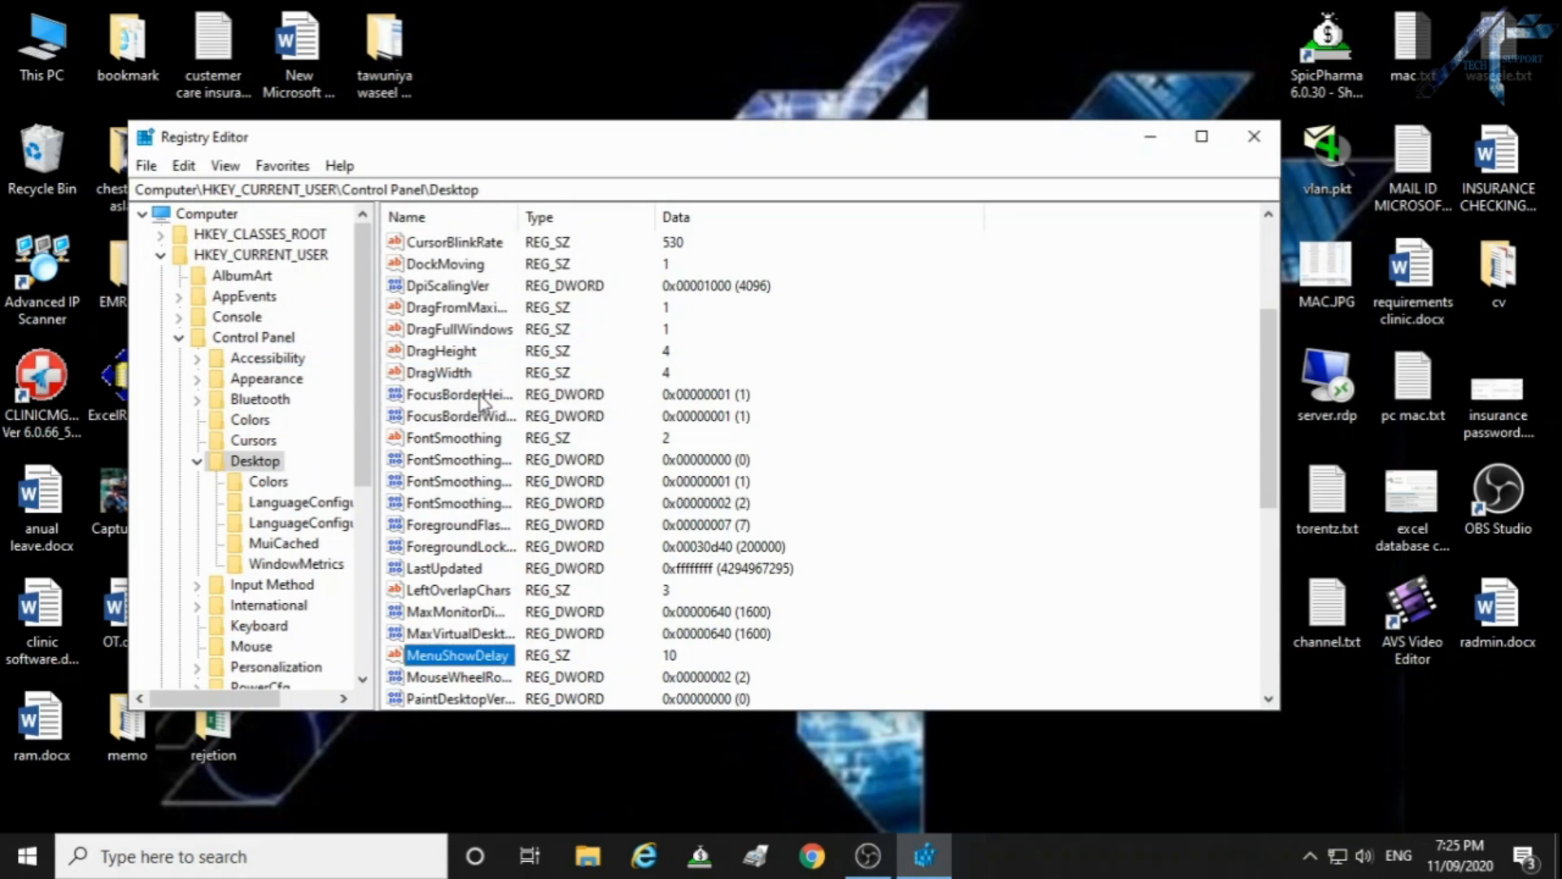
mouse_move(1253, 137)
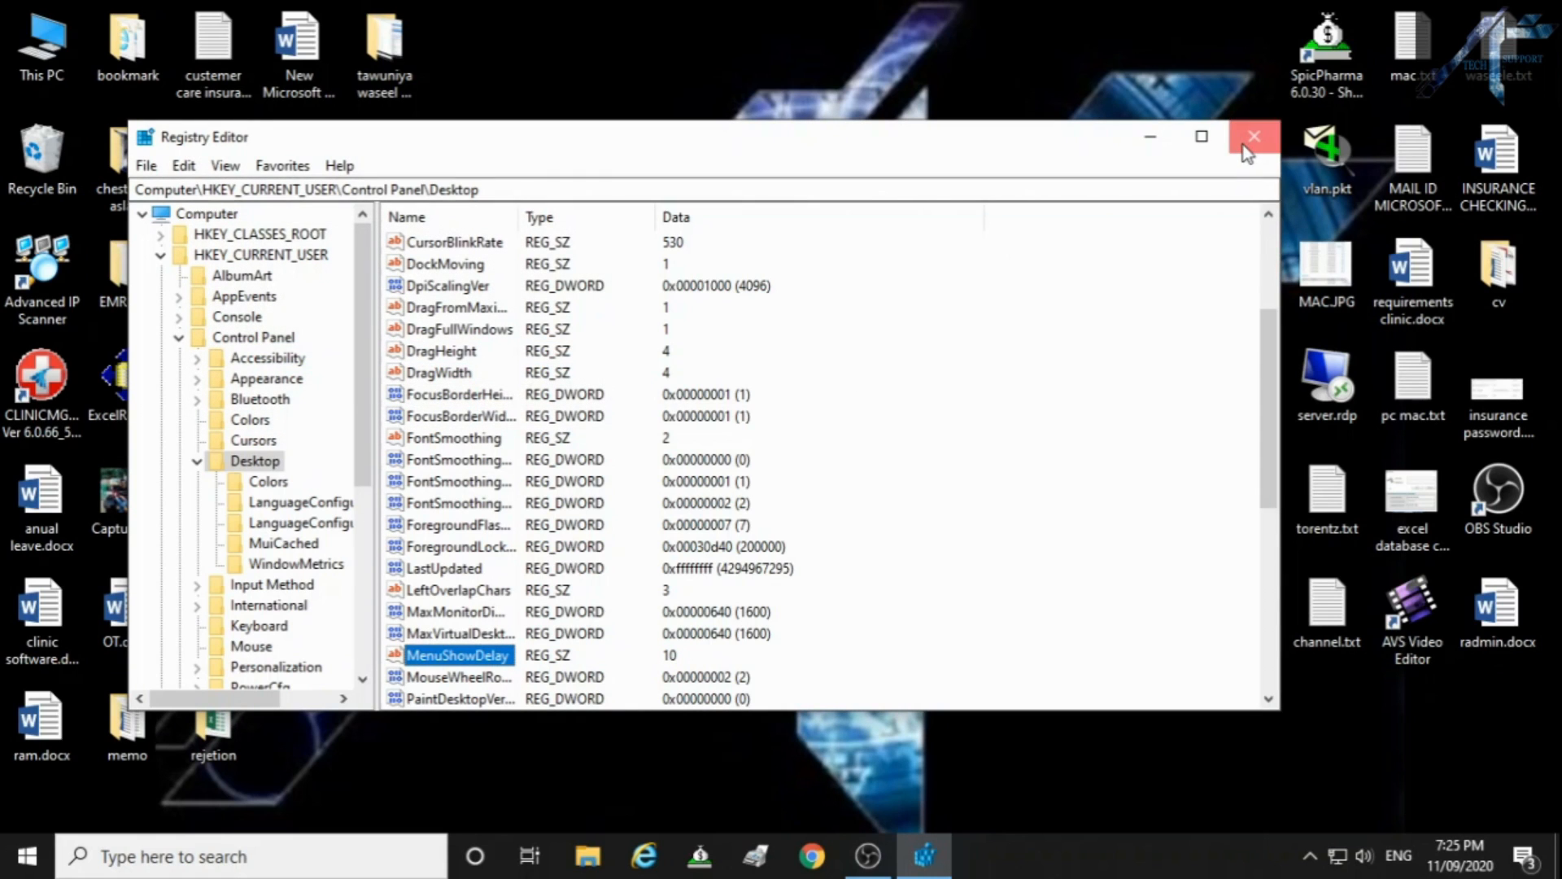
left_click(1254, 135)
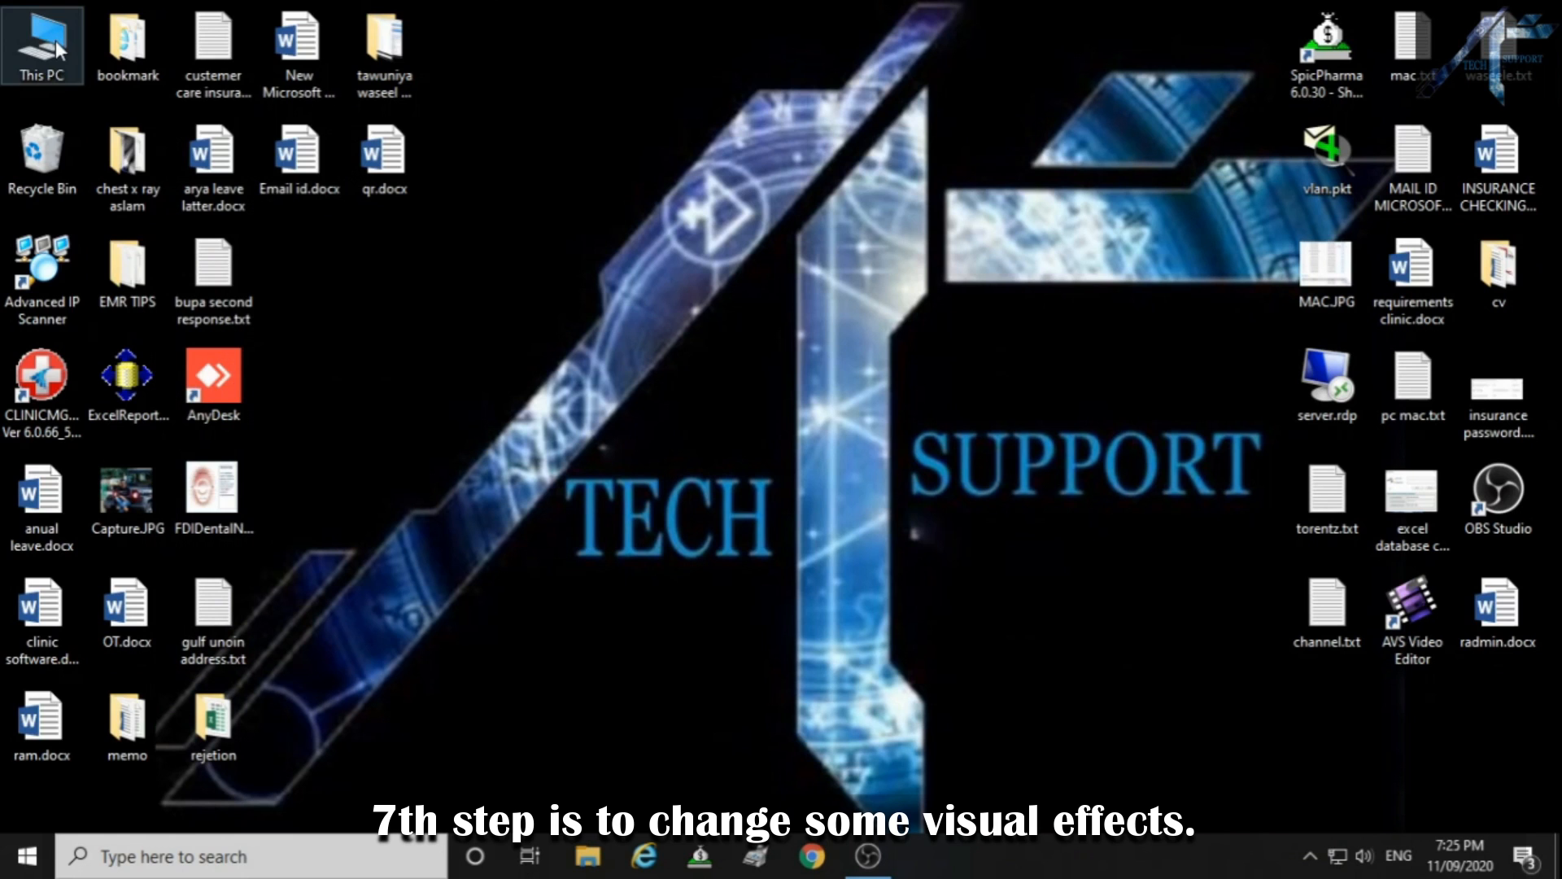
Step: Bring up the context menu of This PC on the desktop to reach its Properties
right_click(61, 41)
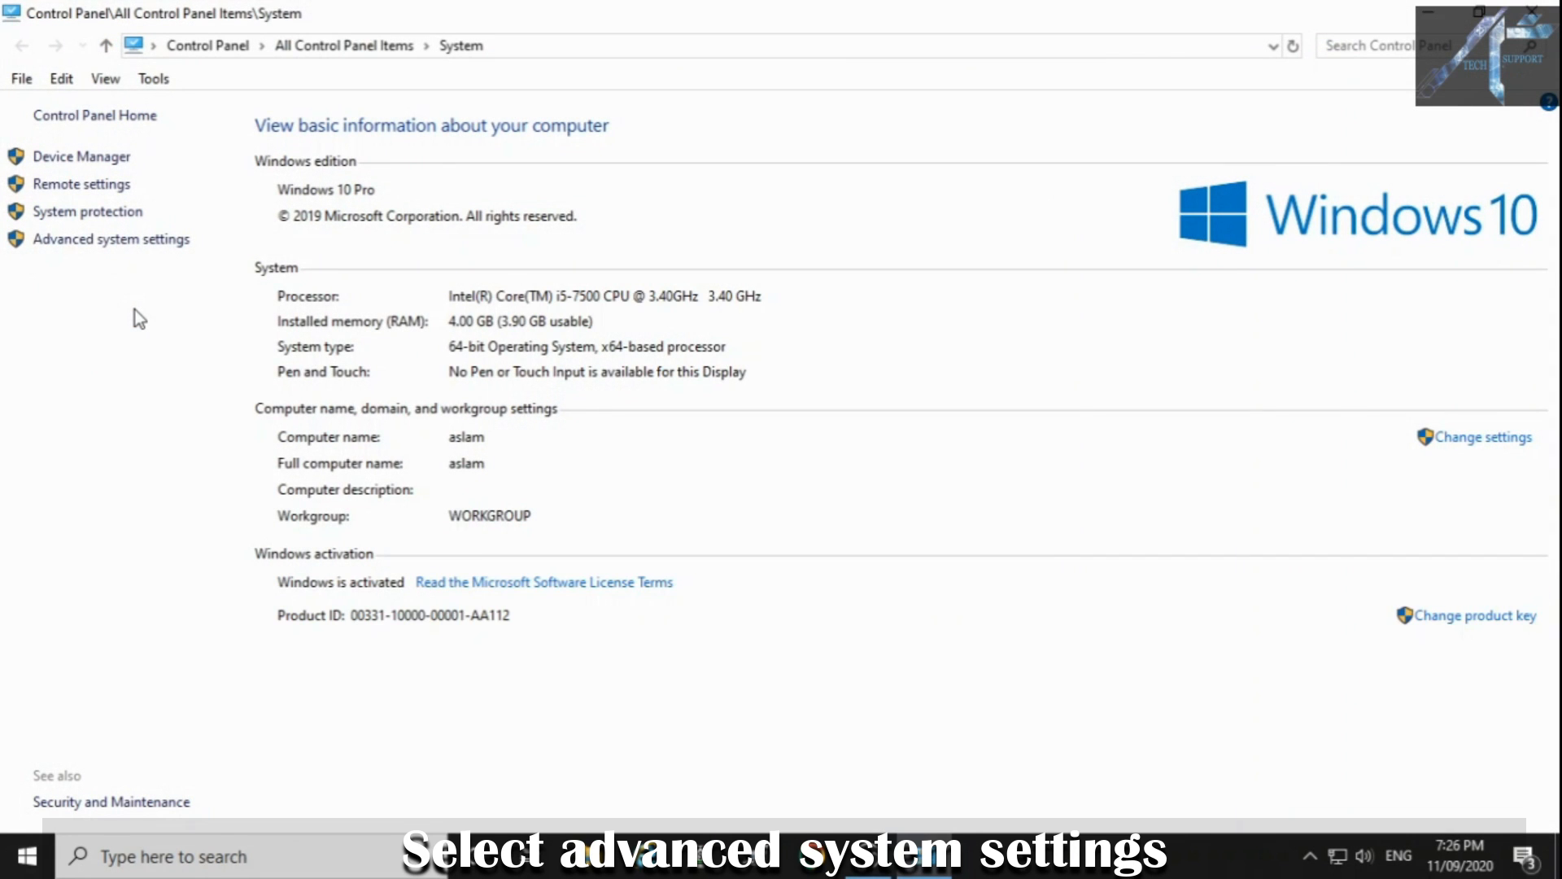
Step: Reach Performance Options via Advanced system settings and the Performance Settings button
left_click(114, 238)
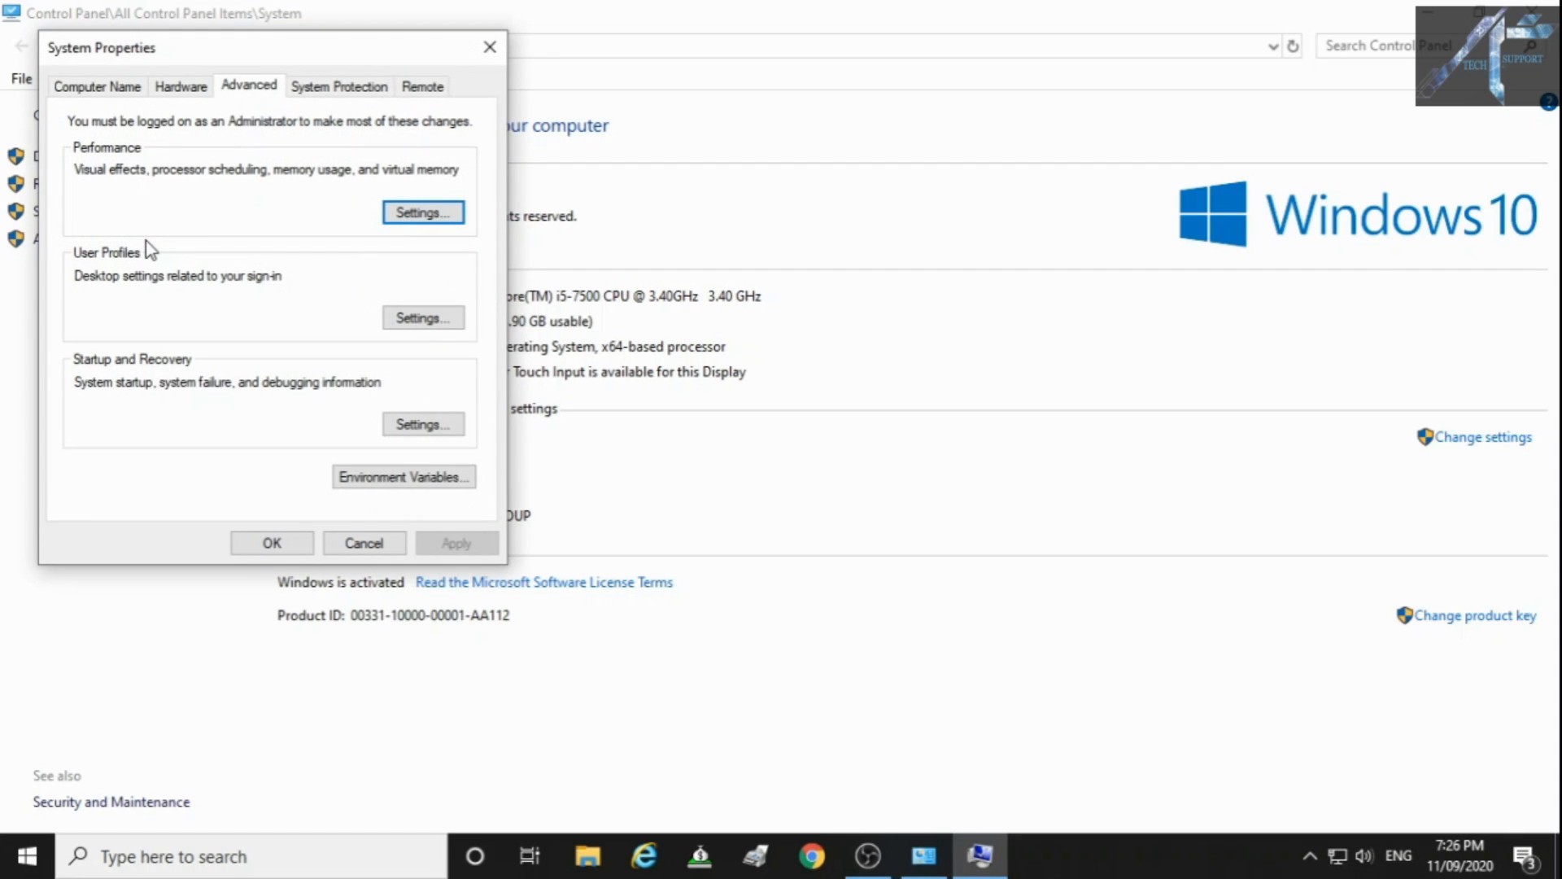
mouse_move(130, 226)
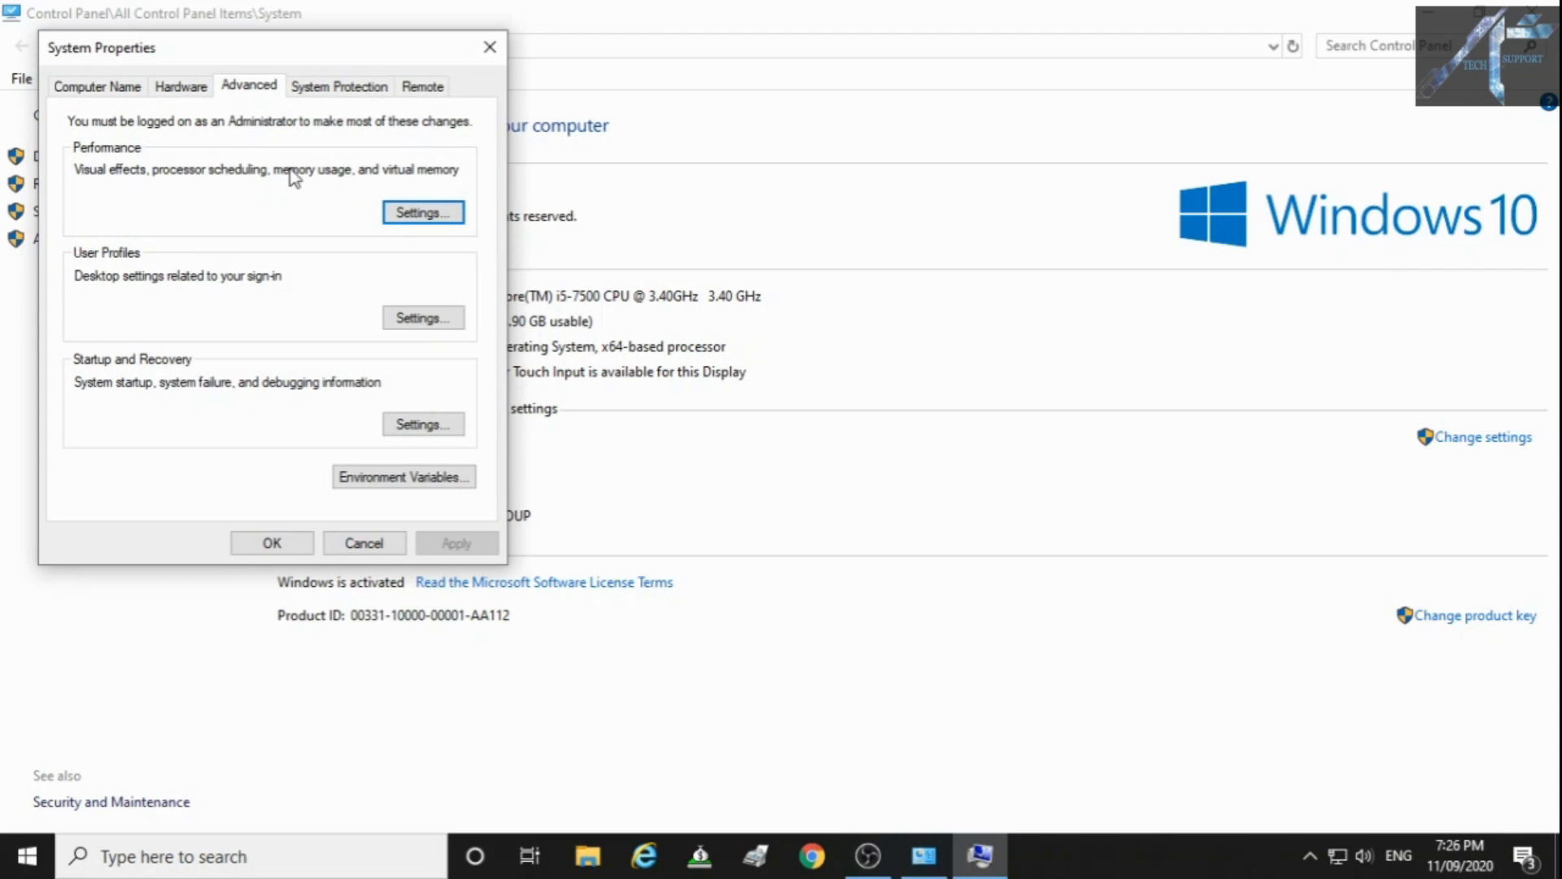
left_click(421, 211)
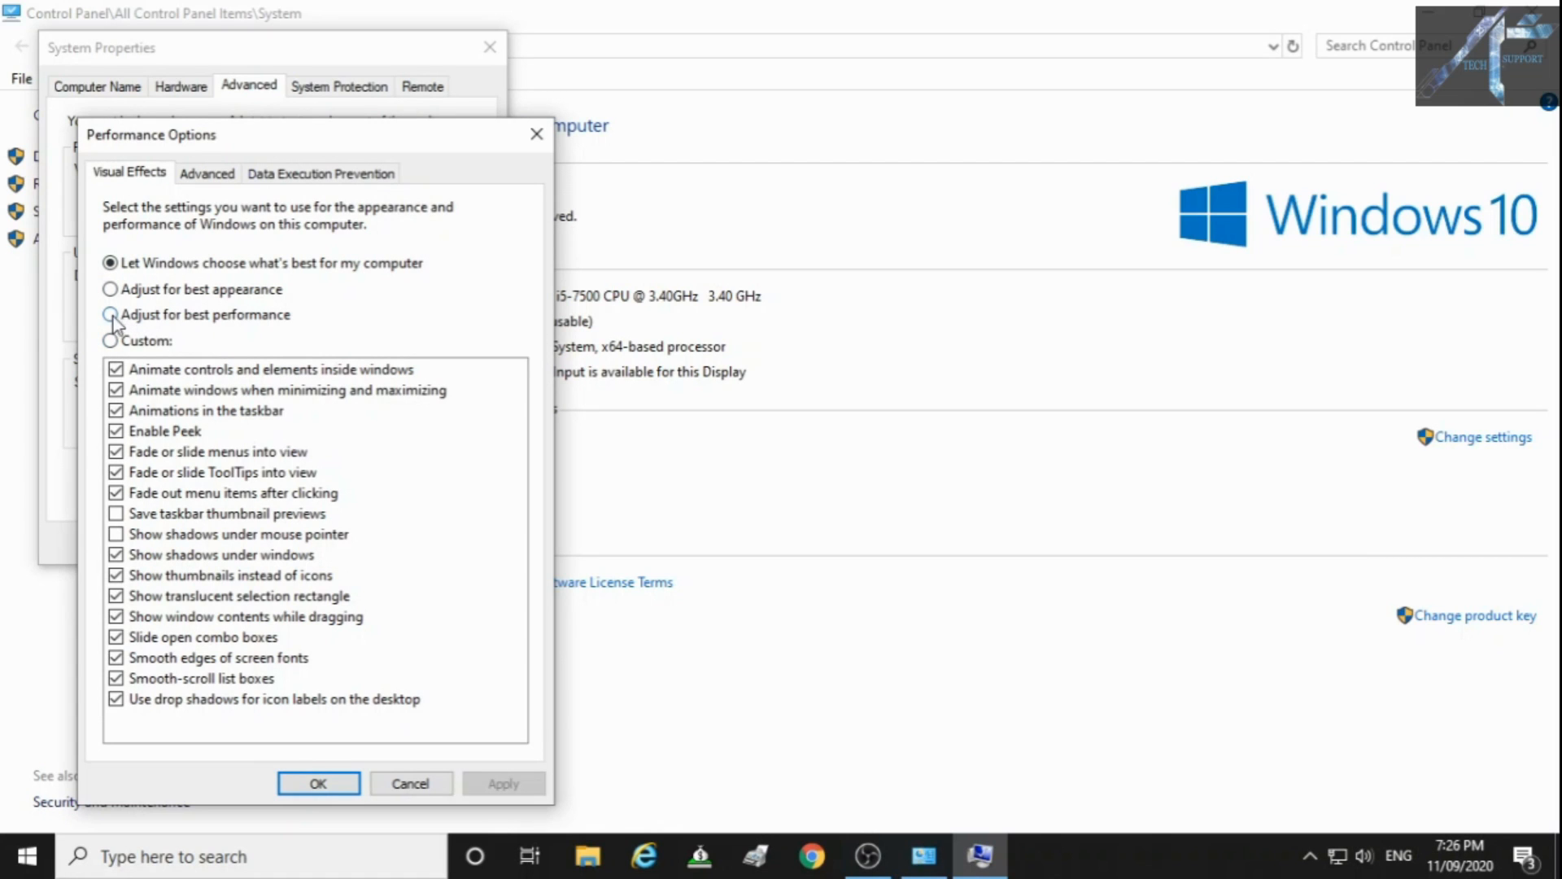
Step: Choose Adjust for best performance, clearing every visual effect, and confirm out of System Properties
left_click(107, 314)
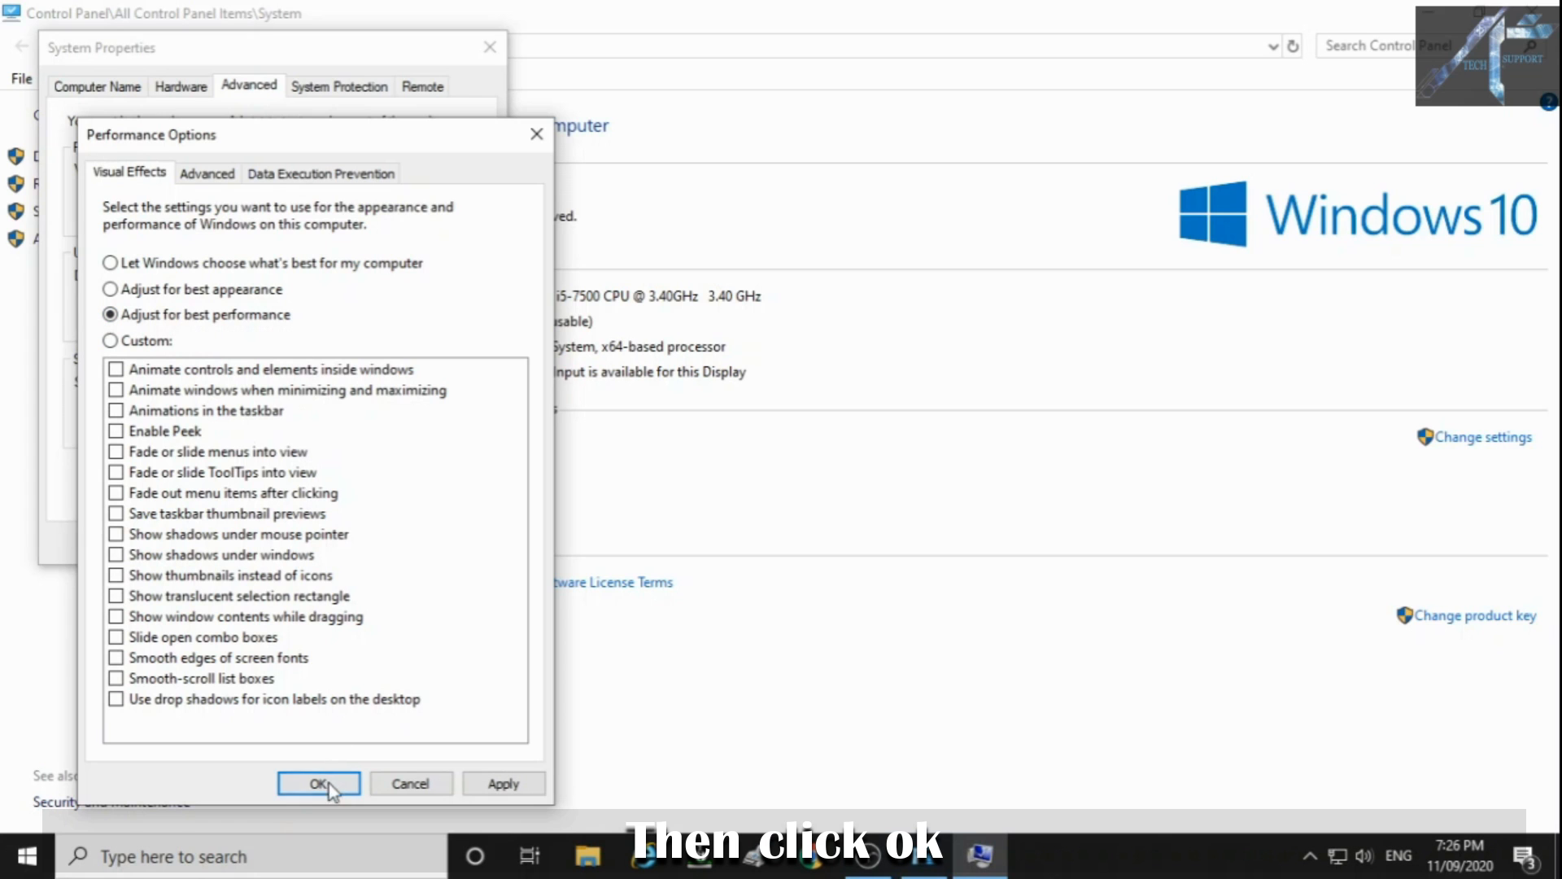
left_click(319, 783)
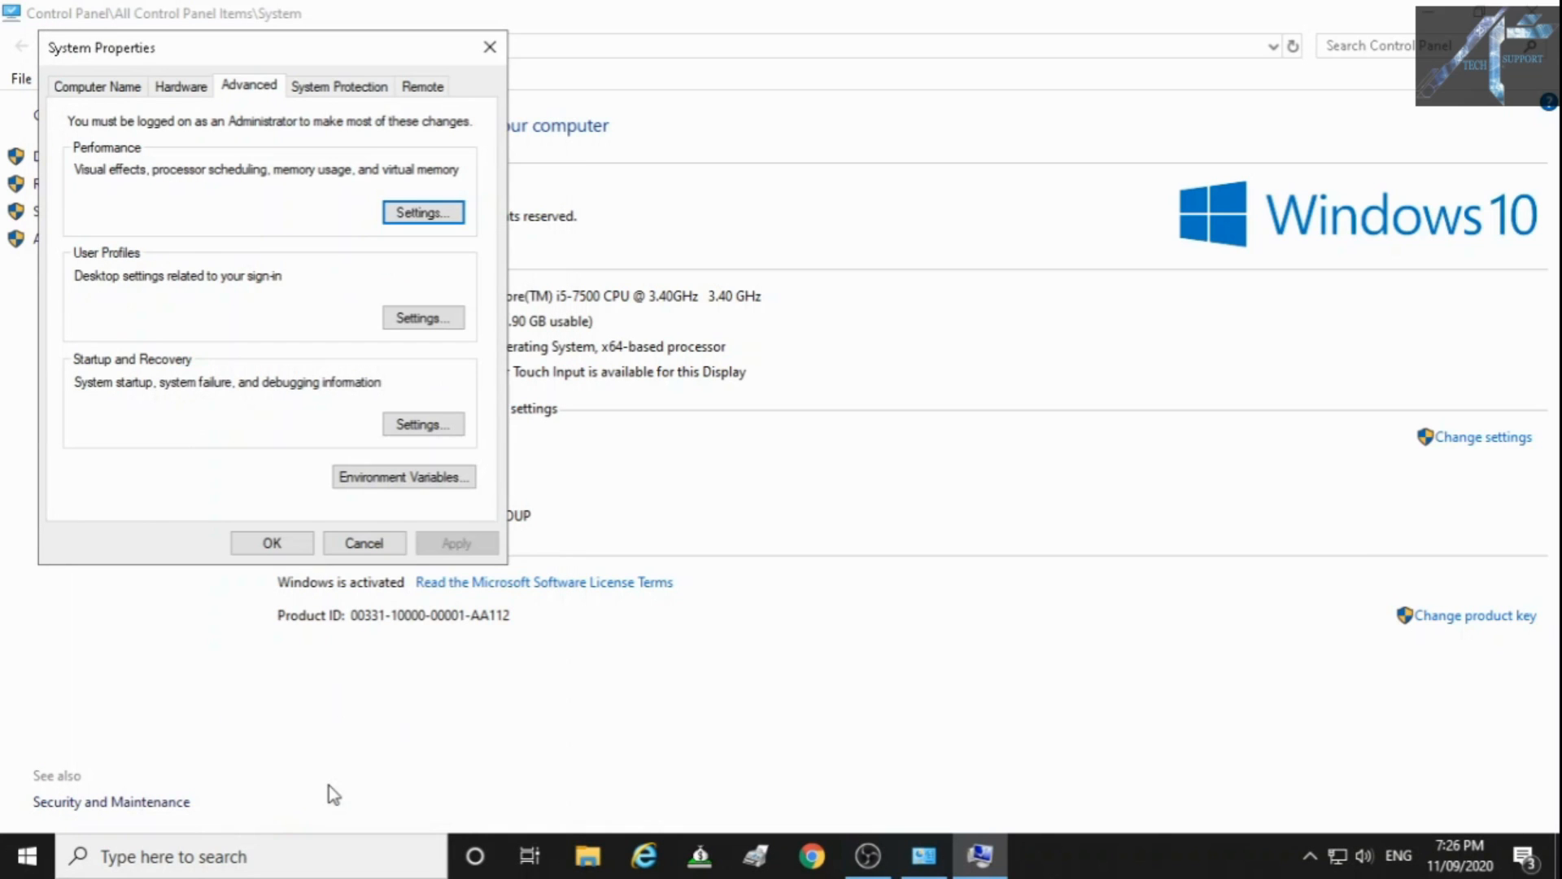
left_click(364, 543)
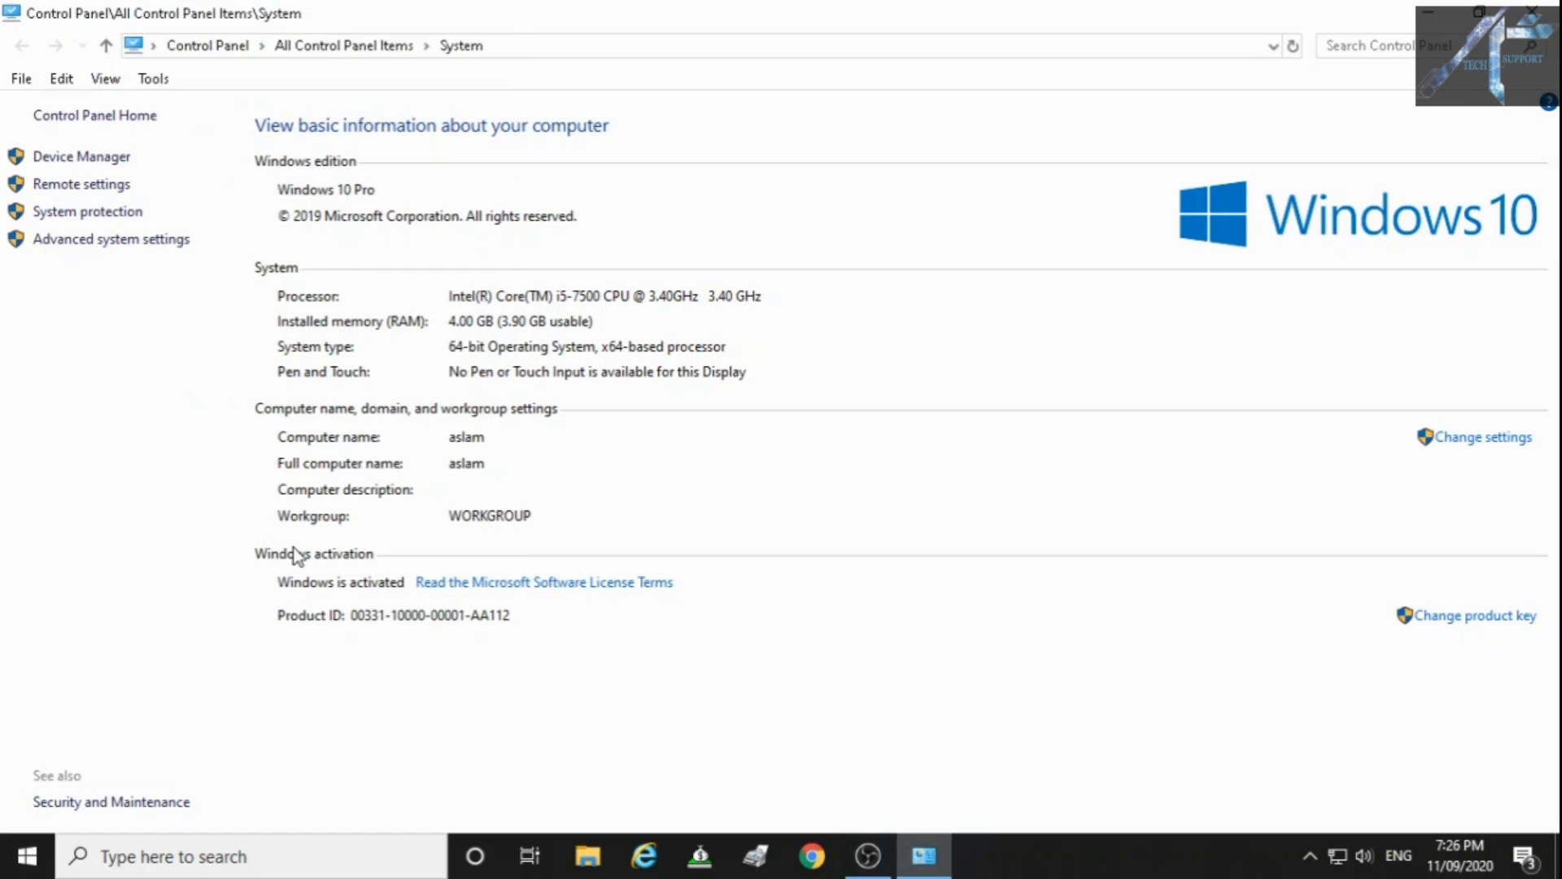